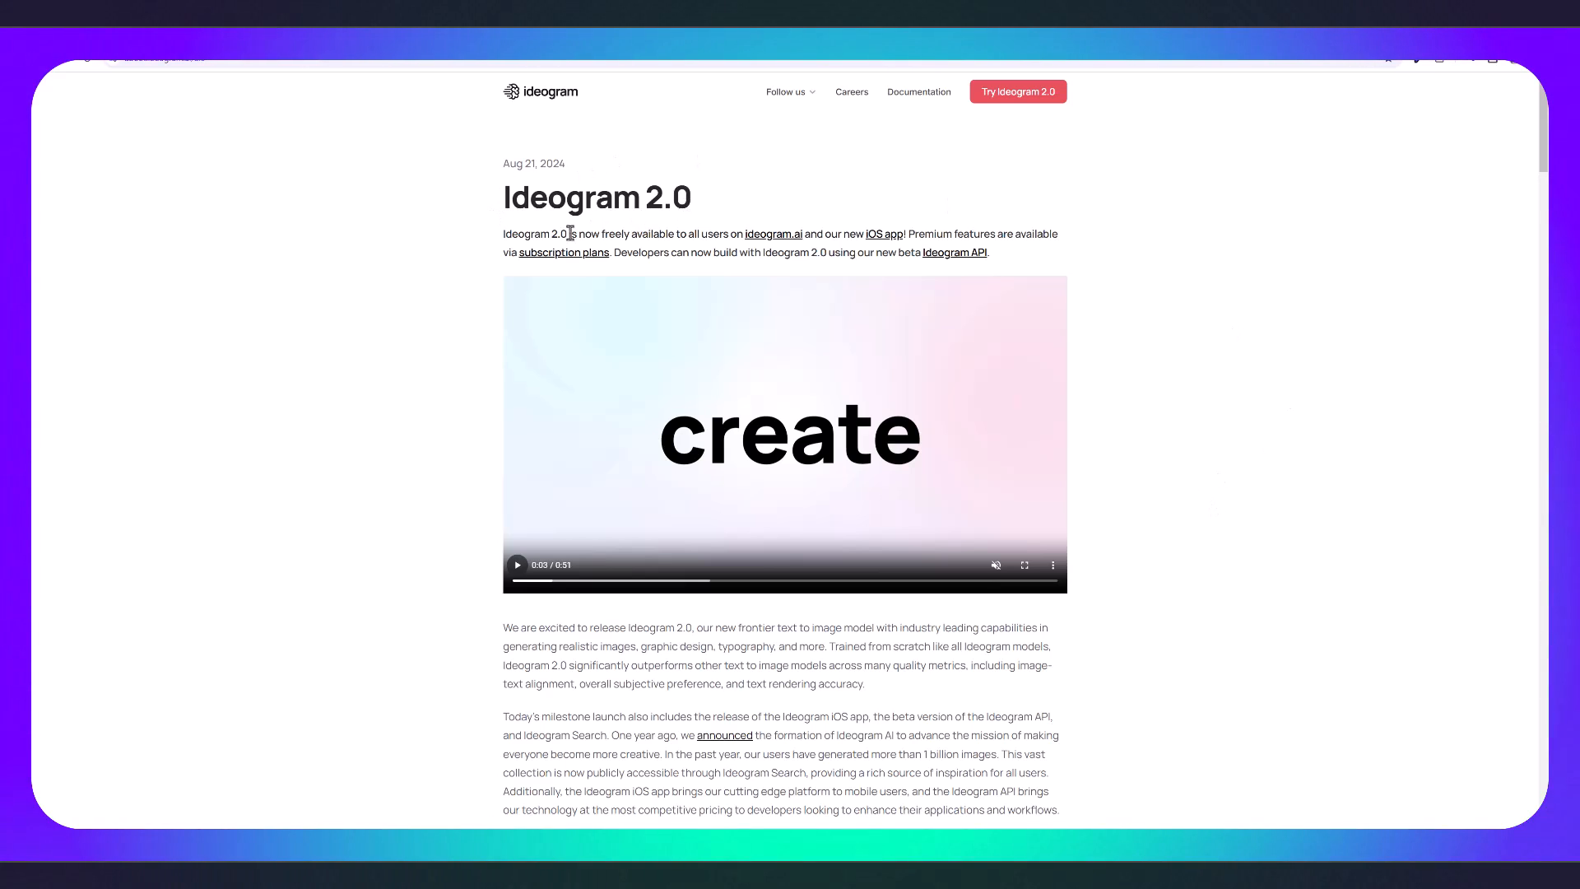
mouse_move(573, 248)
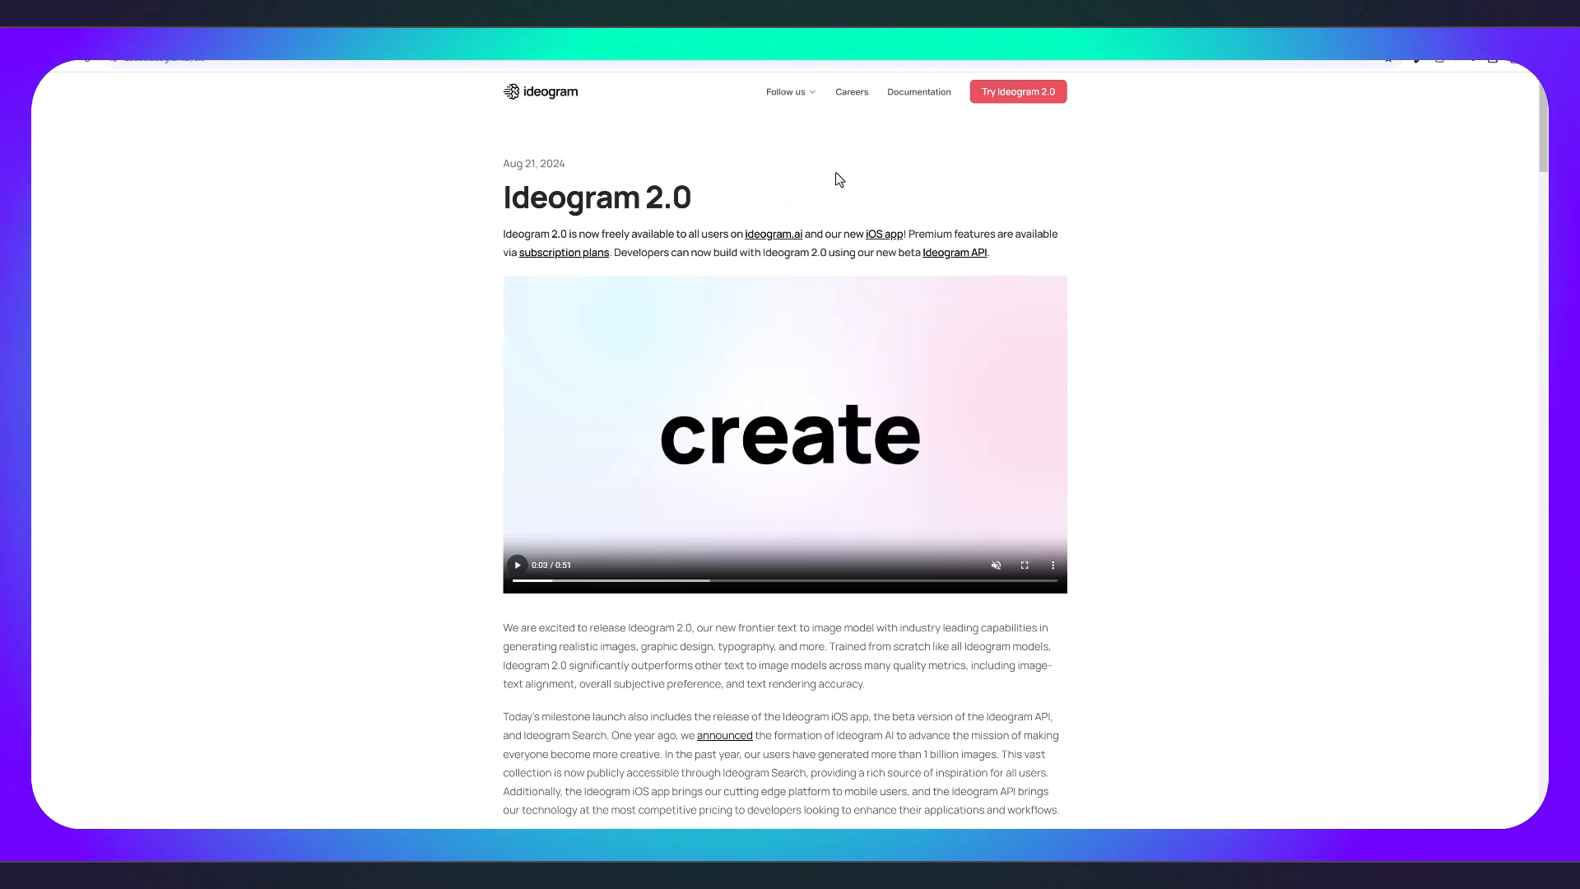
mouse_move(833, 181)
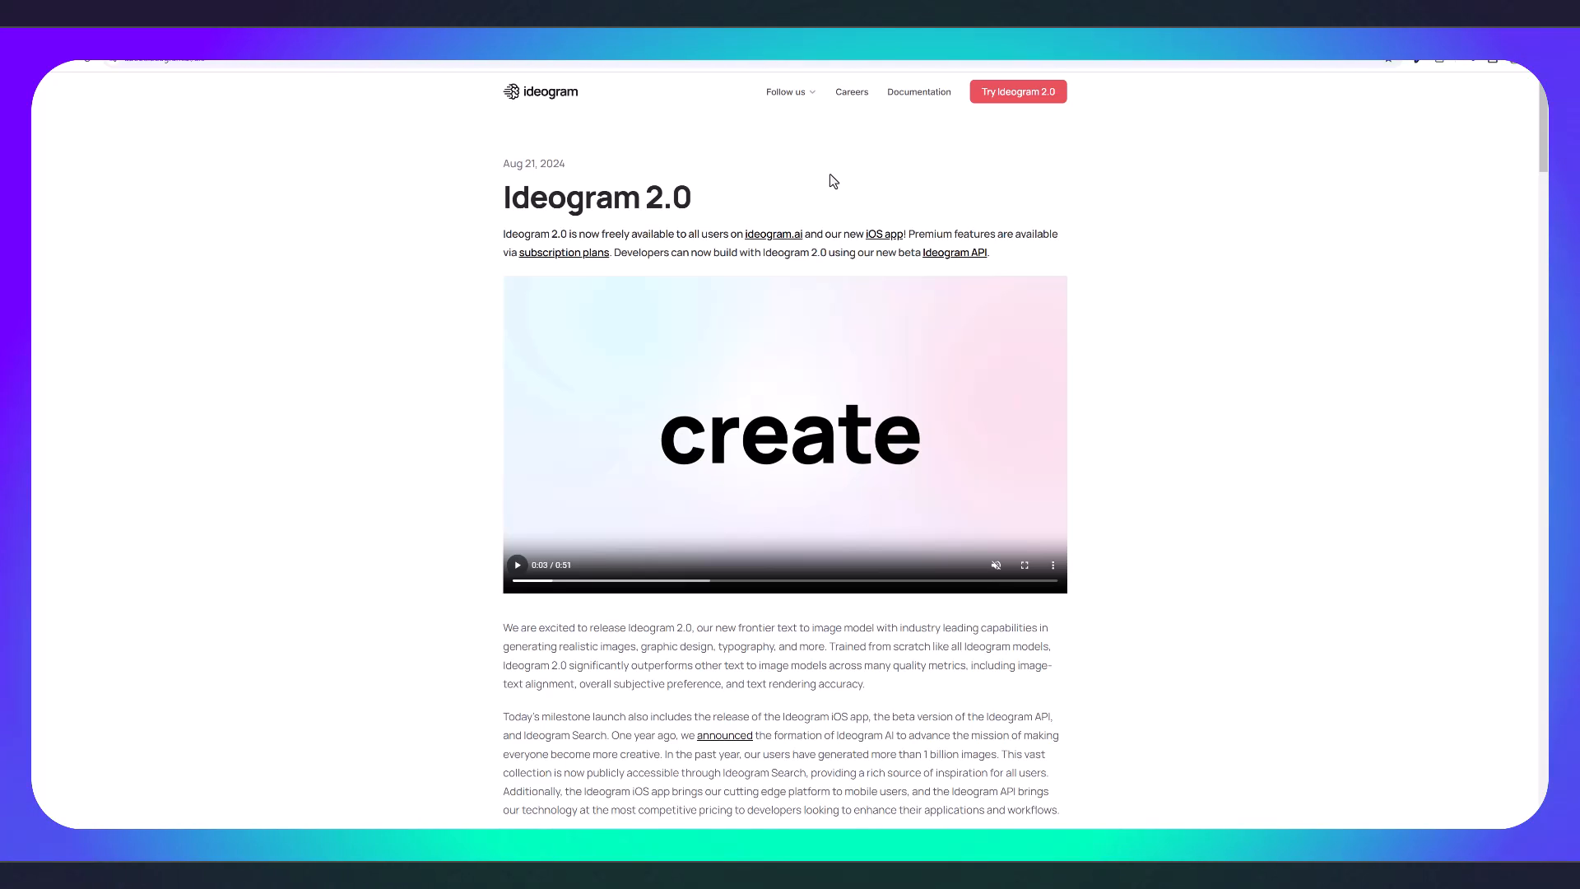
mouse_move(1089, 711)
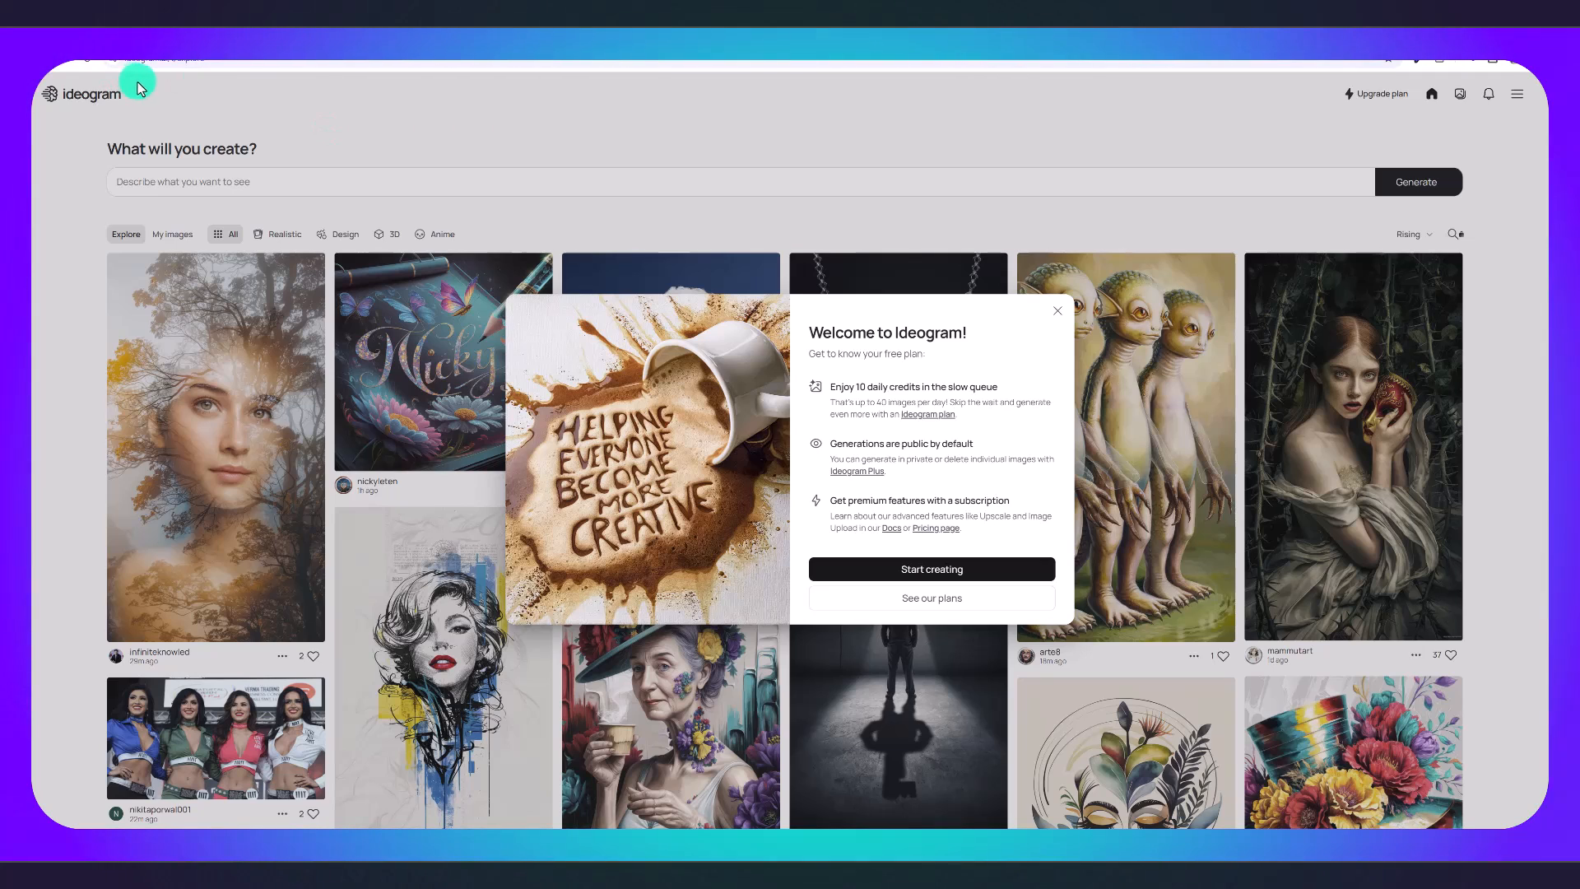
mouse_move(856, 408)
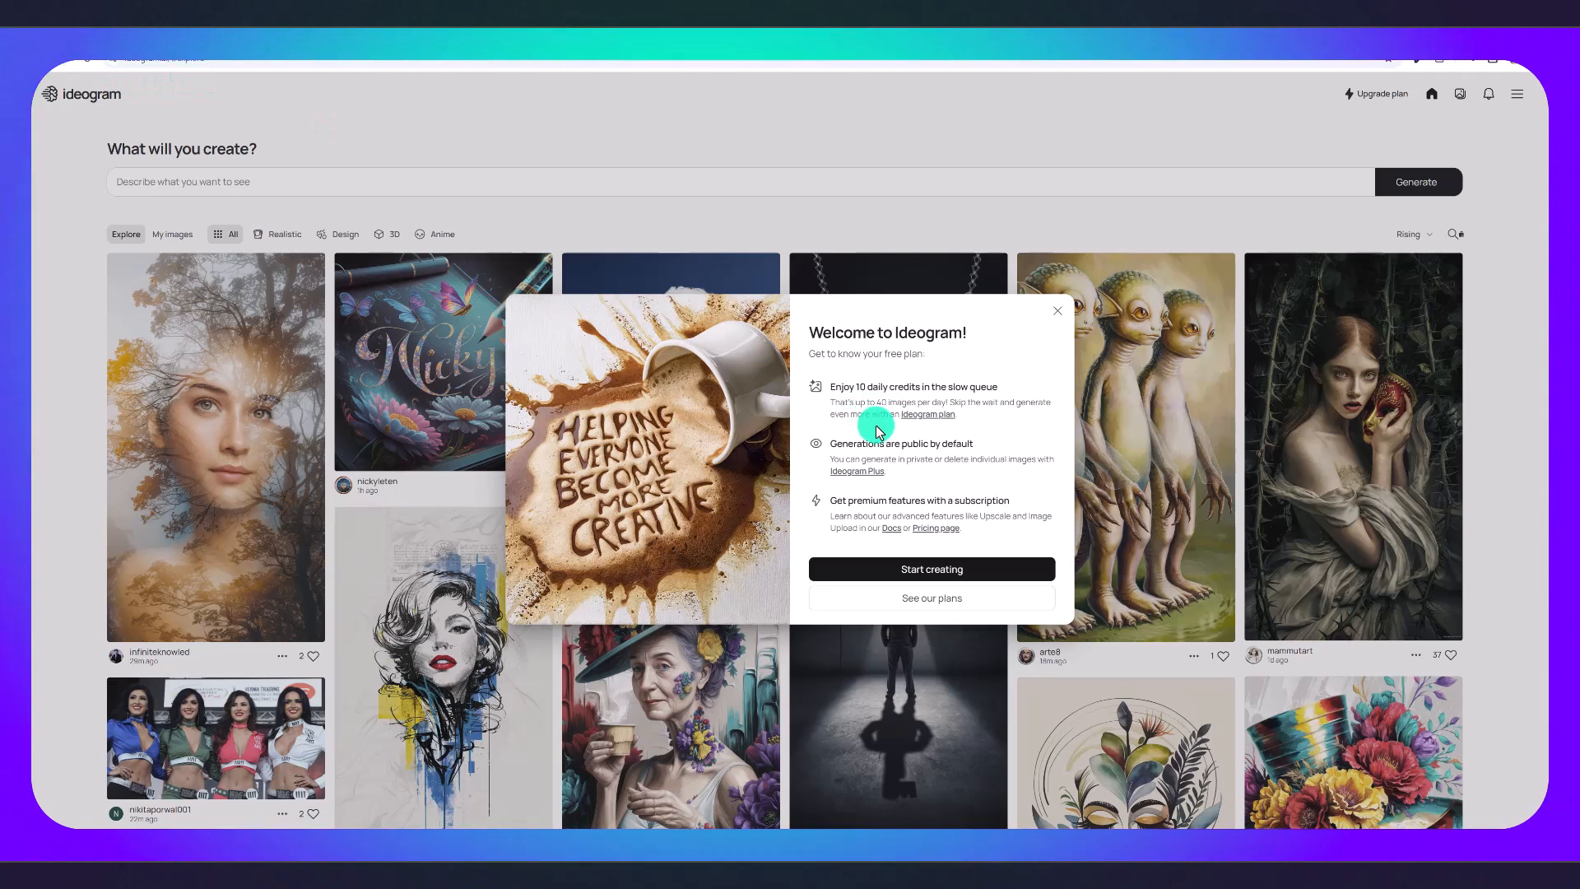
Dismiss the welcome notice and reload the community Explore feed.
click(1057, 311)
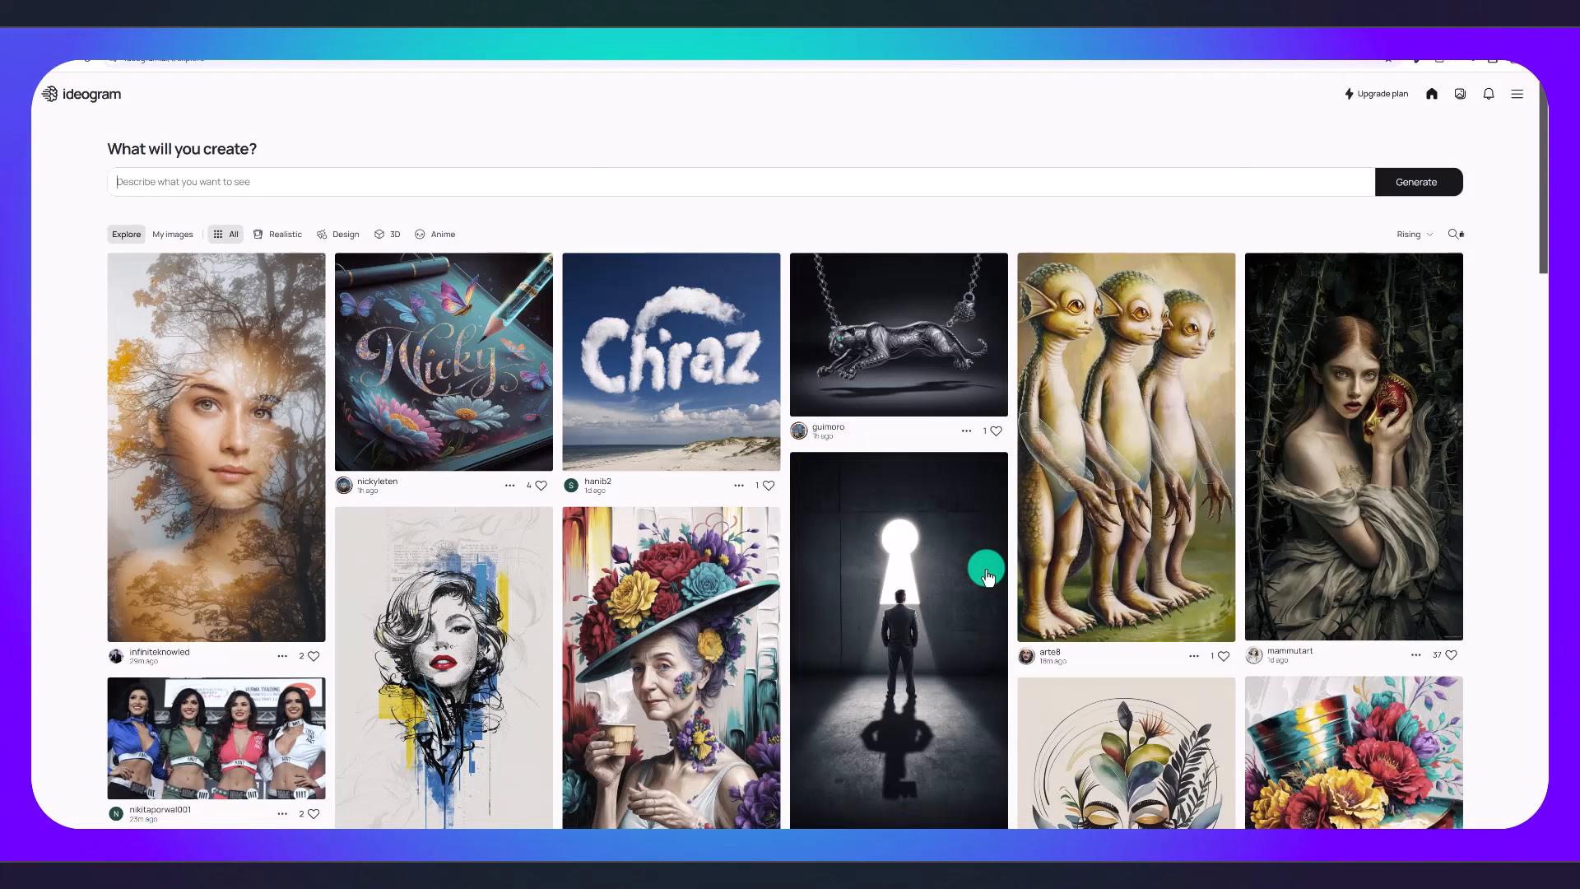
mouse_move(873, 216)
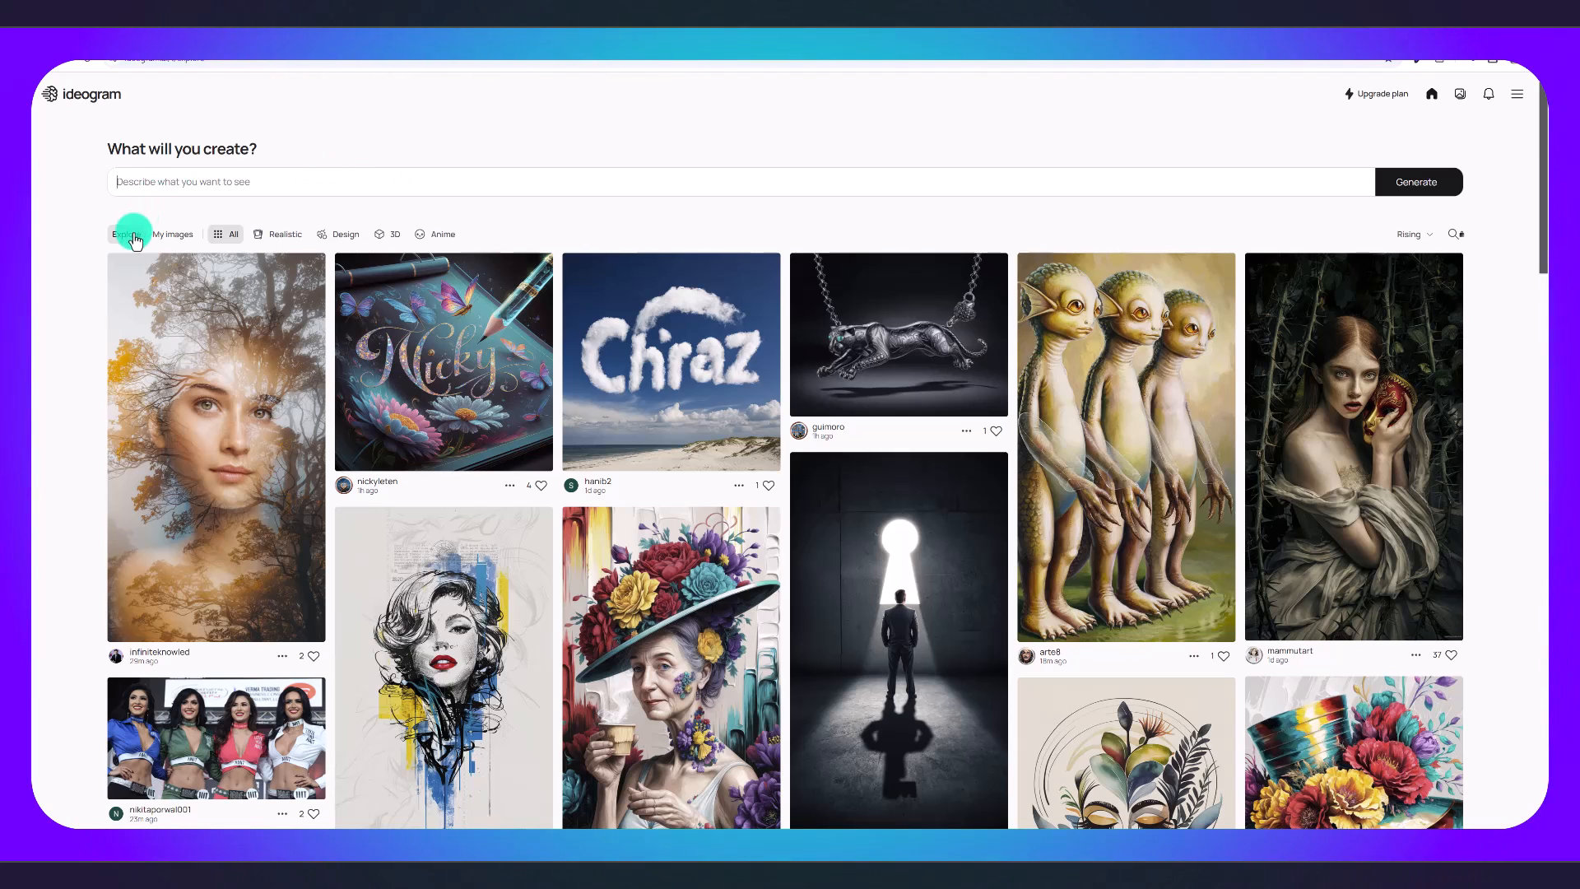
click(127, 236)
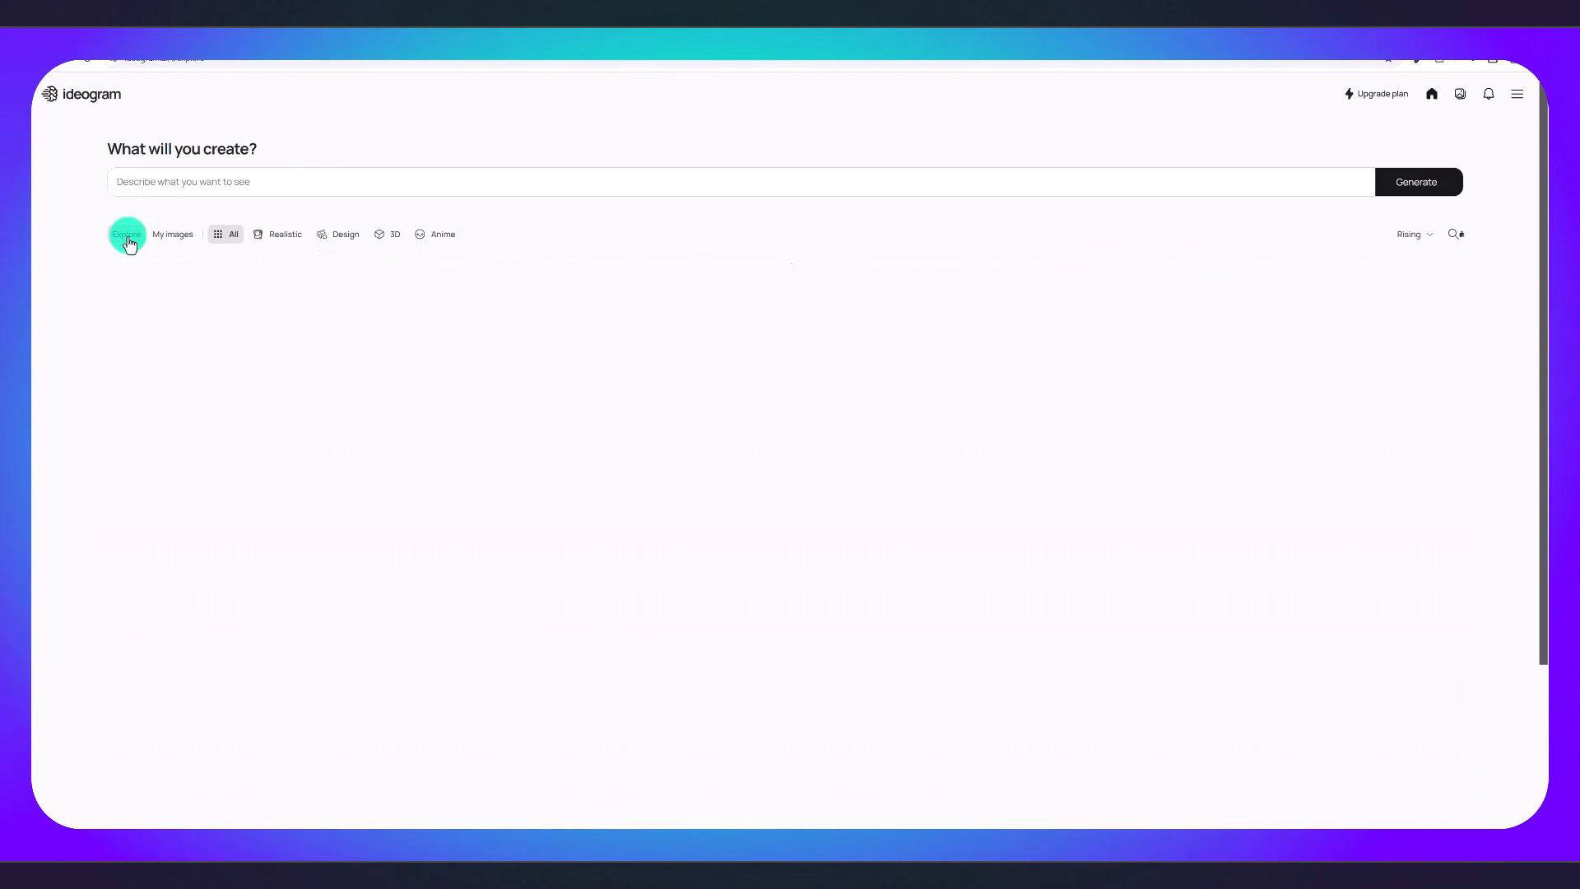
click(126, 234)
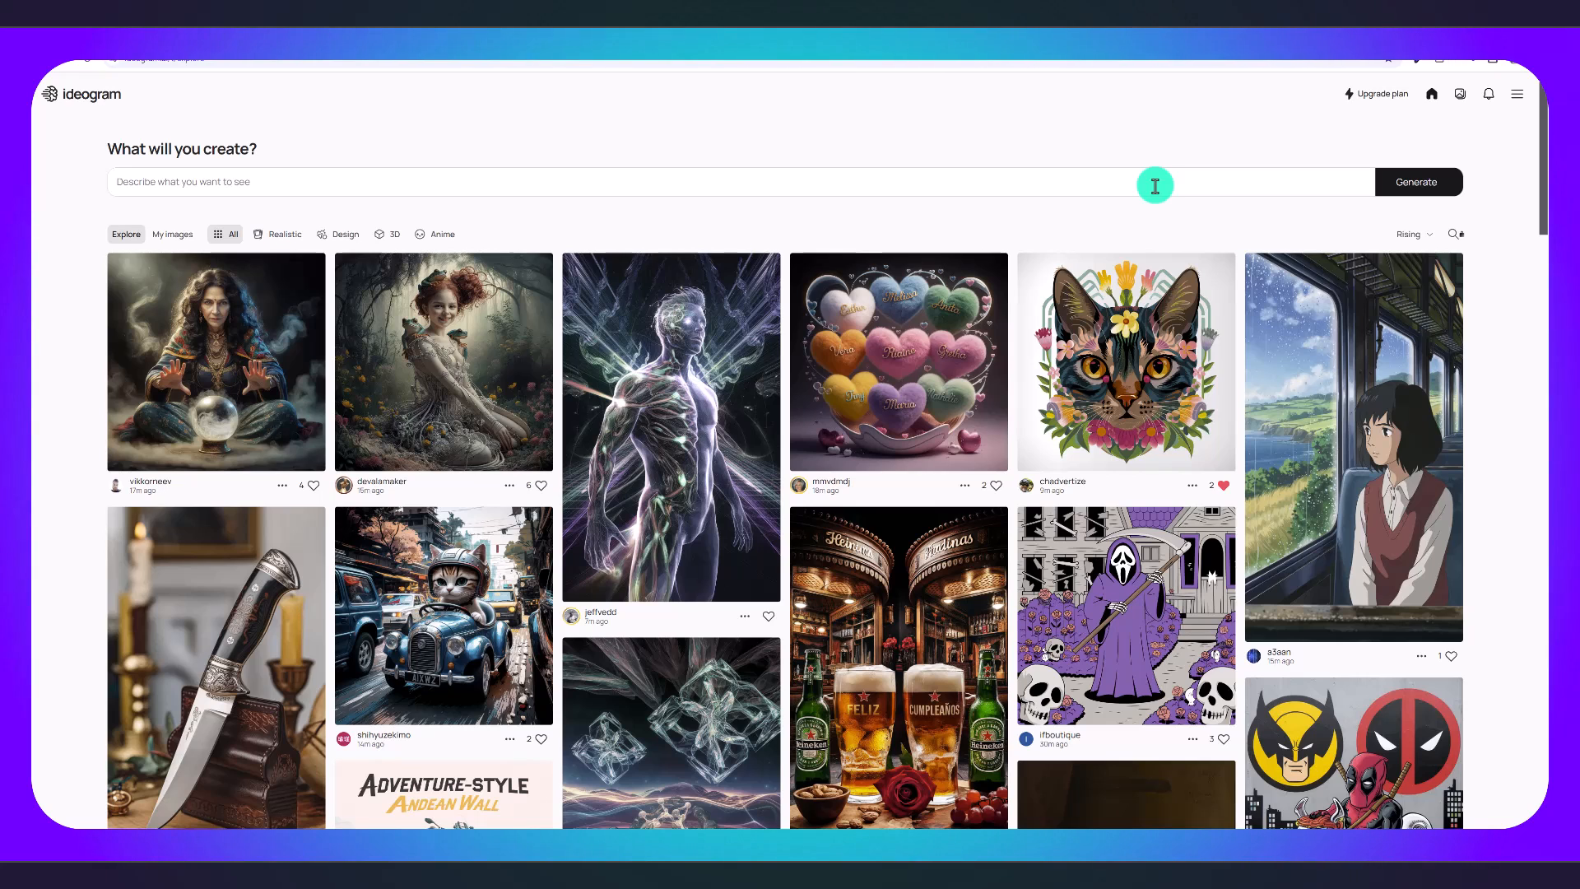
mouse_move(1129, 413)
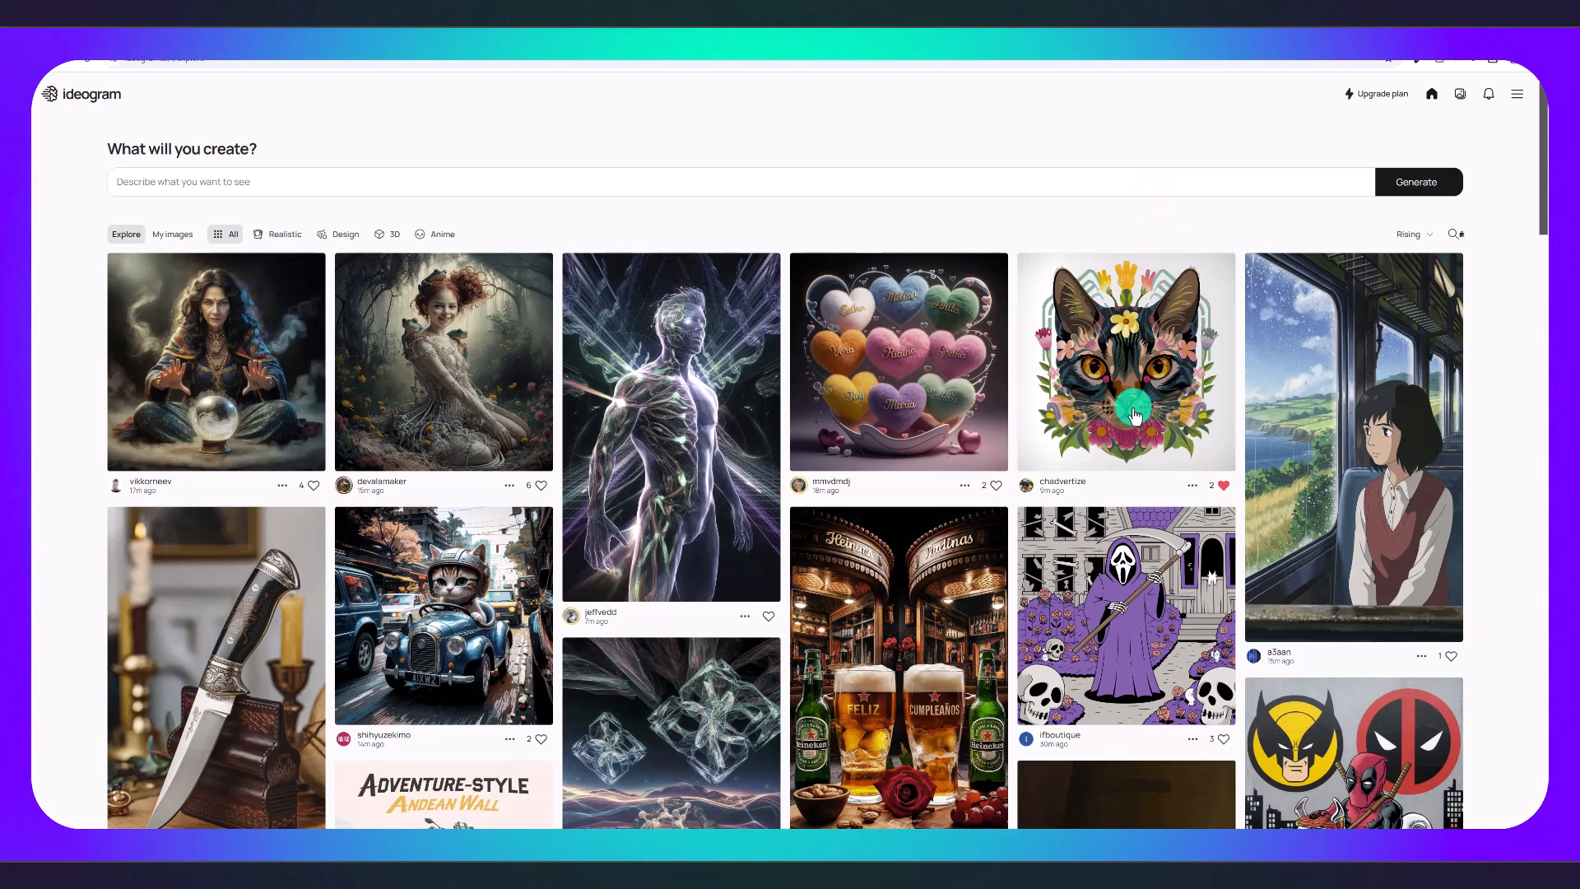
Open the floral cat illustration's details and toggle its like on and off.
click(1126, 362)
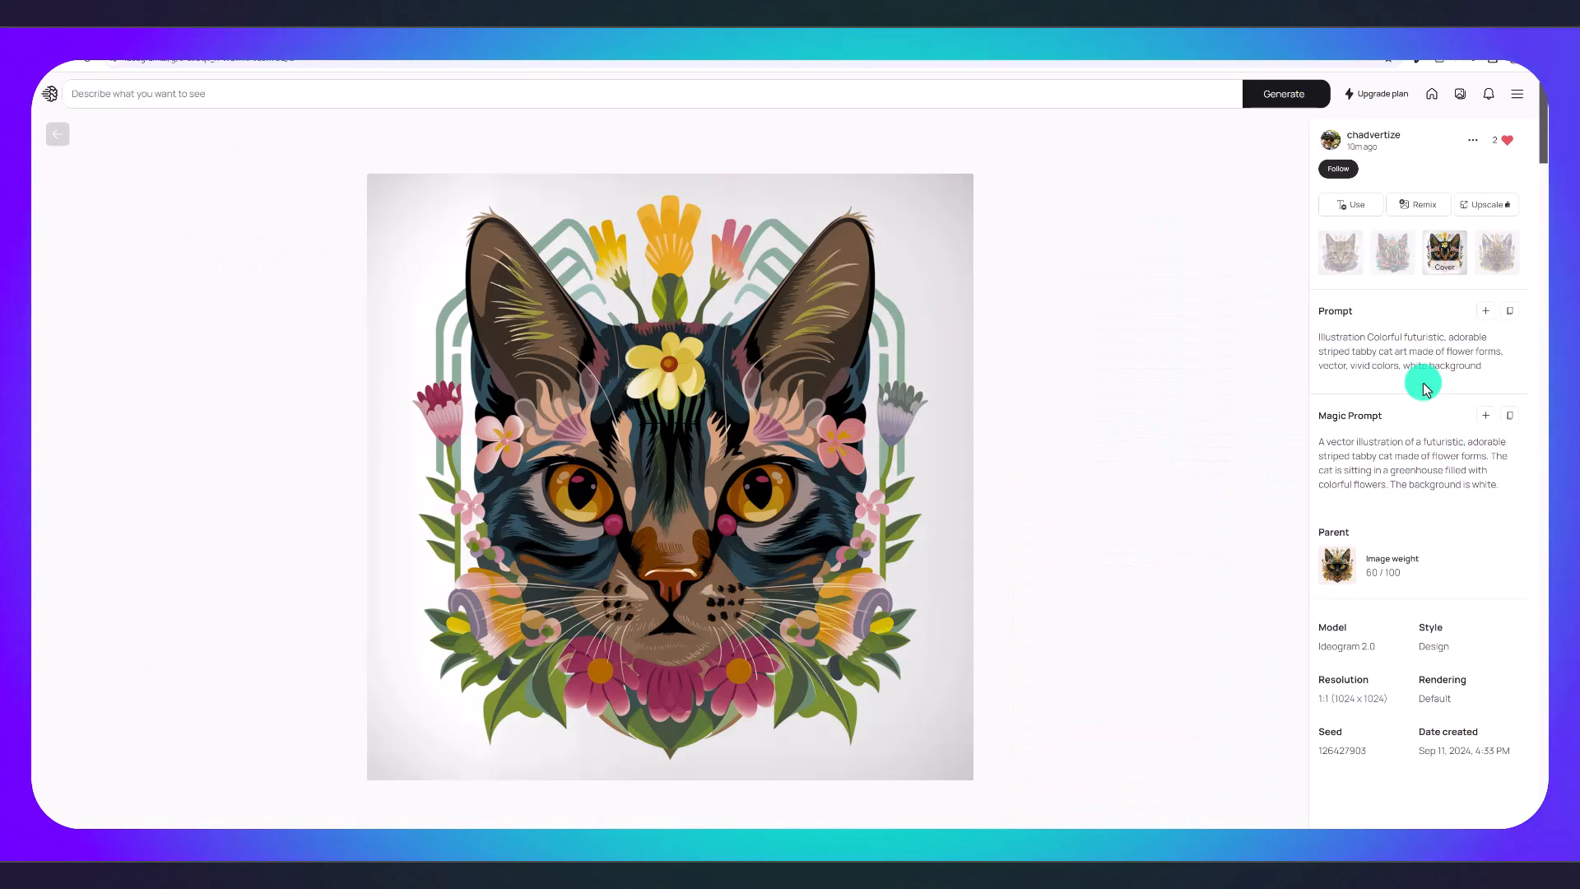
mouse_move(1203, 359)
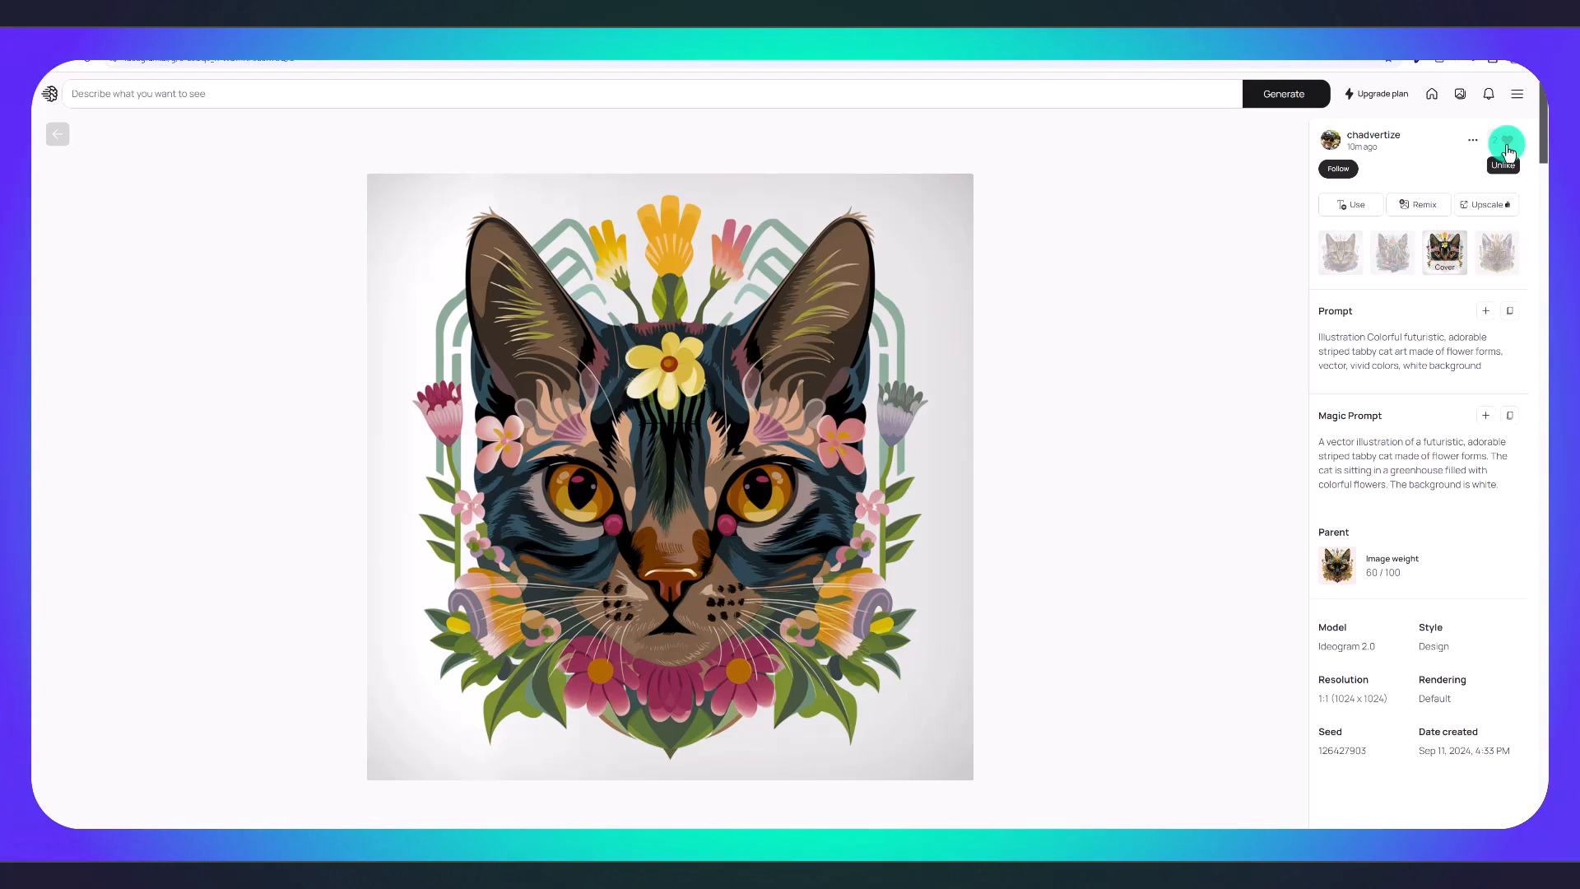
click(1508, 145)
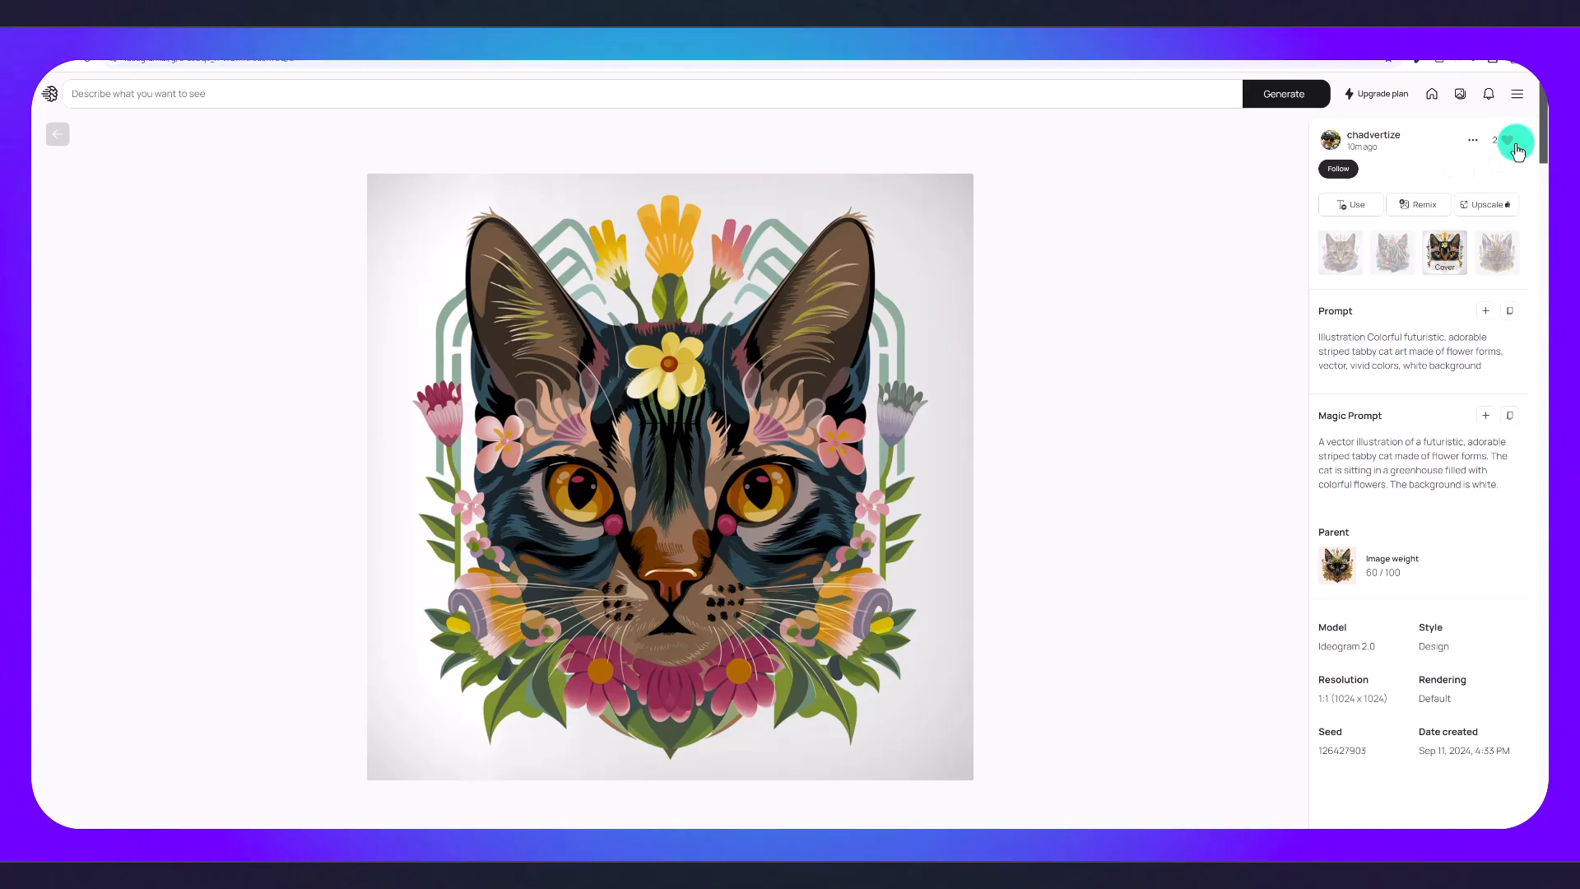
click(1516, 145)
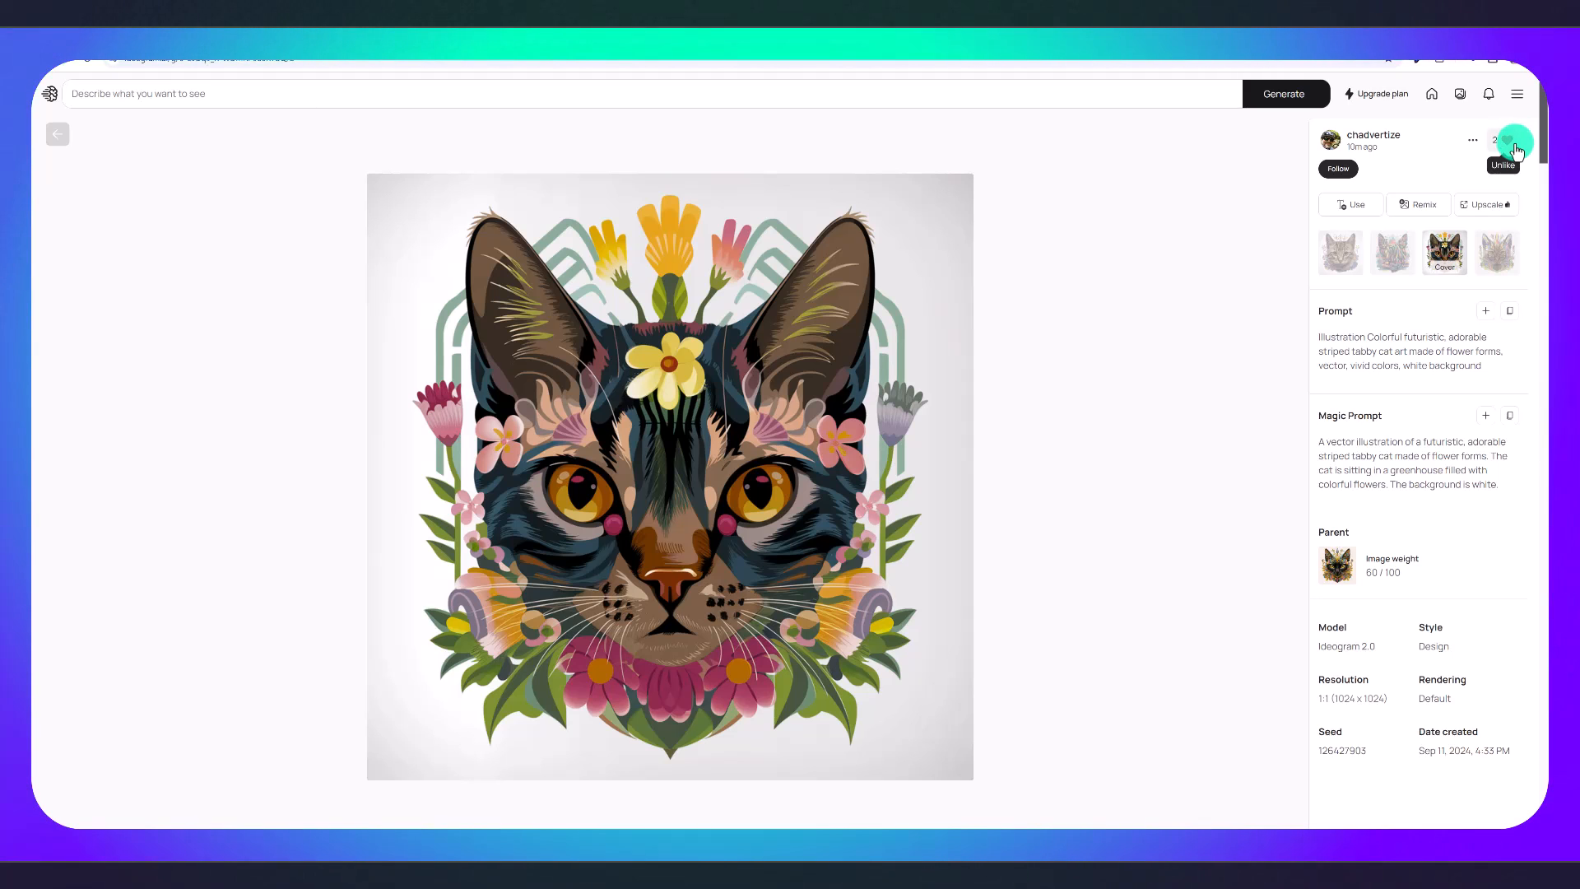
click(1516, 146)
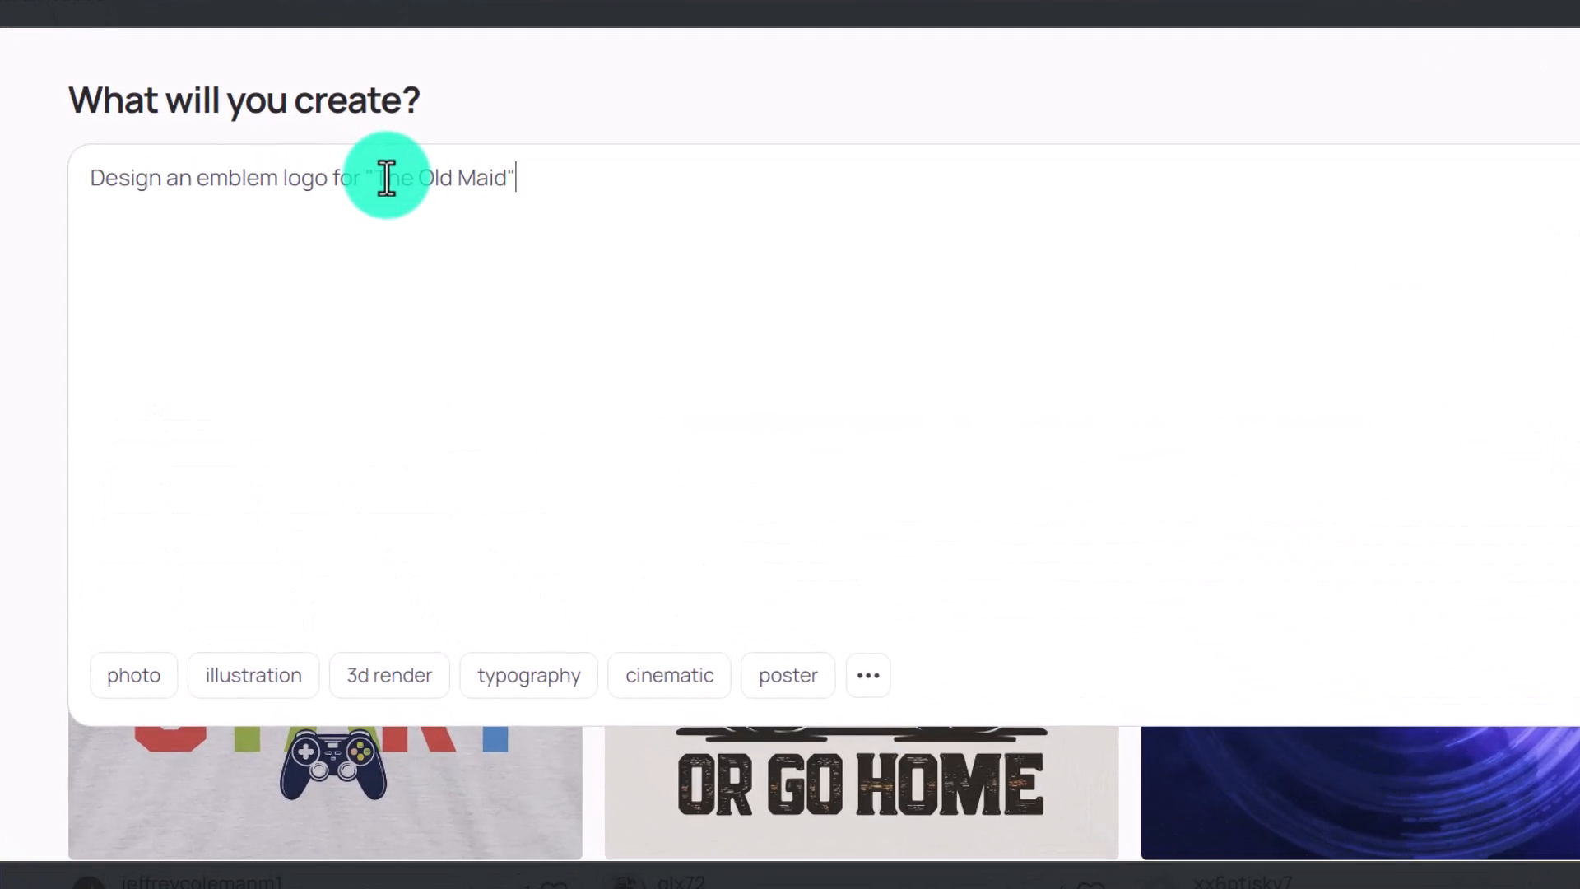
Describe a badge/crest emblem for 'The Old Maid' English pub with an old maid image in royal purple/black/silver.
text(which is a)
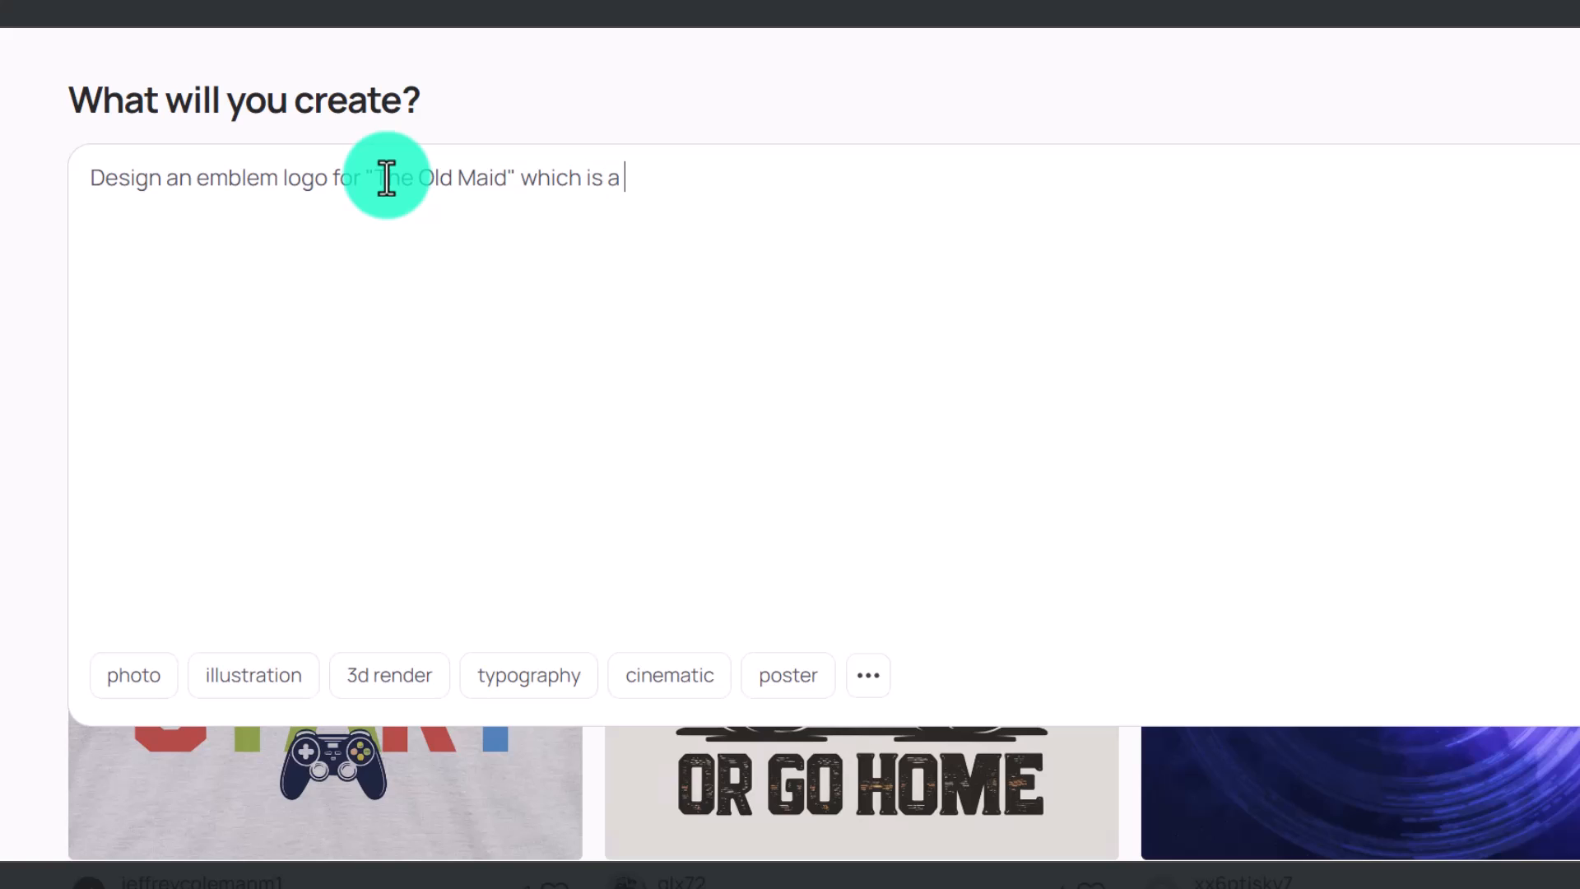
text(n English pub. The brand name is enclosed within a)
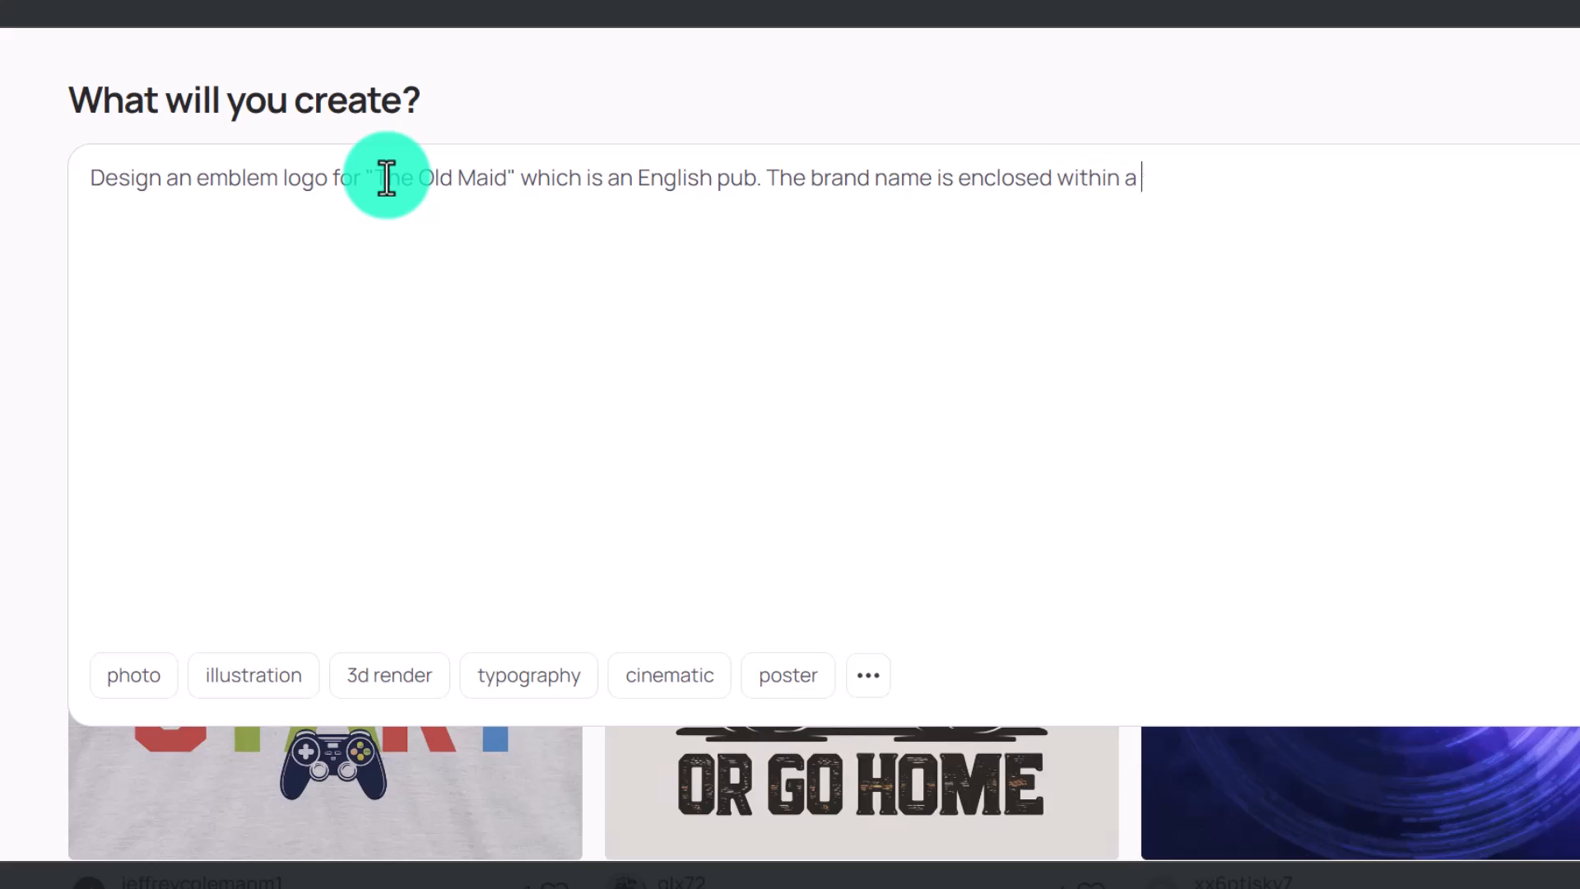
text(badge, crest, or shield-like shape. The design should feel tradition and classic, but also)
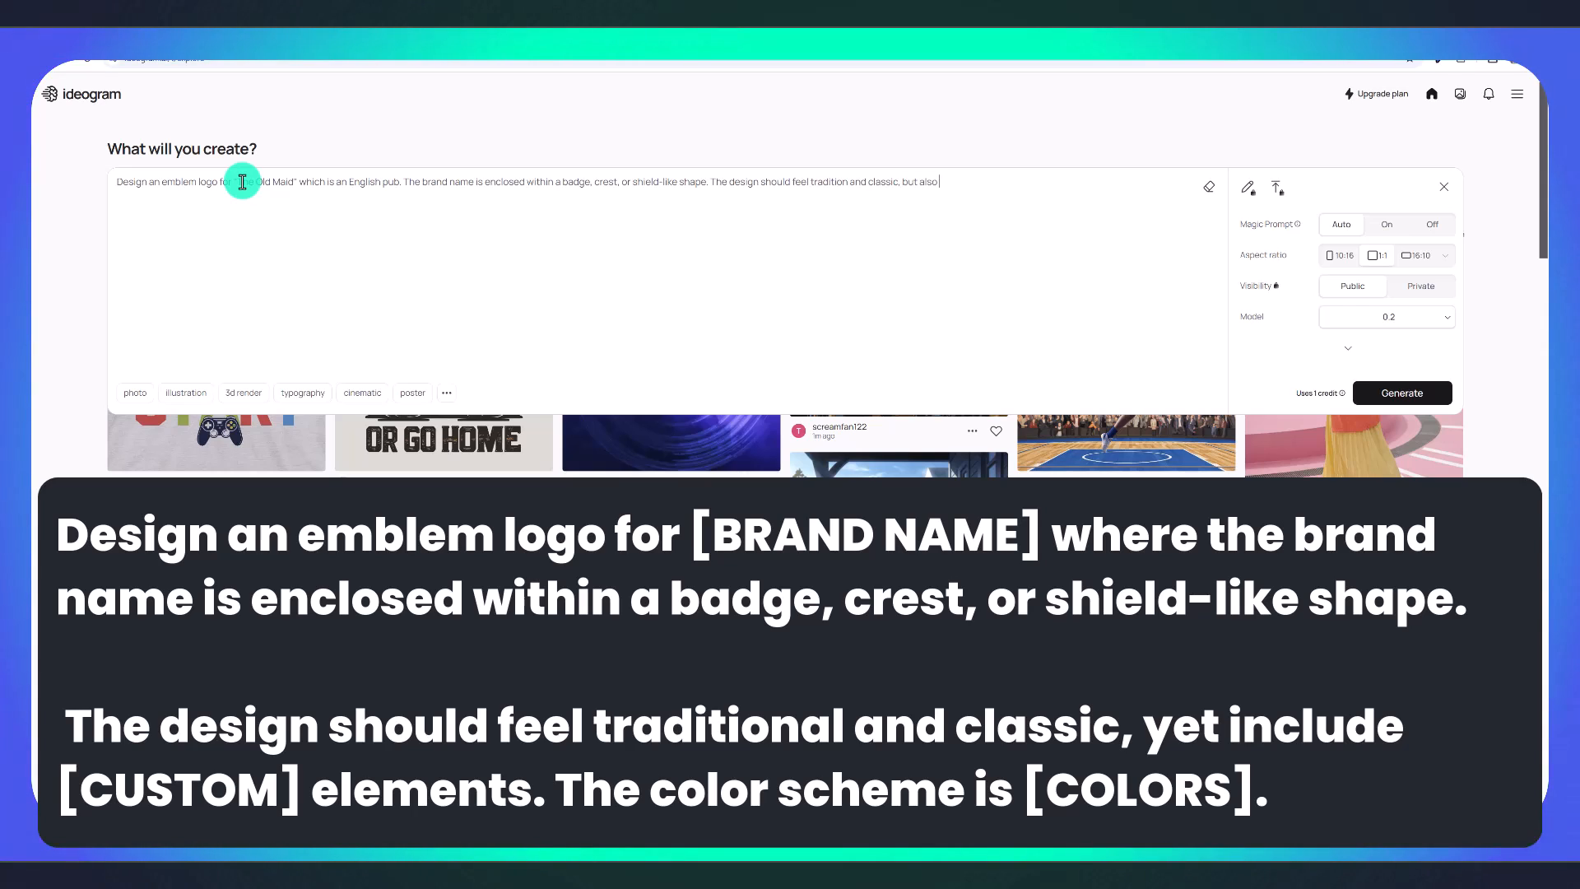
text(include details that represen)
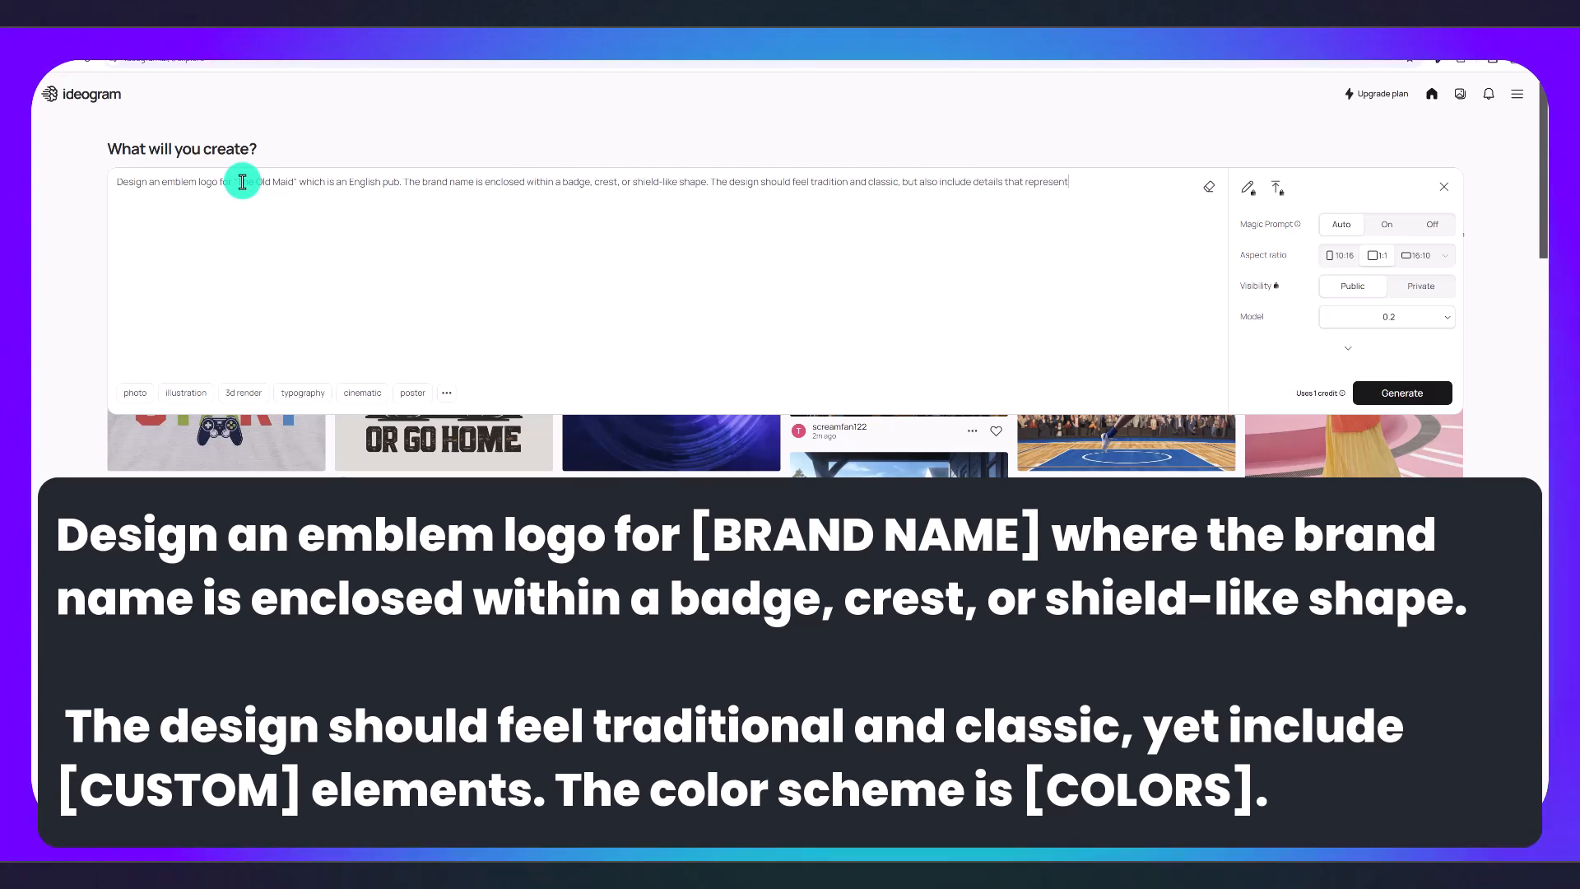
text(the brand's values. Include an imag)
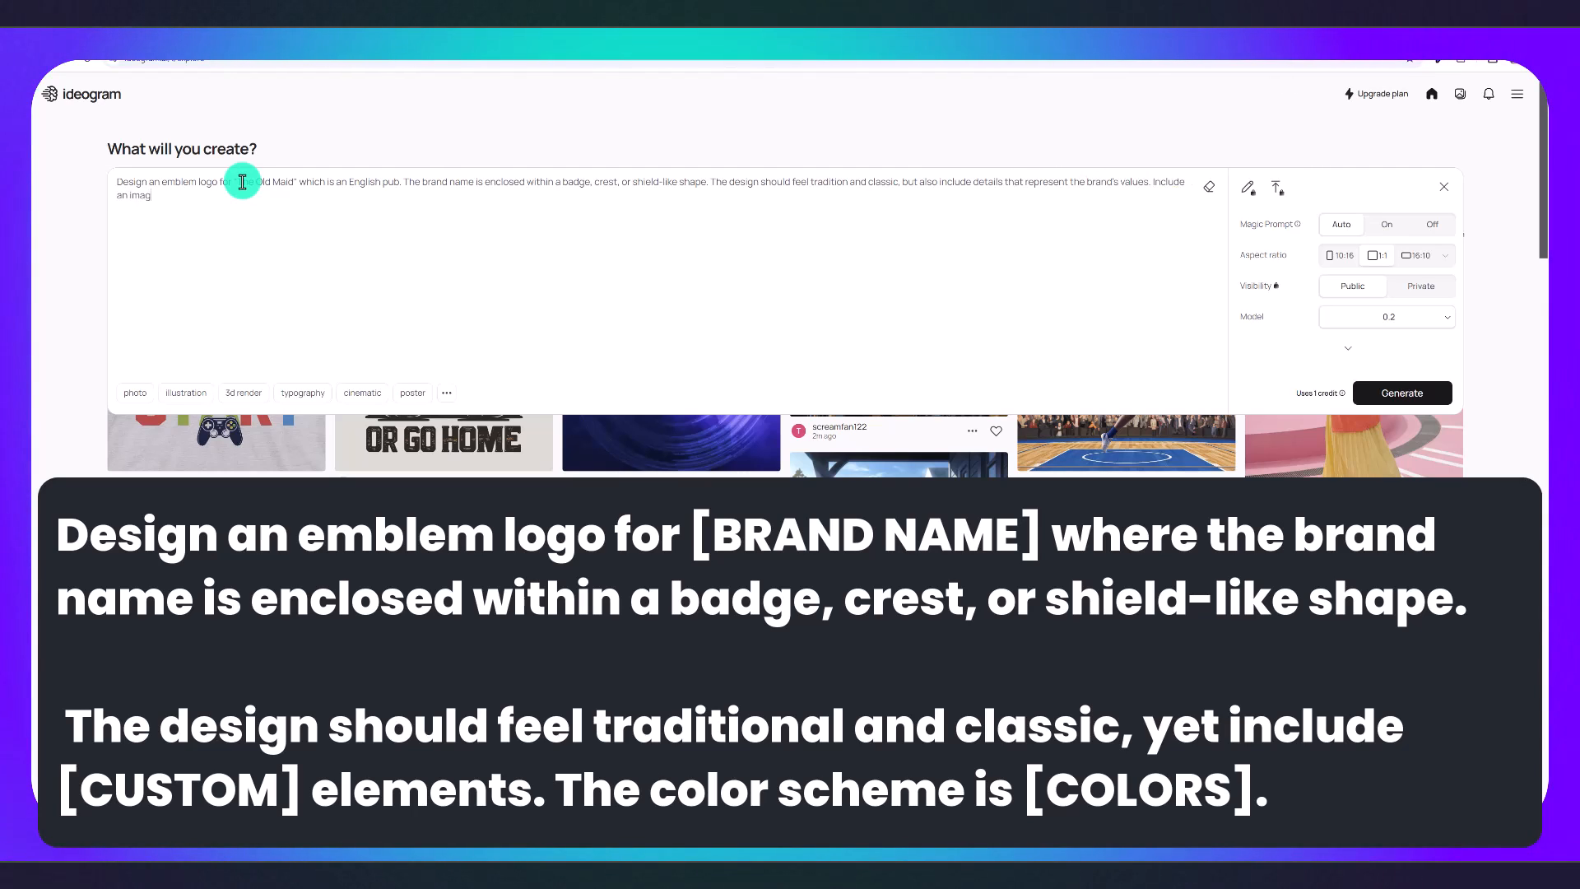
text(of an old maid within the crest/shield. The color scheme should be)
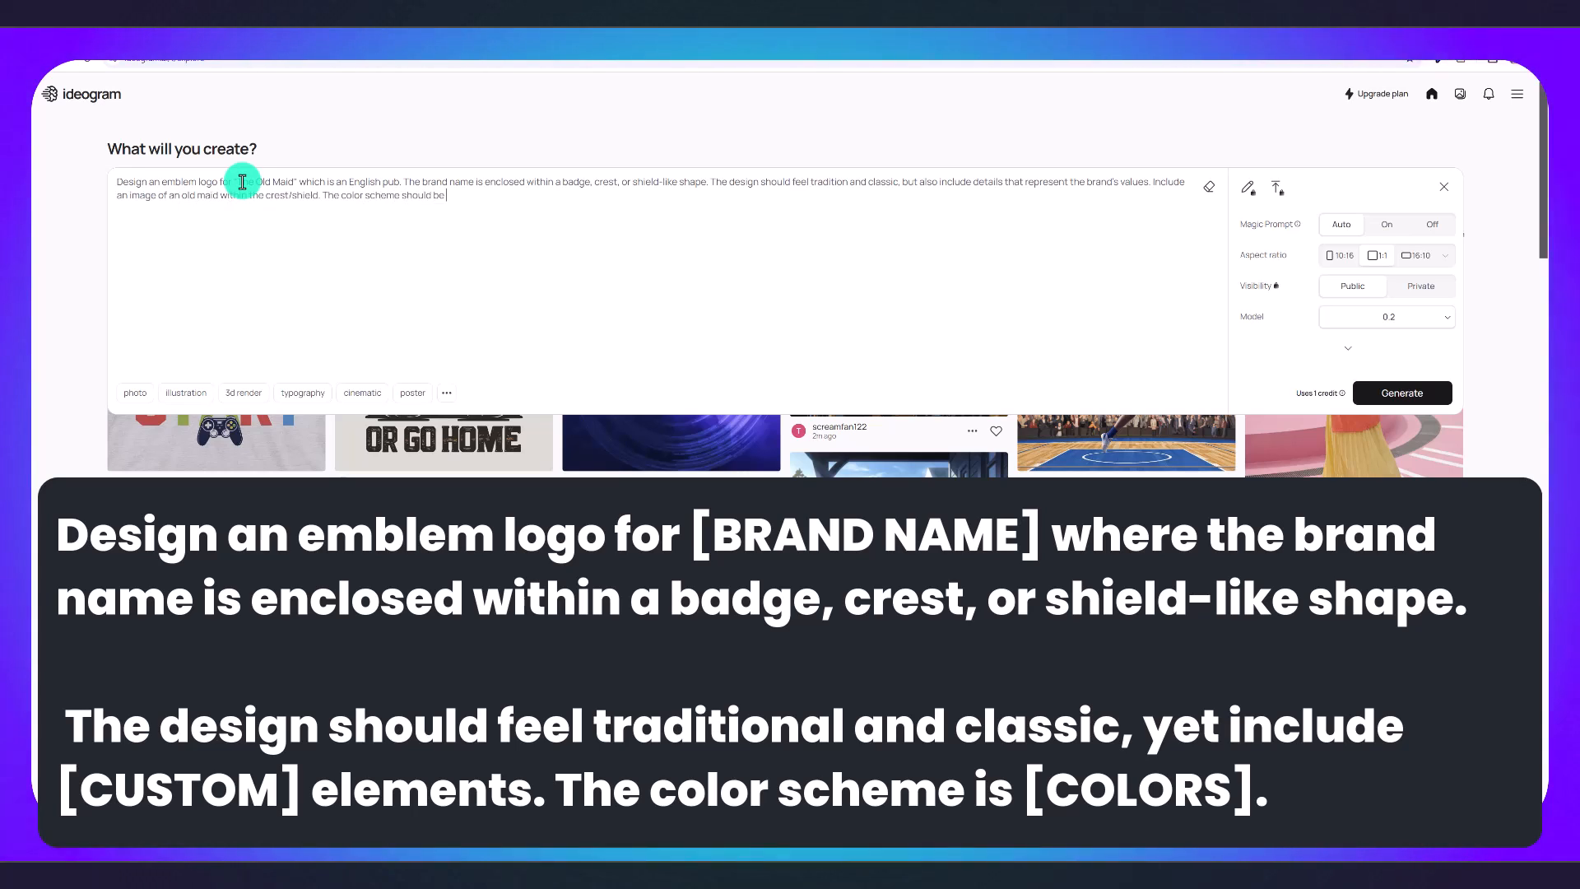
text(royal purple/black/silver.)
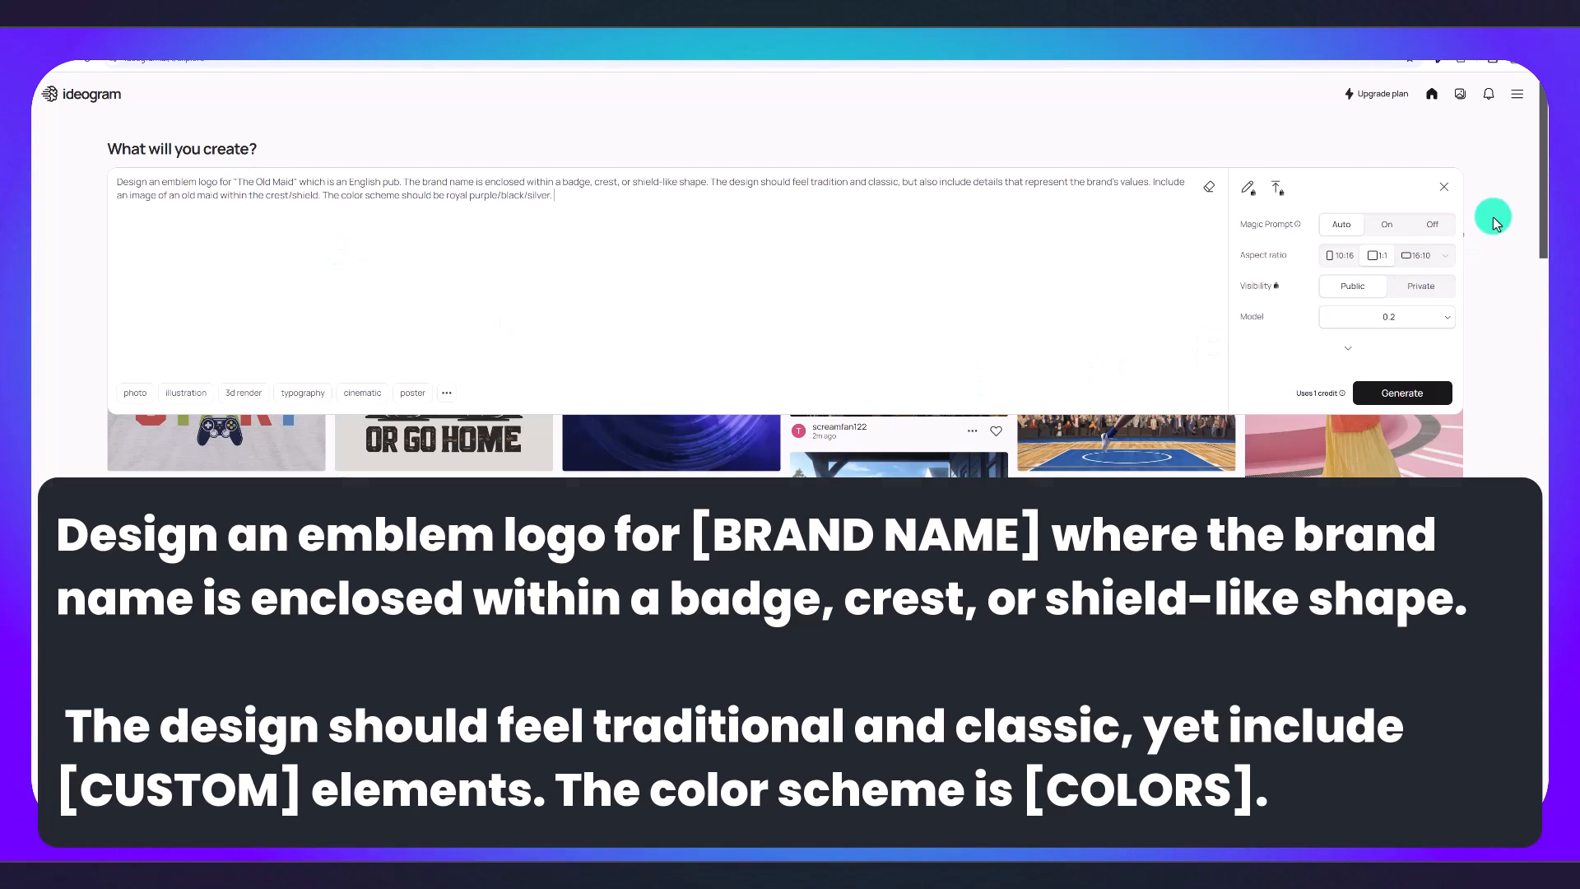
mouse_move(1296, 224)
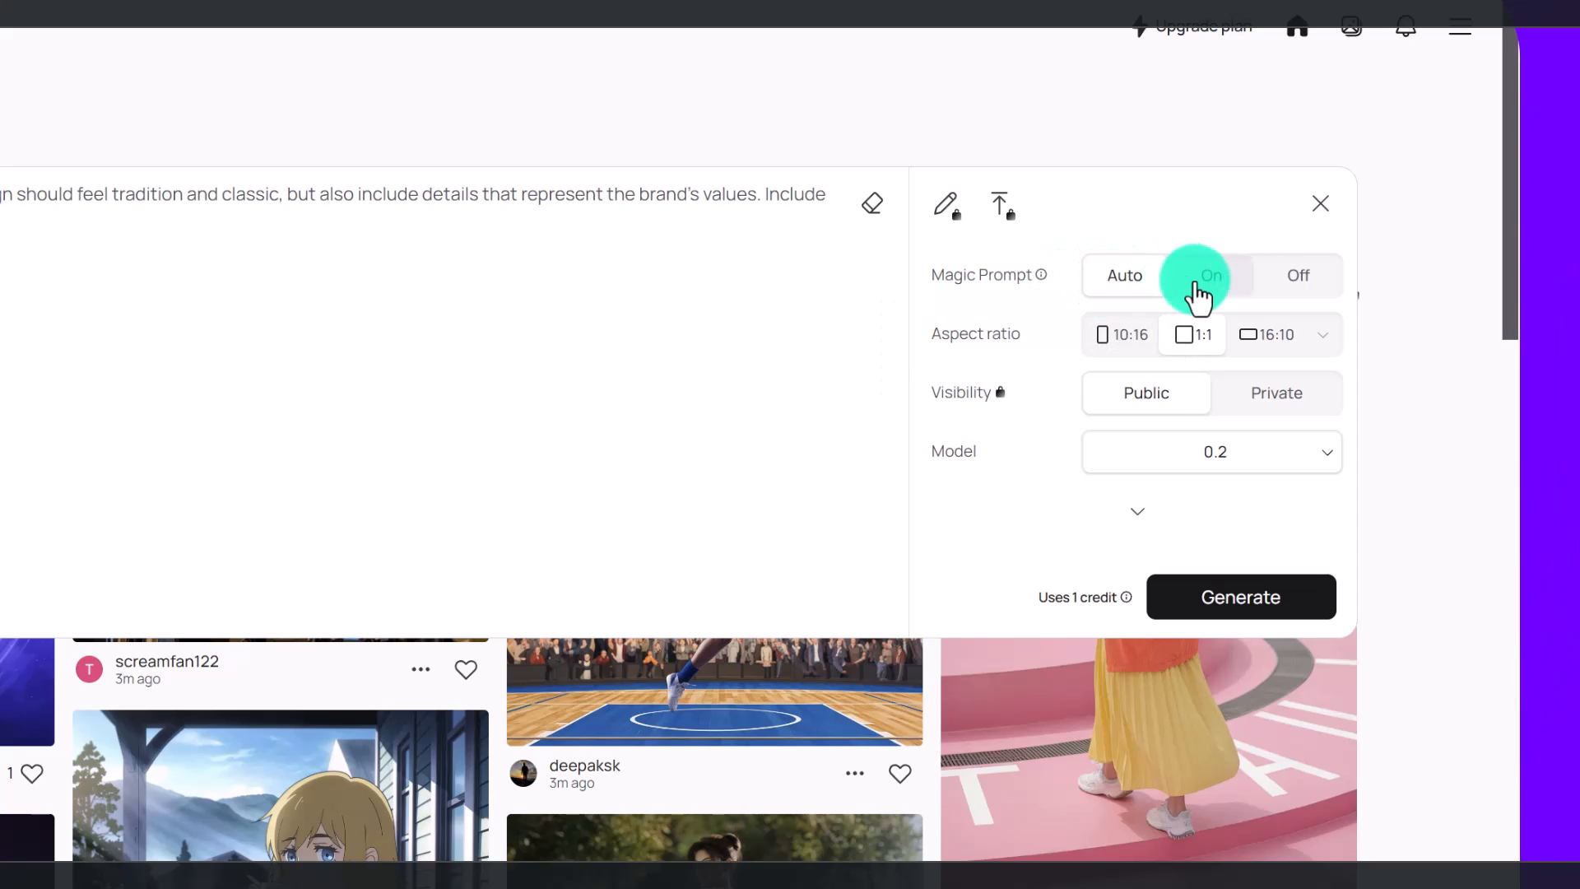
Enable Magic Prompt, select model 2.0 (latest) and generate the logos.
click(1211, 277)
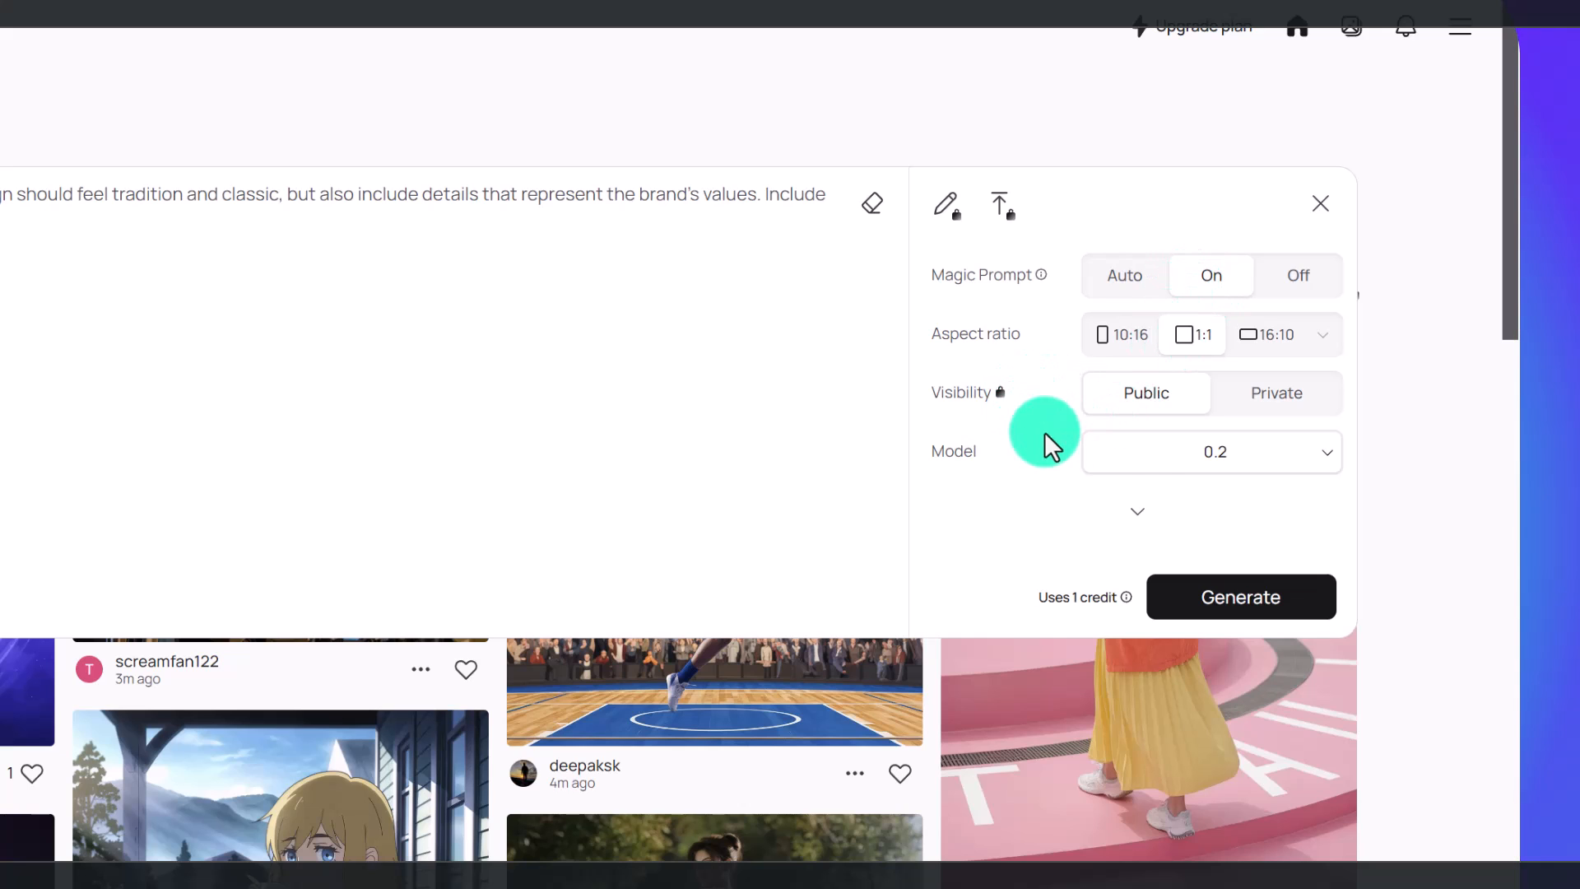
click(1212, 451)
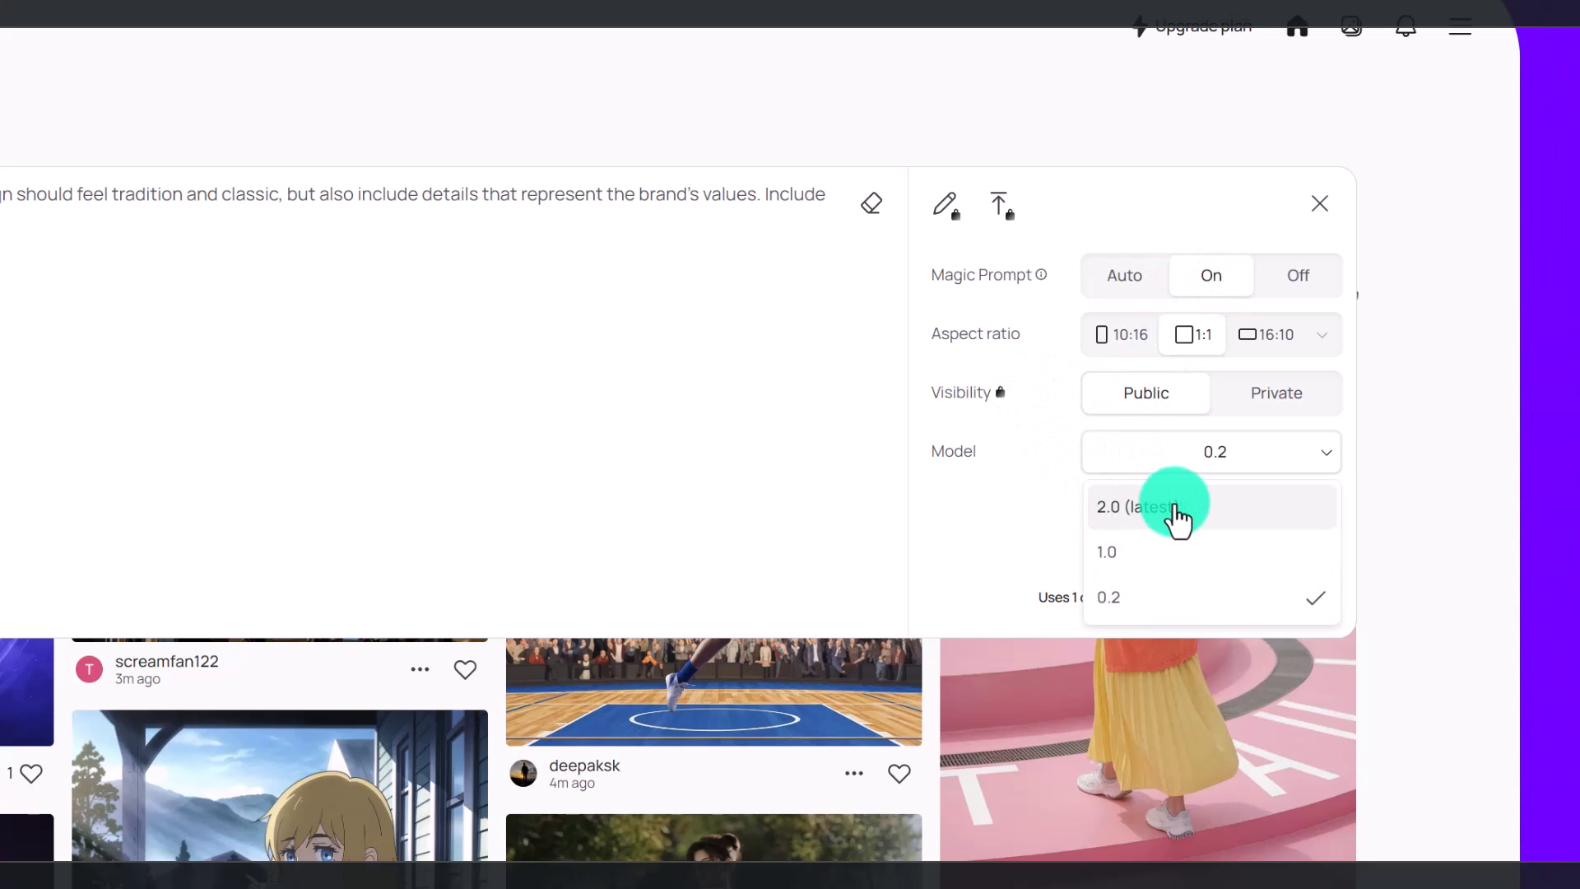
click(1165, 507)
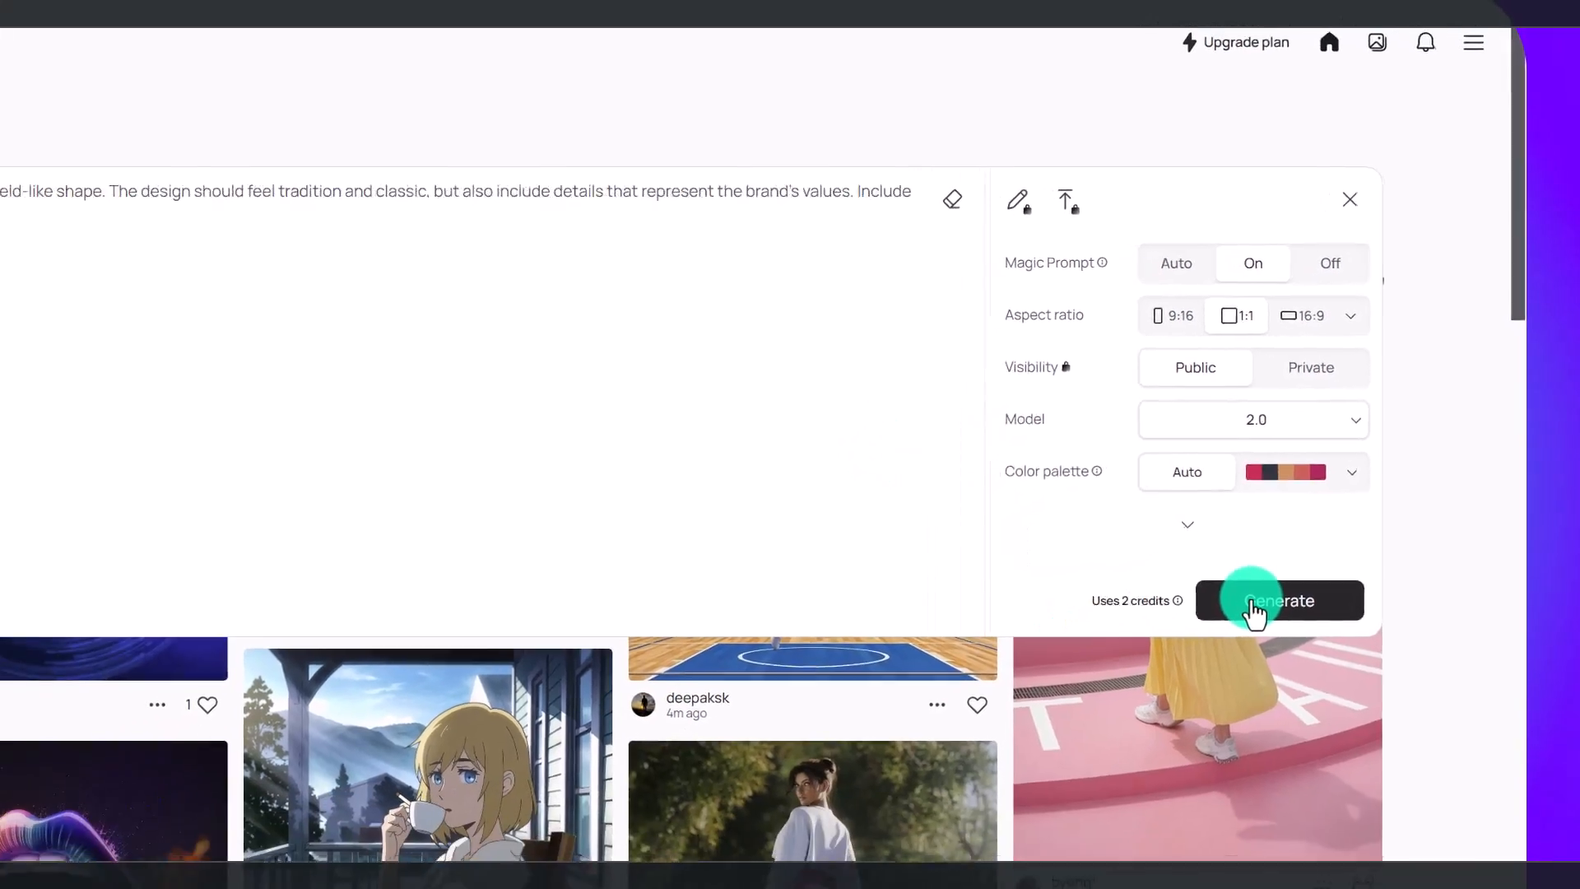
click(1280, 600)
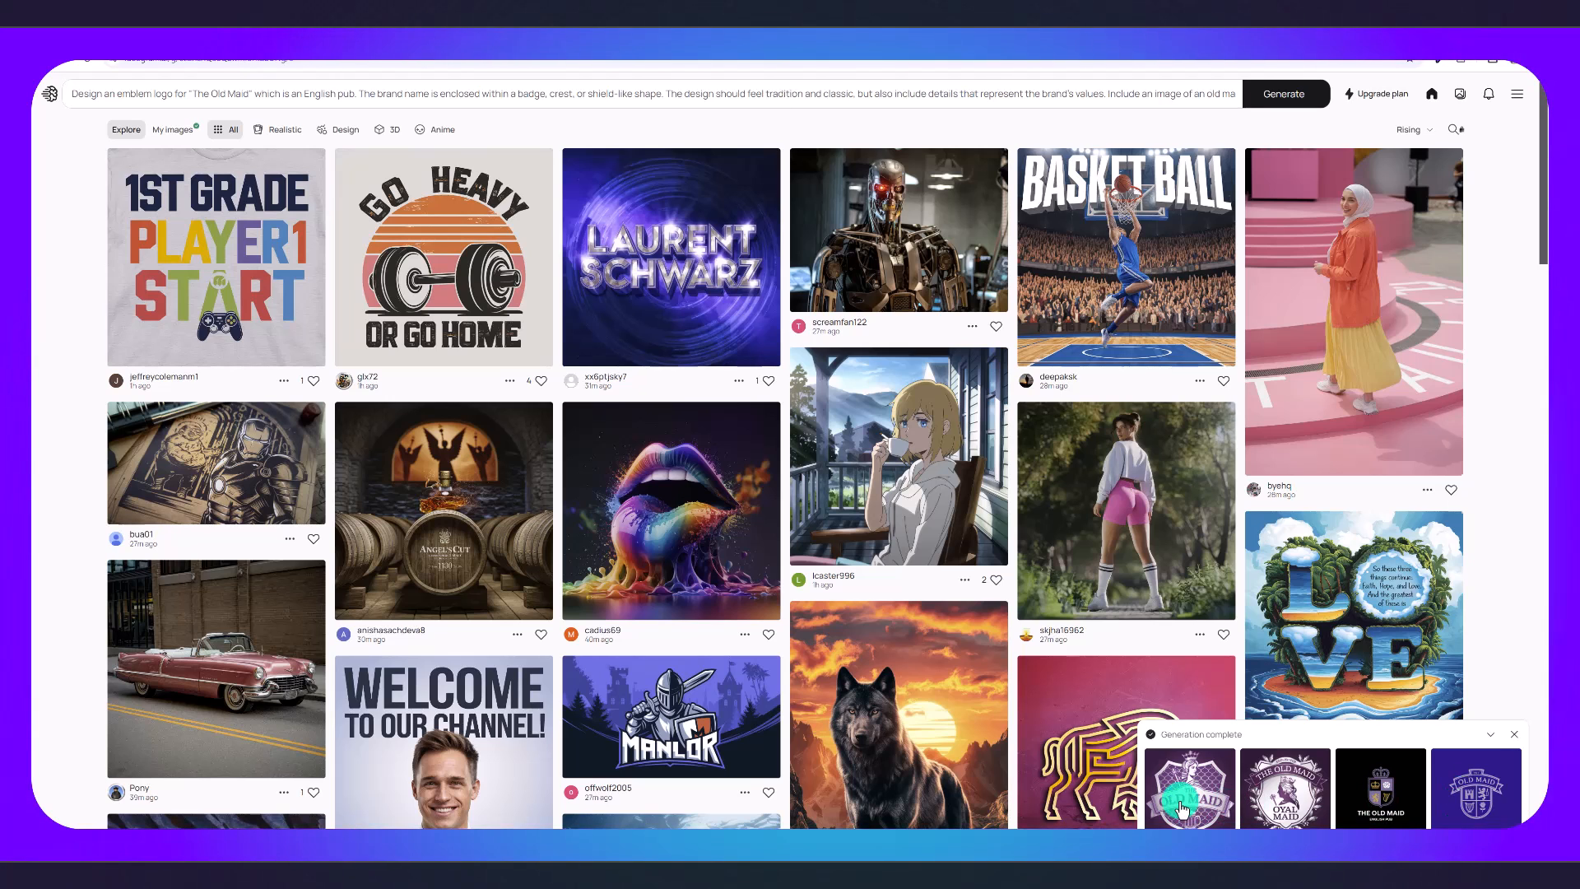
Open the generated Old Maid logos and step through the four shield variations.
click(1185, 803)
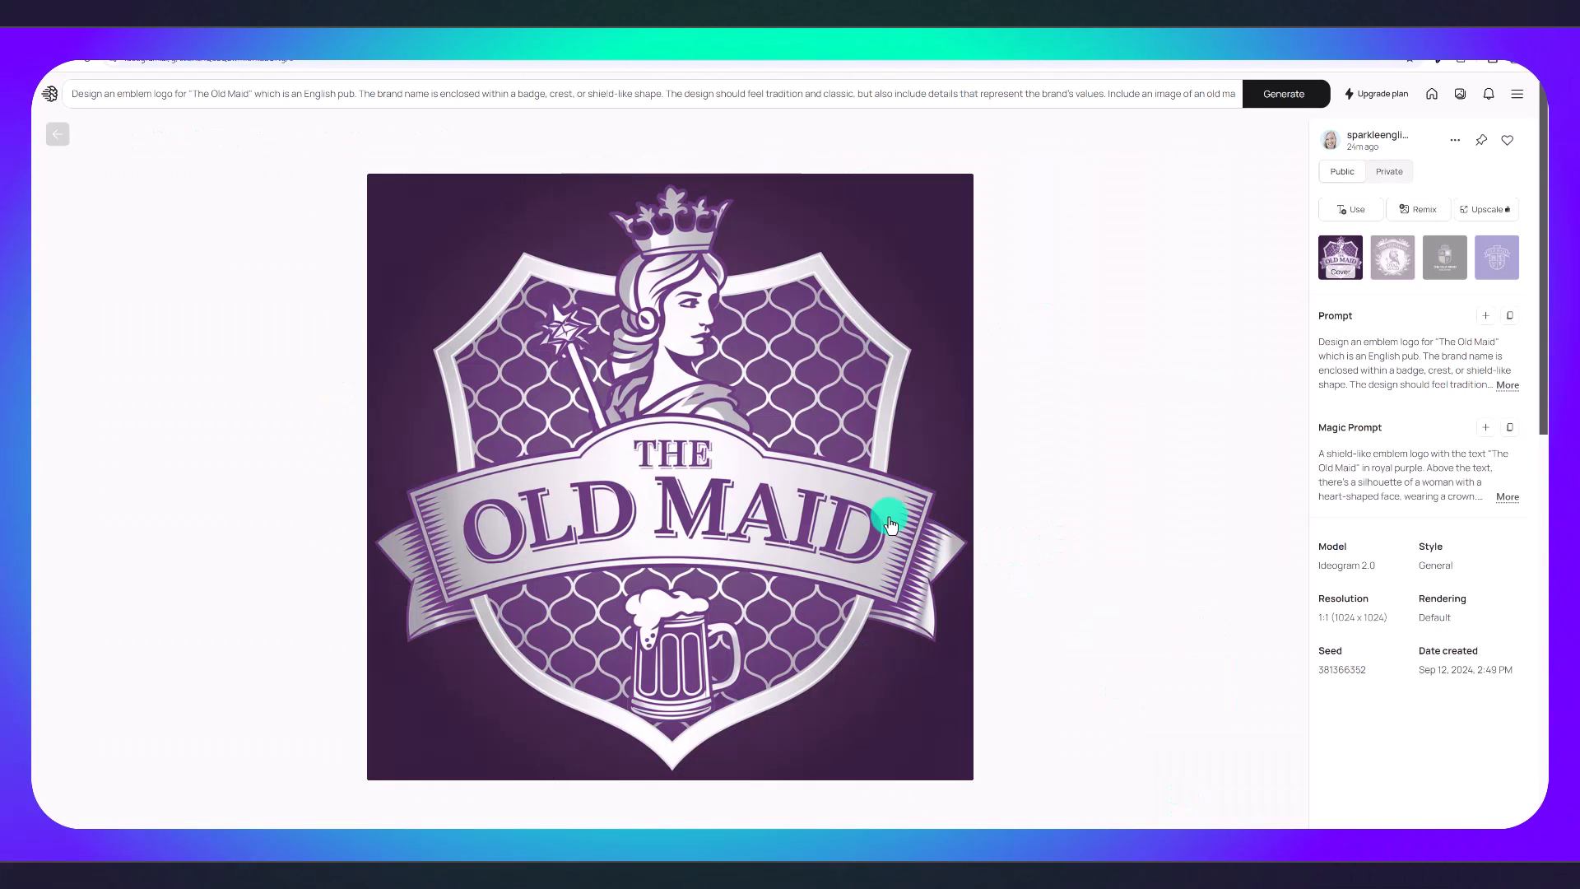
mouse_move(682, 382)
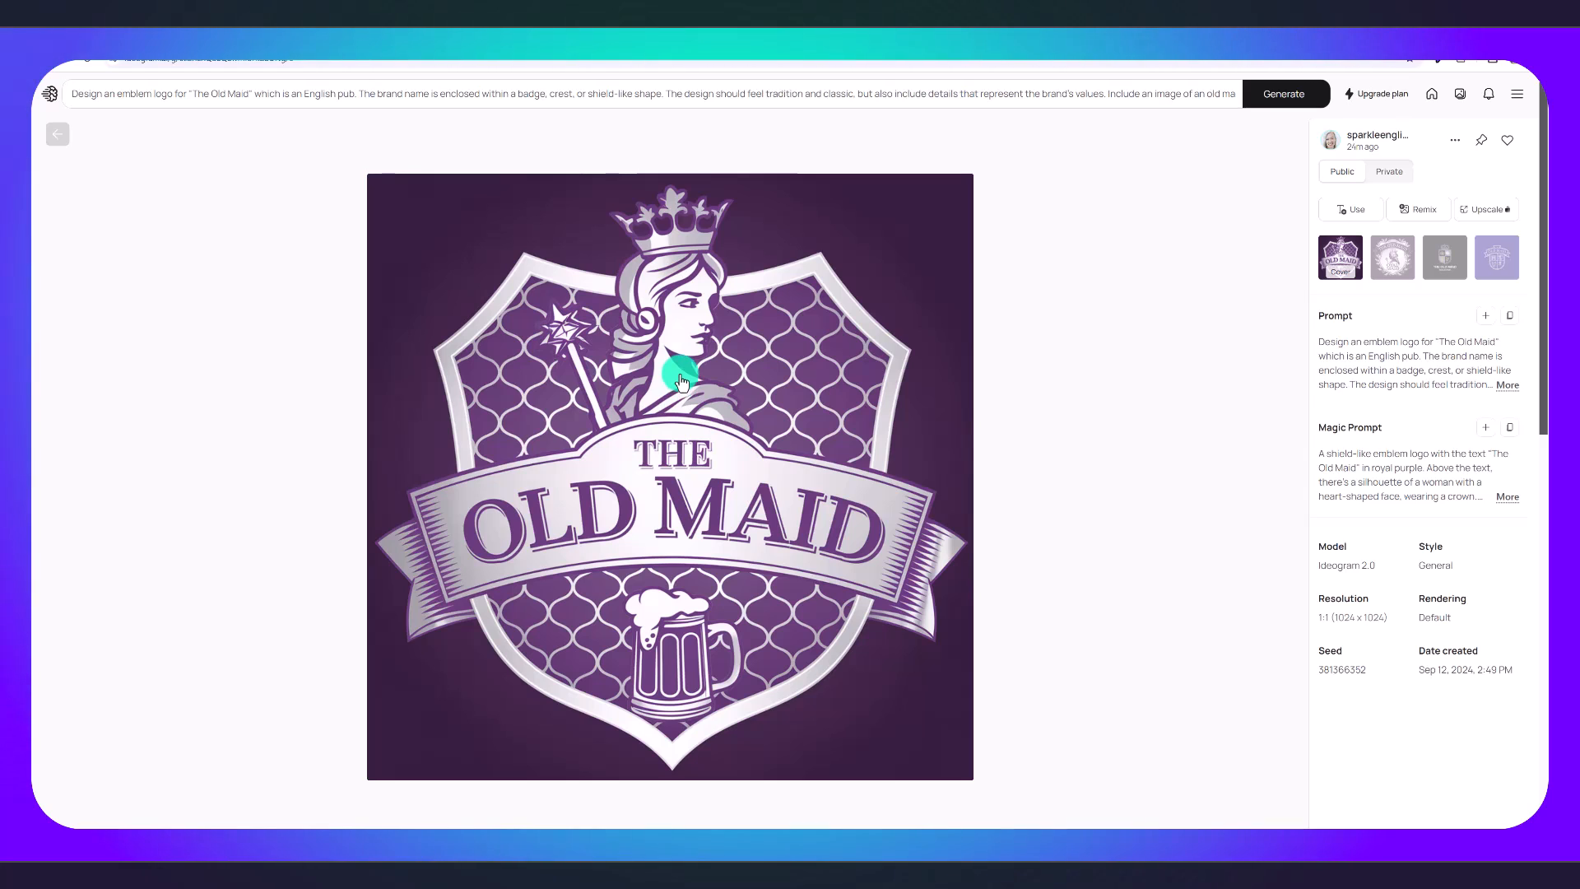
mouse_move(725, 392)
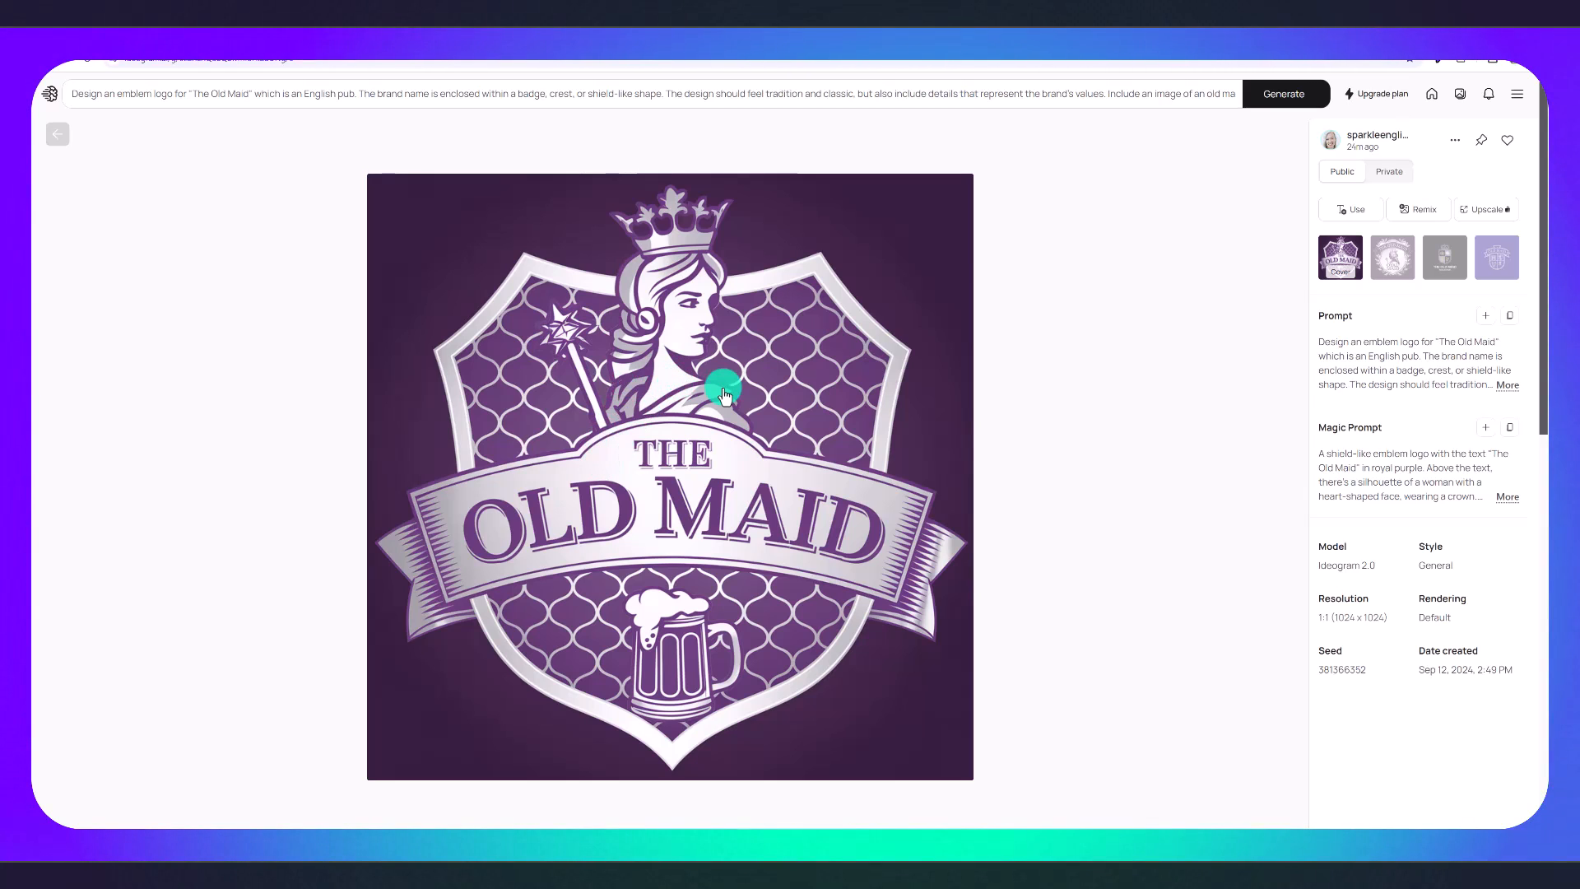
mouse_move(649, 689)
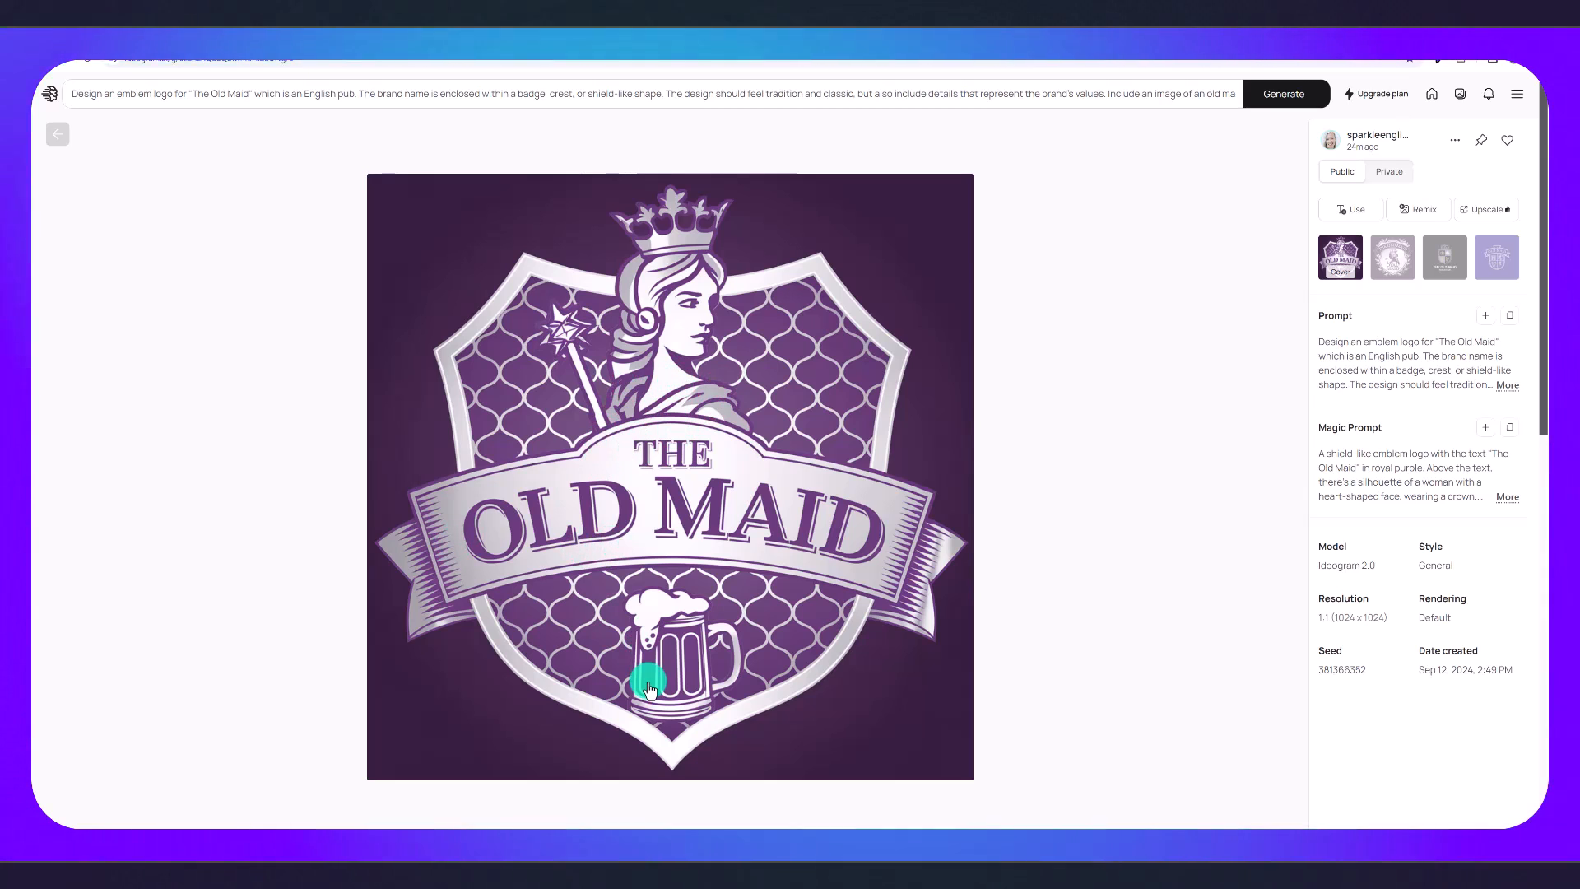
mouse_move(978, 299)
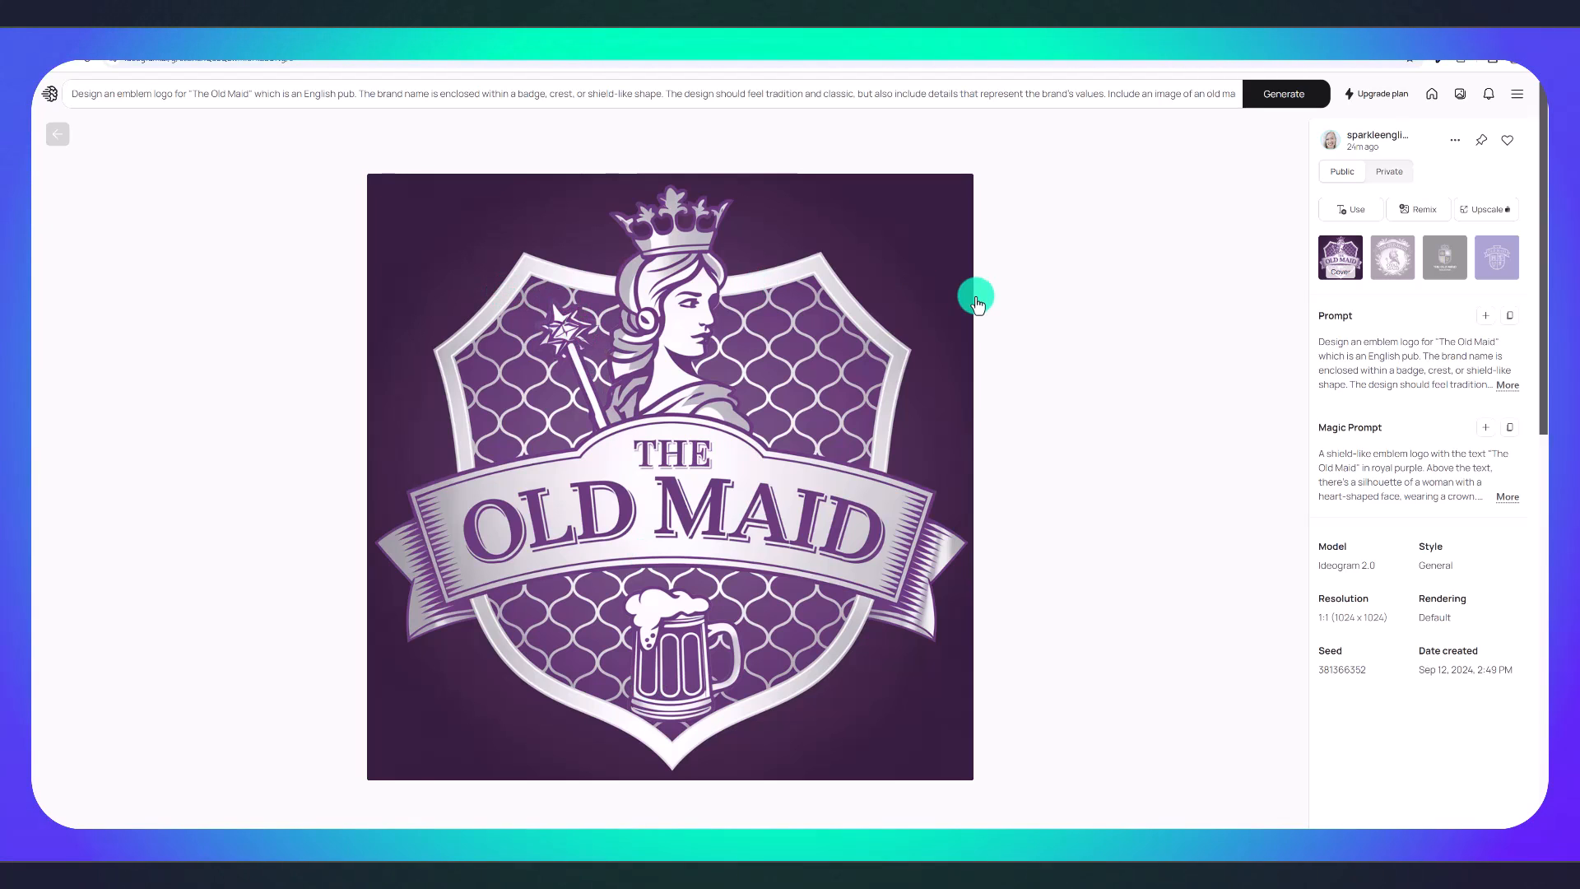
click(1392, 257)
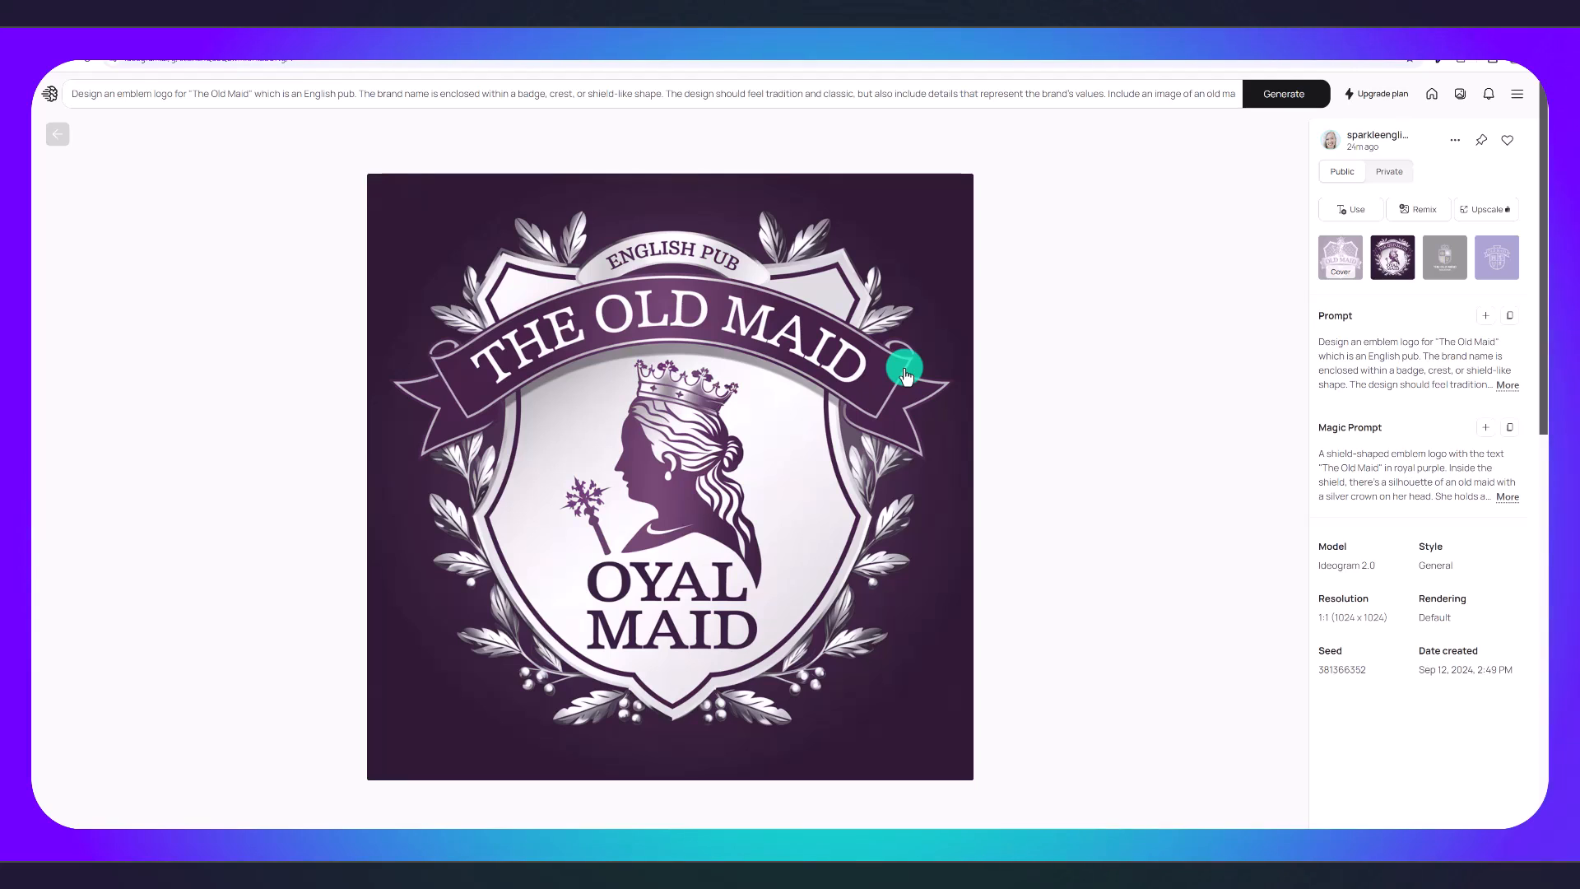
mouse_move(599, 592)
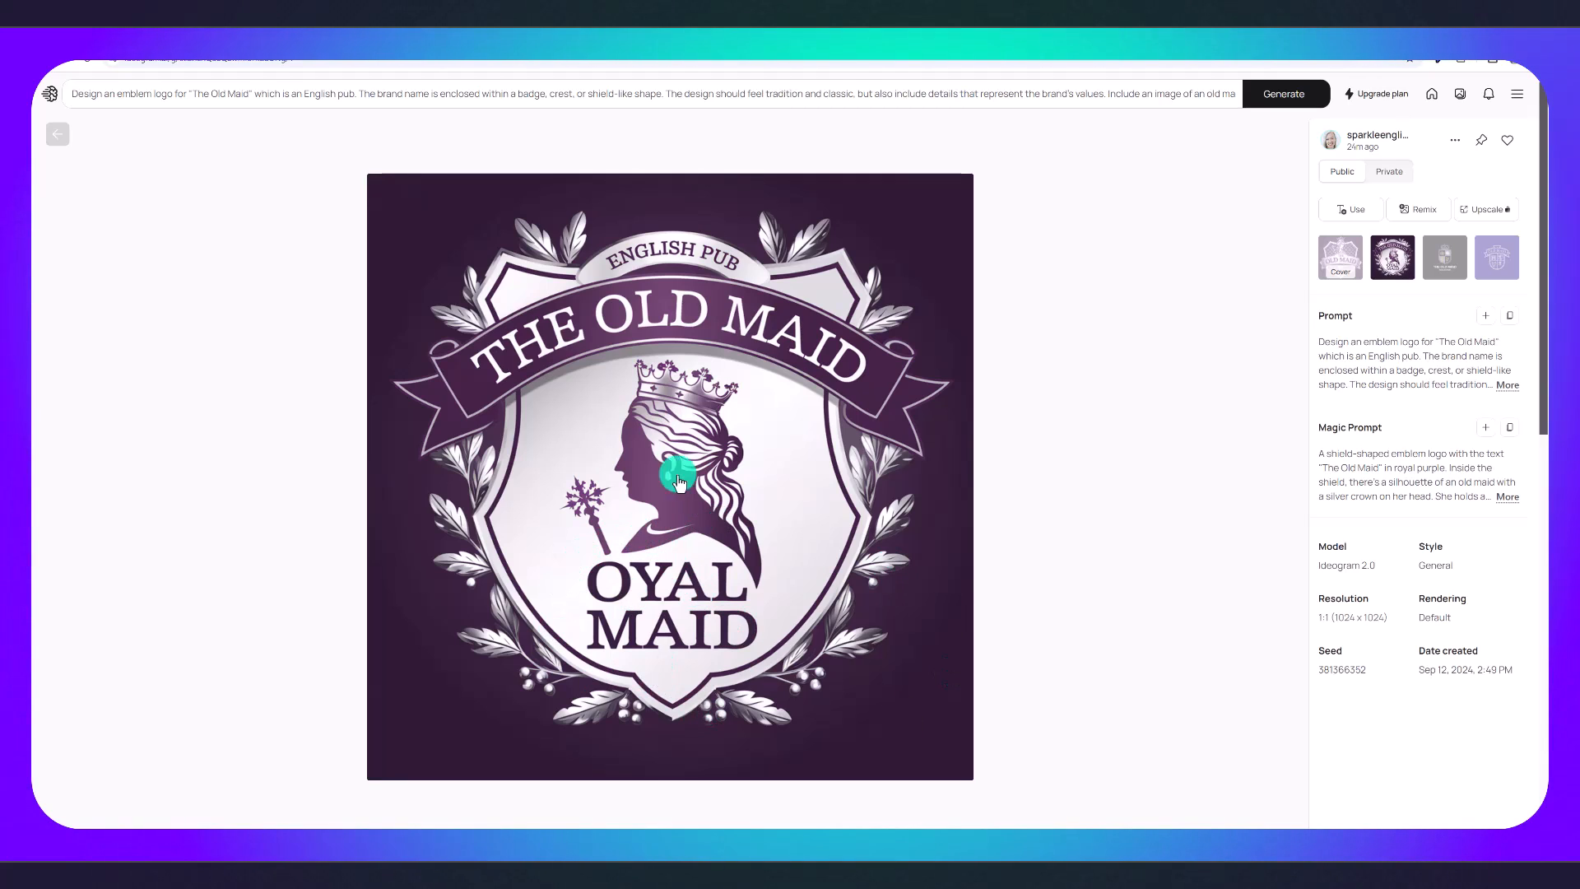
mouse_move(655, 530)
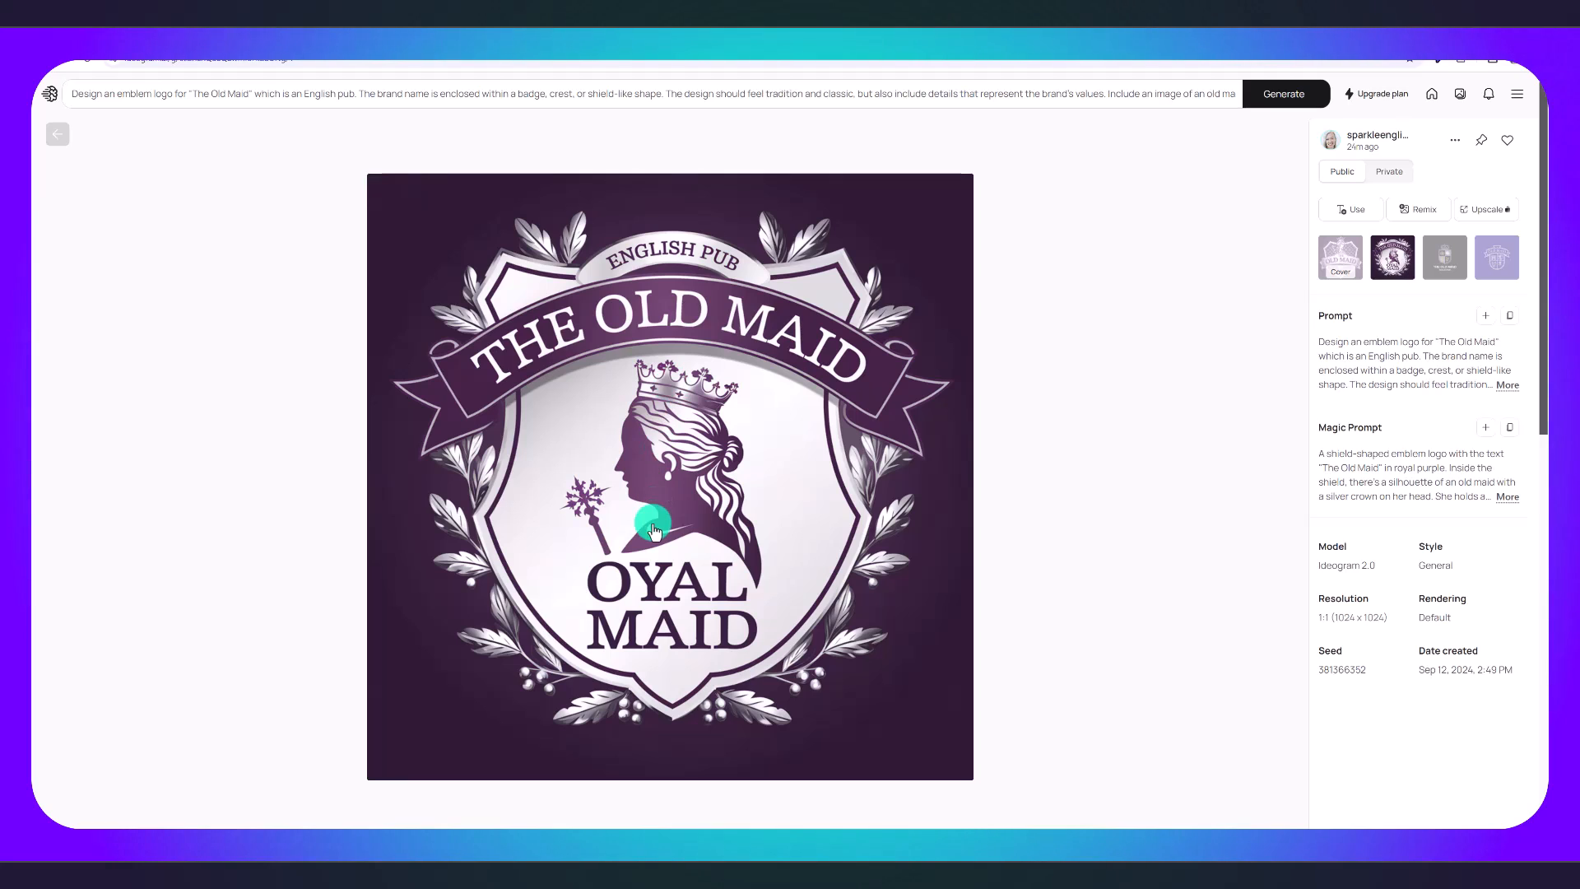
mouse_move(1246, 391)
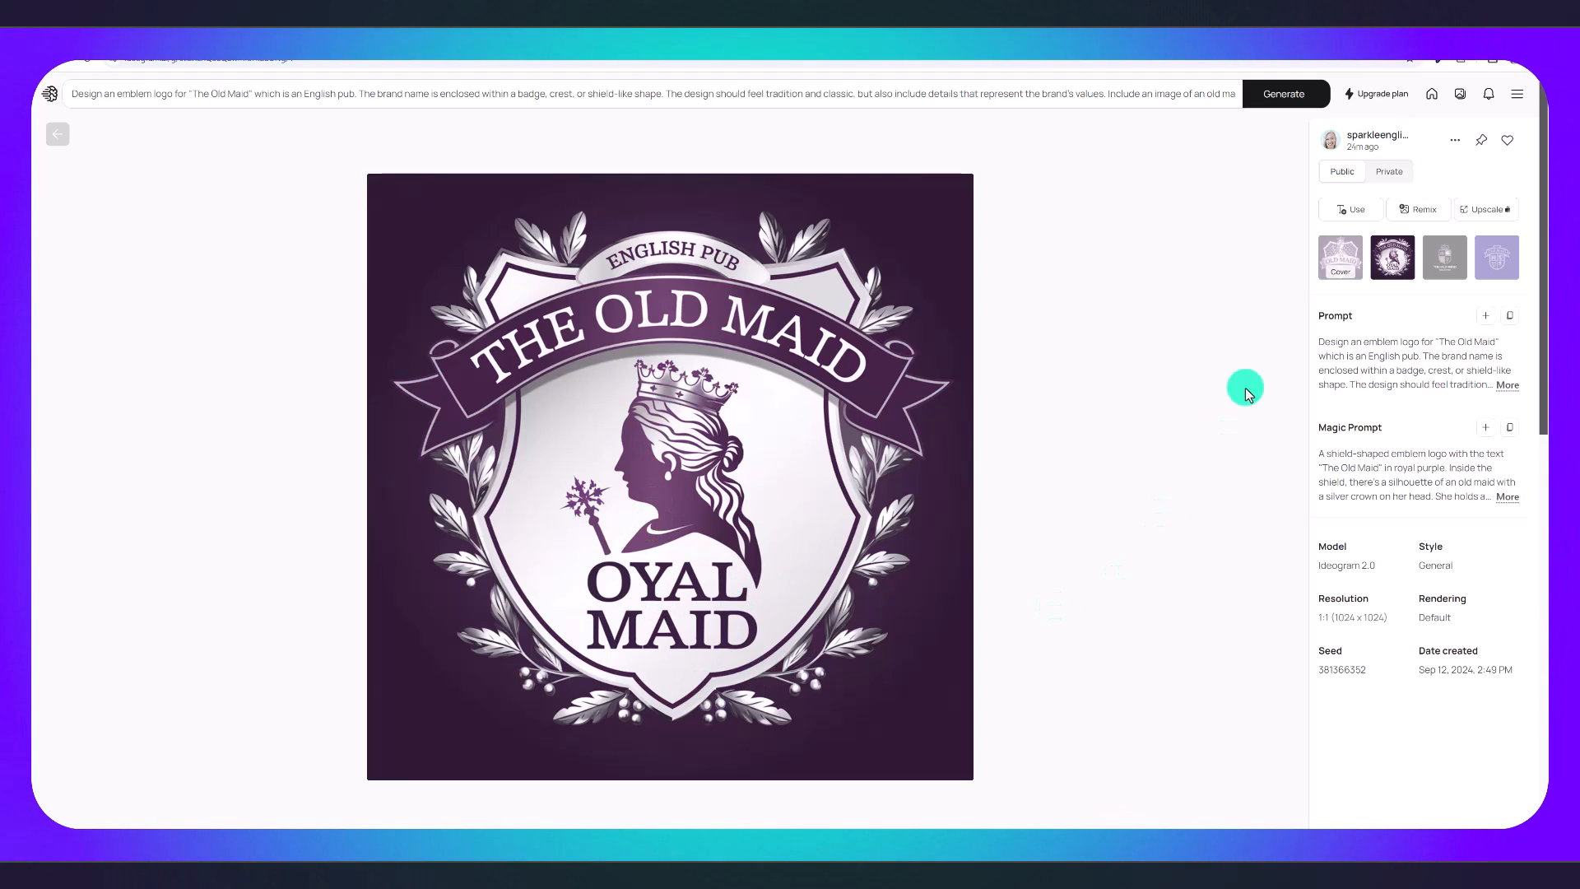
click(1445, 257)
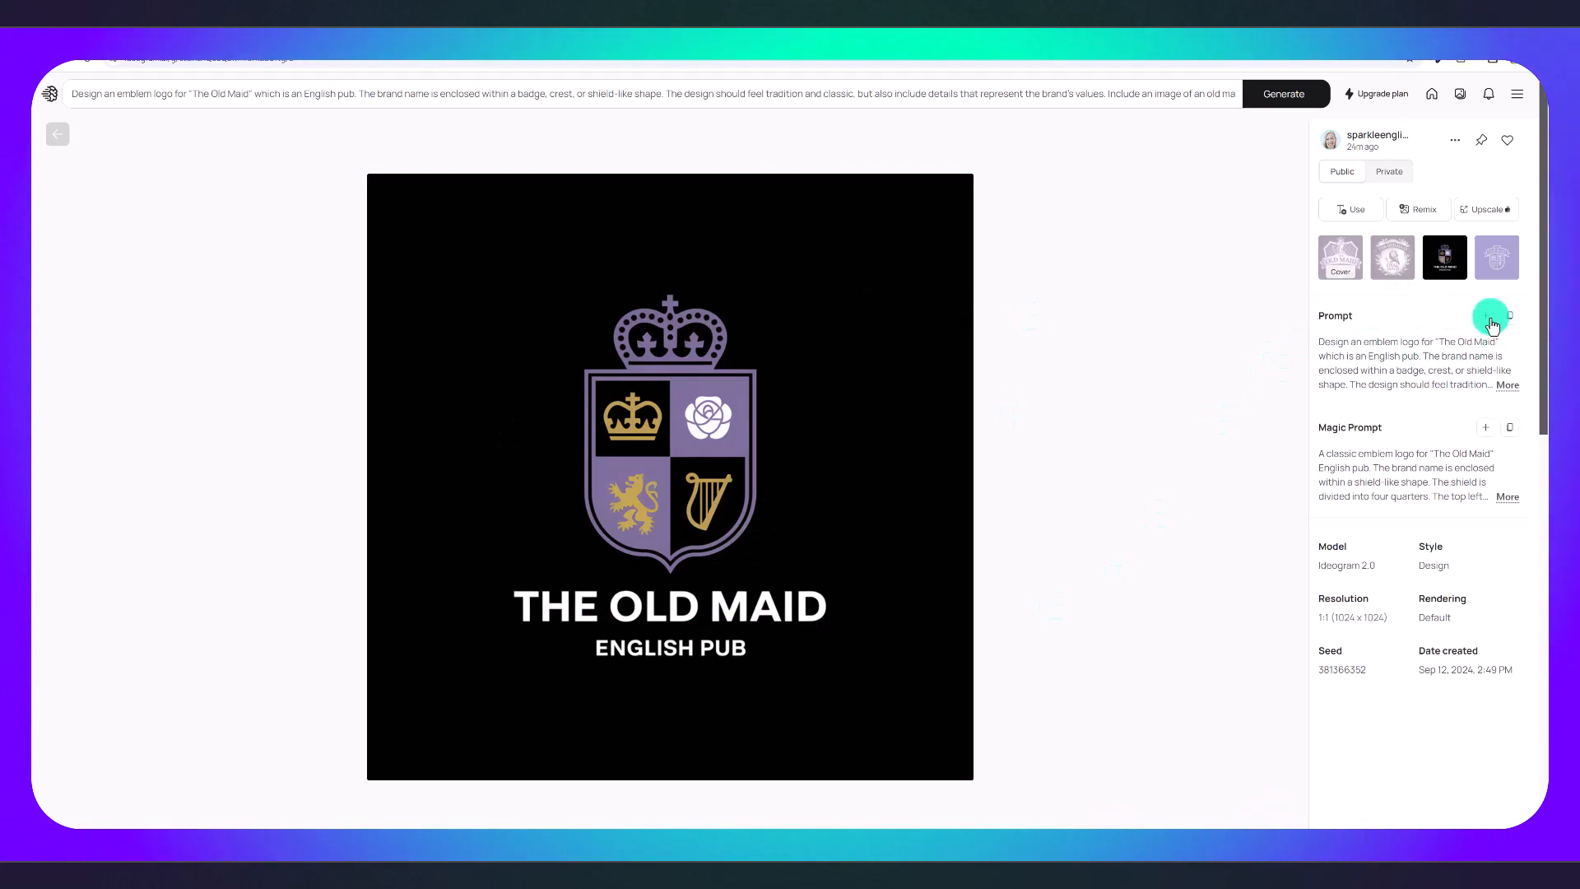
click(1496, 256)
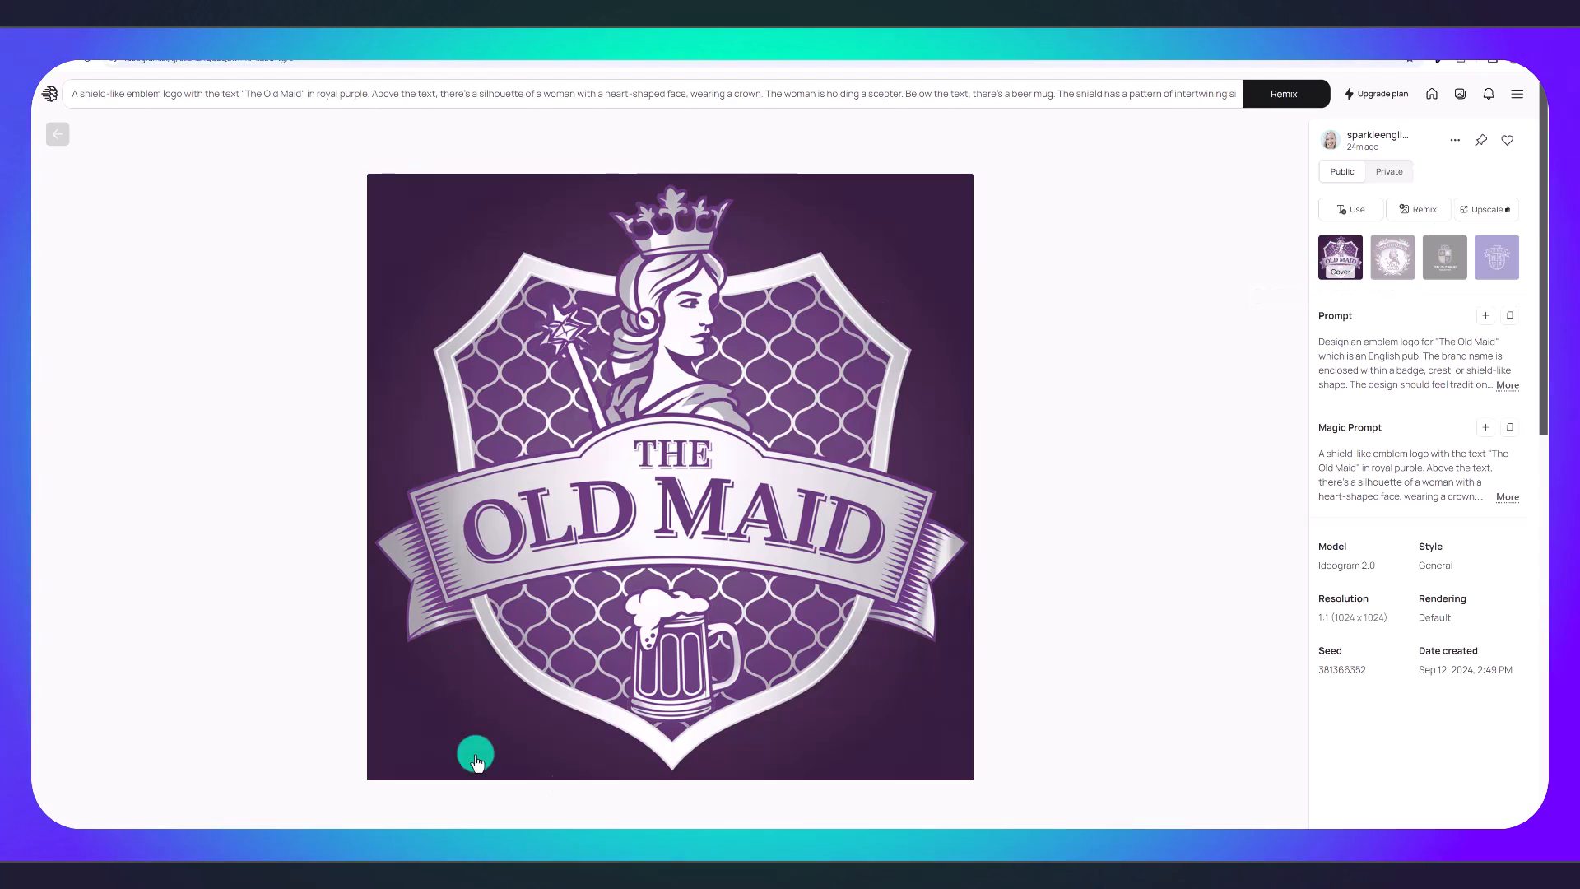
mouse_move(804, 323)
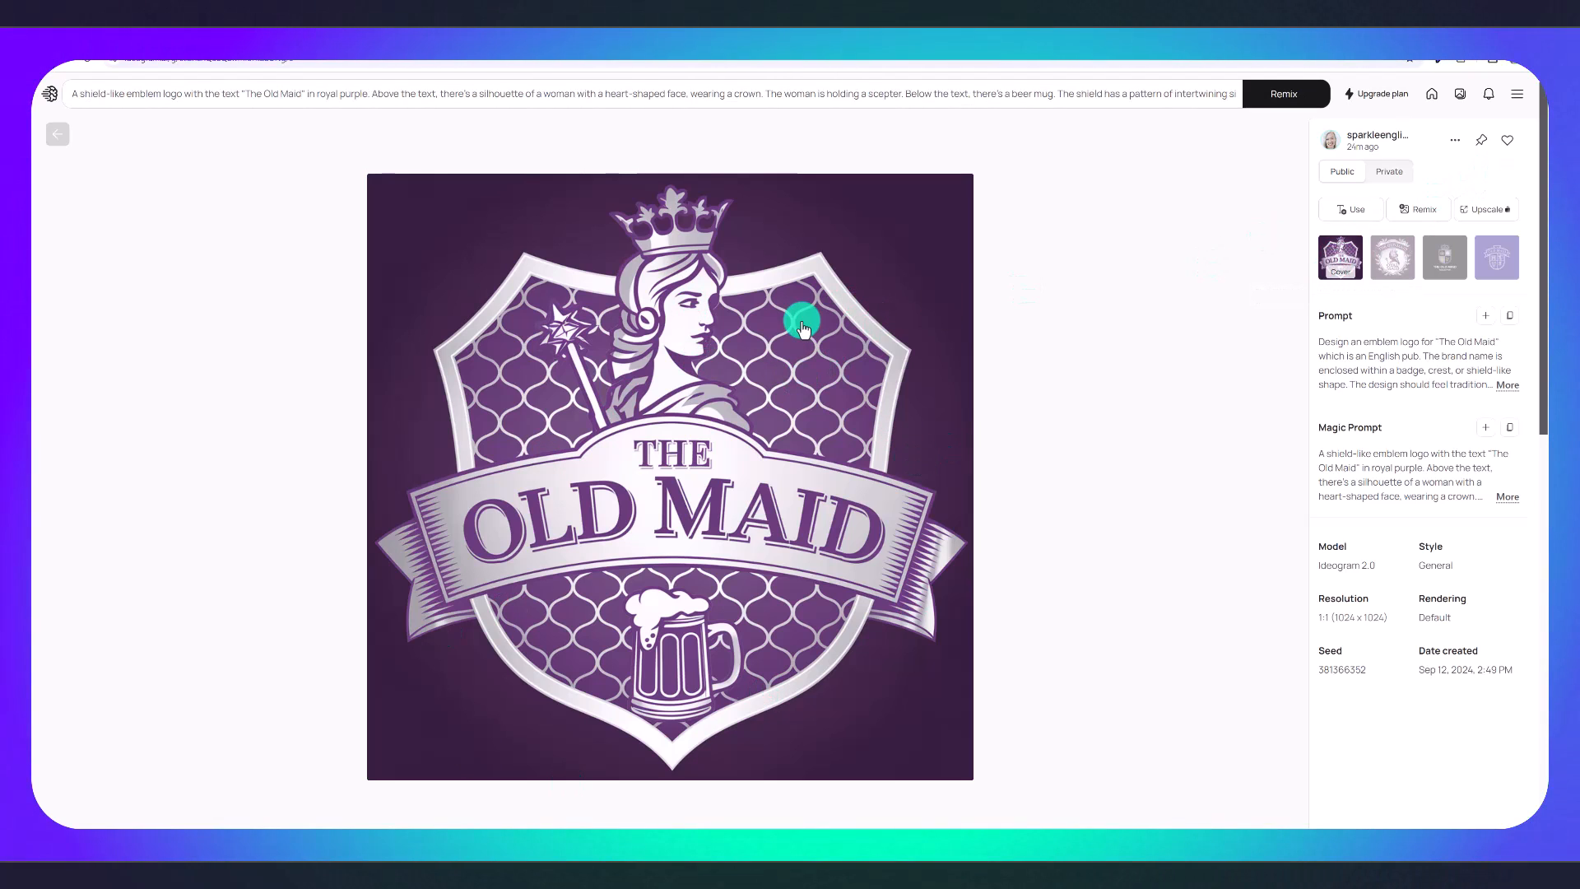
right_click(803, 324)
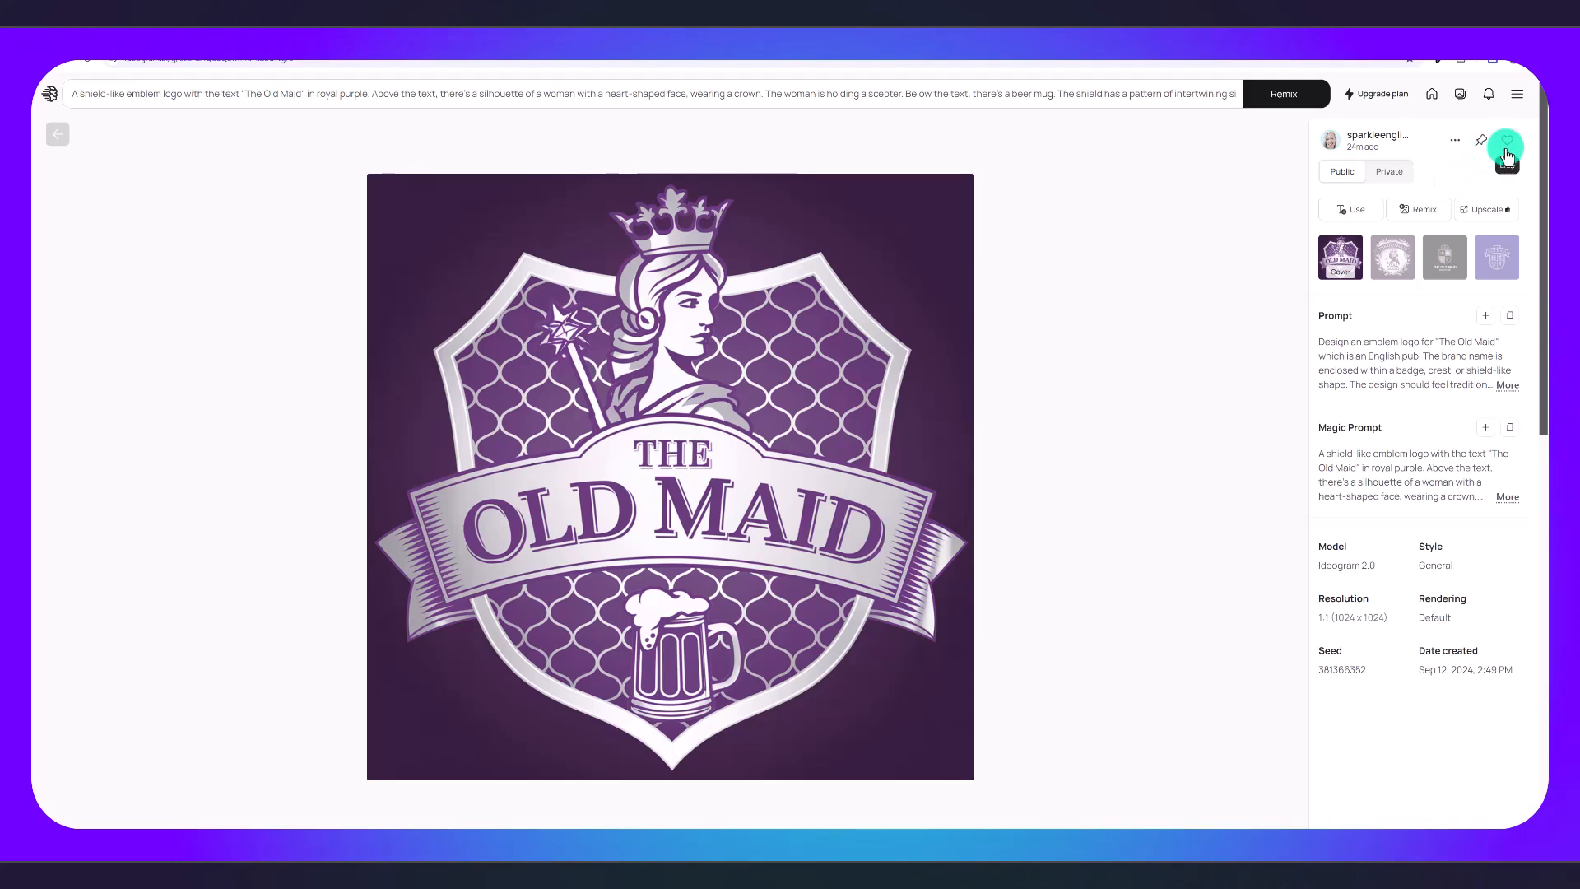
Favourite the purple shield logo and start a remix from it.
click(1508, 151)
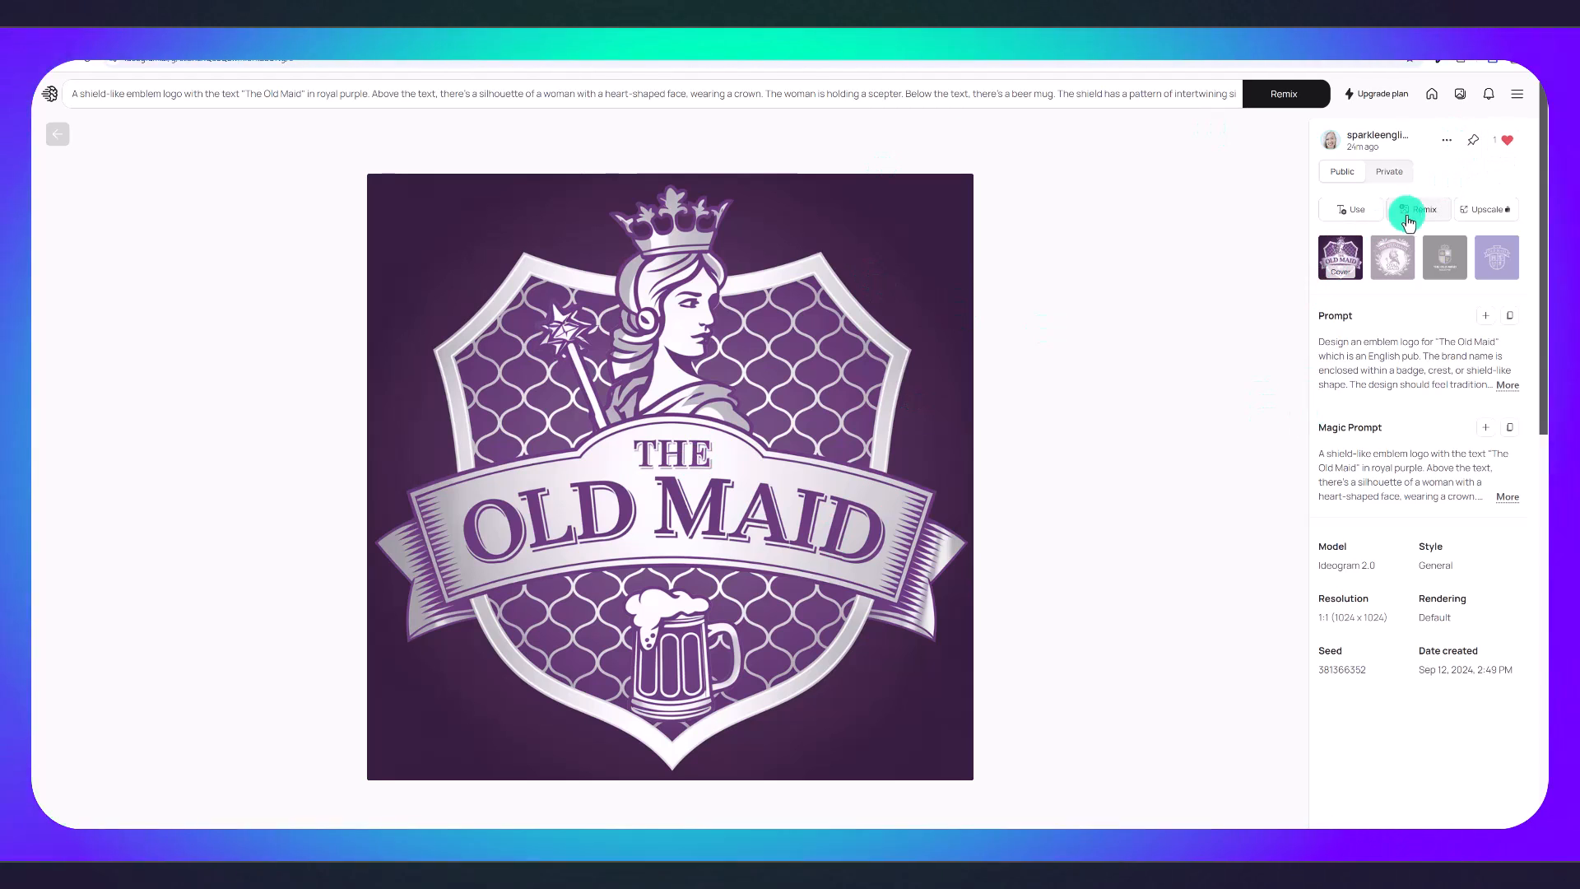
click(1418, 209)
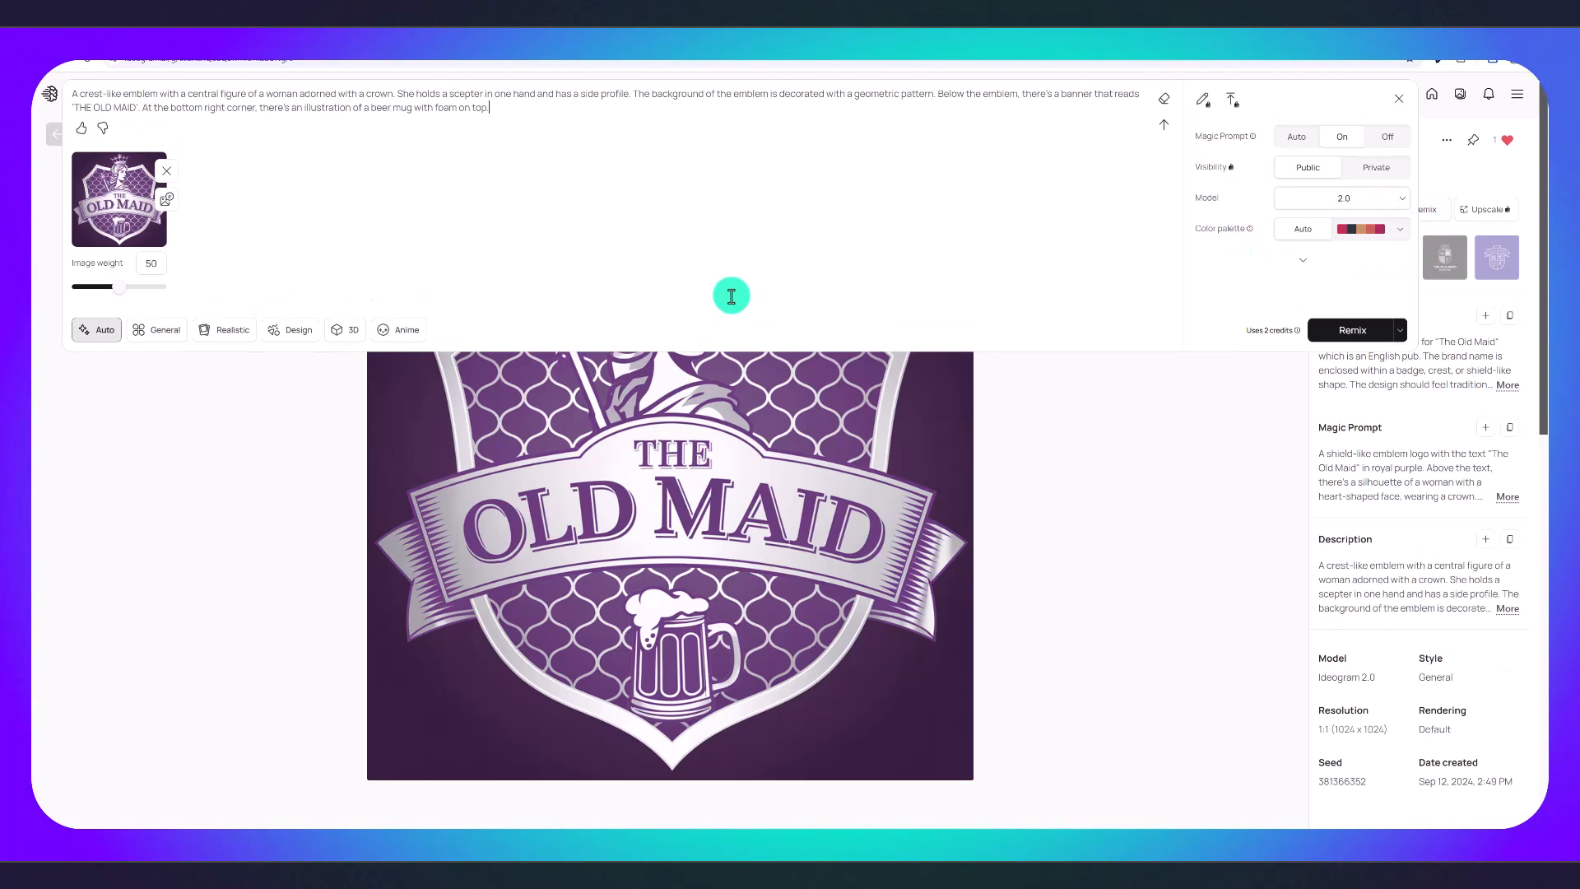
mouse_move(204, 204)
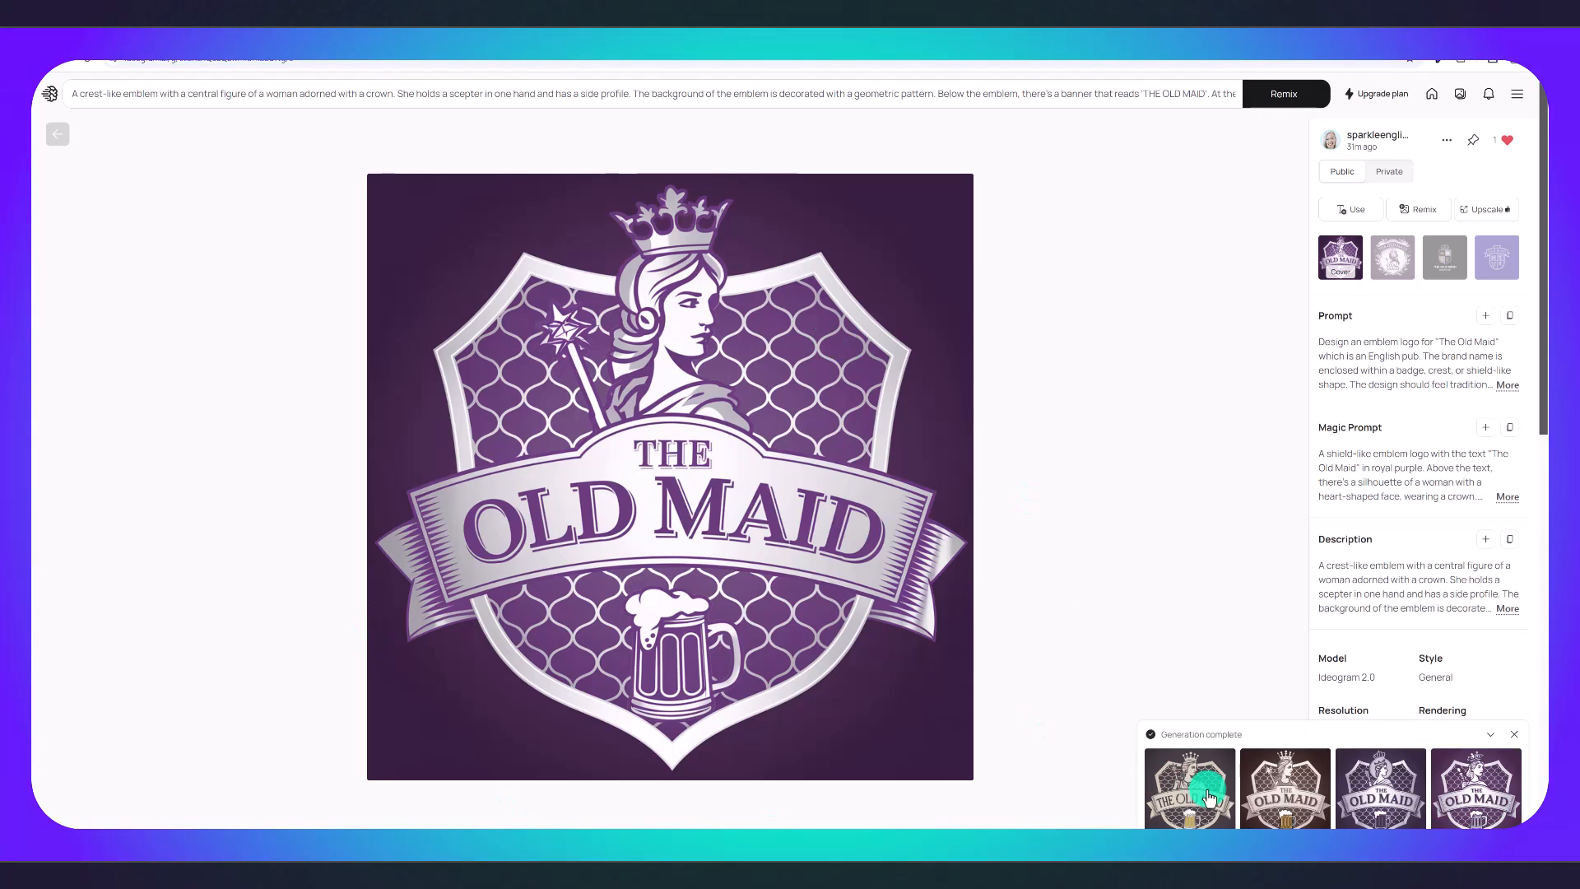
Preview the four remixed OLD MAID crest variations, ending on the brown one with the gold beer mug.
click(1190, 793)
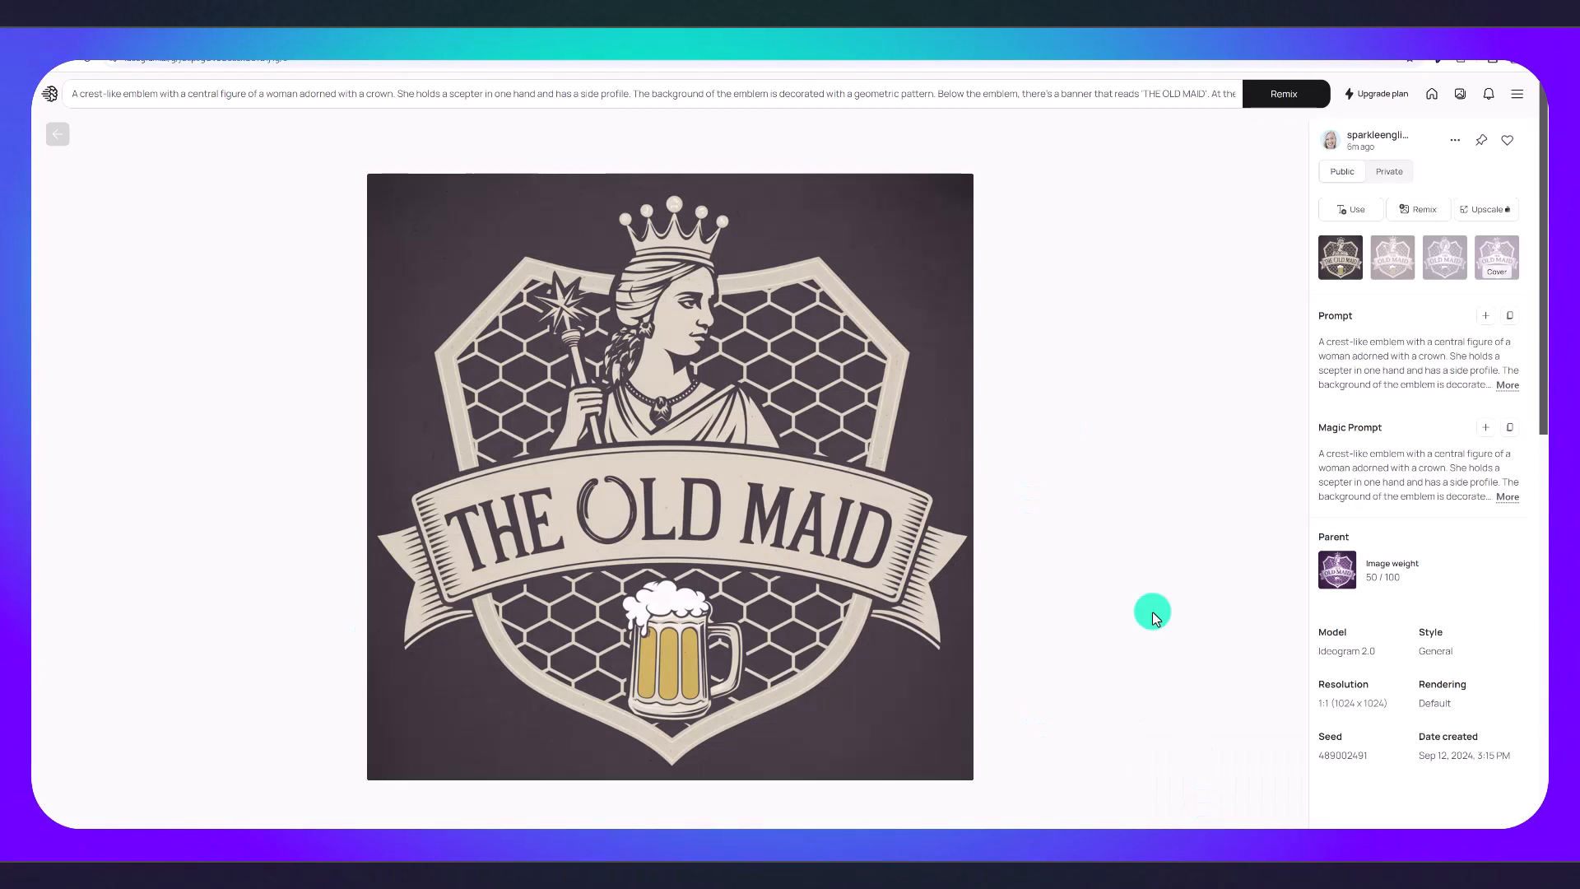
mouse_move(1063, 563)
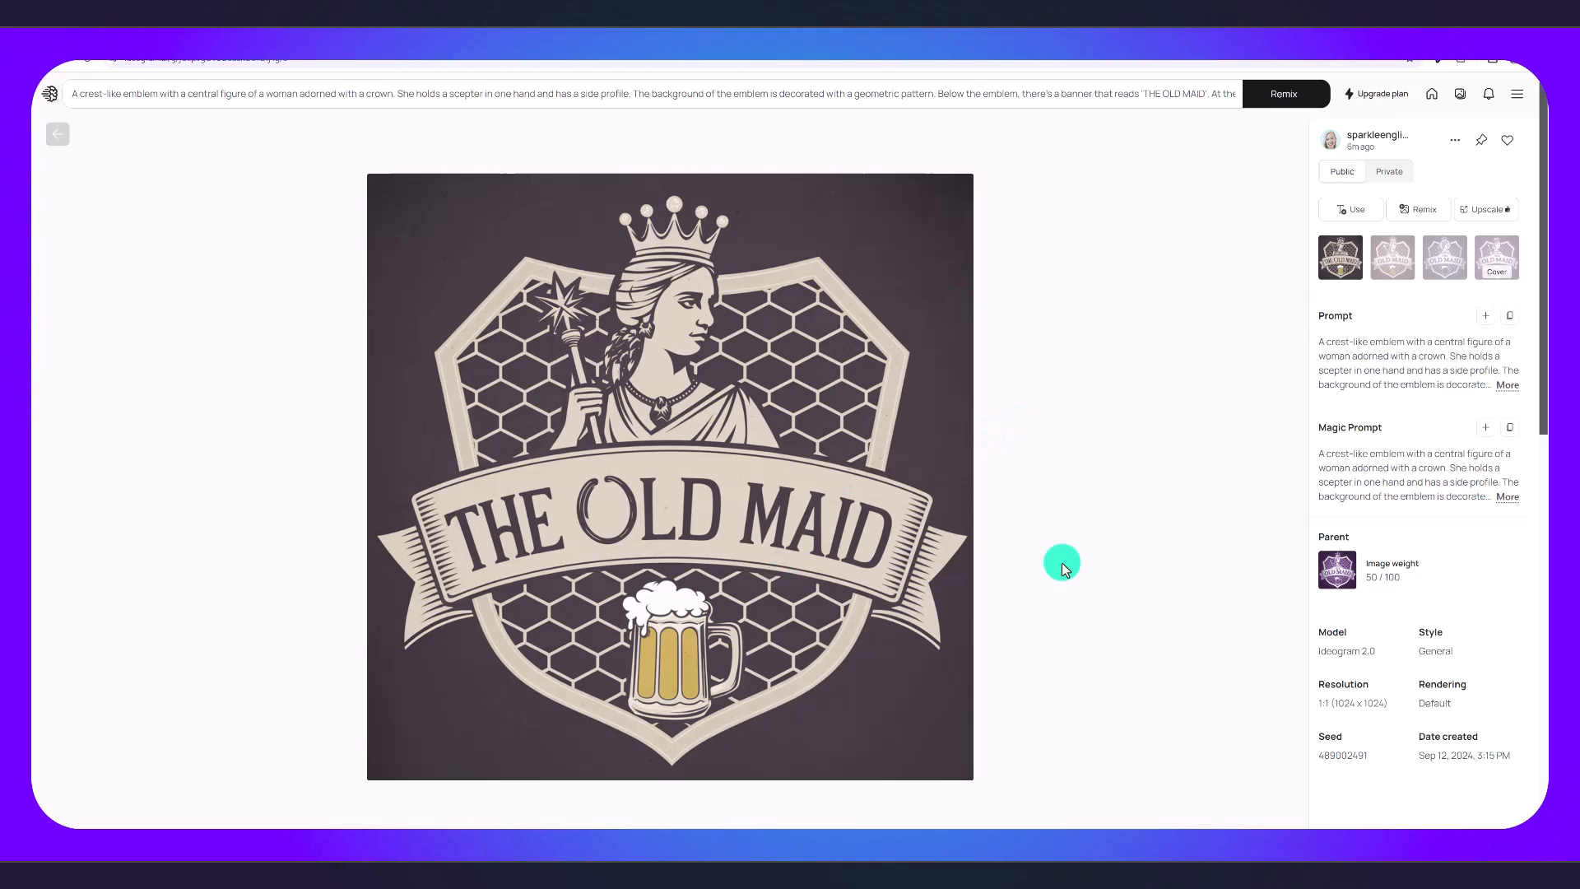
mouse_move(853, 364)
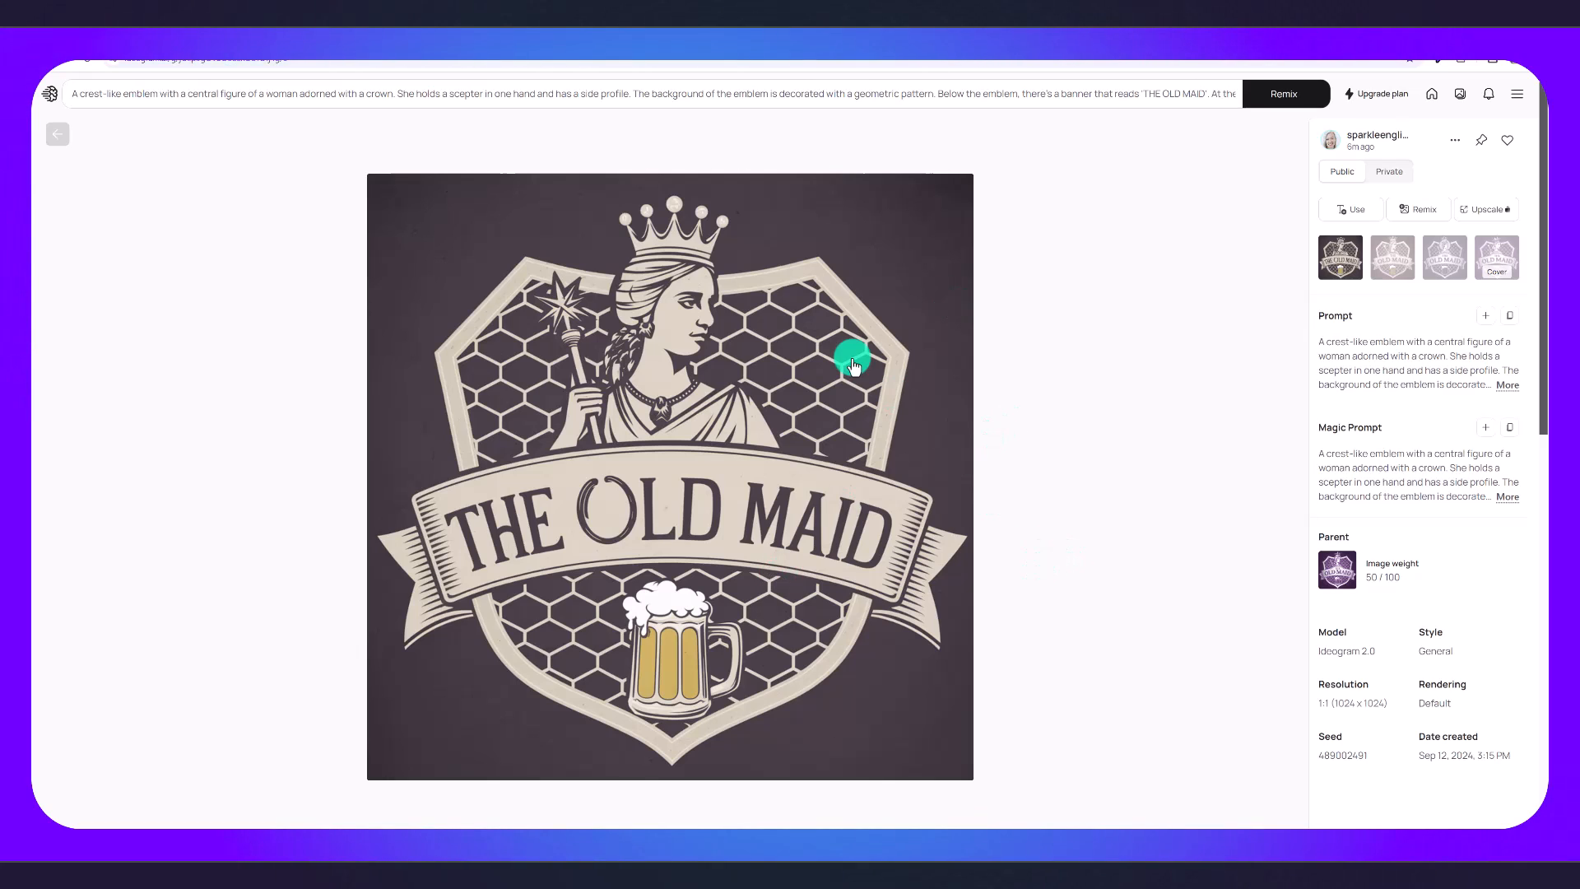
mouse_move(648, 379)
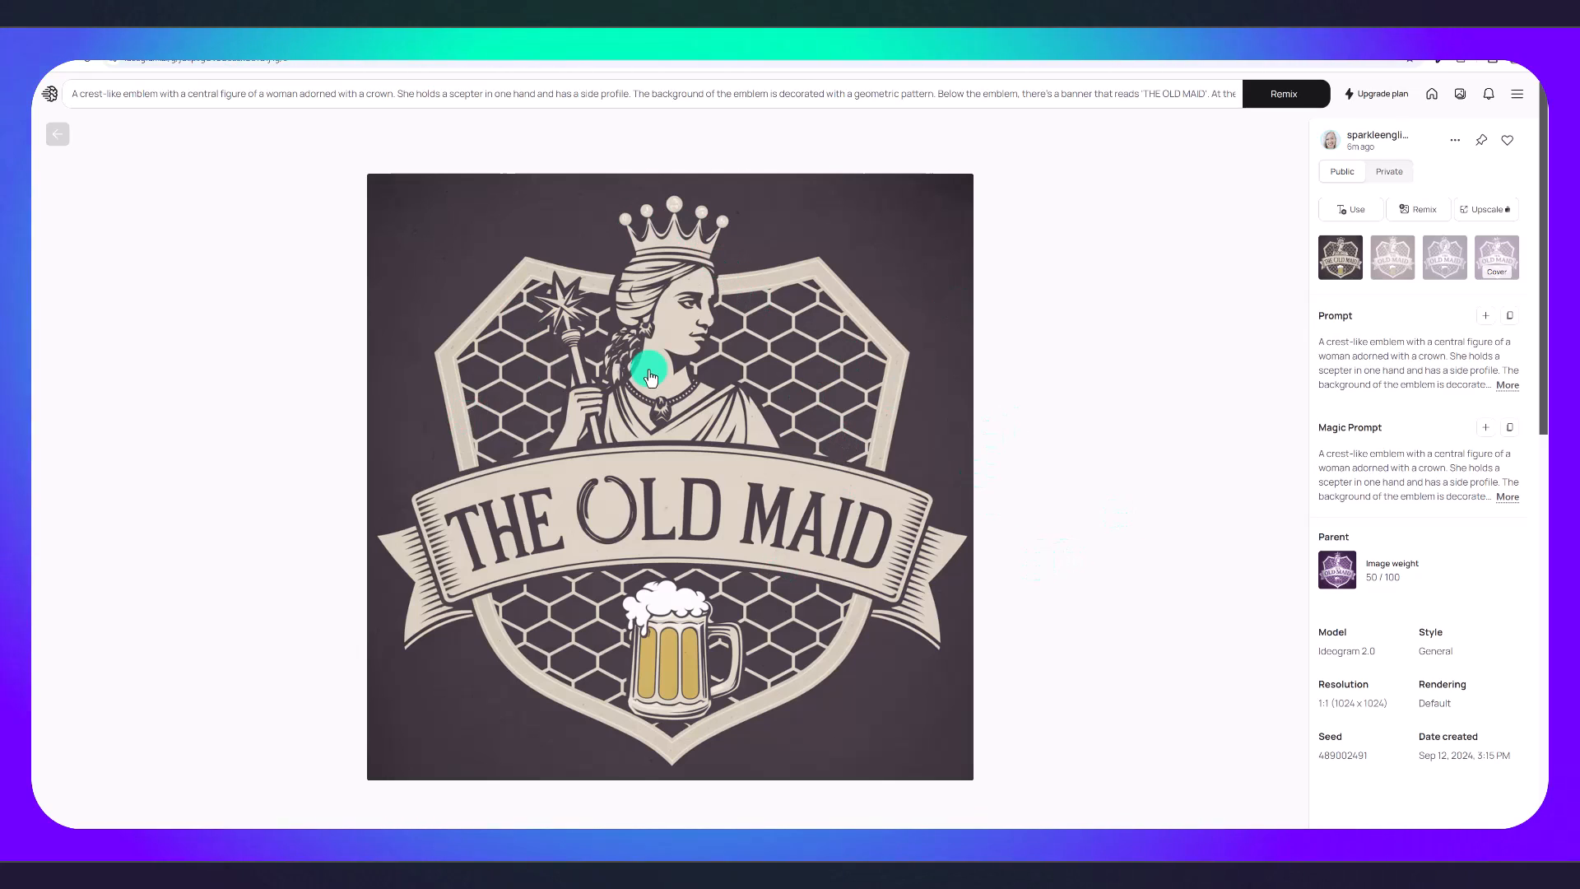
mouse_move(637, 514)
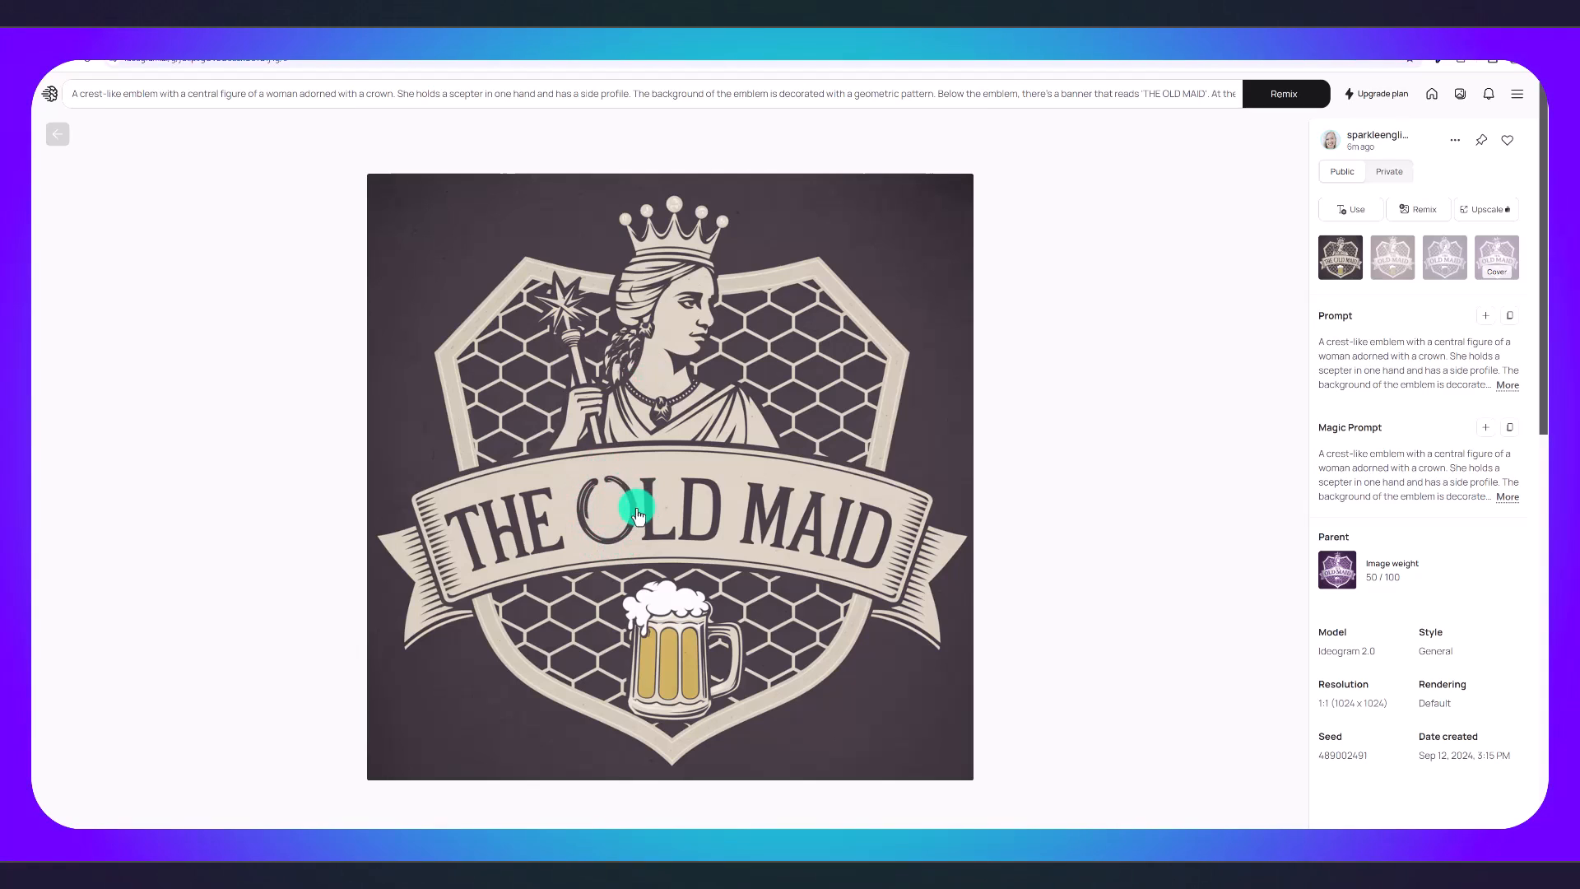
click(1392, 256)
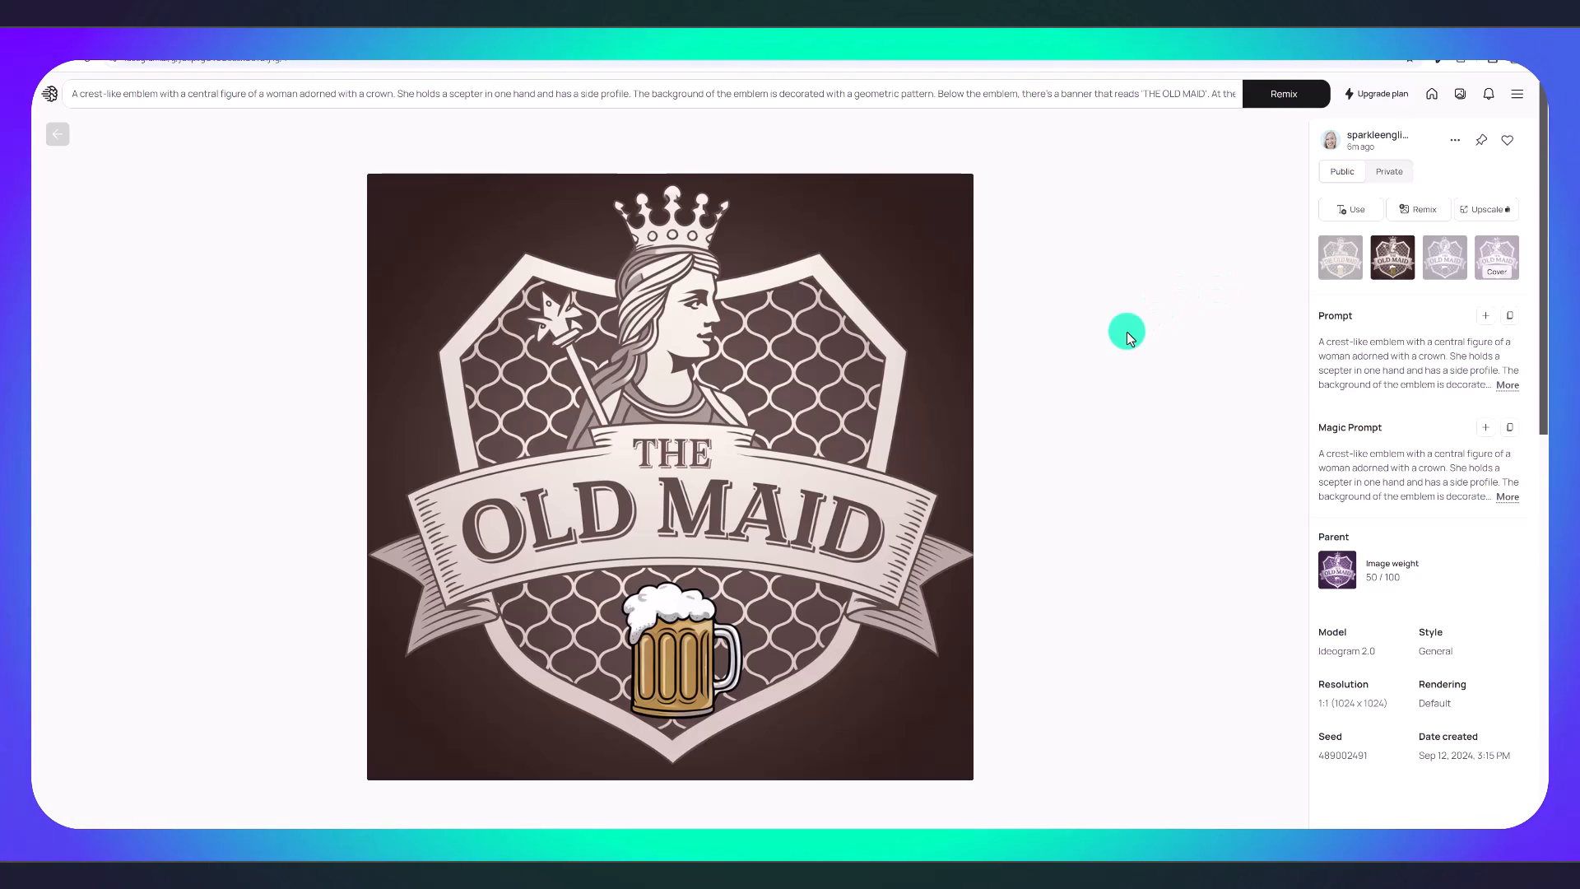
mouse_move(1126, 329)
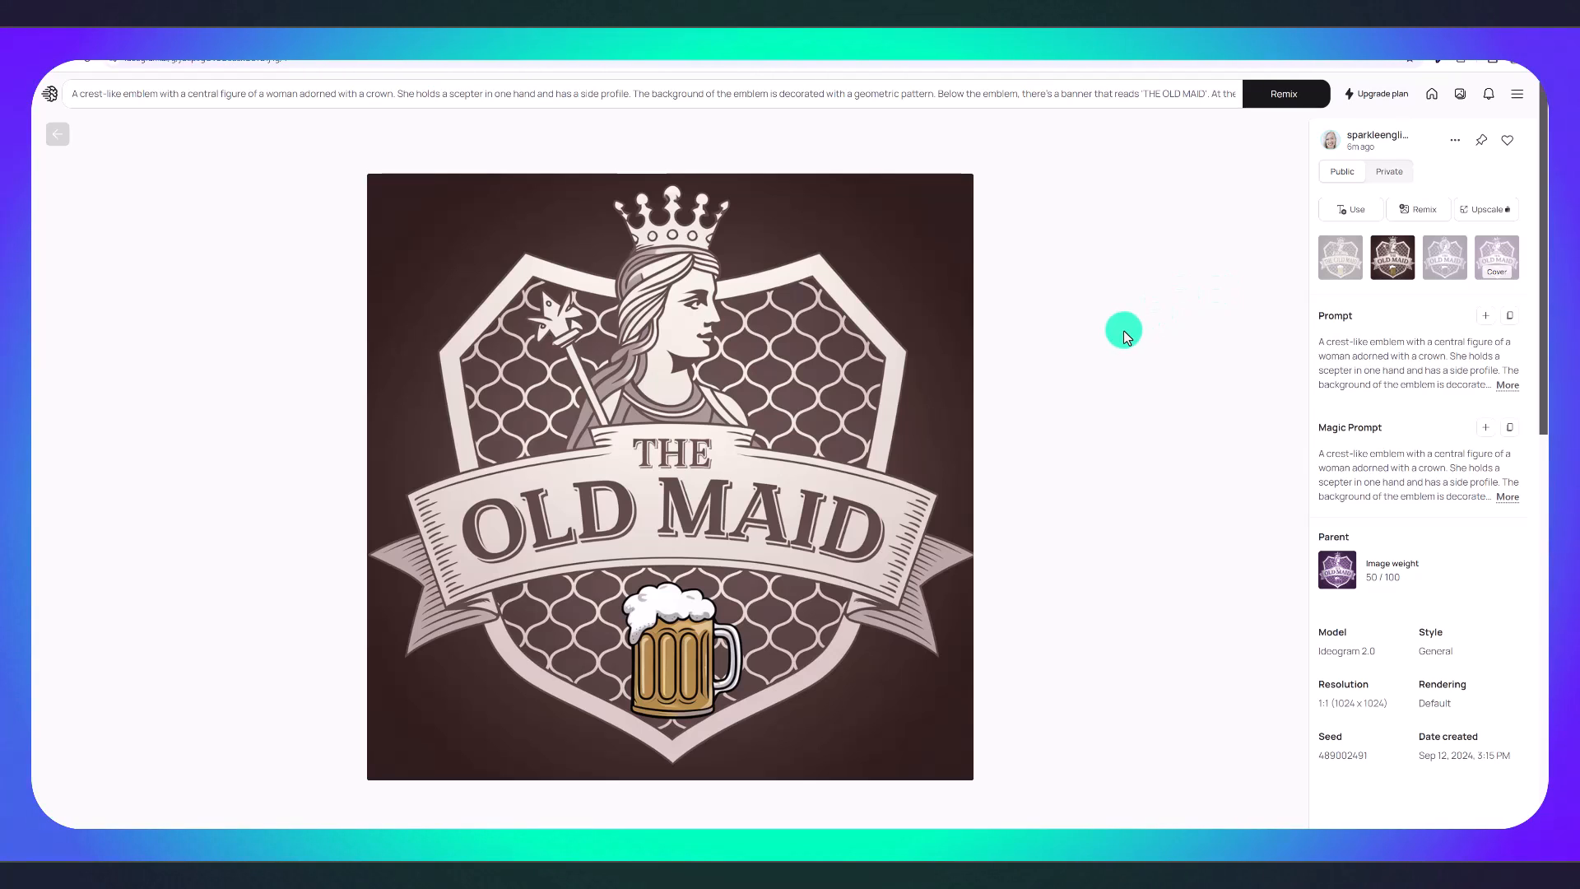
mouse_move(1421, 296)
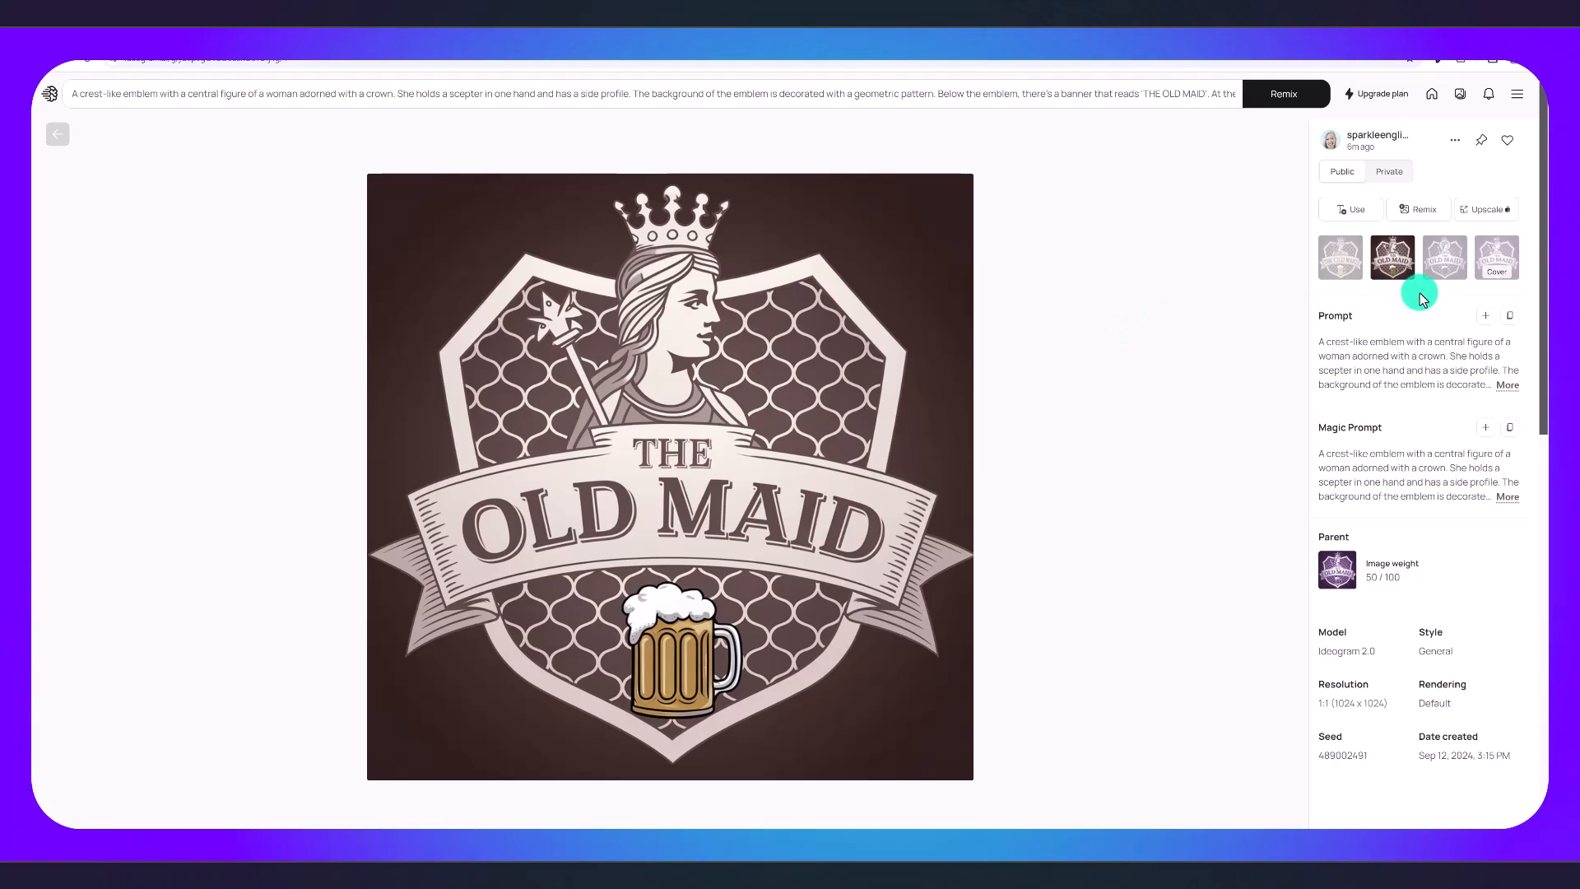
mouse_move(1432, 267)
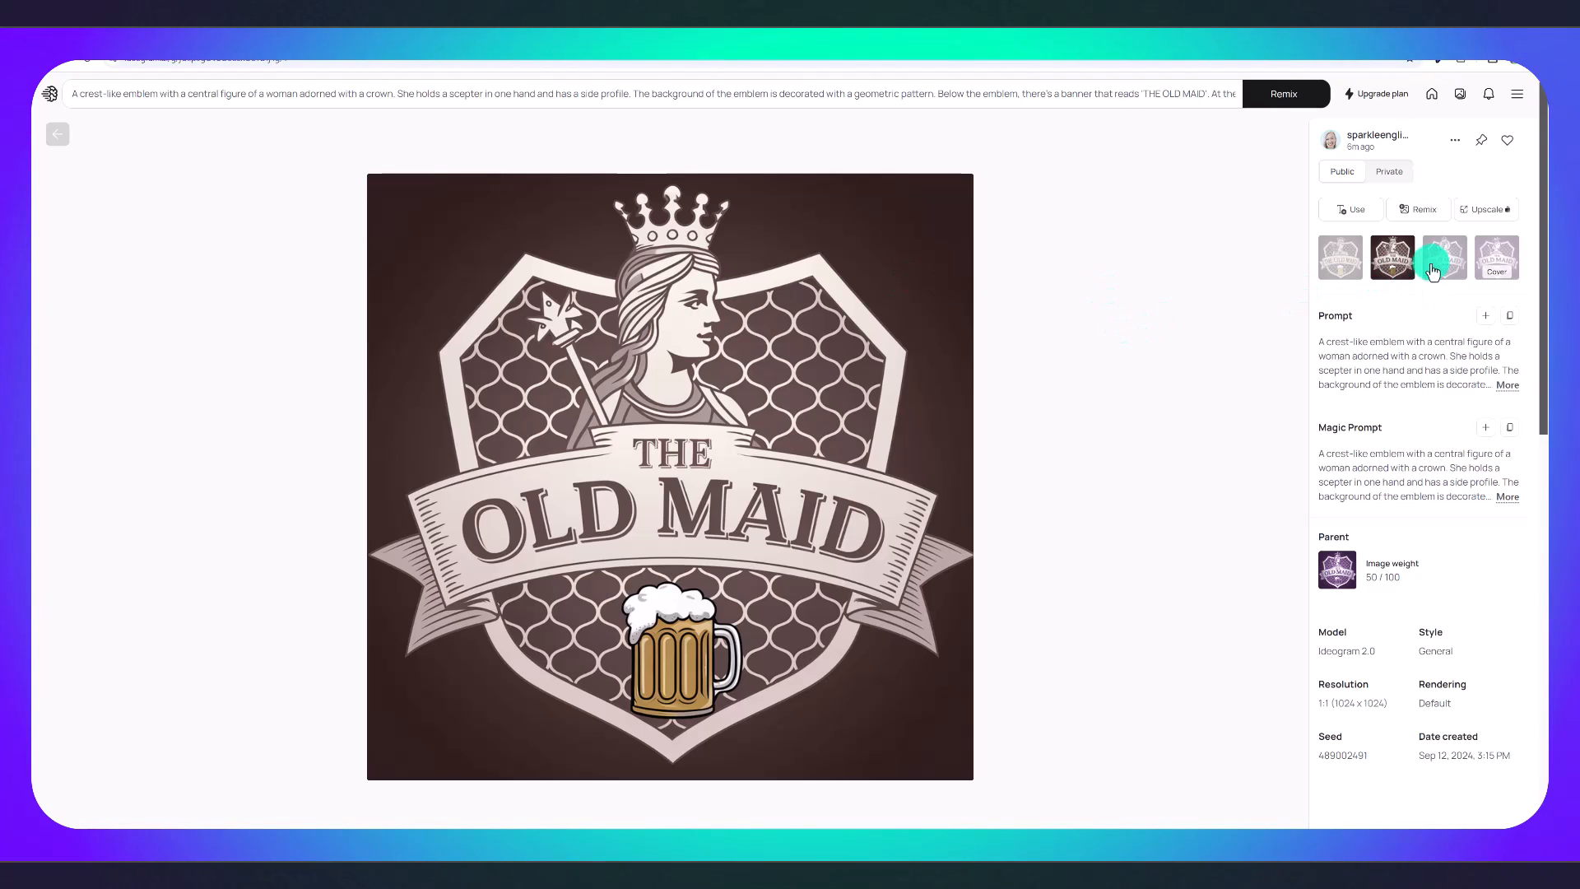
click(1445, 257)
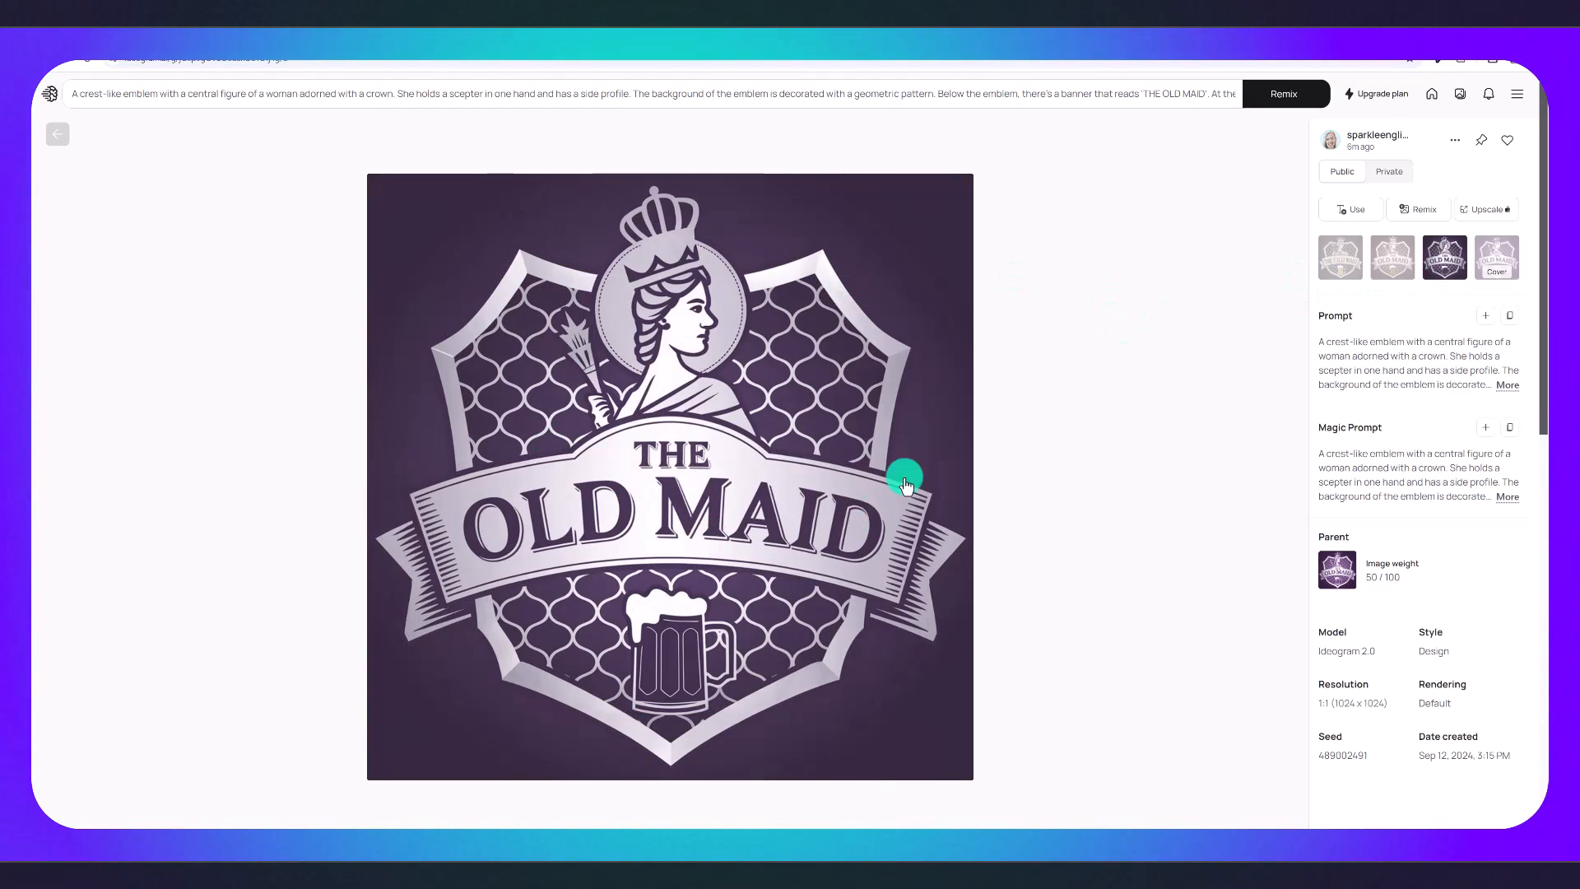
click(1496, 257)
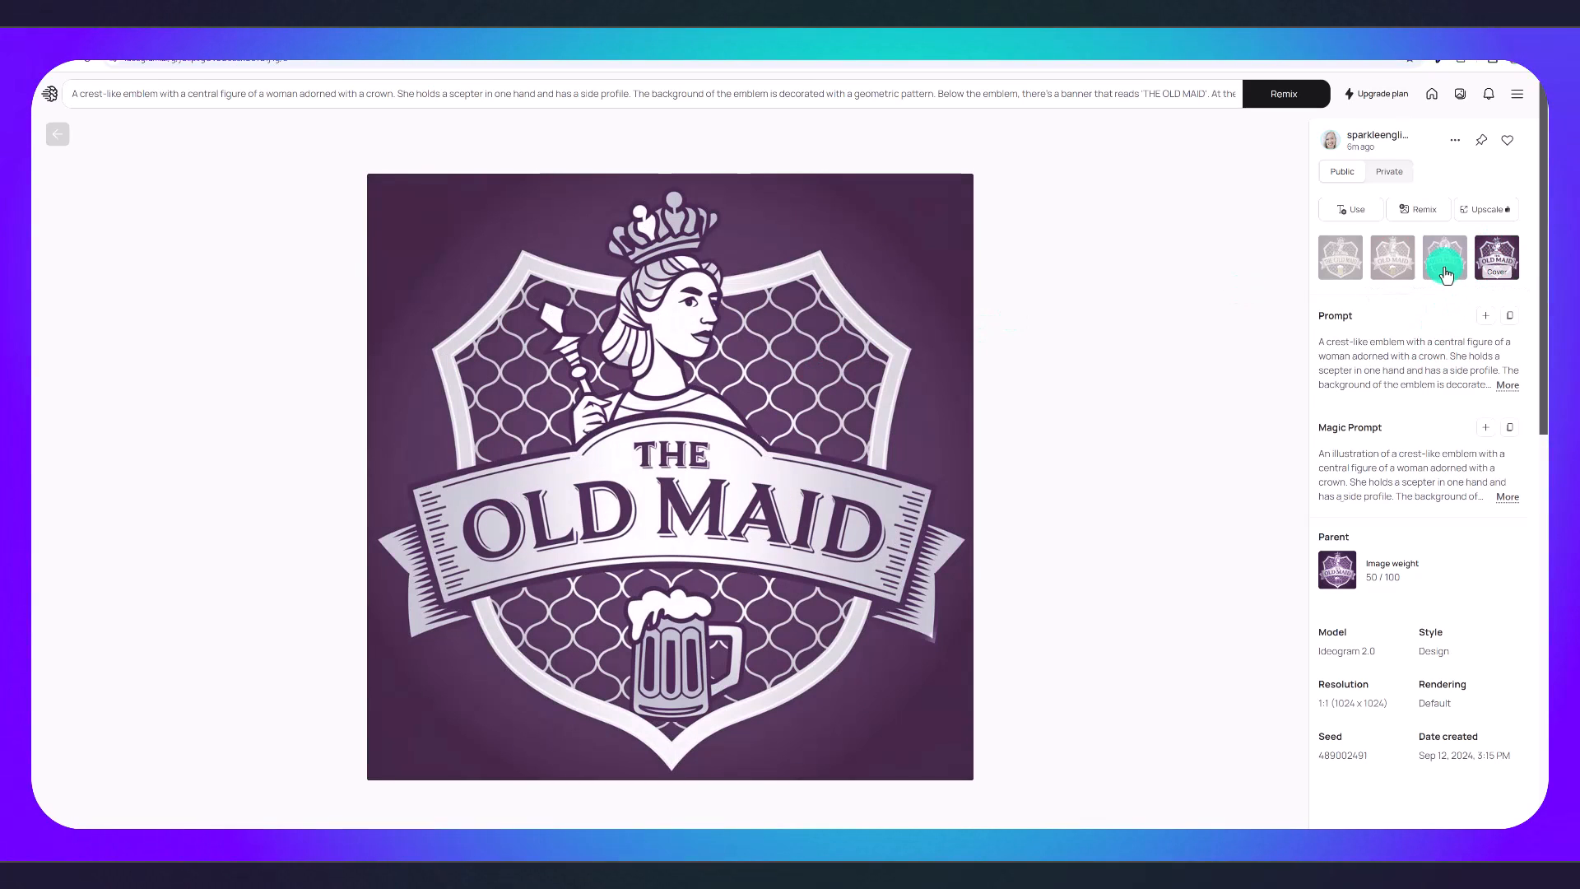
click(1392, 256)
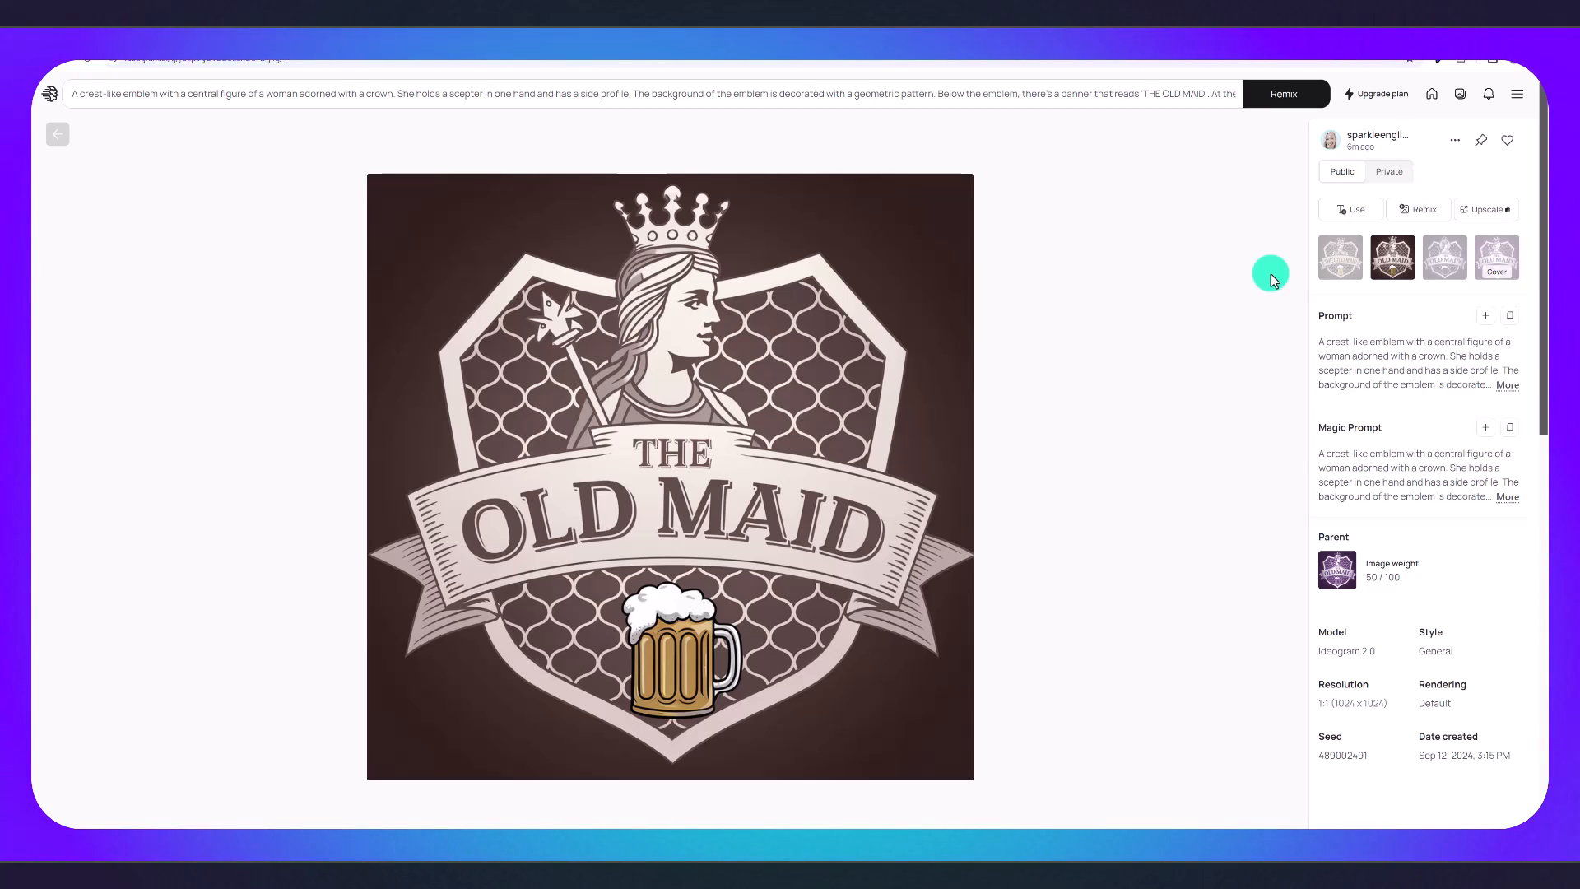
mouse_move(1264, 288)
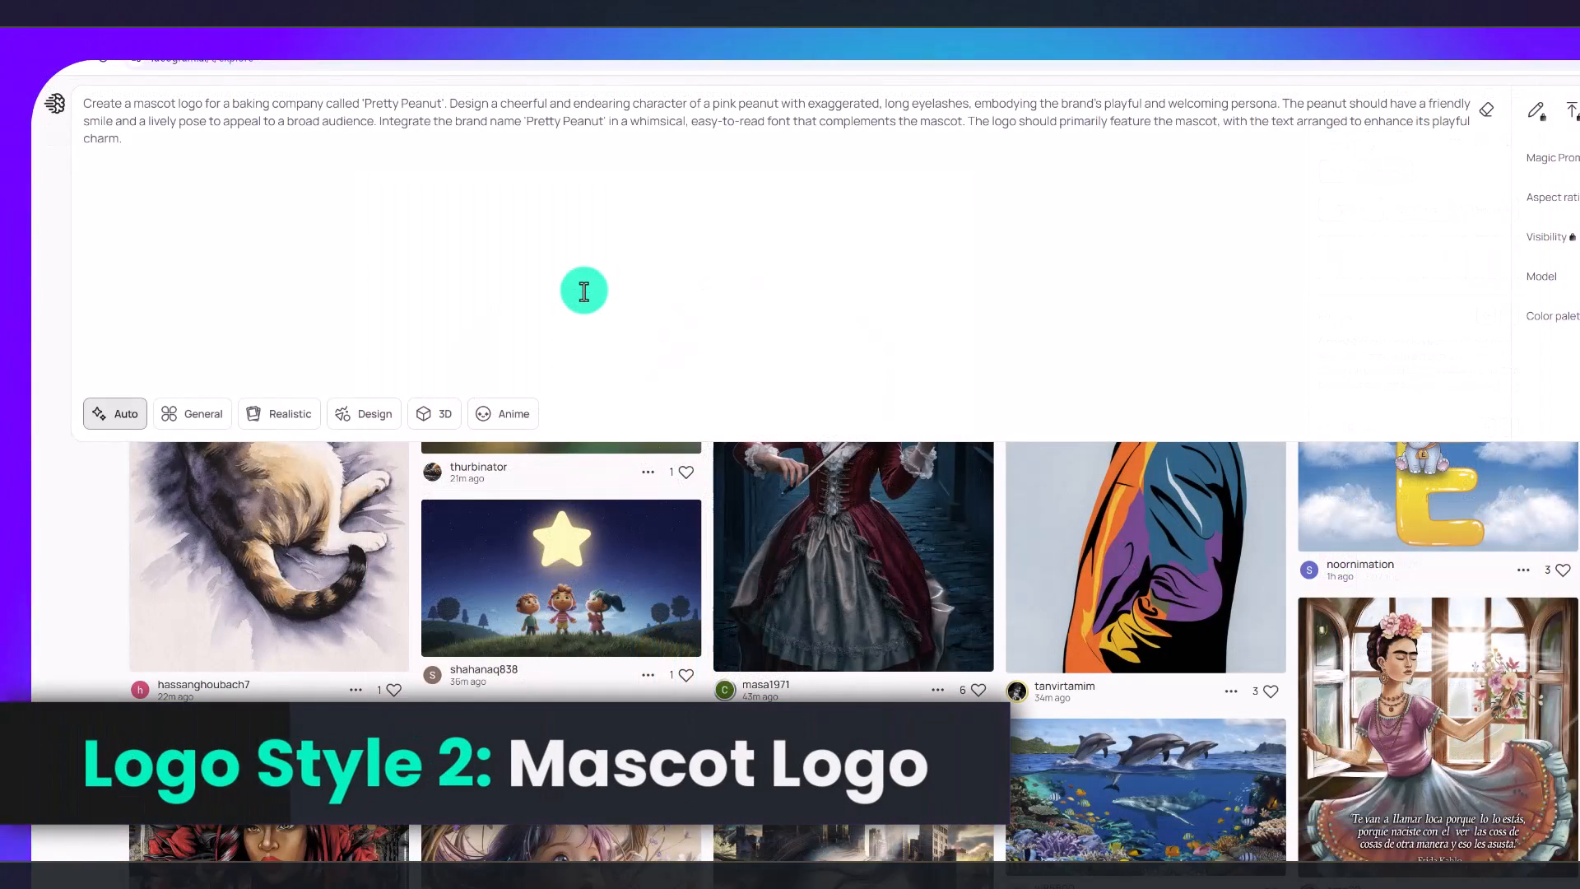
mouse_move(163, 133)
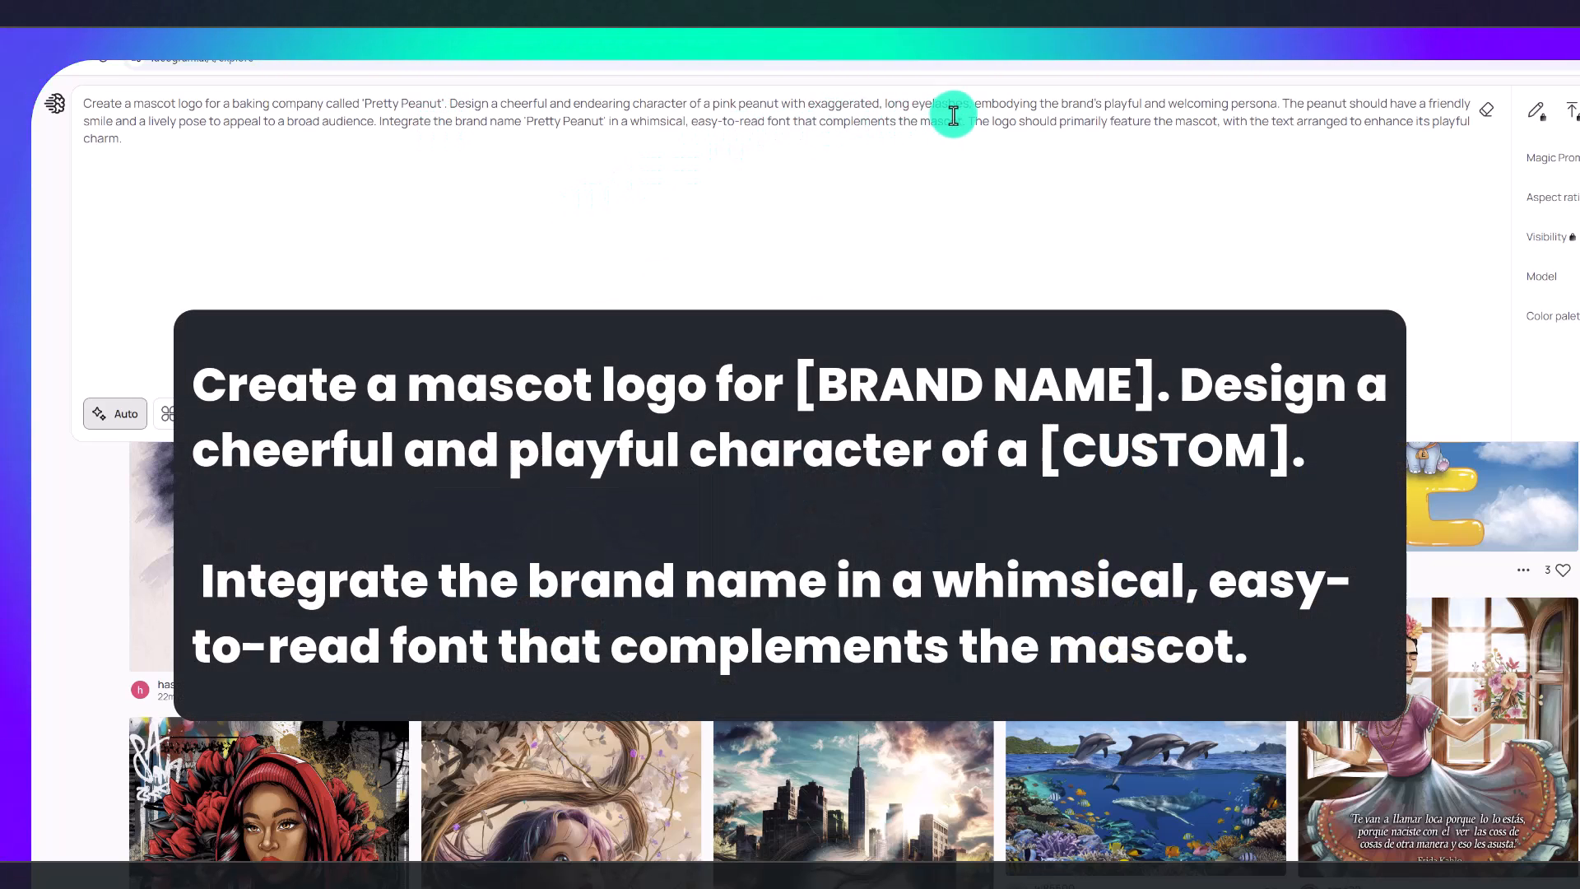
mouse_move(385, 135)
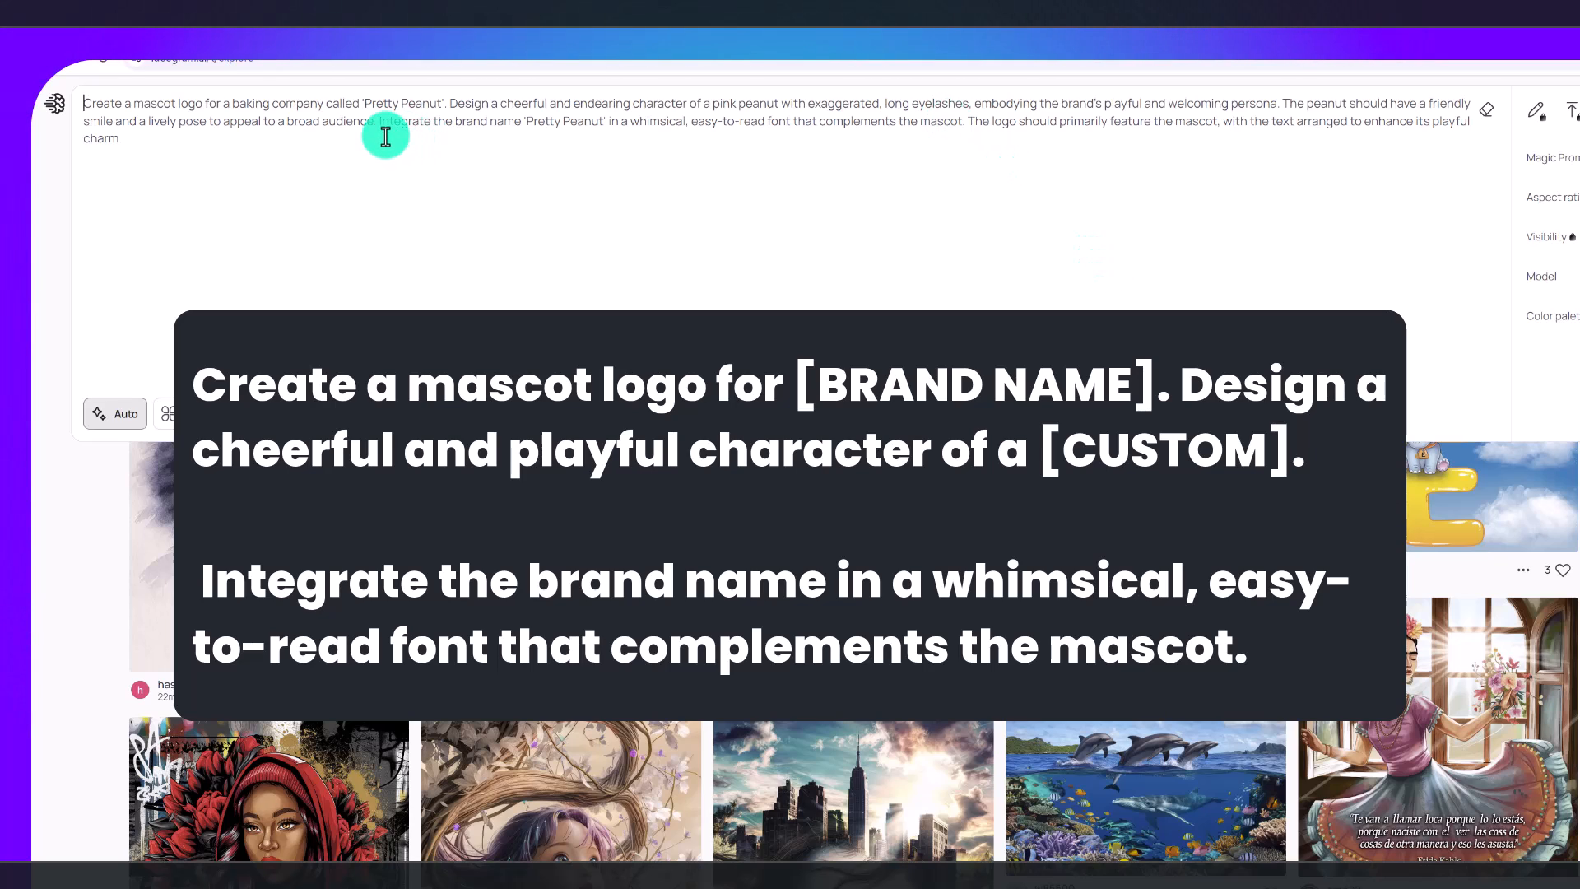
mouse_move(678, 138)
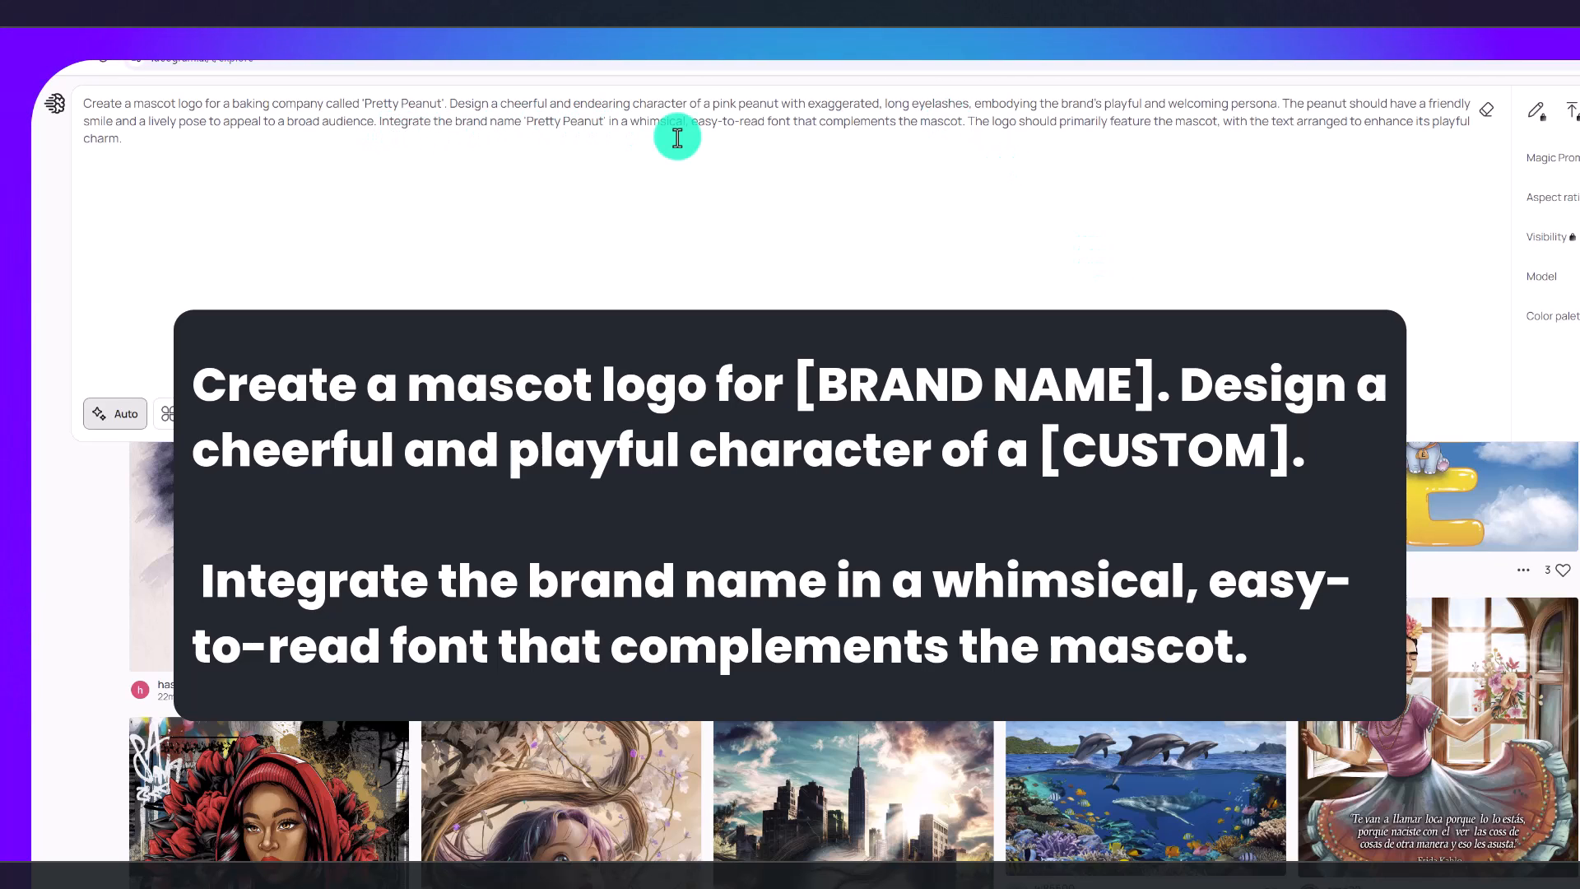
mouse_move(844, 164)
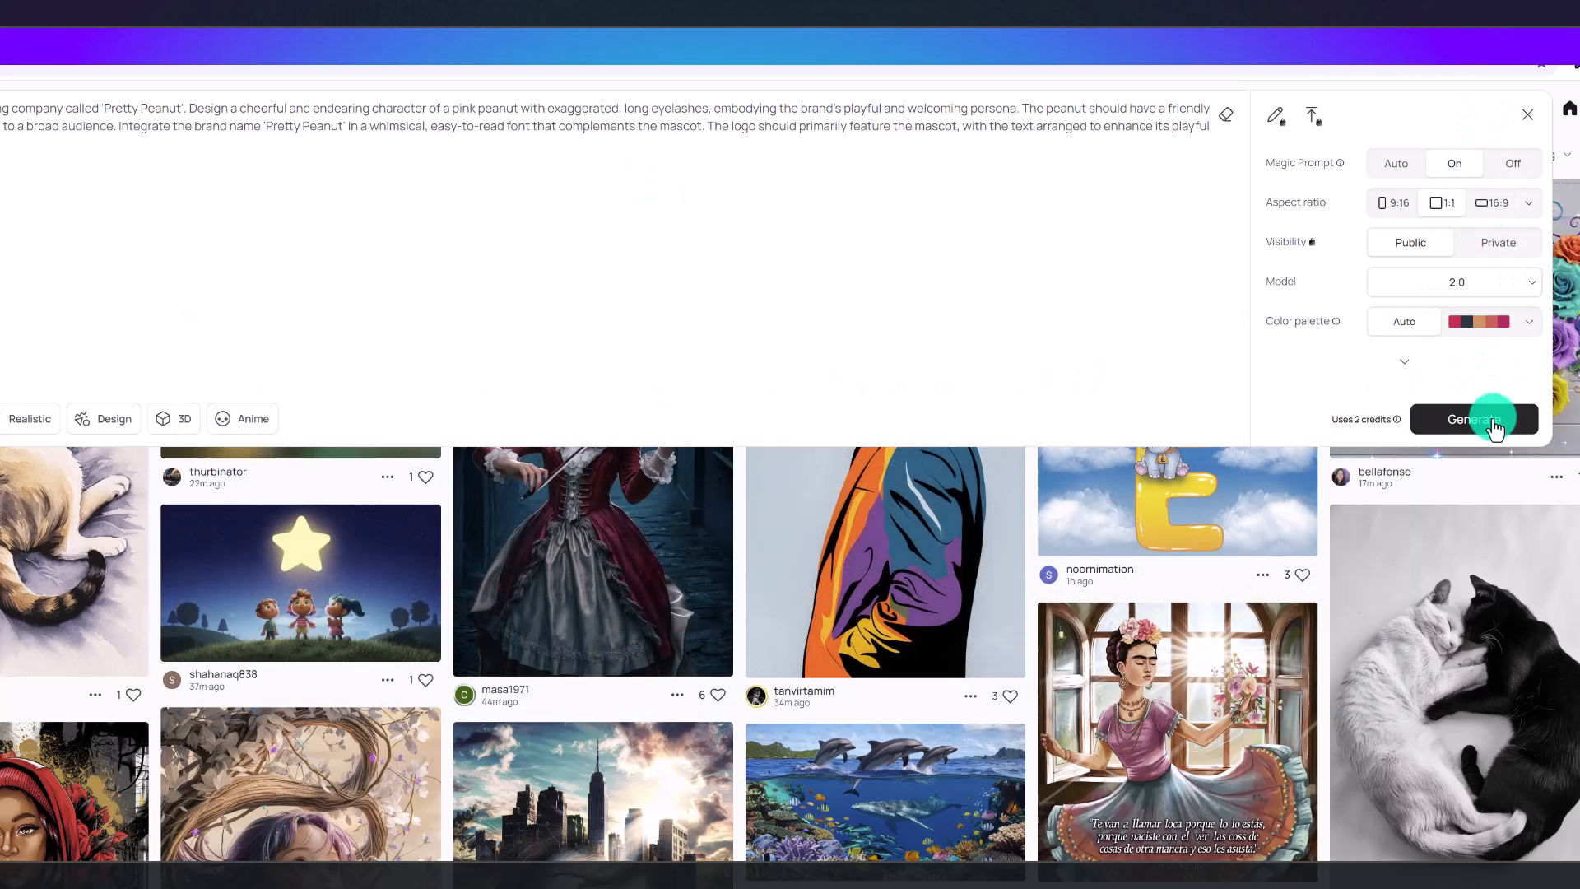
Generate the Pretty Peanut pink peanut mascot logo for the baking company.
click(1473, 419)
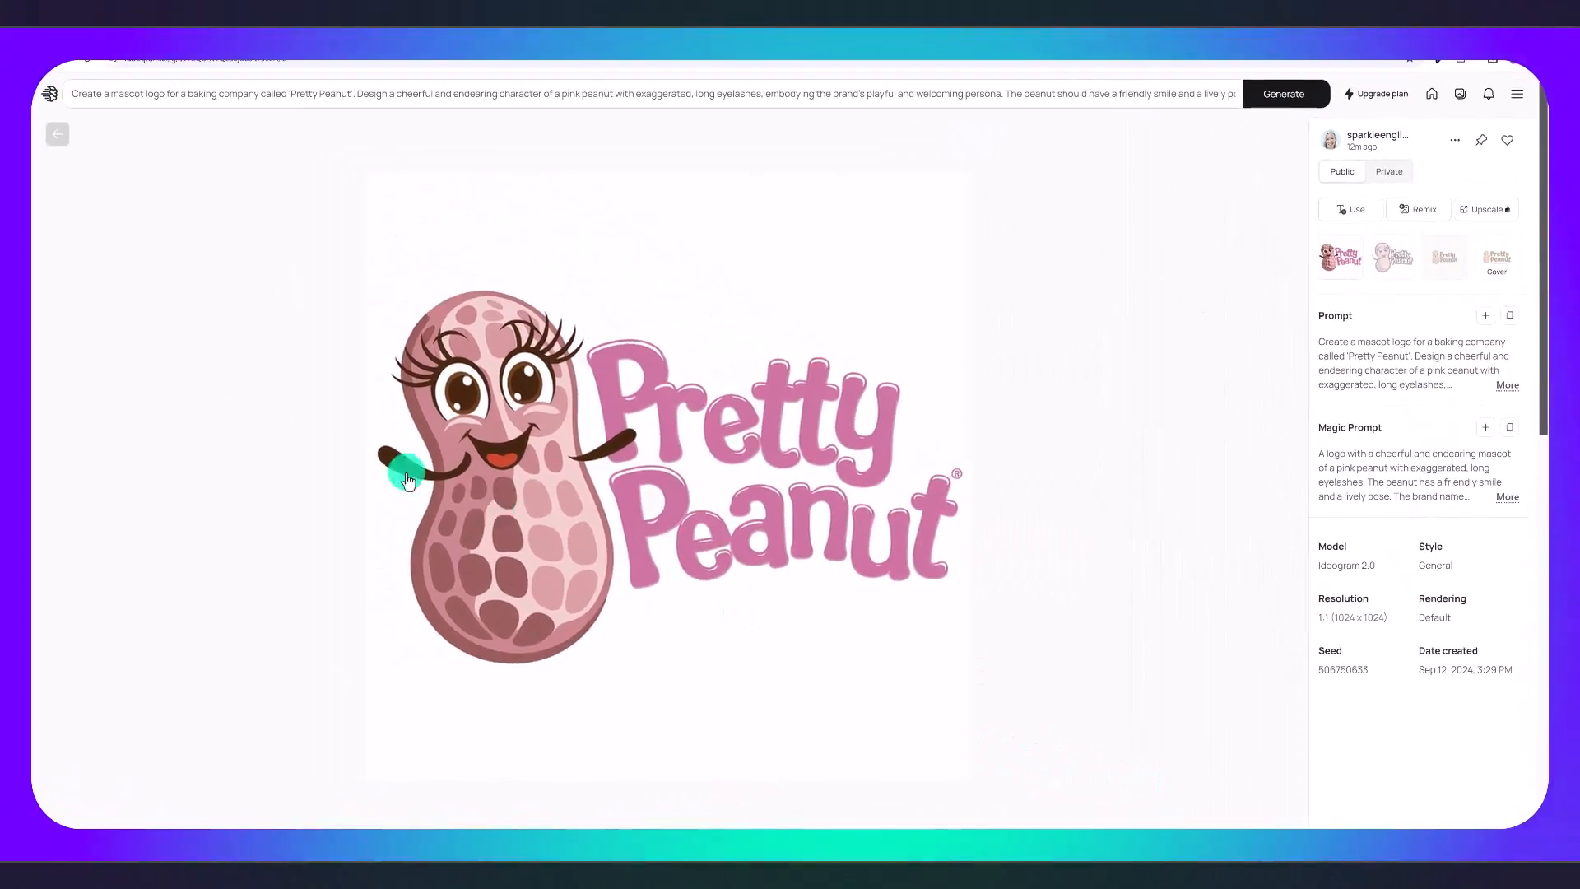
mouse_move(1012, 583)
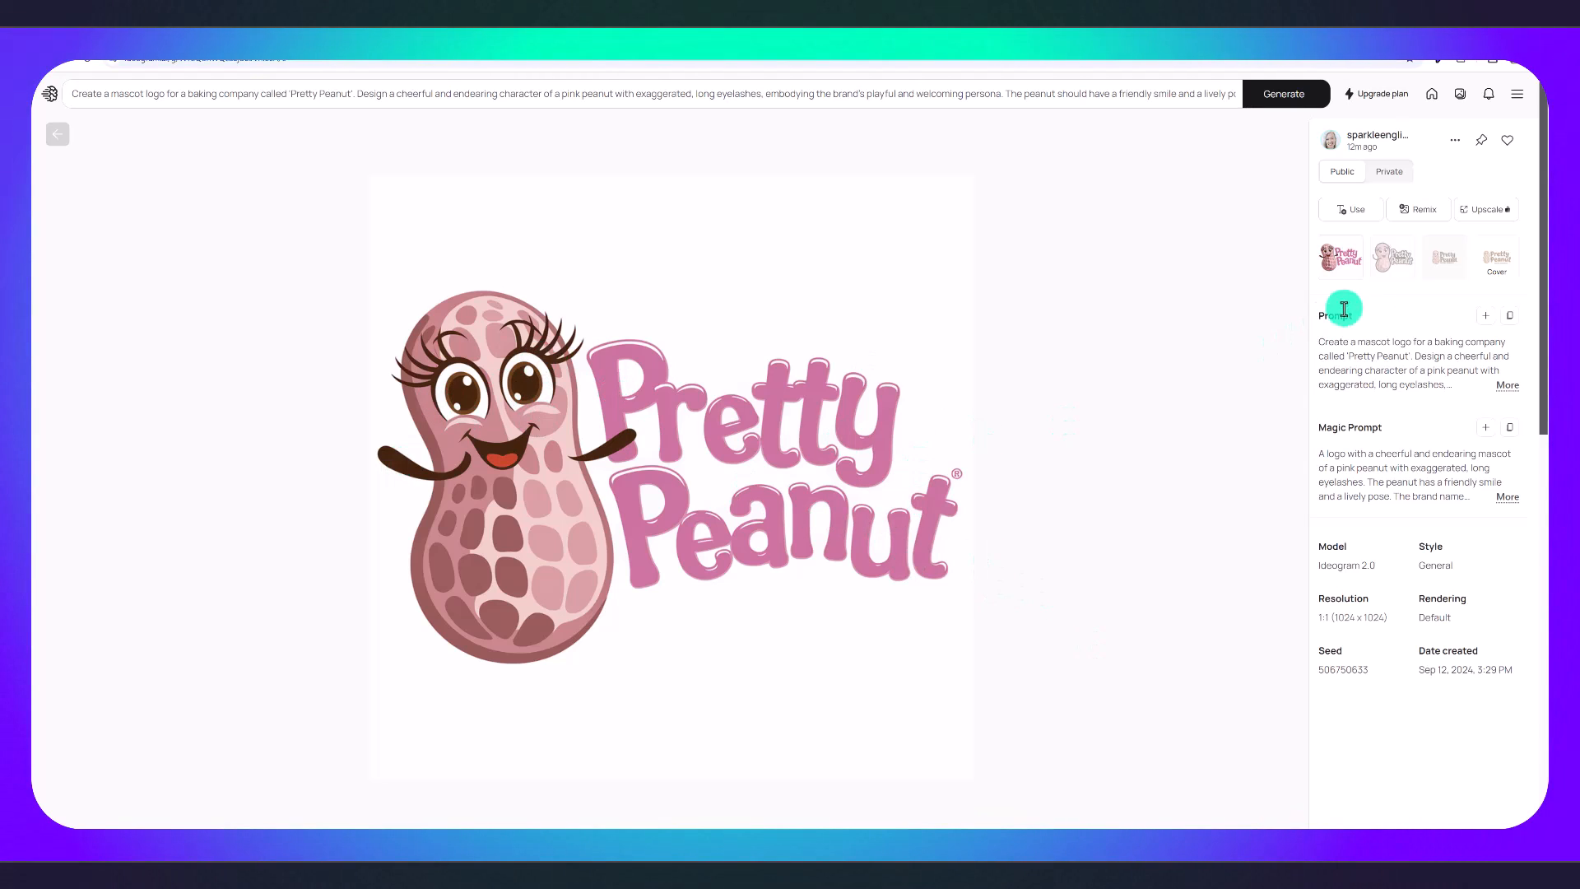
Preview the outlined cartoon Pretty Peanut variant with dark lettering.
click(1392, 256)
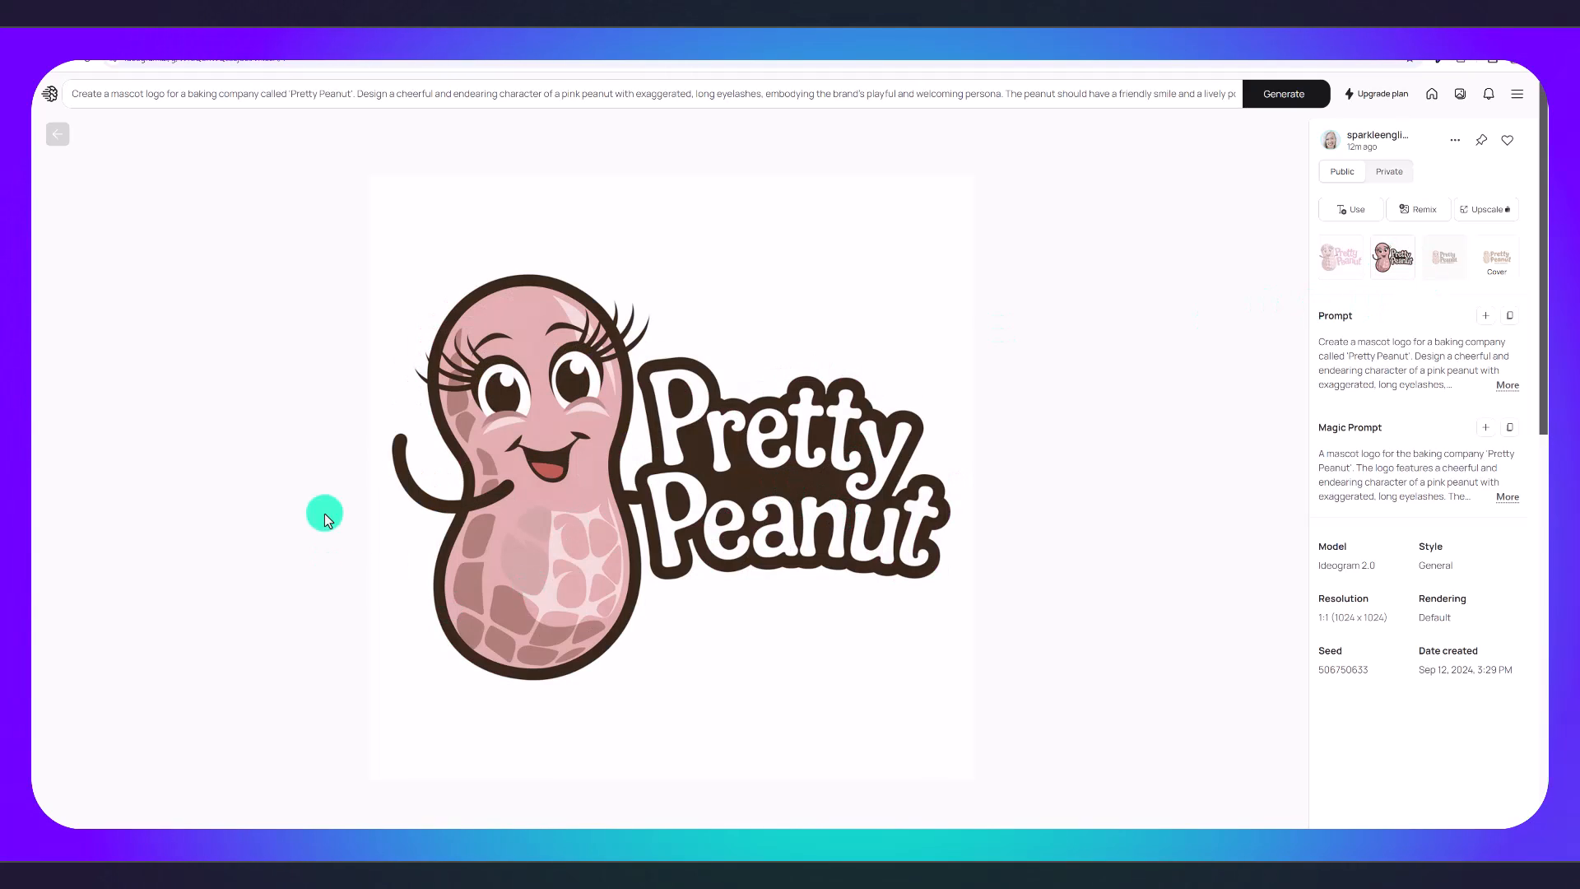
mouse_move(933, 514)
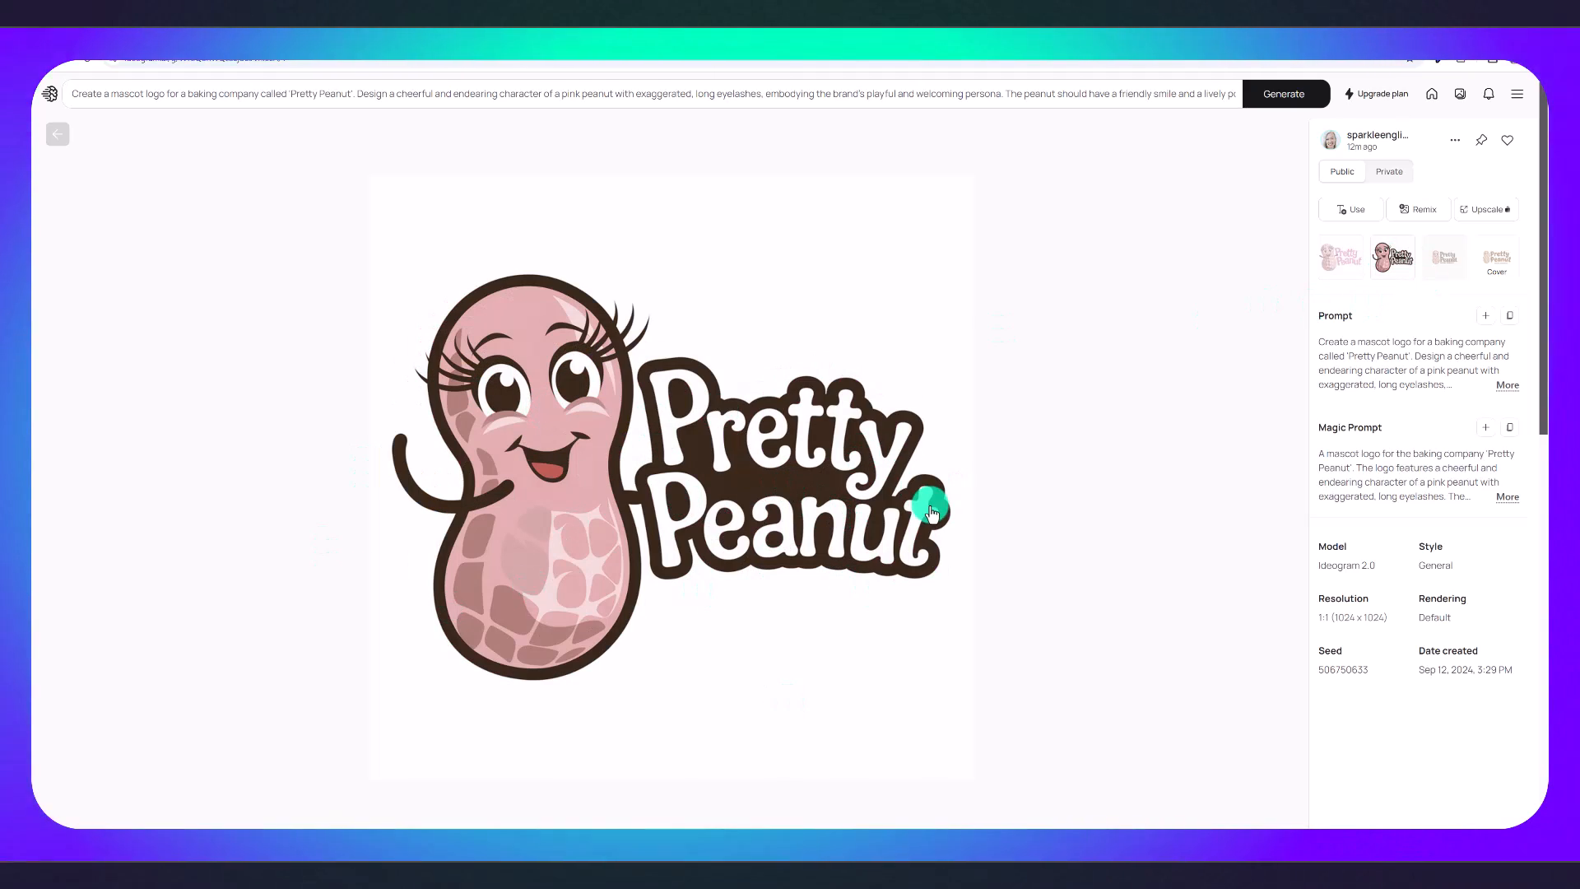
click(1445, 257)
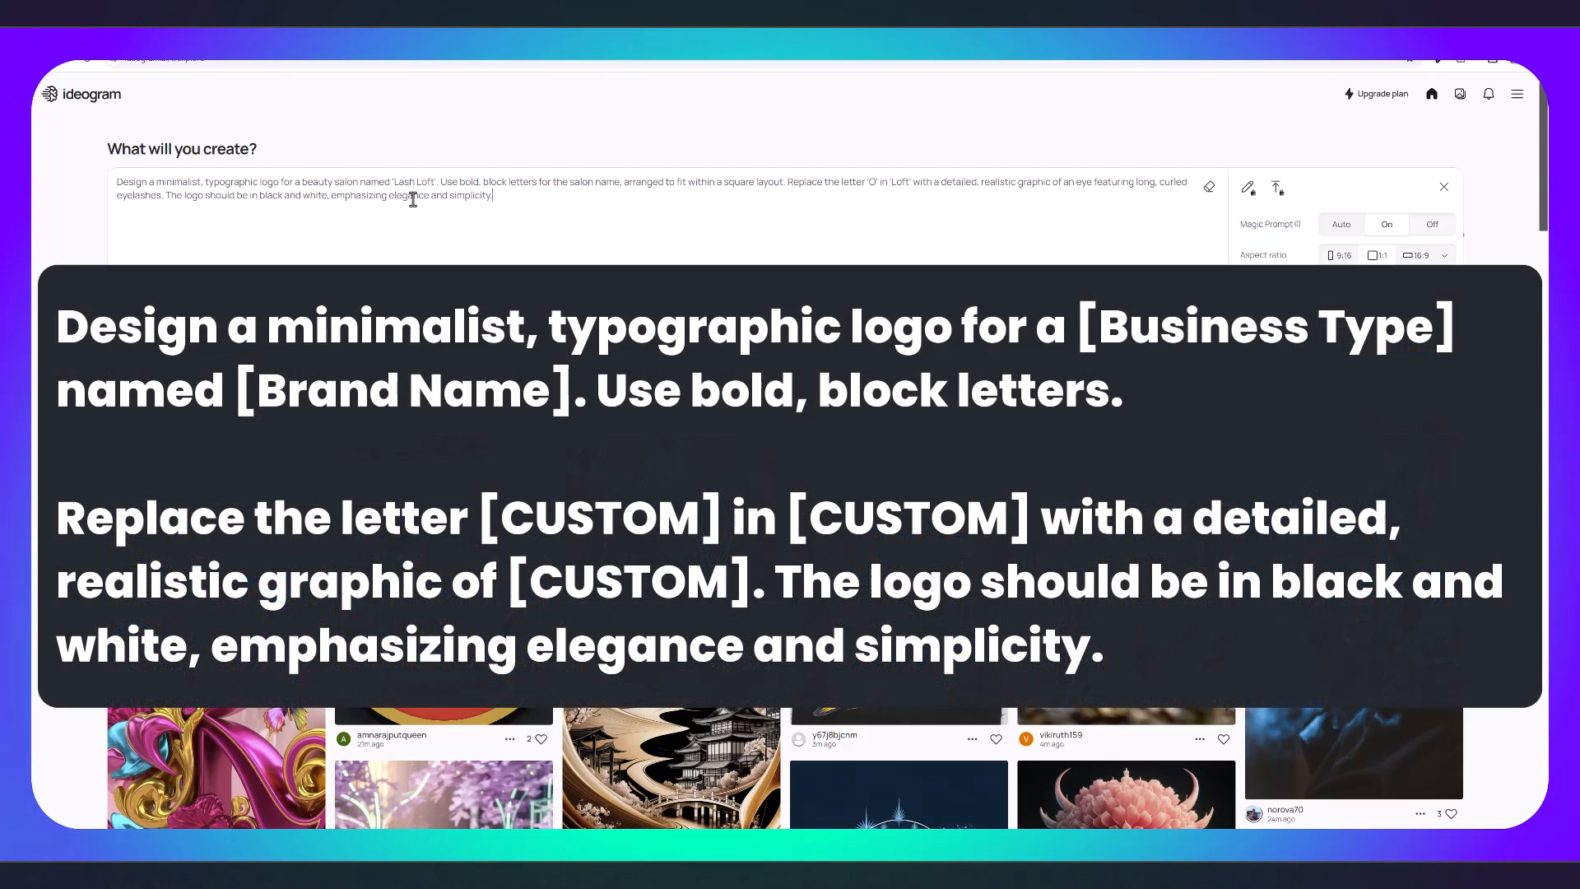
mouse_move(573, 240)
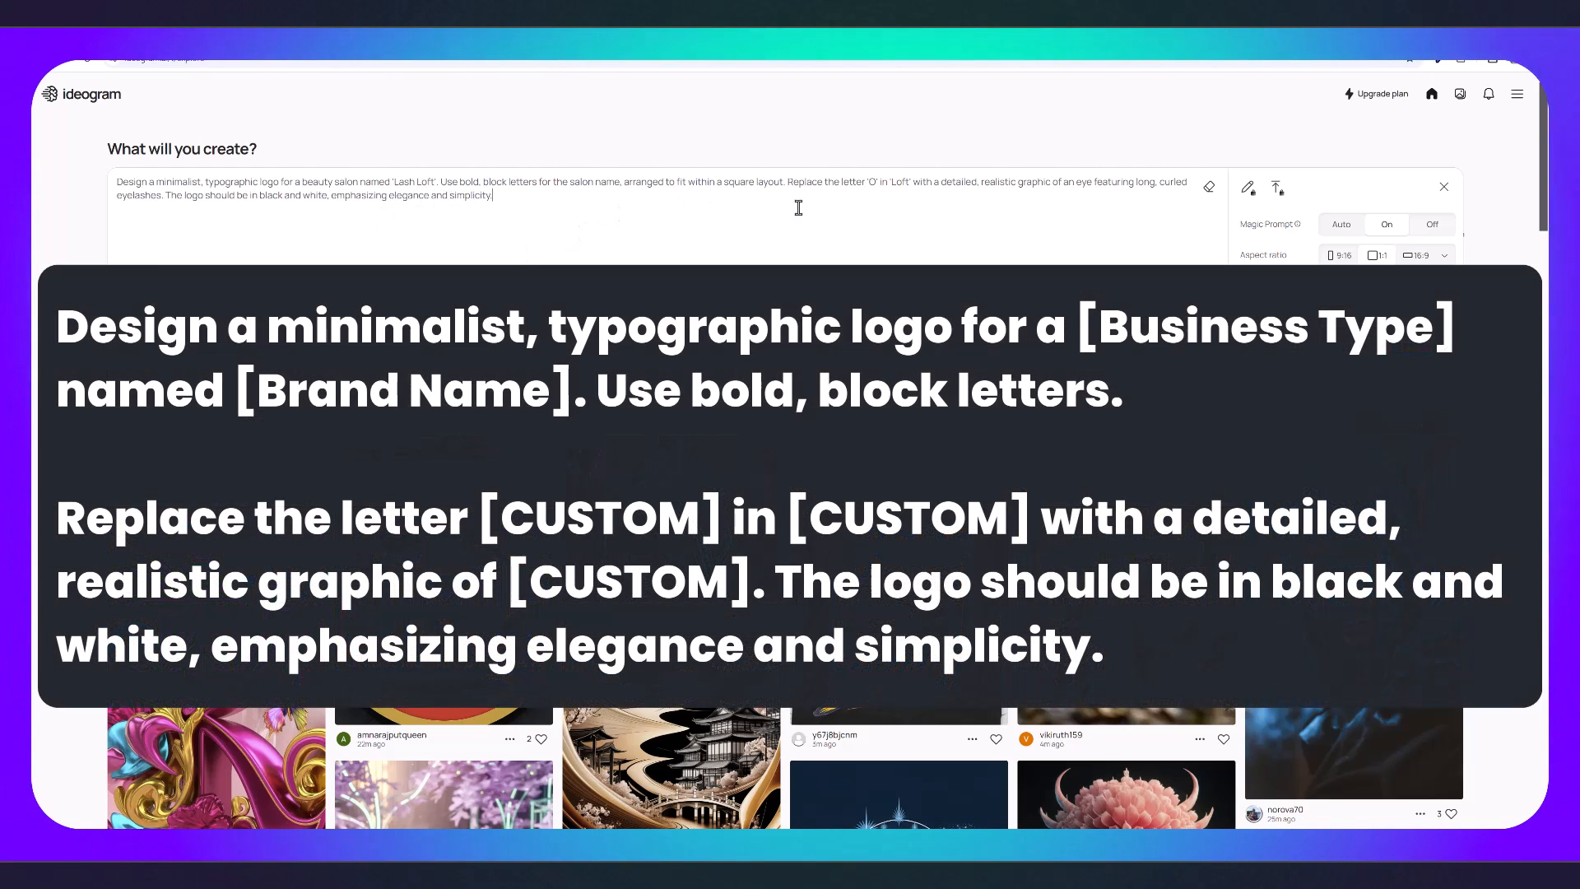
mouse_move(728, 213)
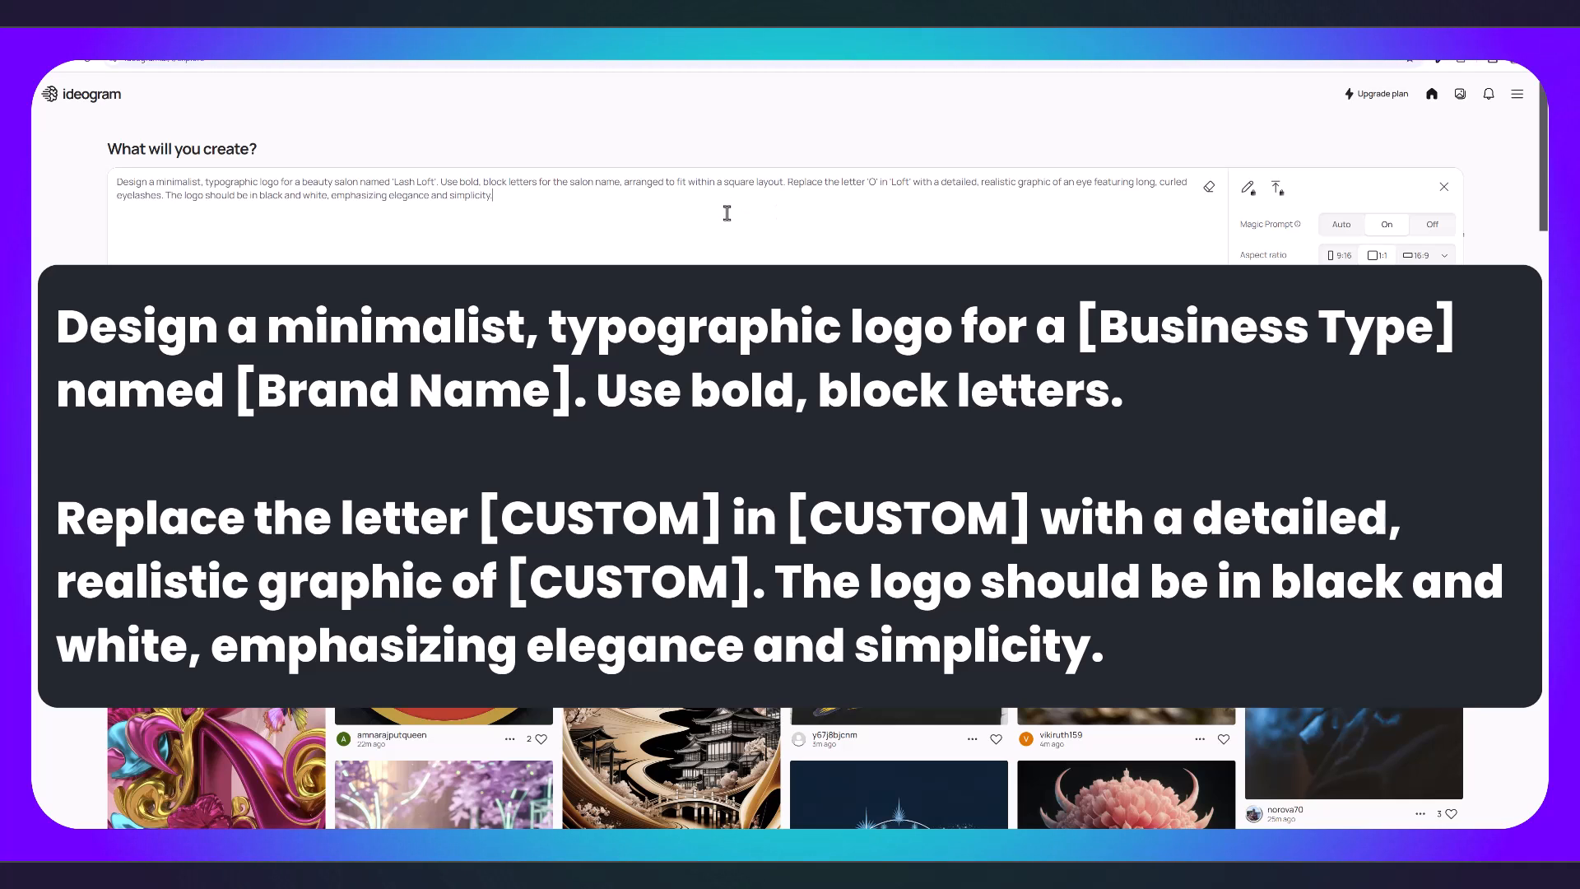
mouse_move(895, 211)
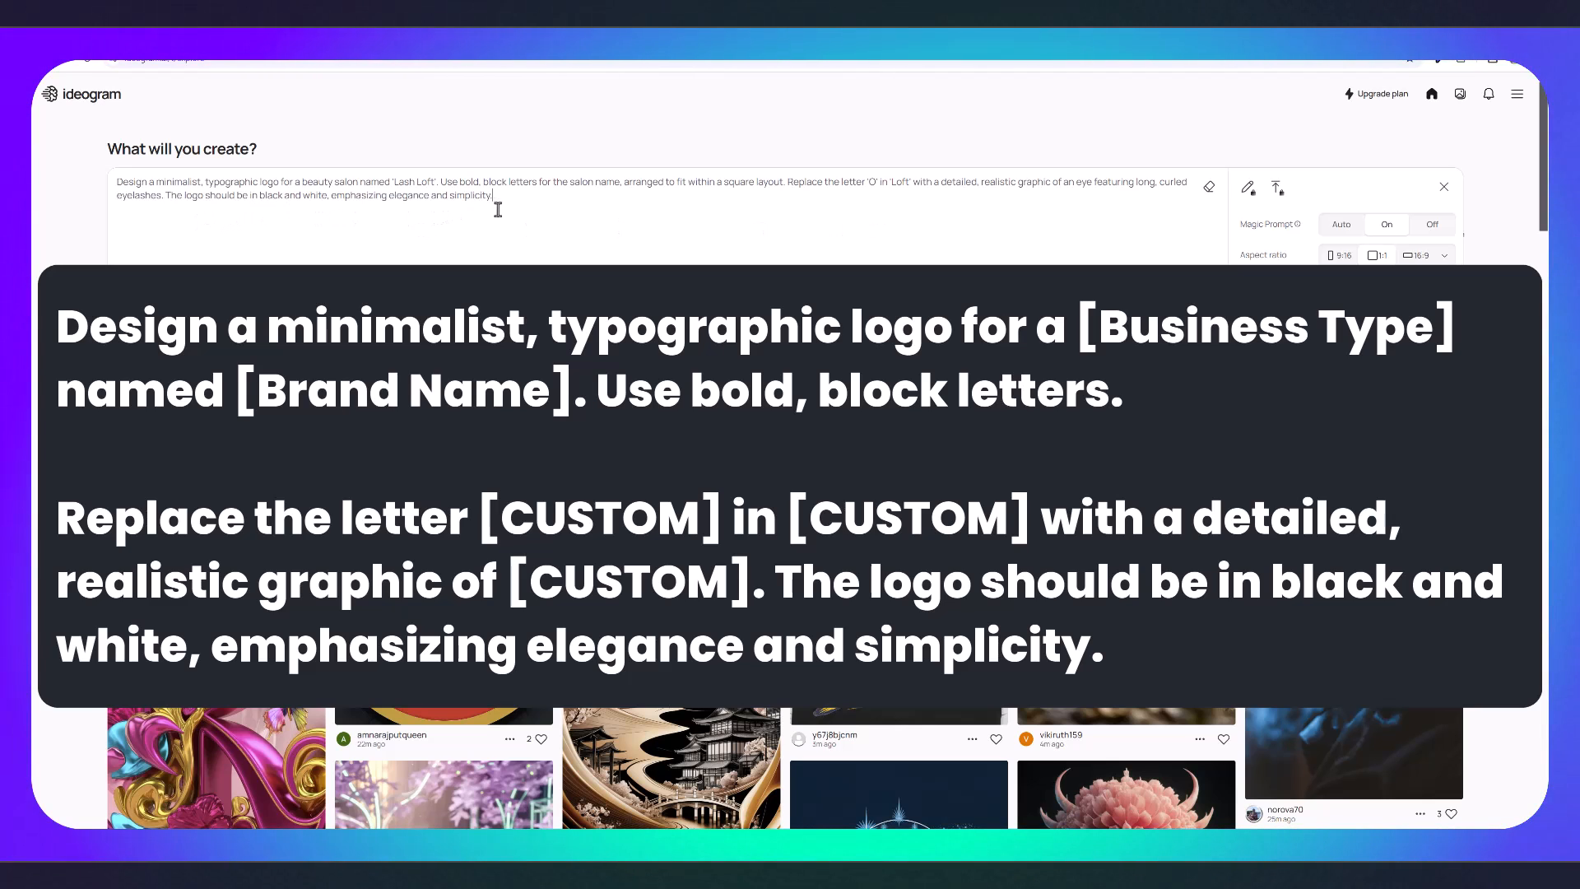
mouse_move(533, 200)
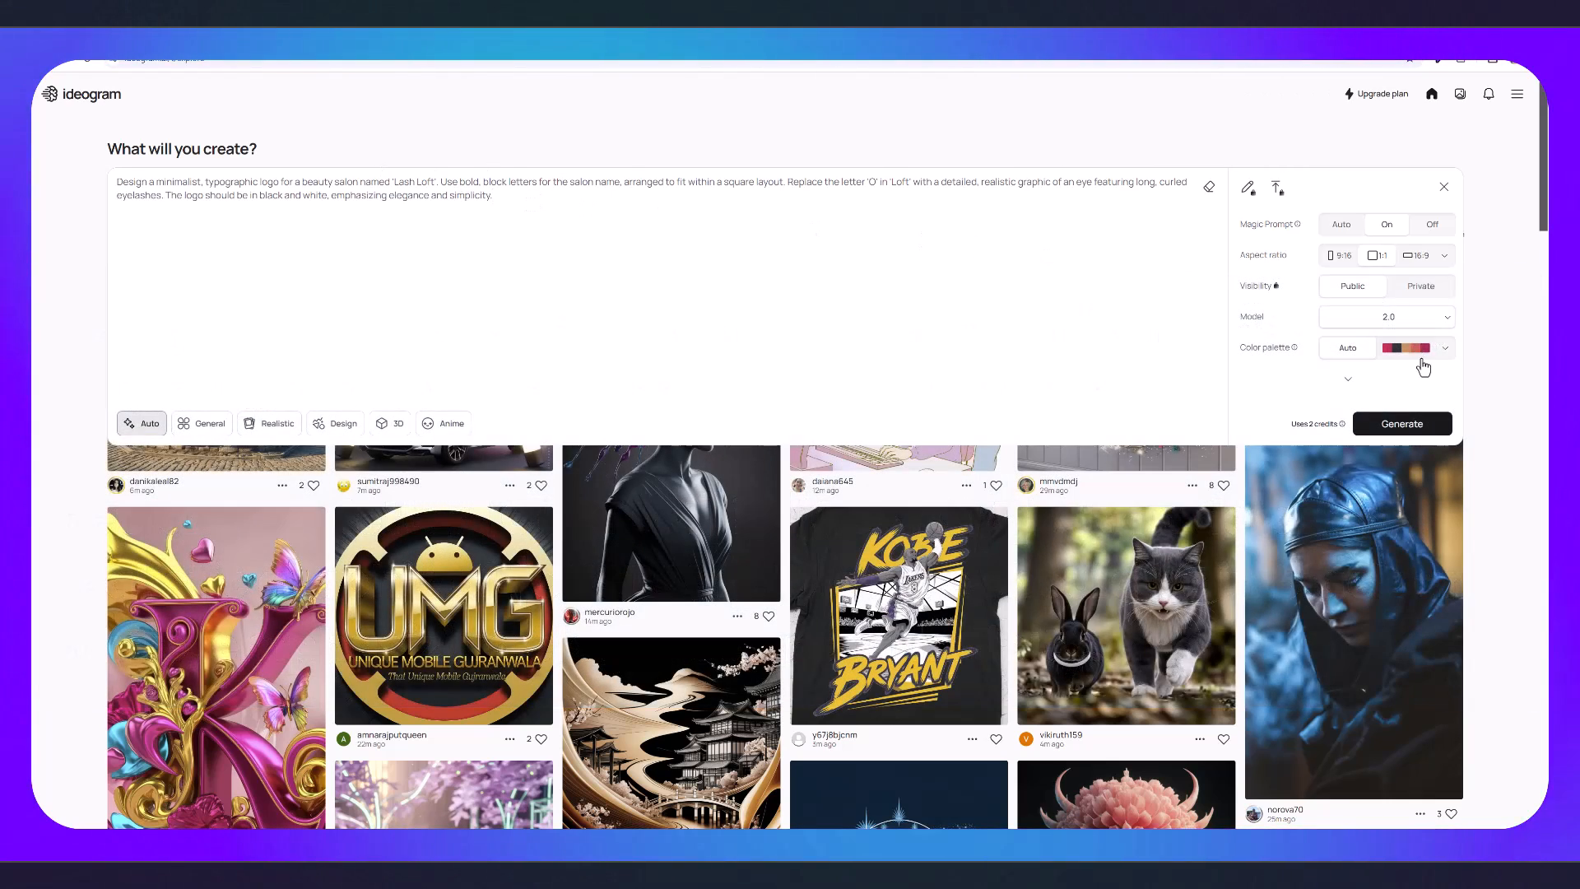
Step through the LASH LOFT variations, favourite the one with lashes in the O, and move to Canva.
click(1402, 423)
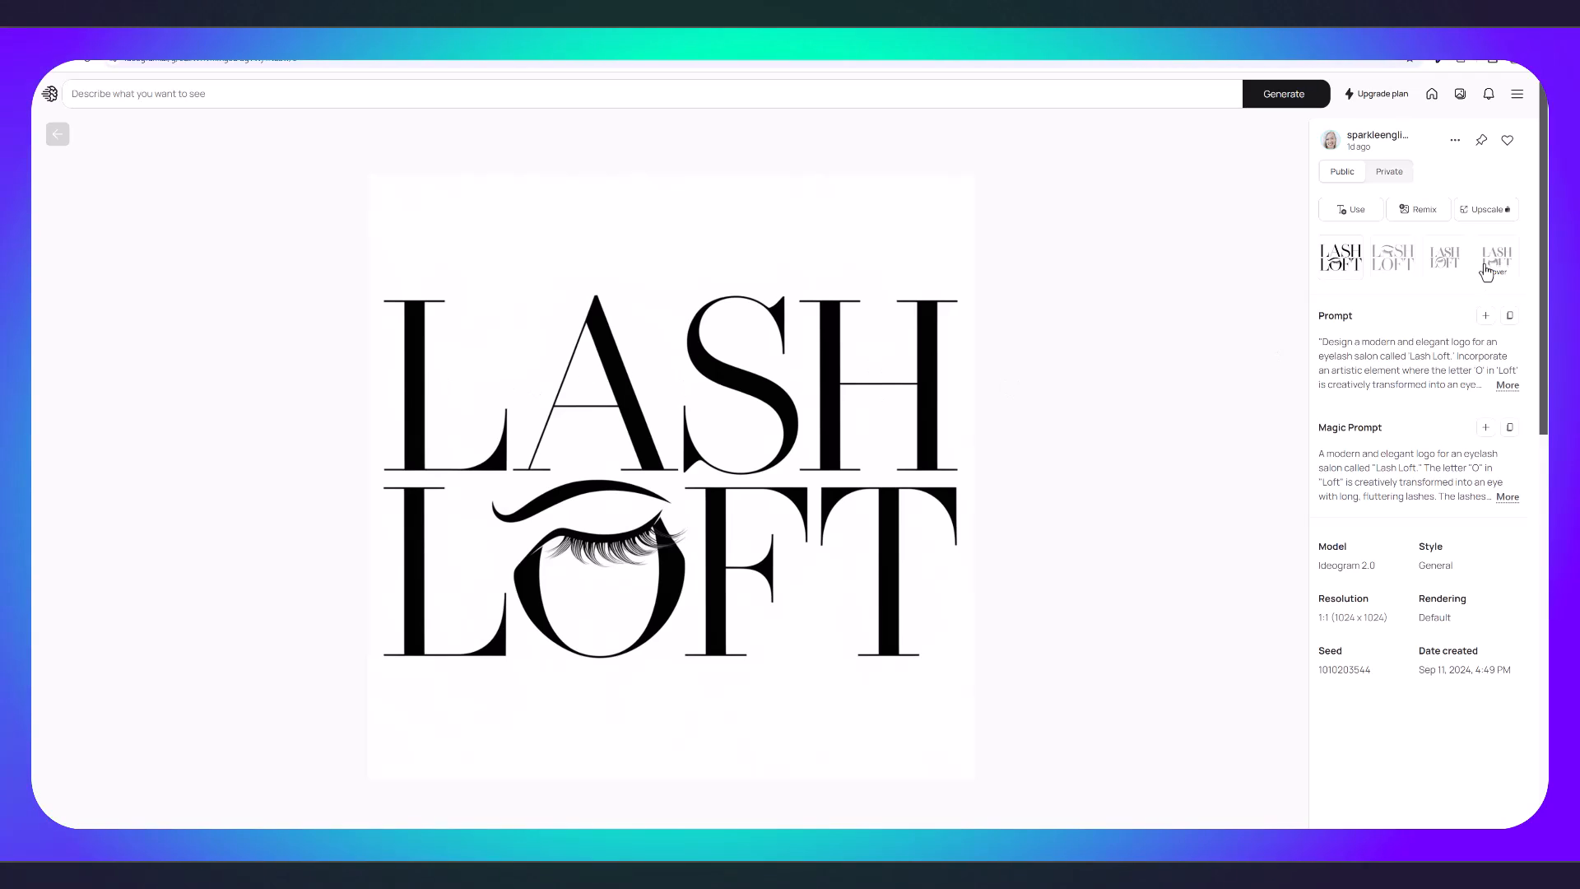
click(1393, 257)
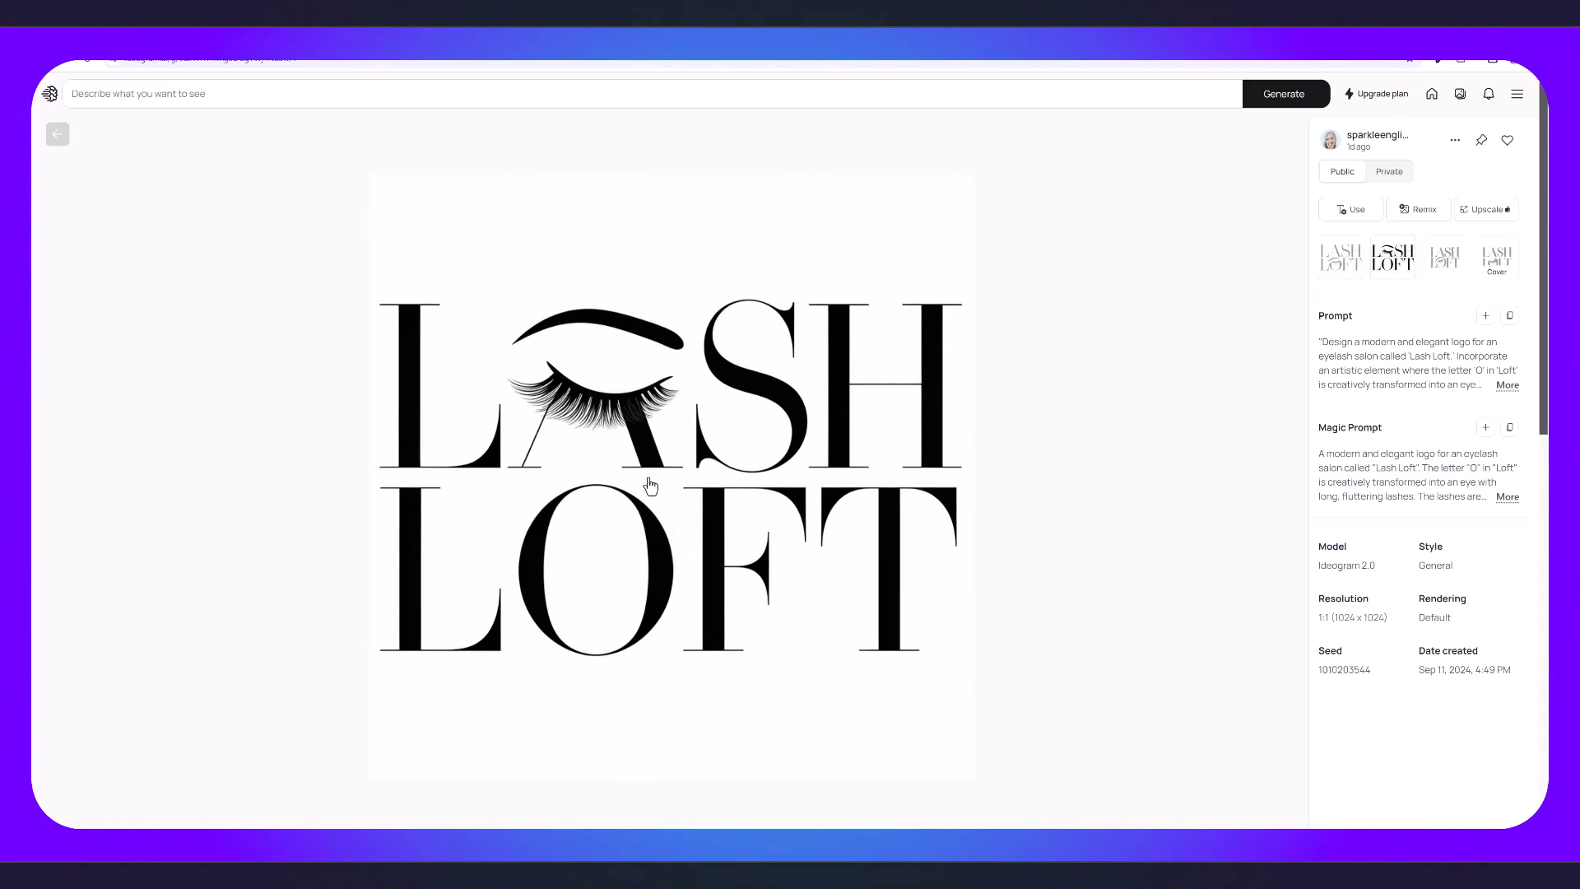
click(1445, 257)
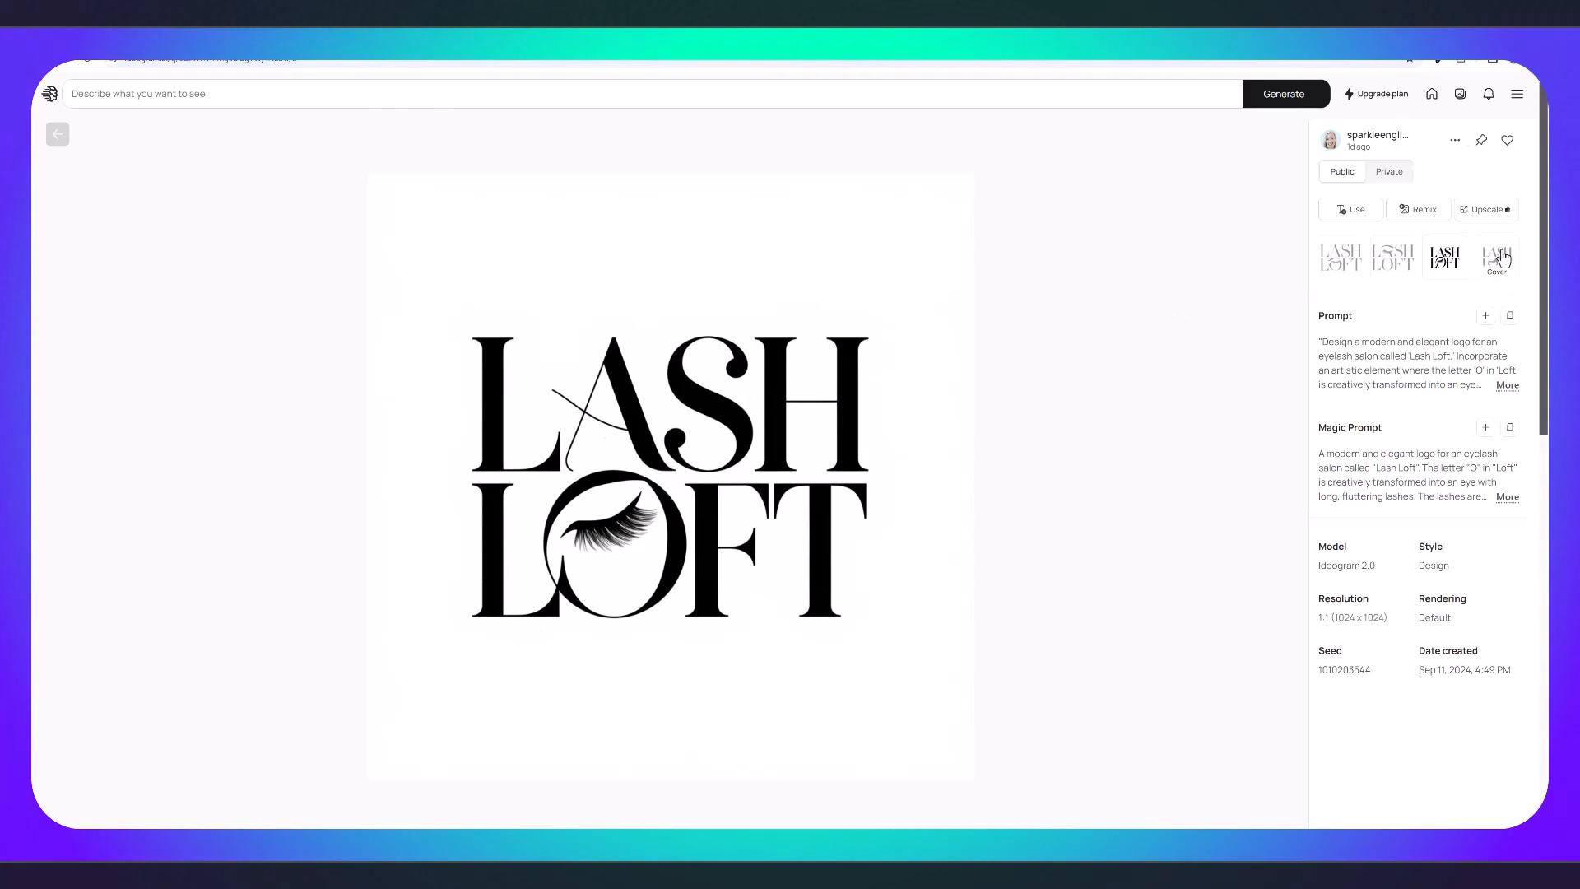
click(1508, 140)
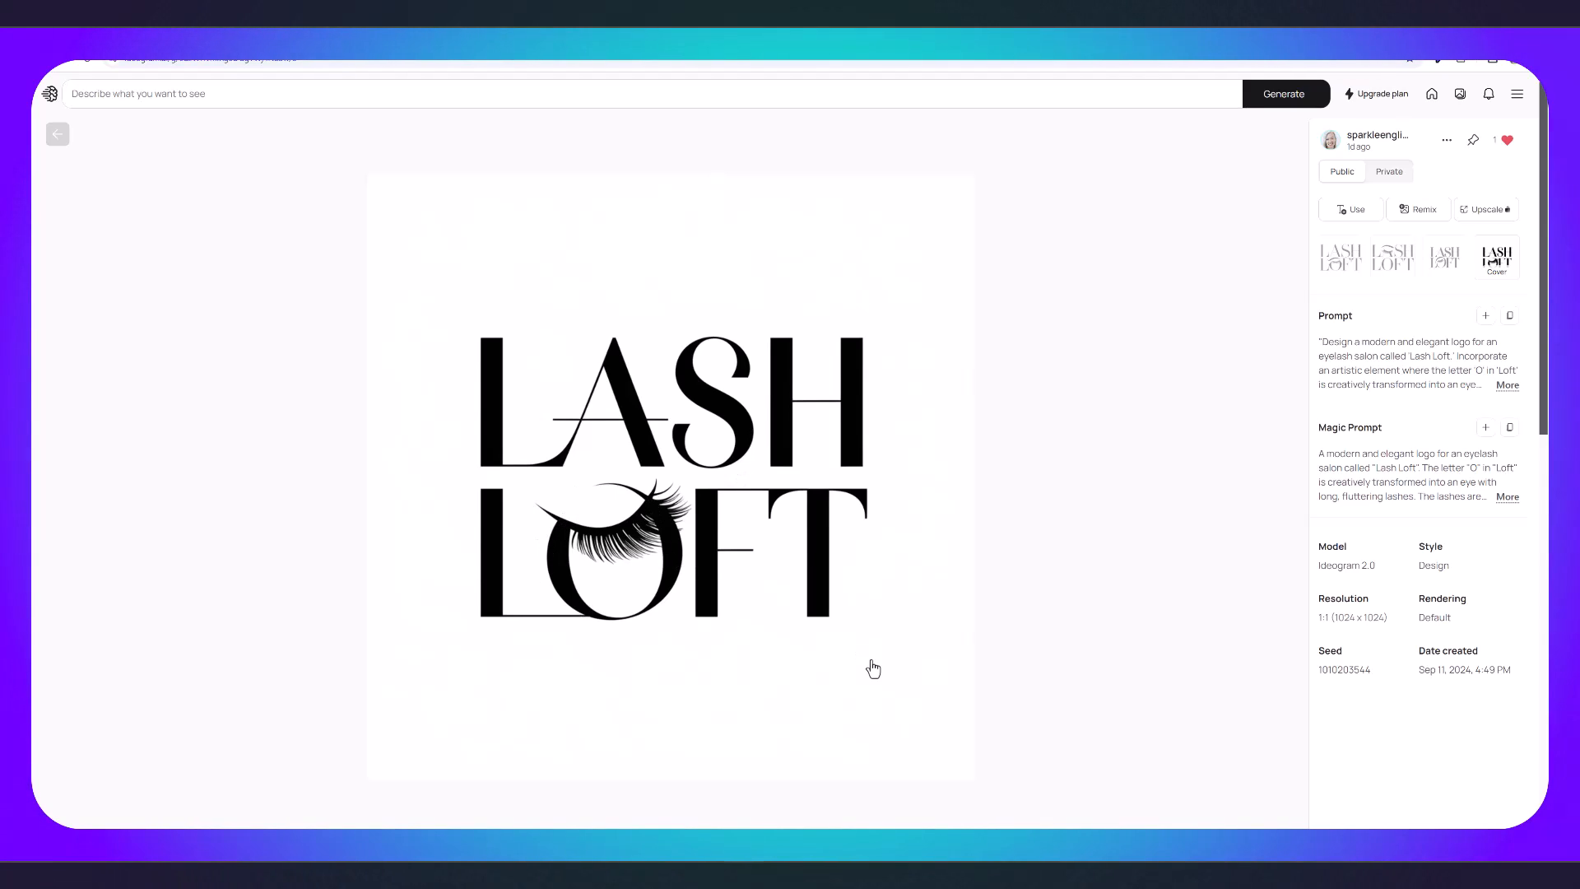
mouse_move(1226, 454)
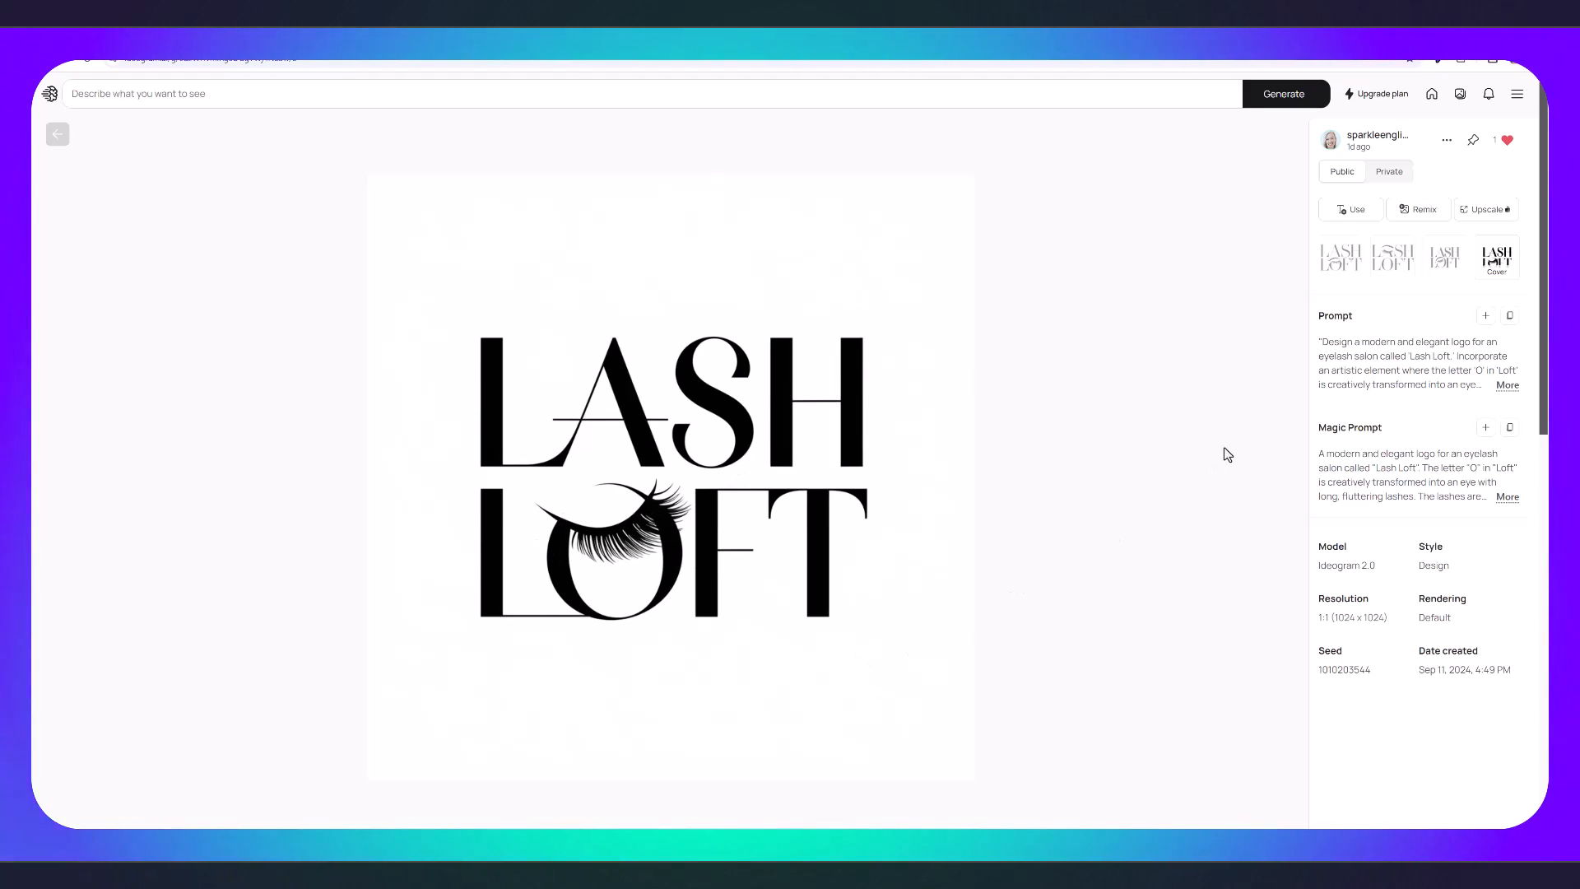
mouse_move(1418, 213)
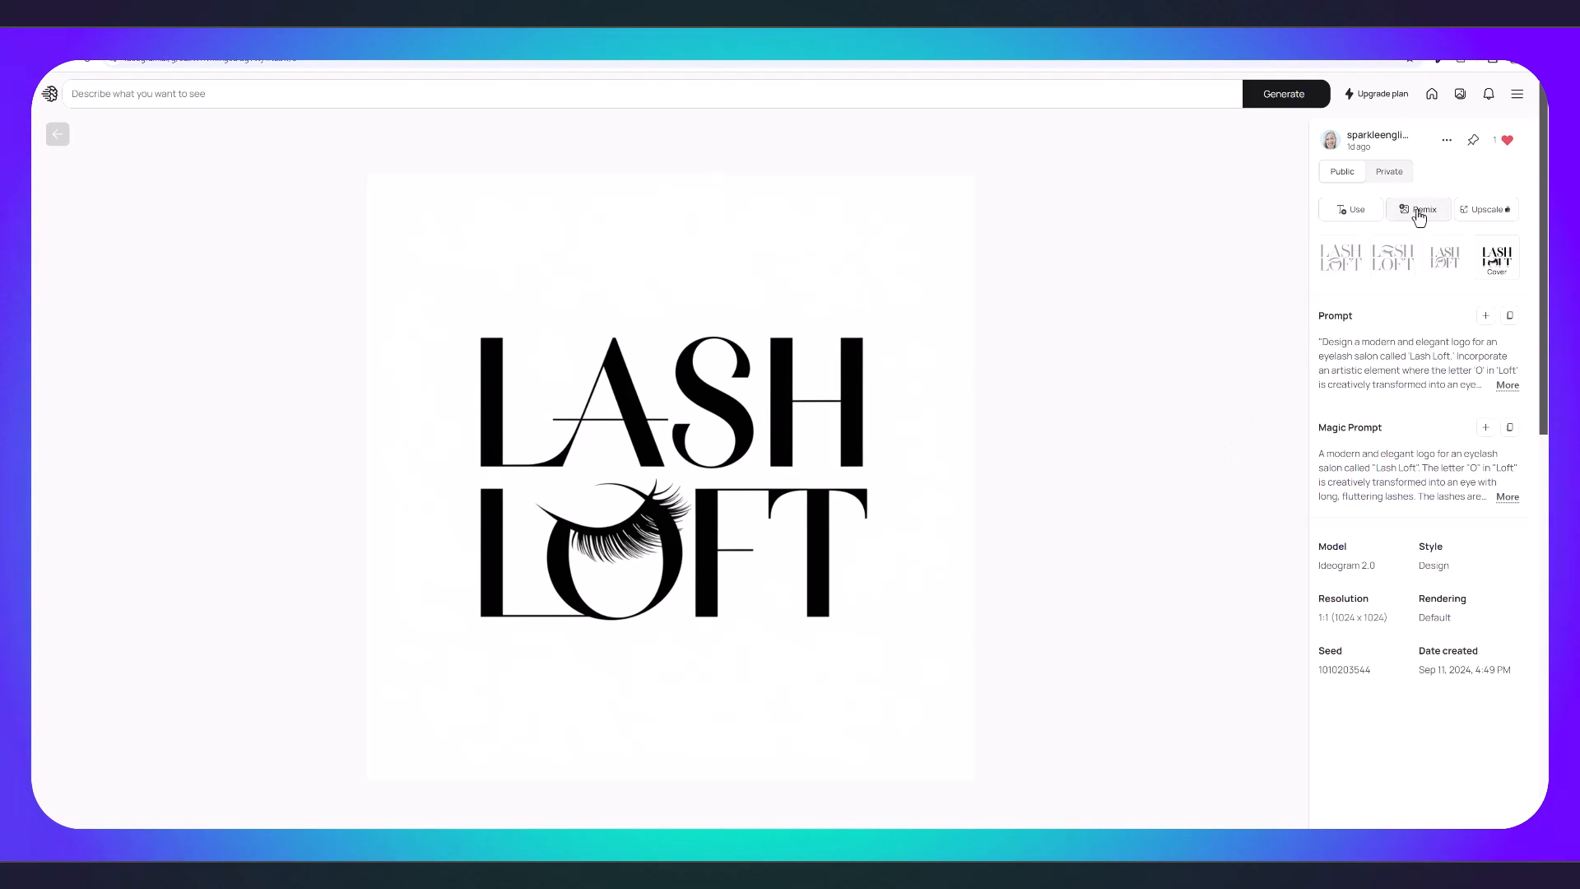
click(1419, 209)
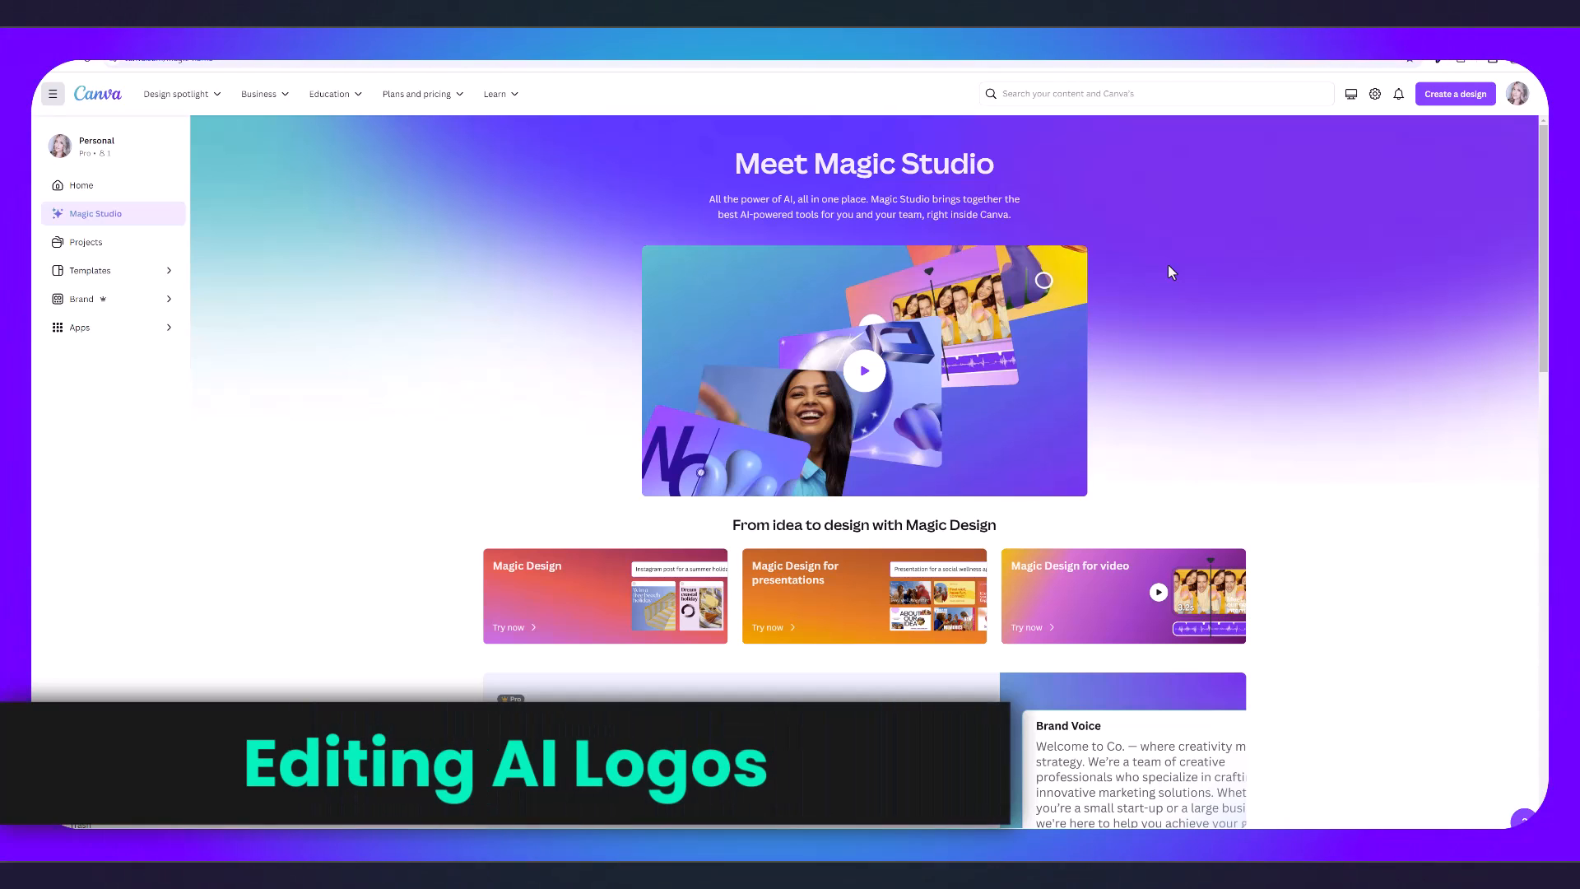
Create a custom-size design and add the uploaded Lash Loft logo to the blank page.
click(1455, 92)
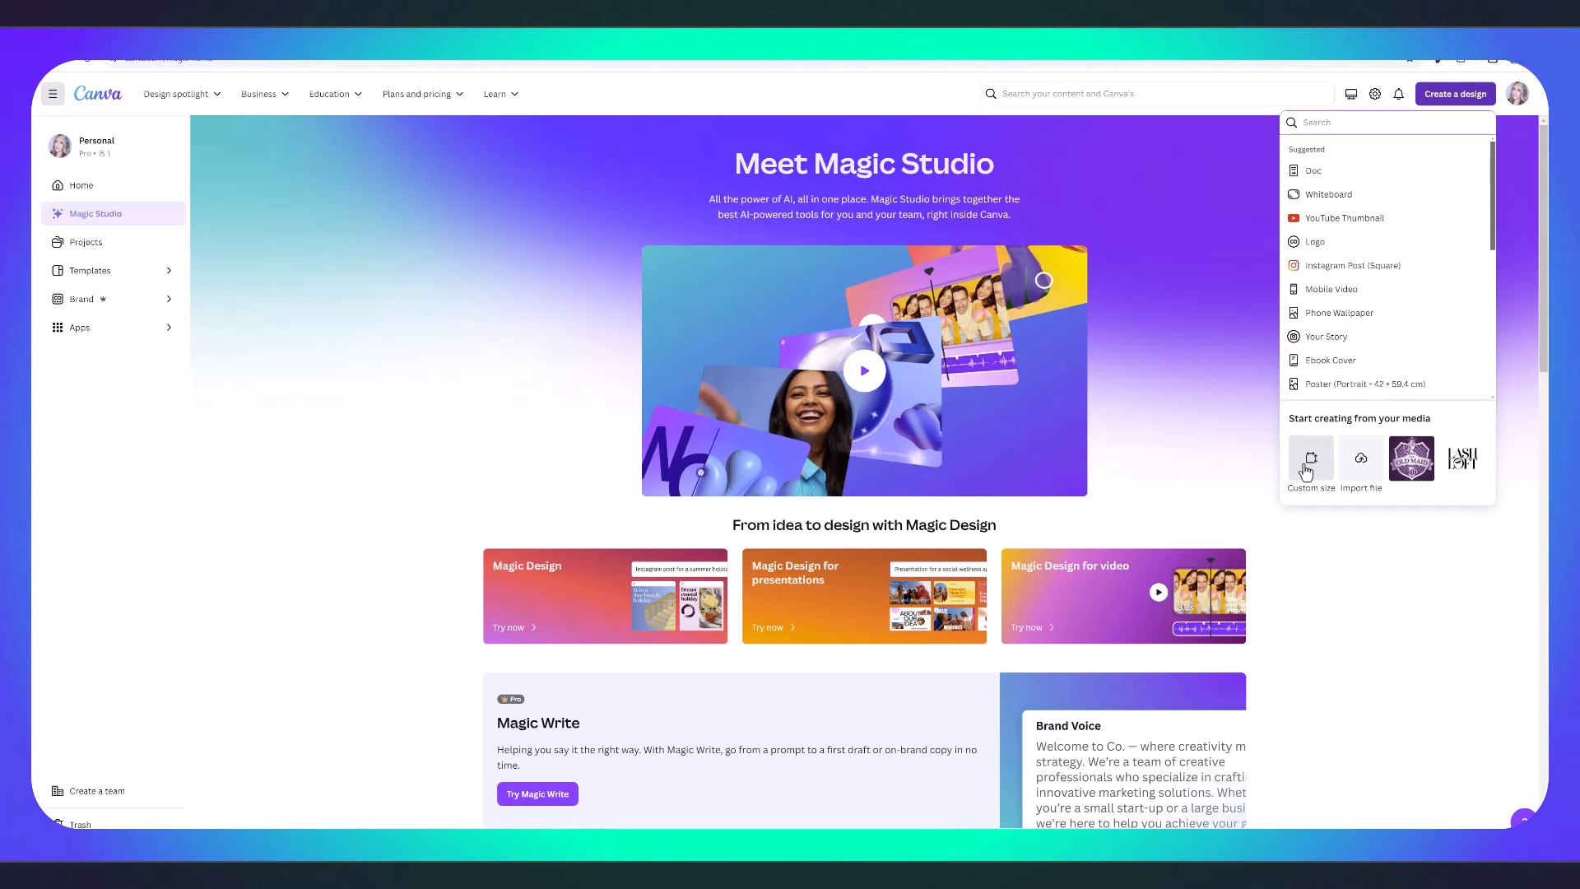
click(1310, 458)
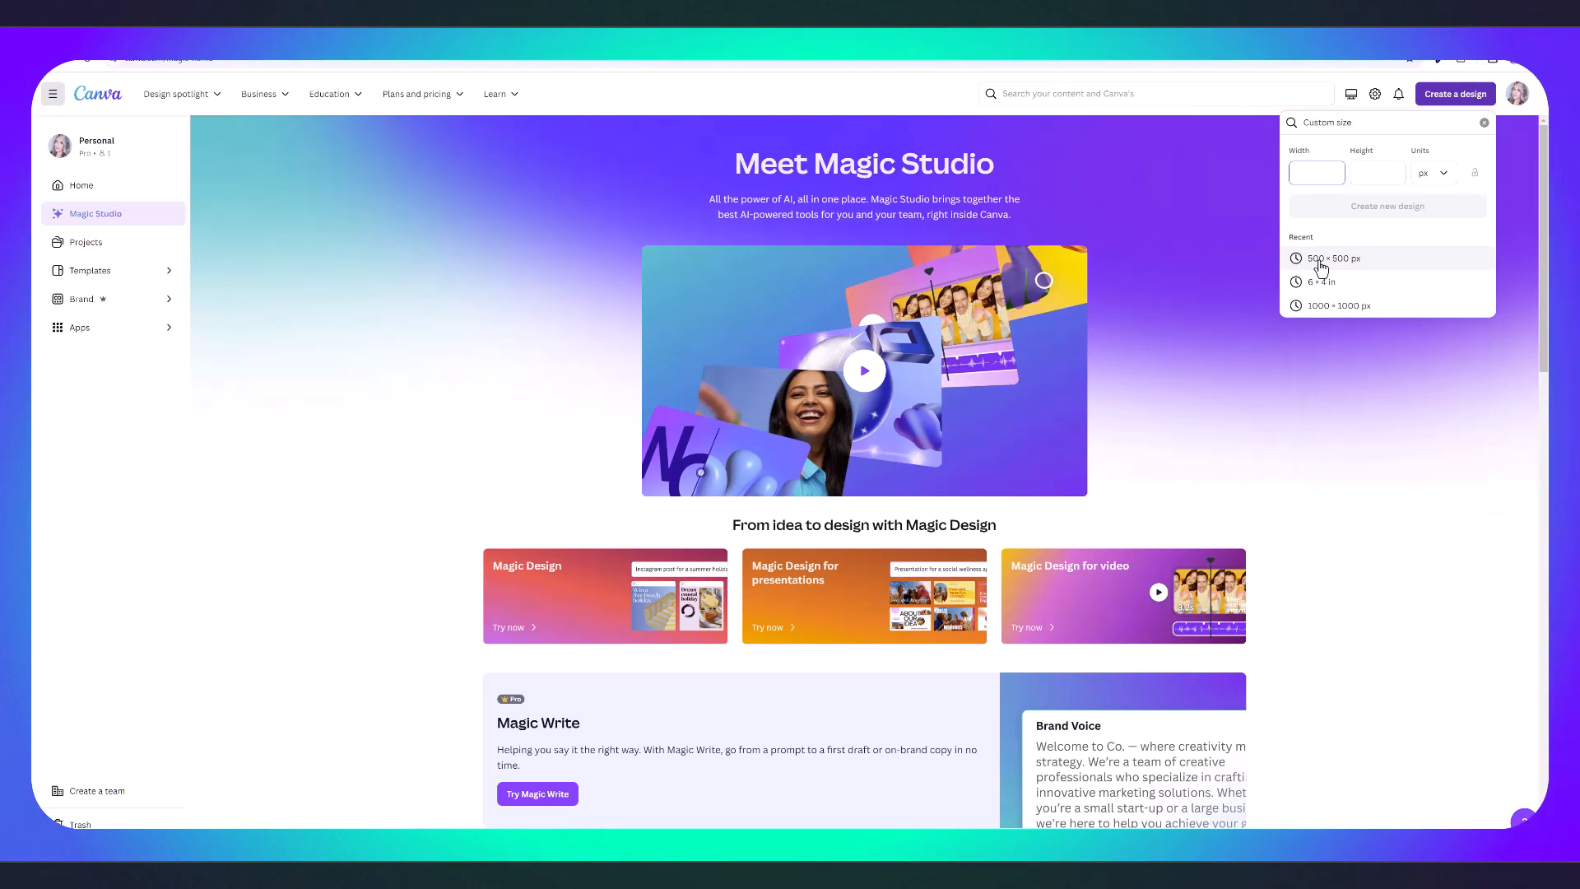
click(1333, 257)
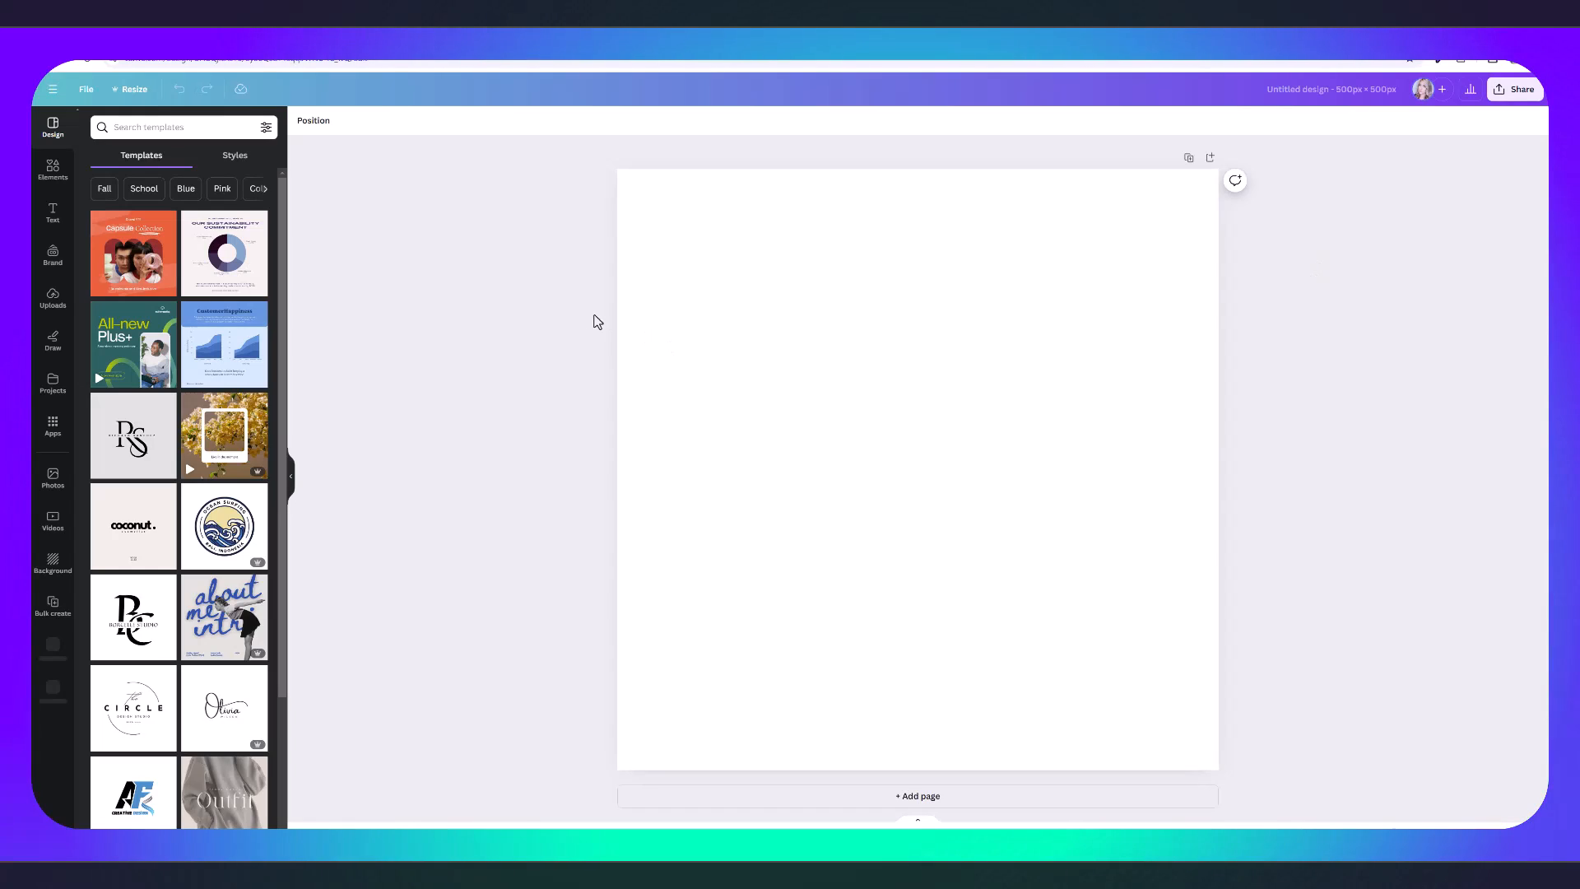
click(52, 298)
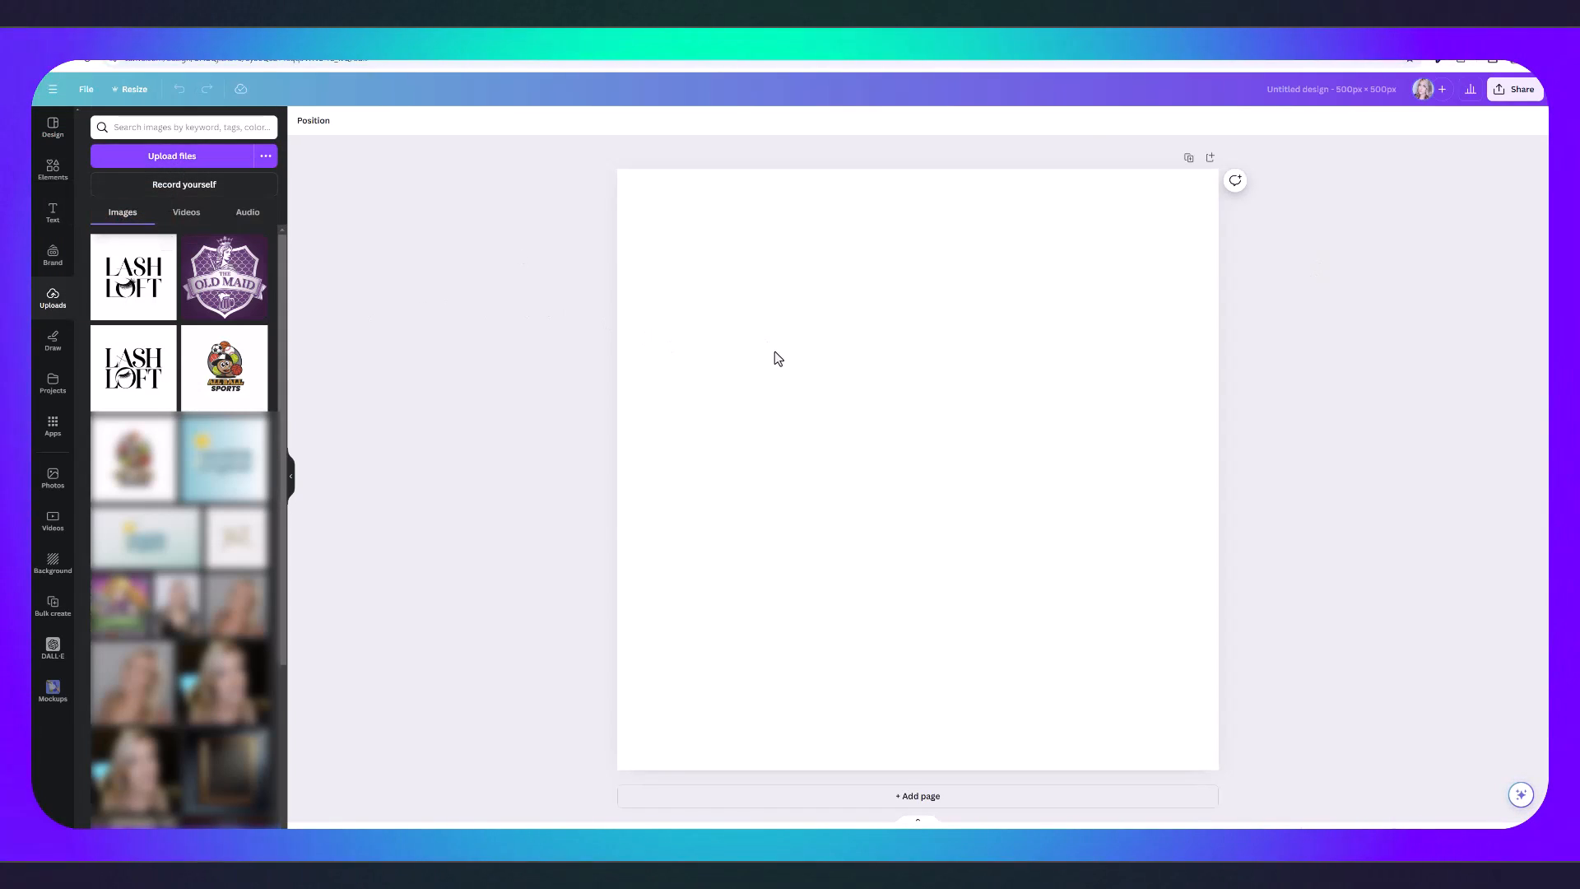
click(132, 276)
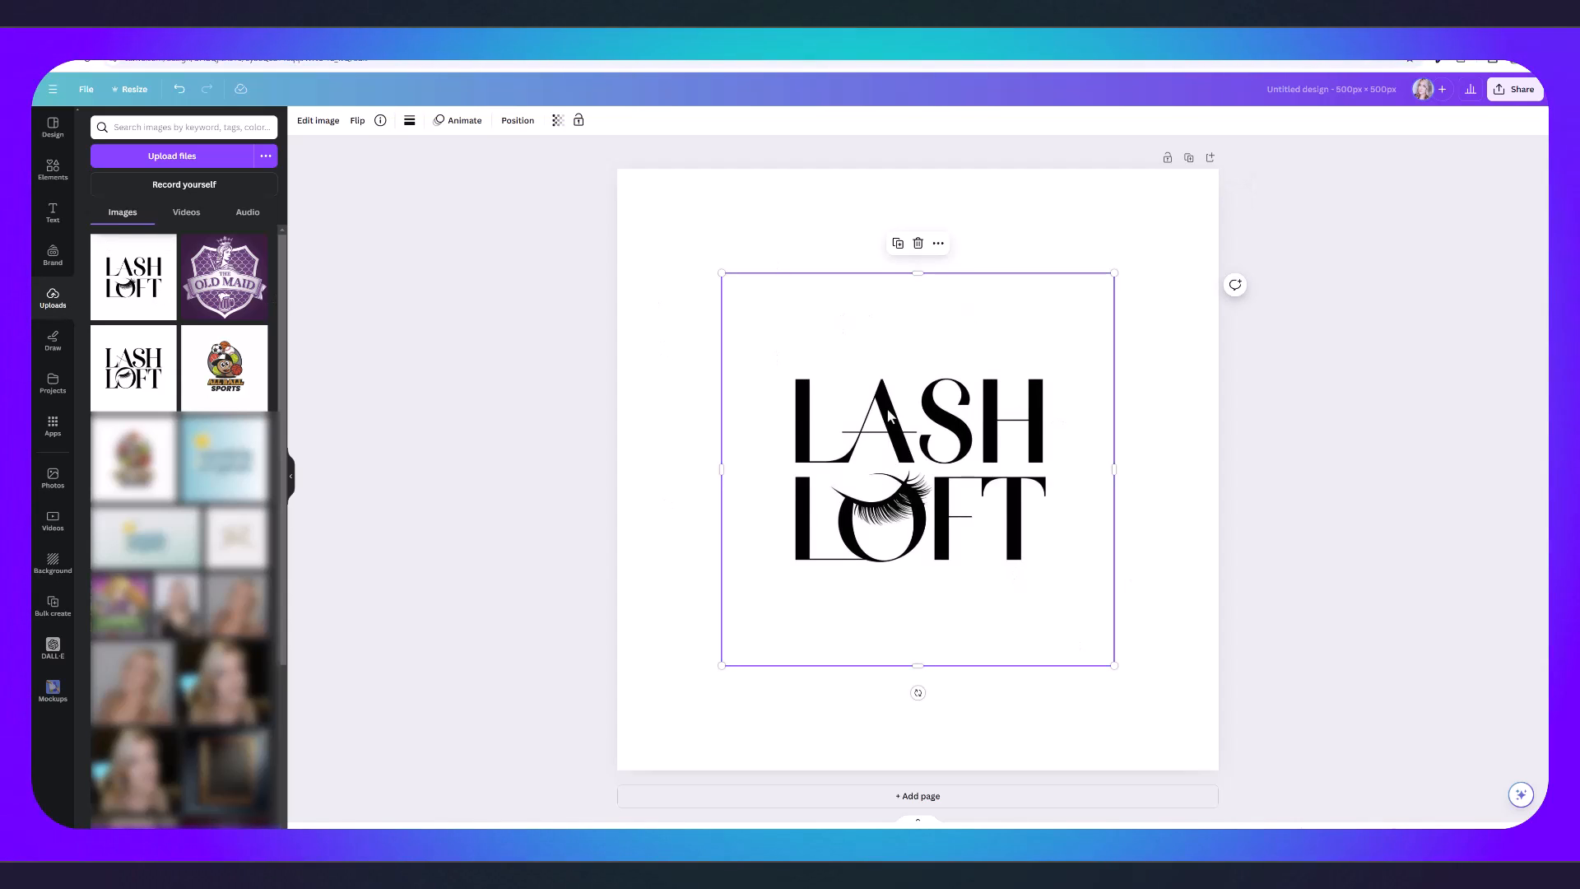
mouse_move(786, 309)
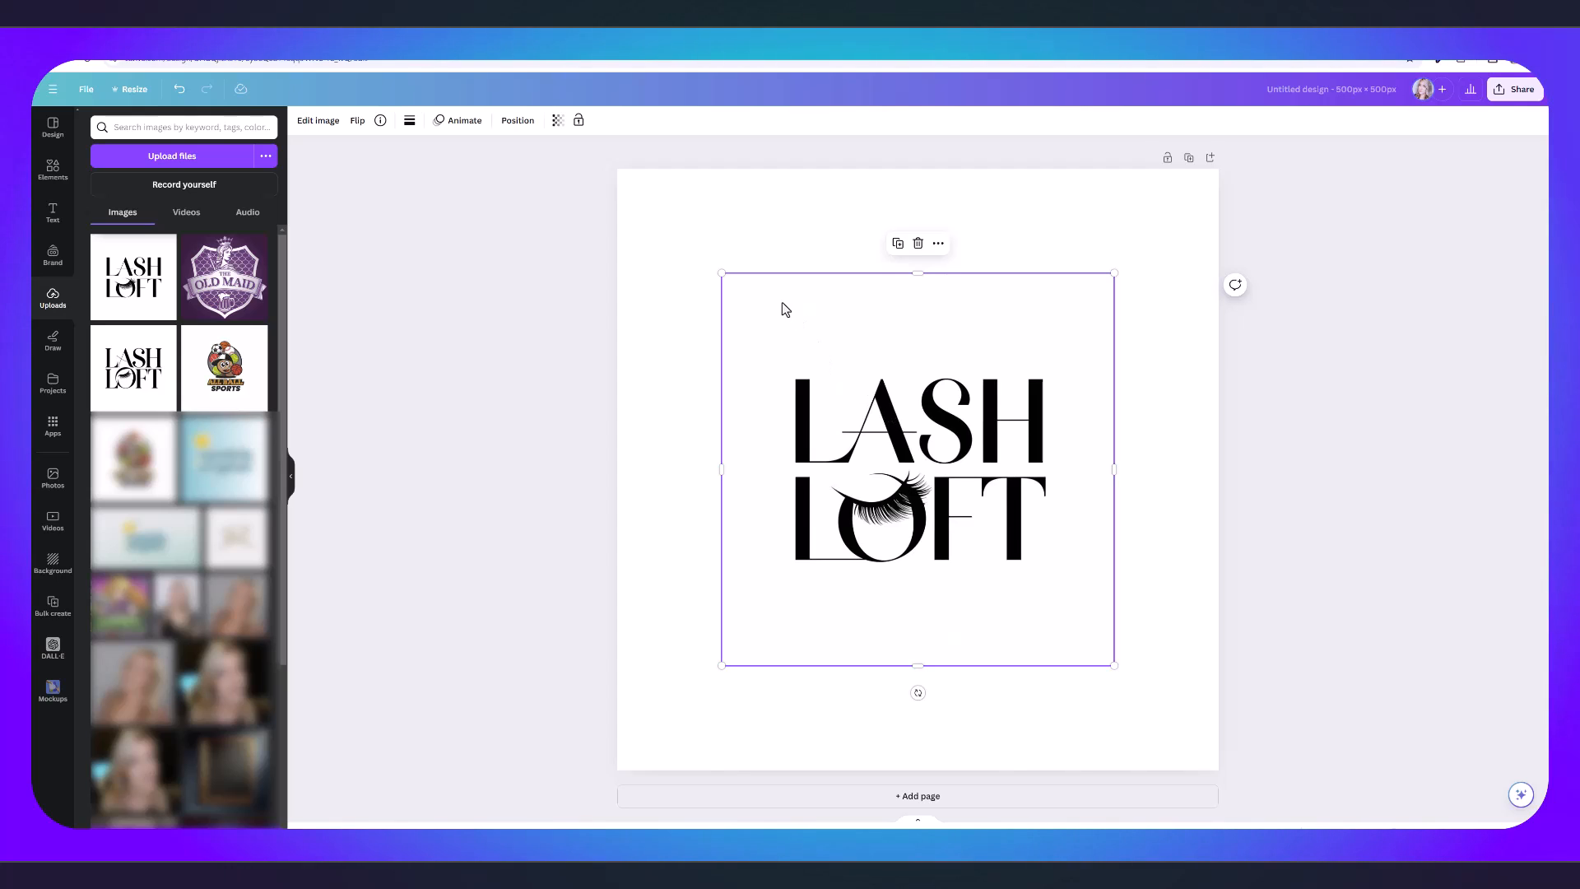
mouse_move(866, 626)
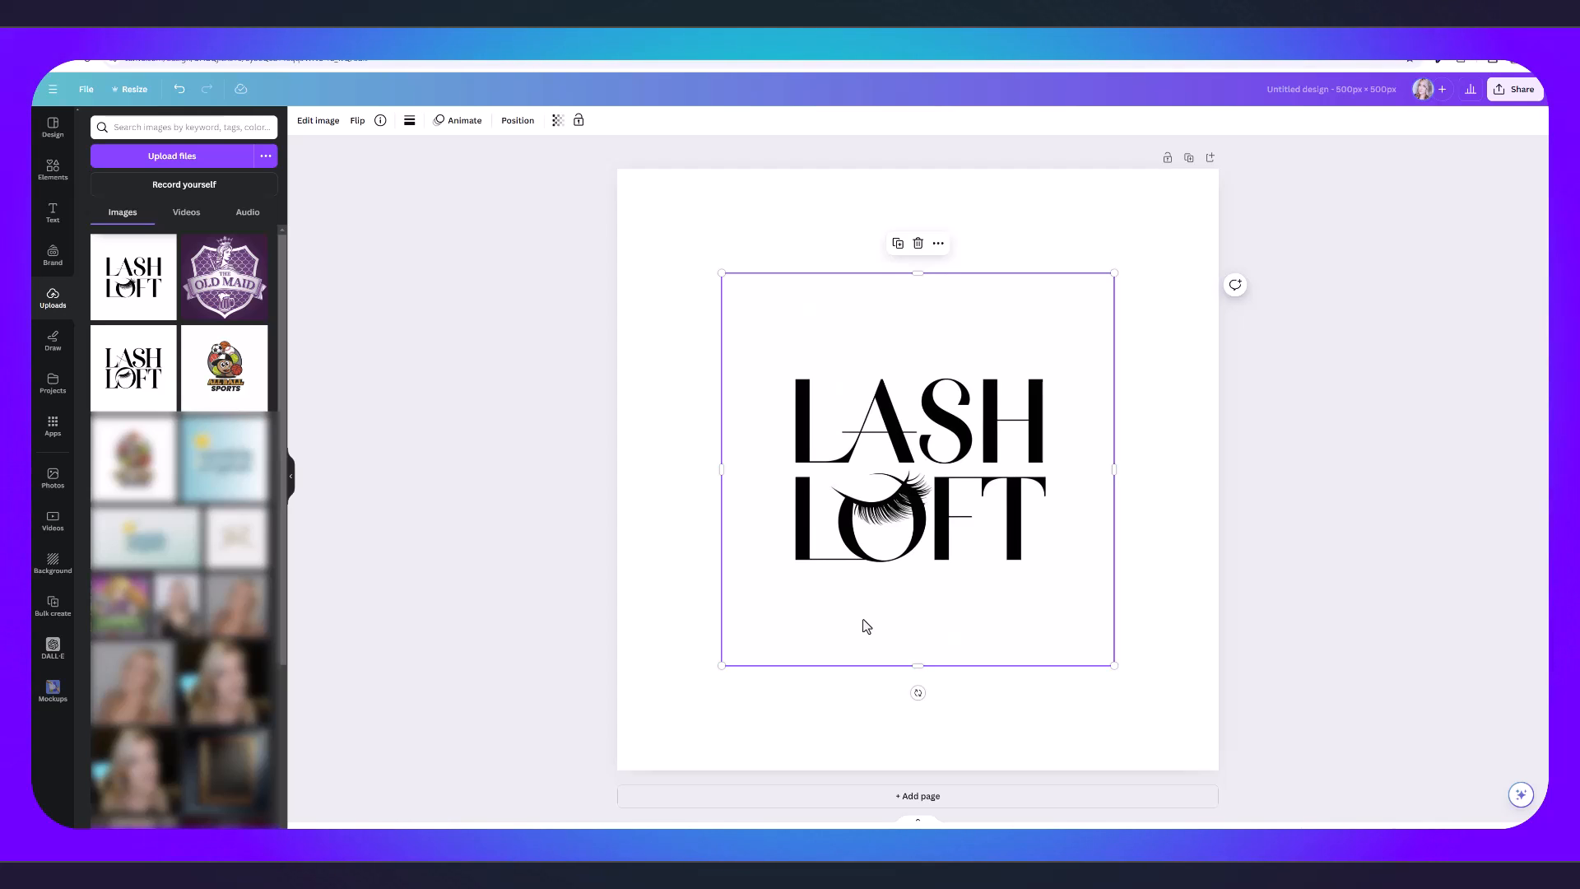
mouse_move(810, 593)
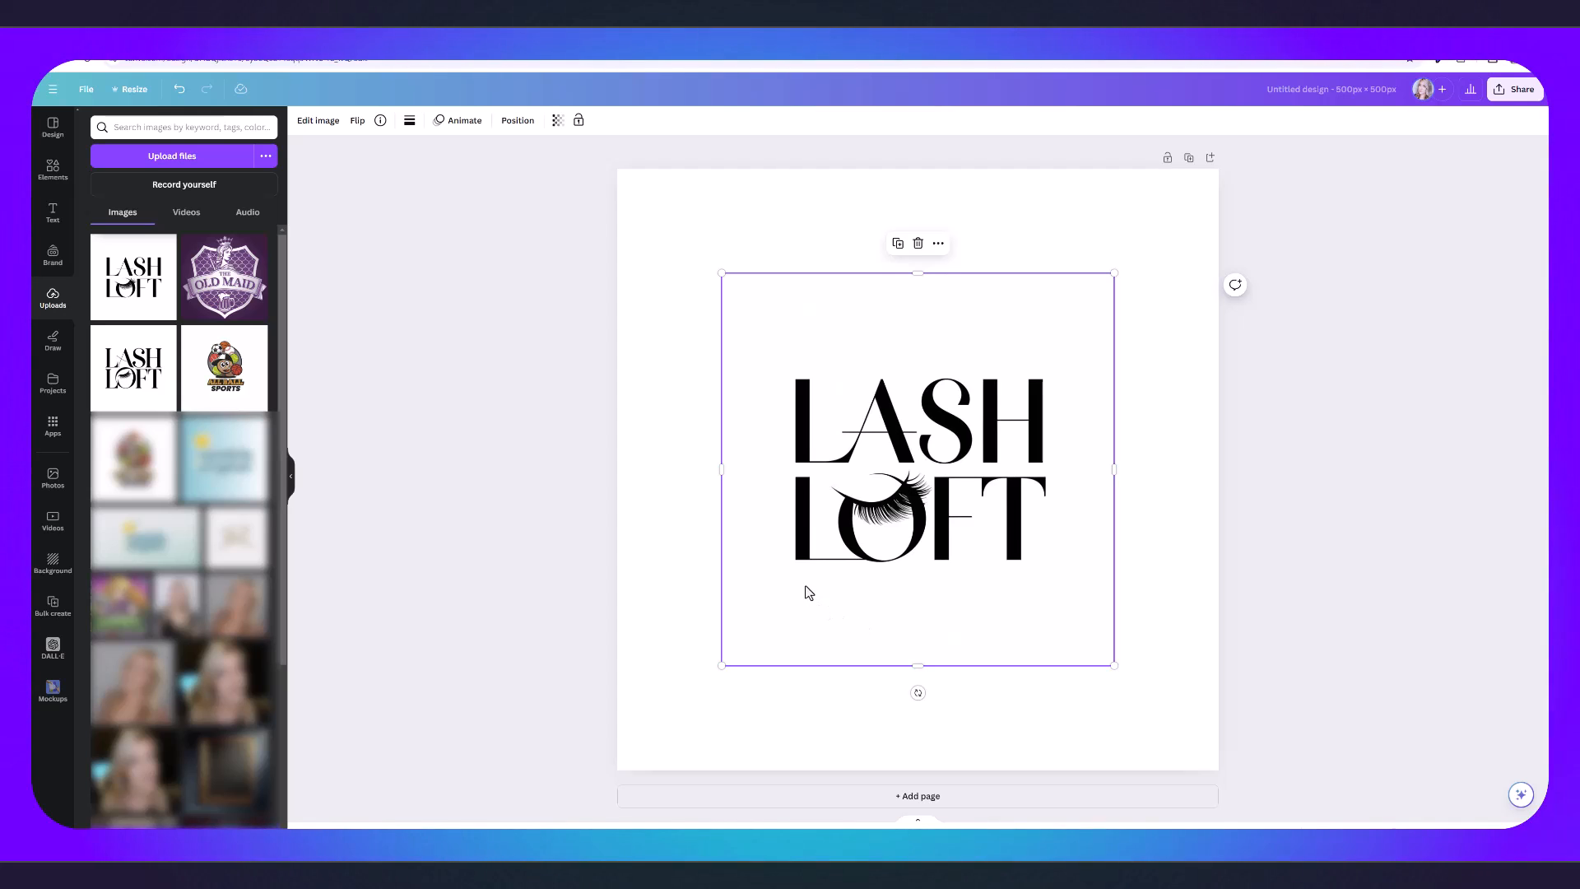
Change the page background colour to purple.
click(318, 118)
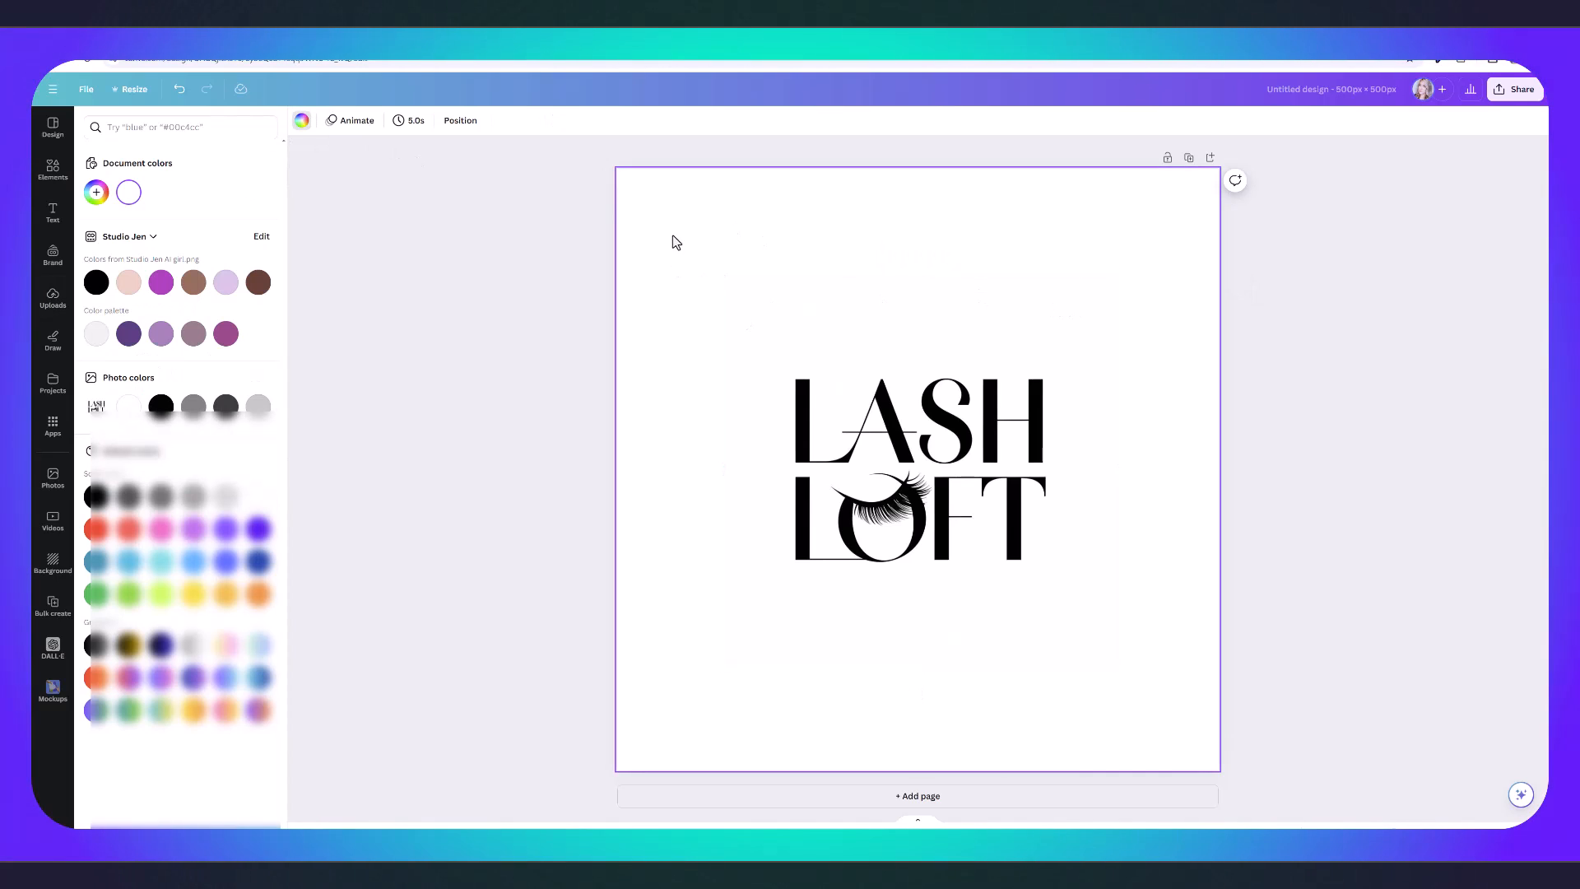
click(53, 298)
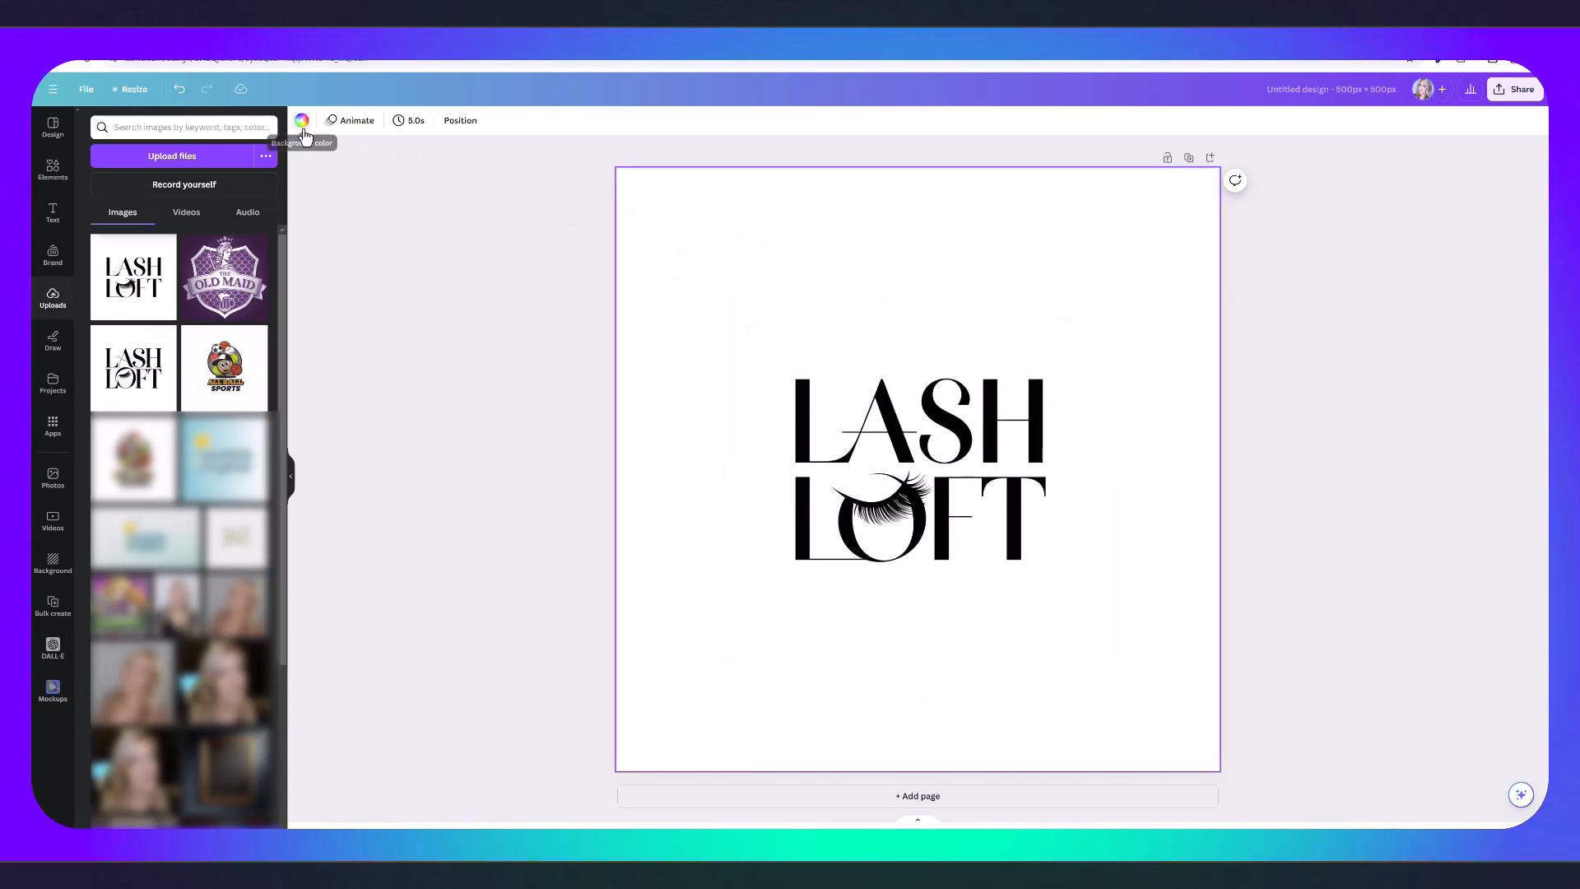
click(301, 120)
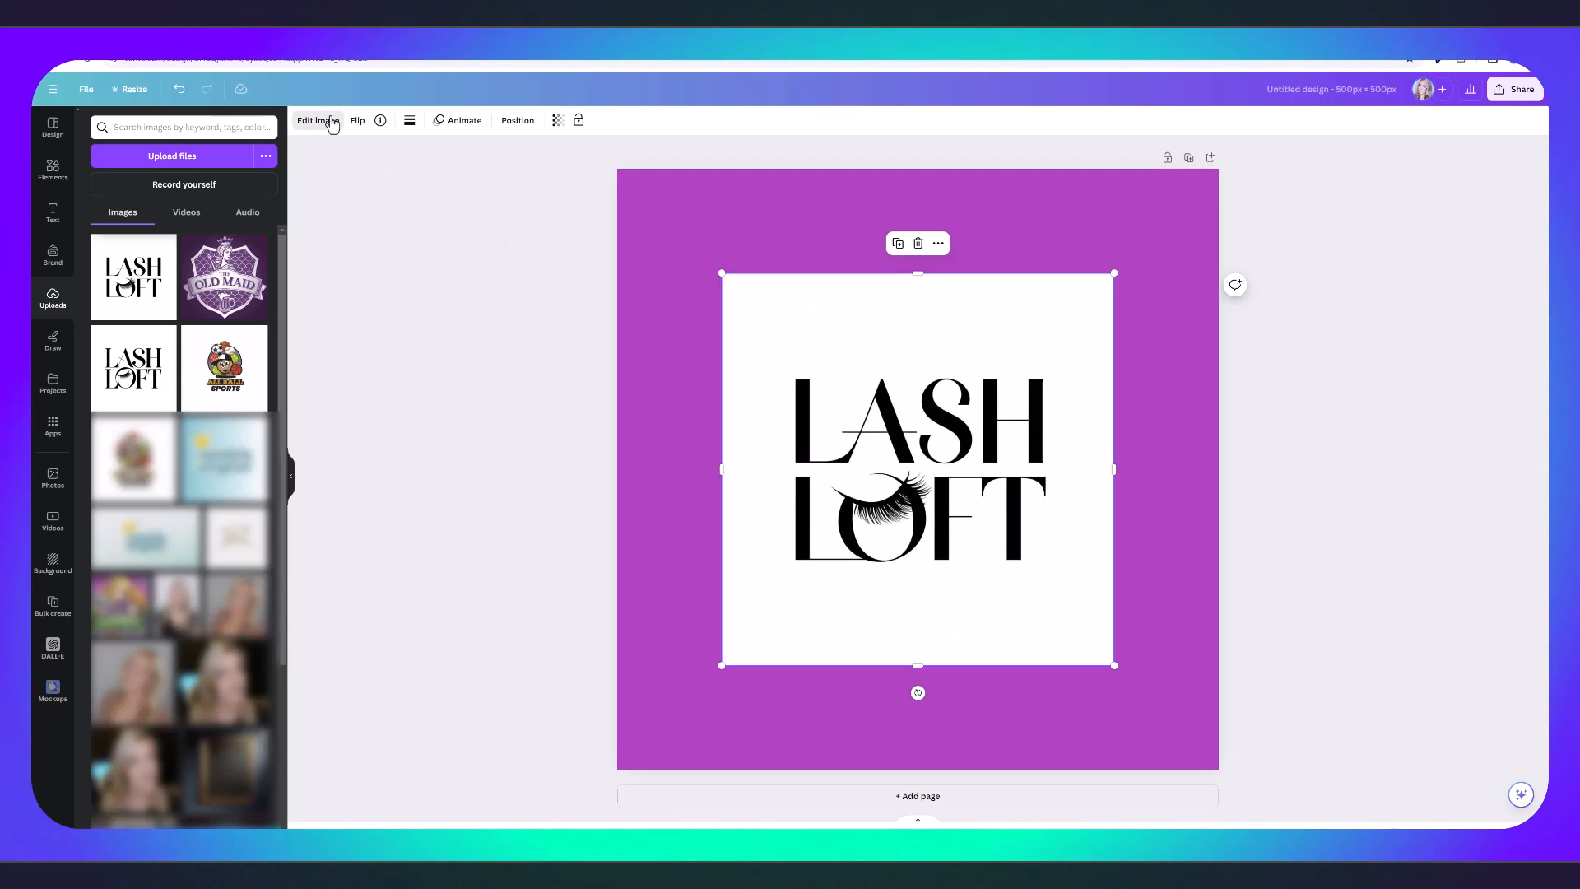
Remove the logo's white background with BG Remover and set a silver-grey gradient page background.
click(317, 120)
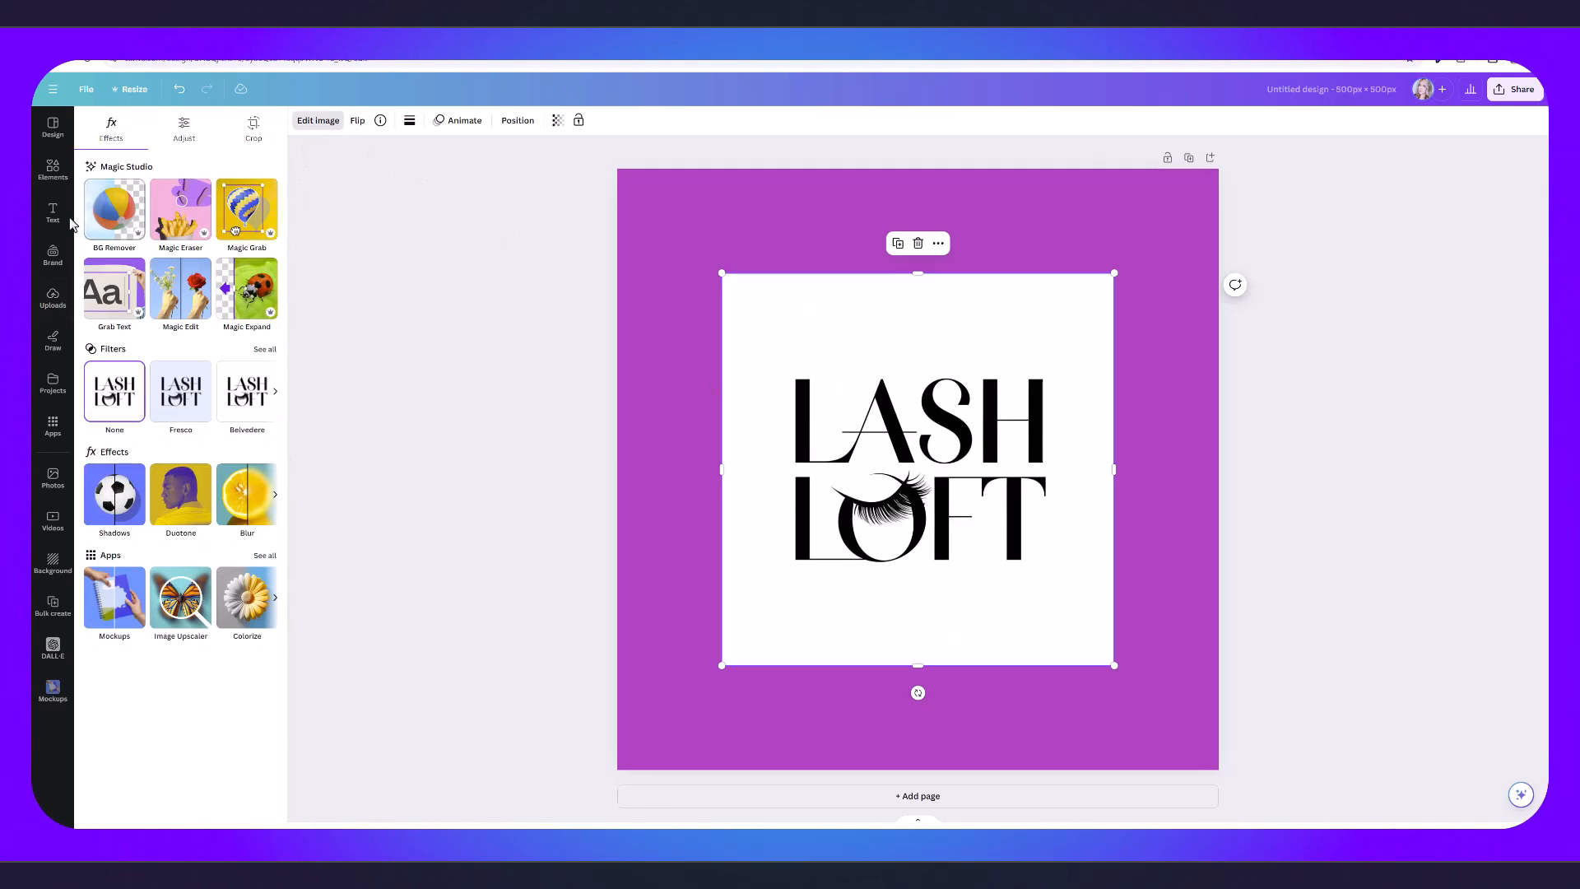
click(115, 209)
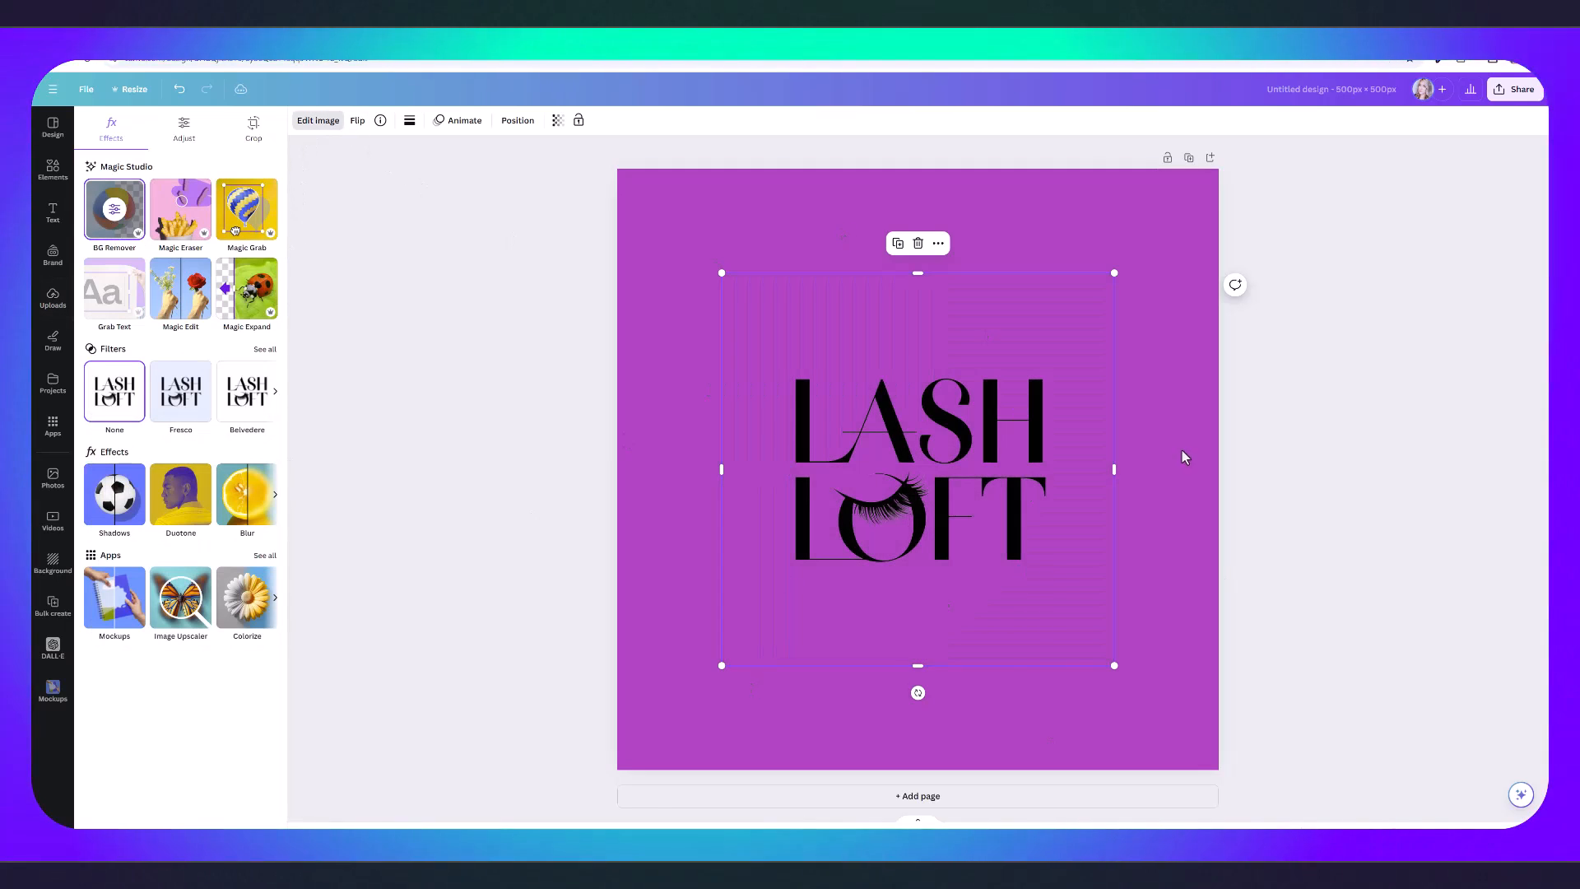
mouse_move(1019, 364)
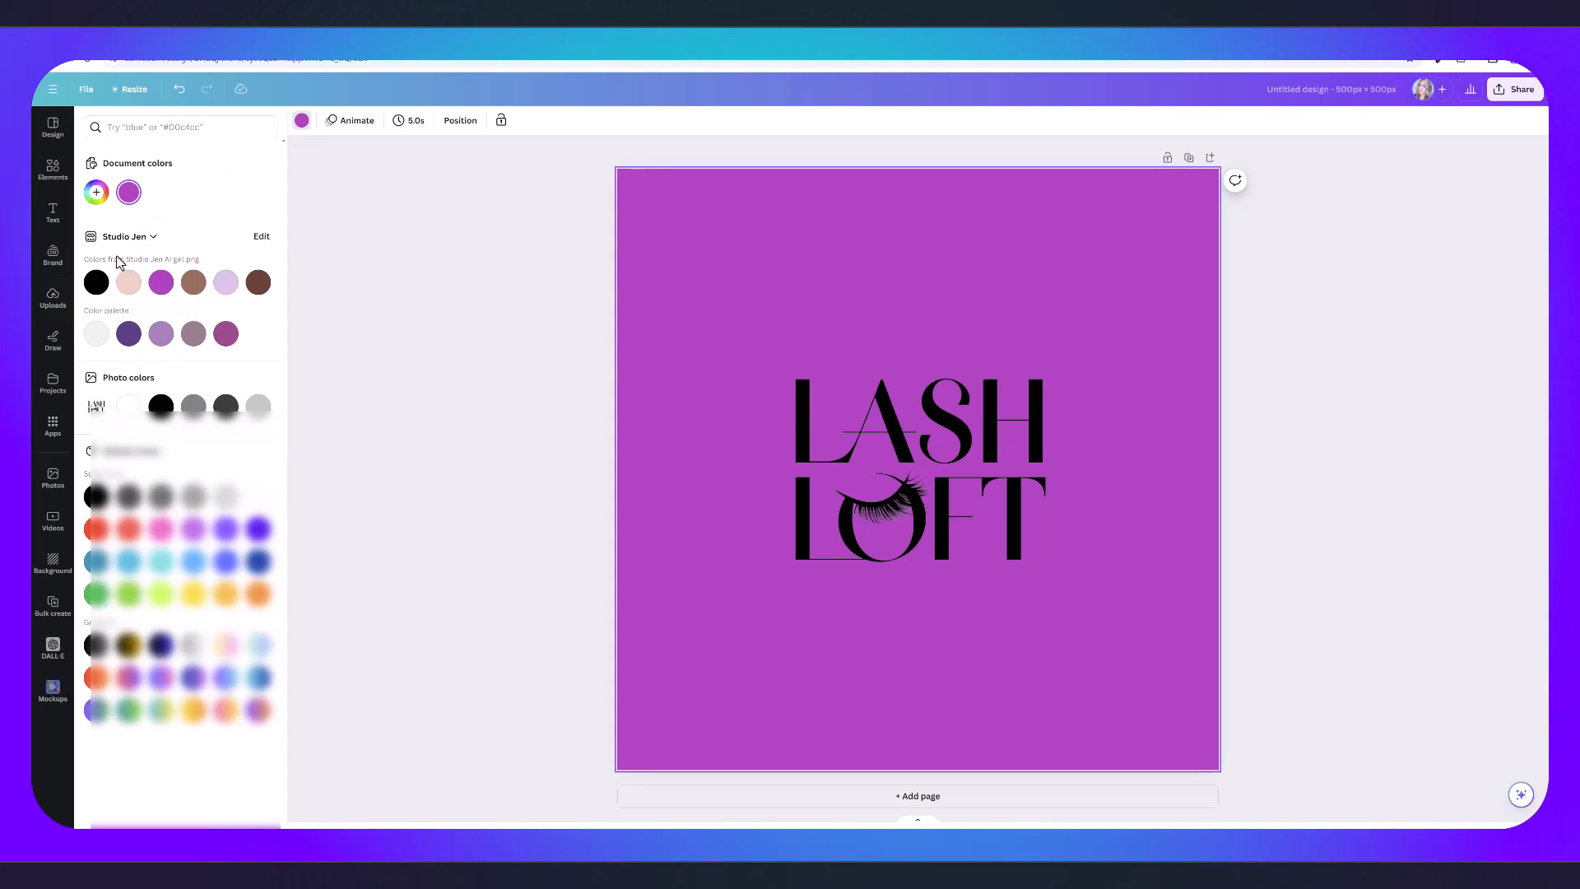
click(96, 333)
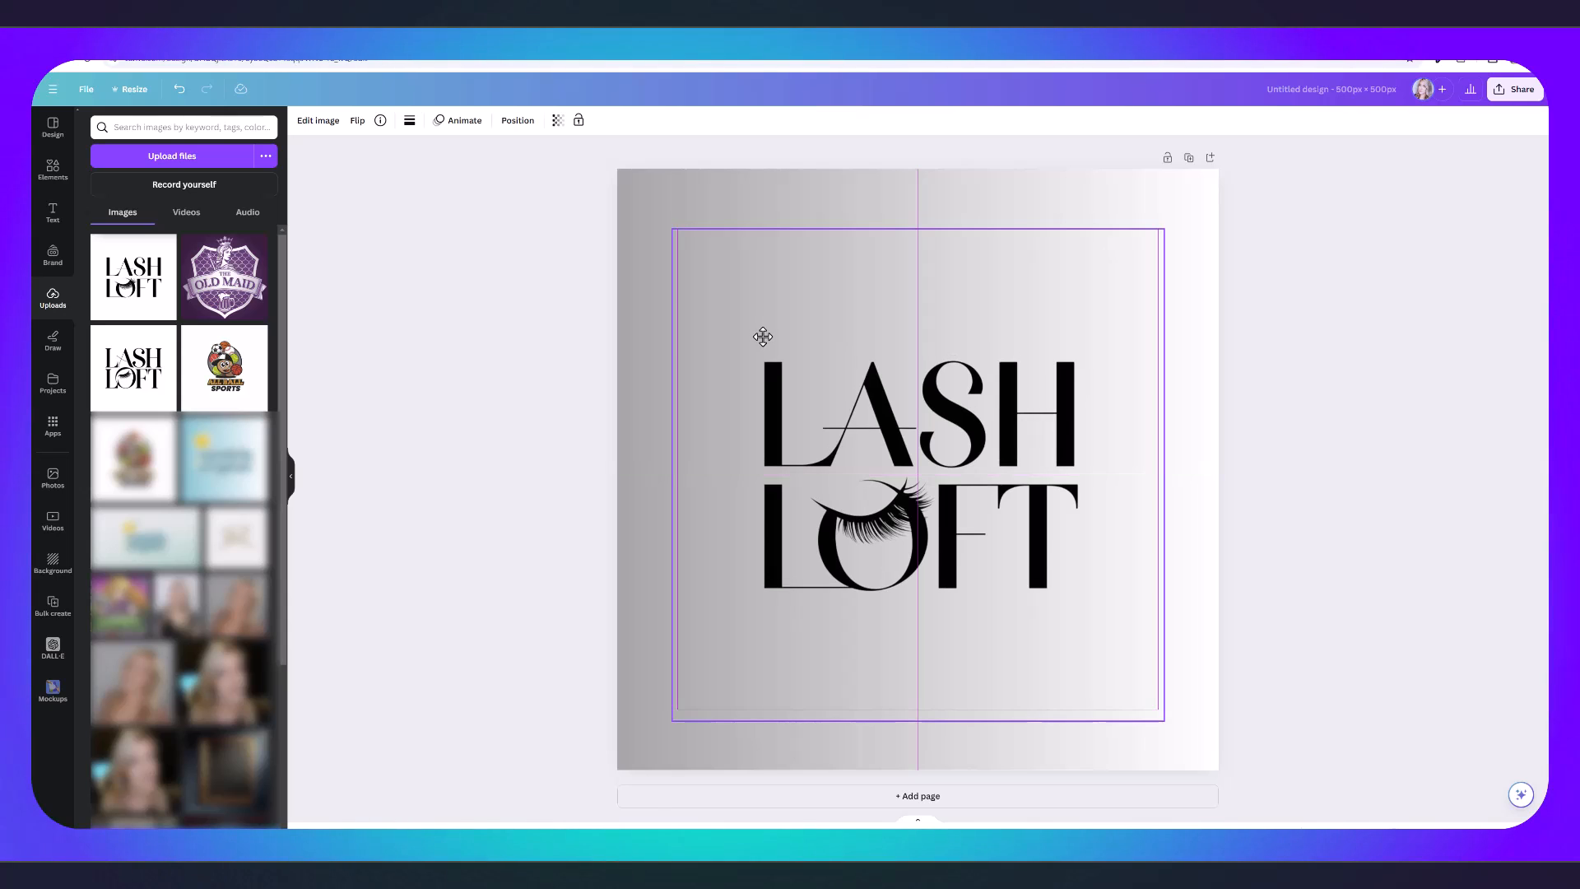
Apply a white Glow shadow to the lettering with larger size, less blur and near-maximum intensity.
click(317, 120)
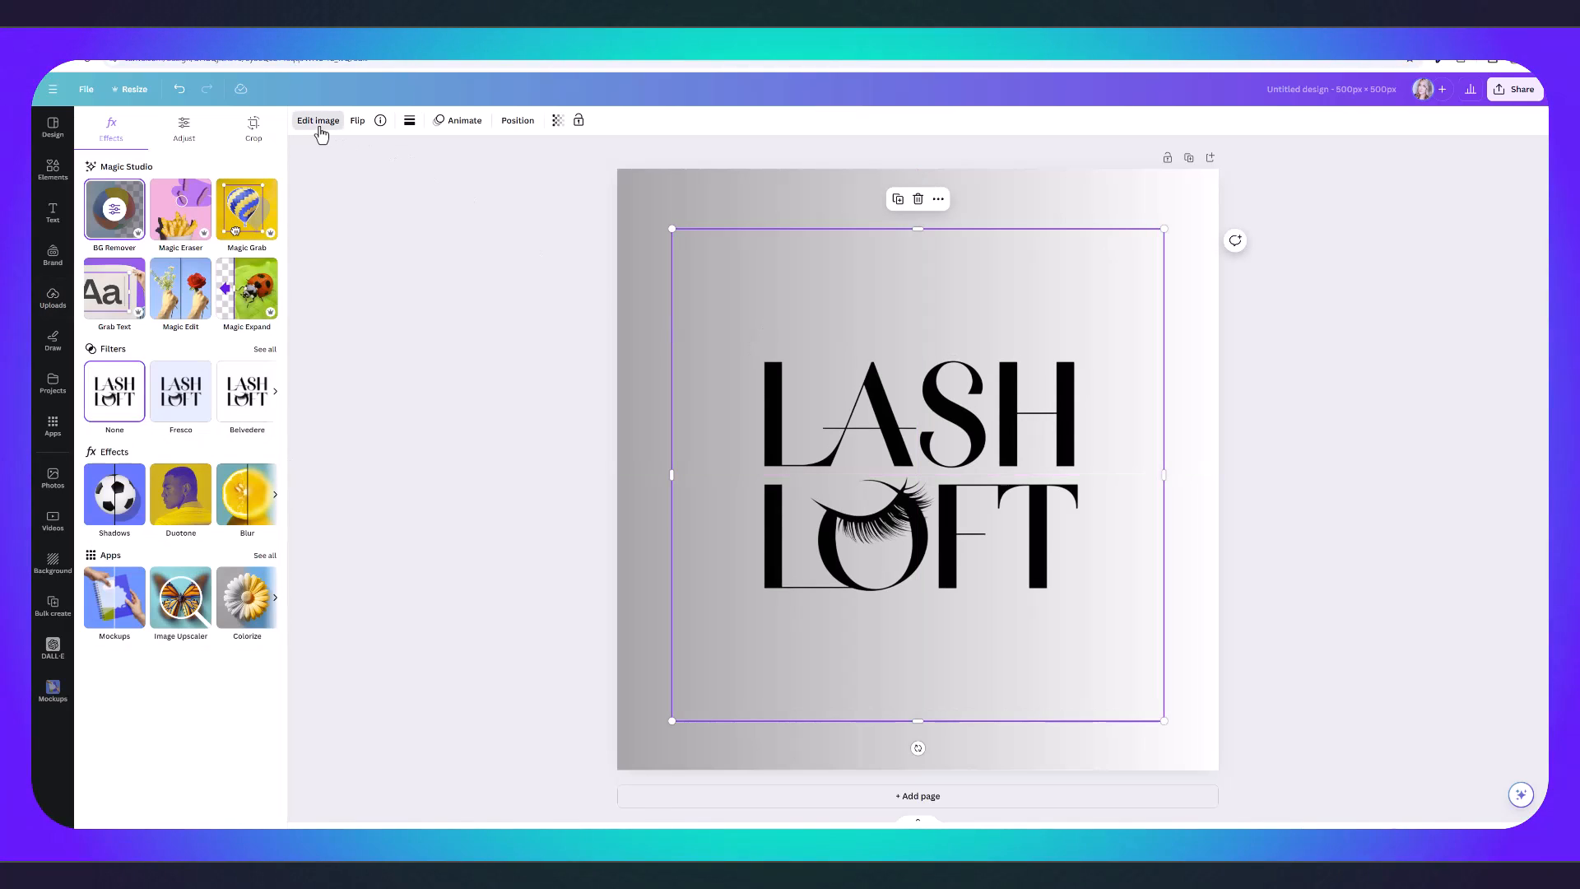
click(115, 494)
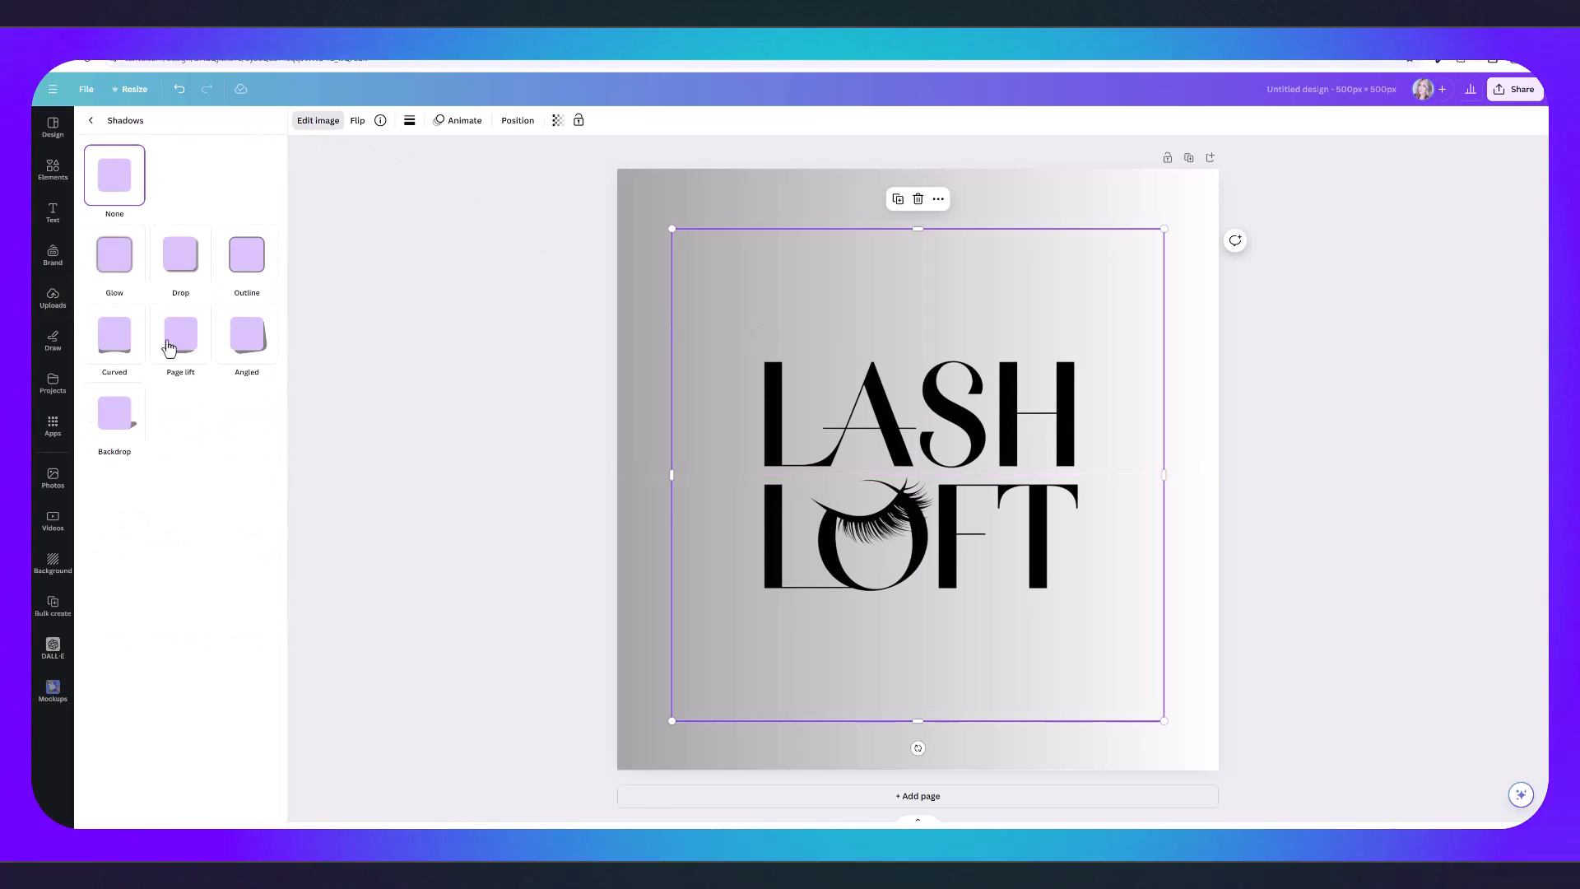
click(113, 253)
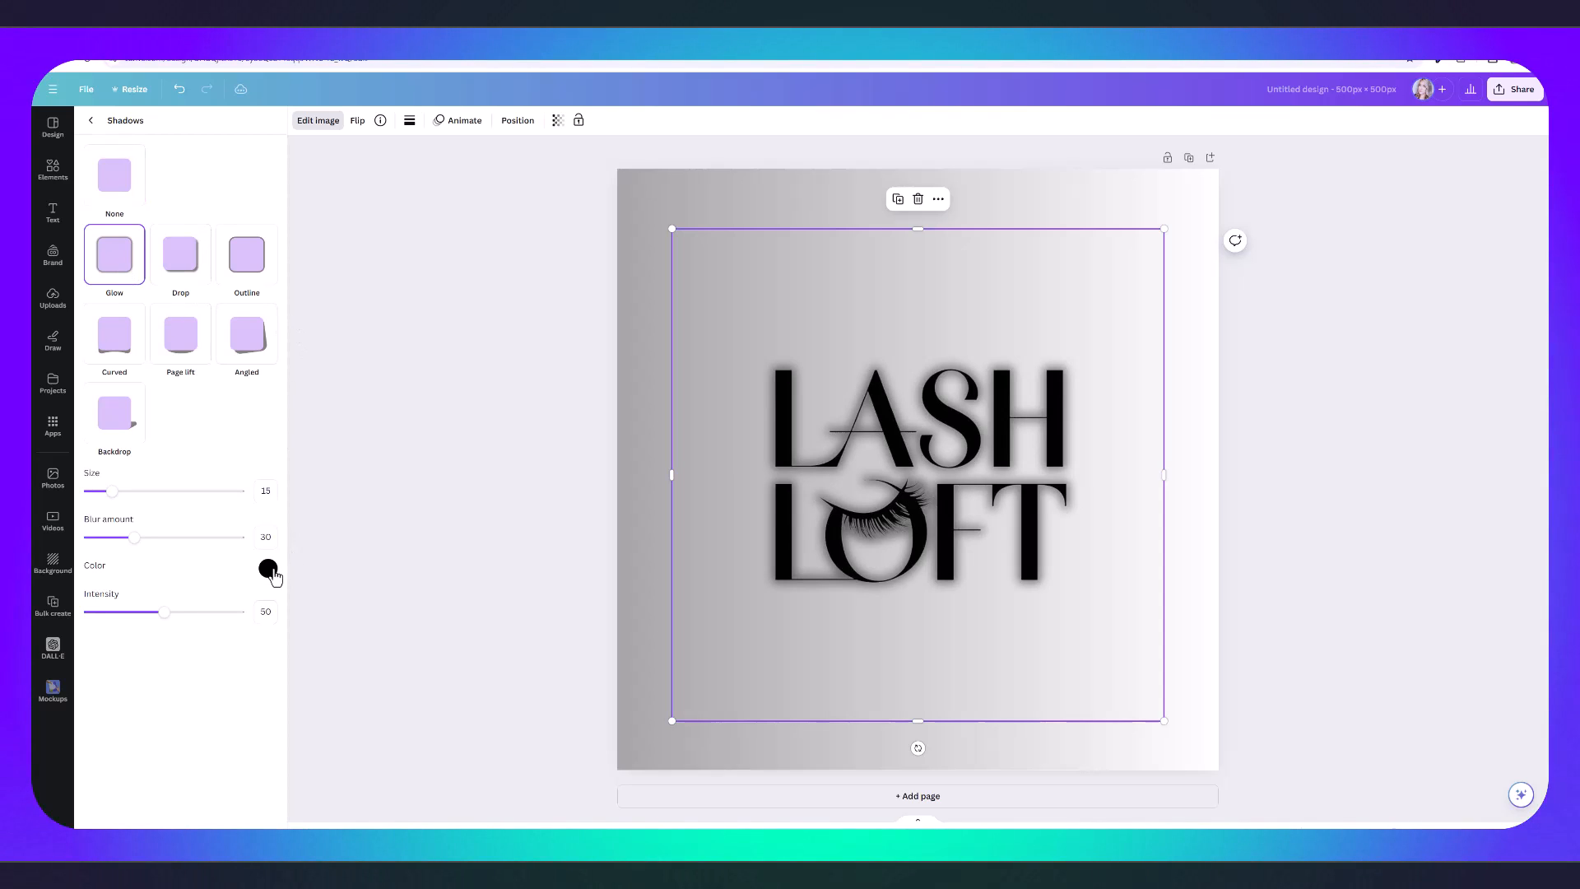
drag(112, 490, 138, 491)
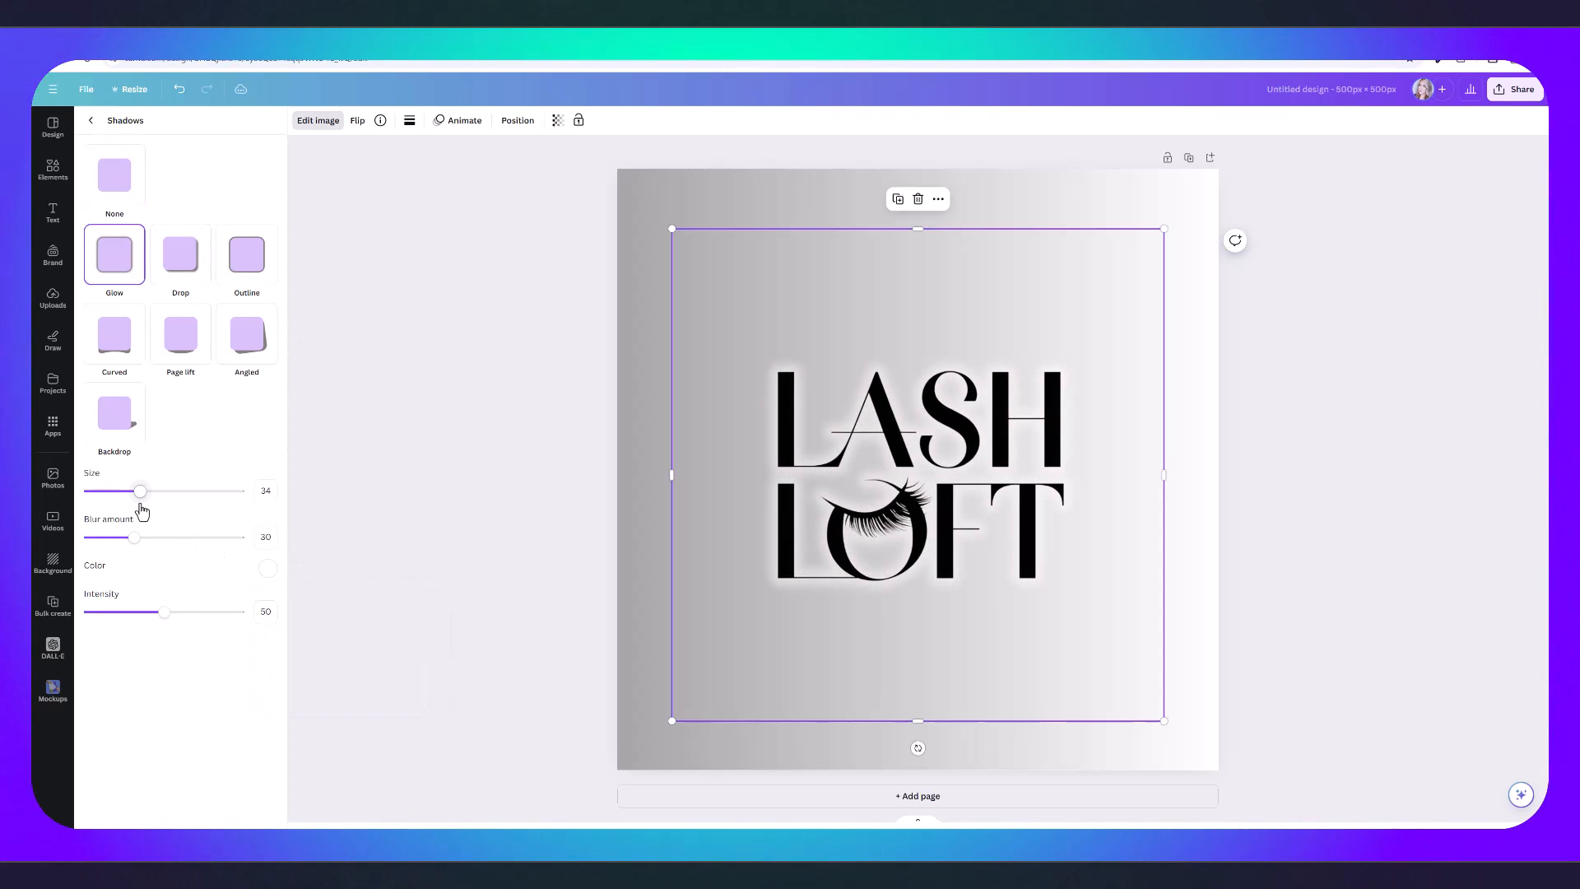
drag(137, 536, 114, 537)
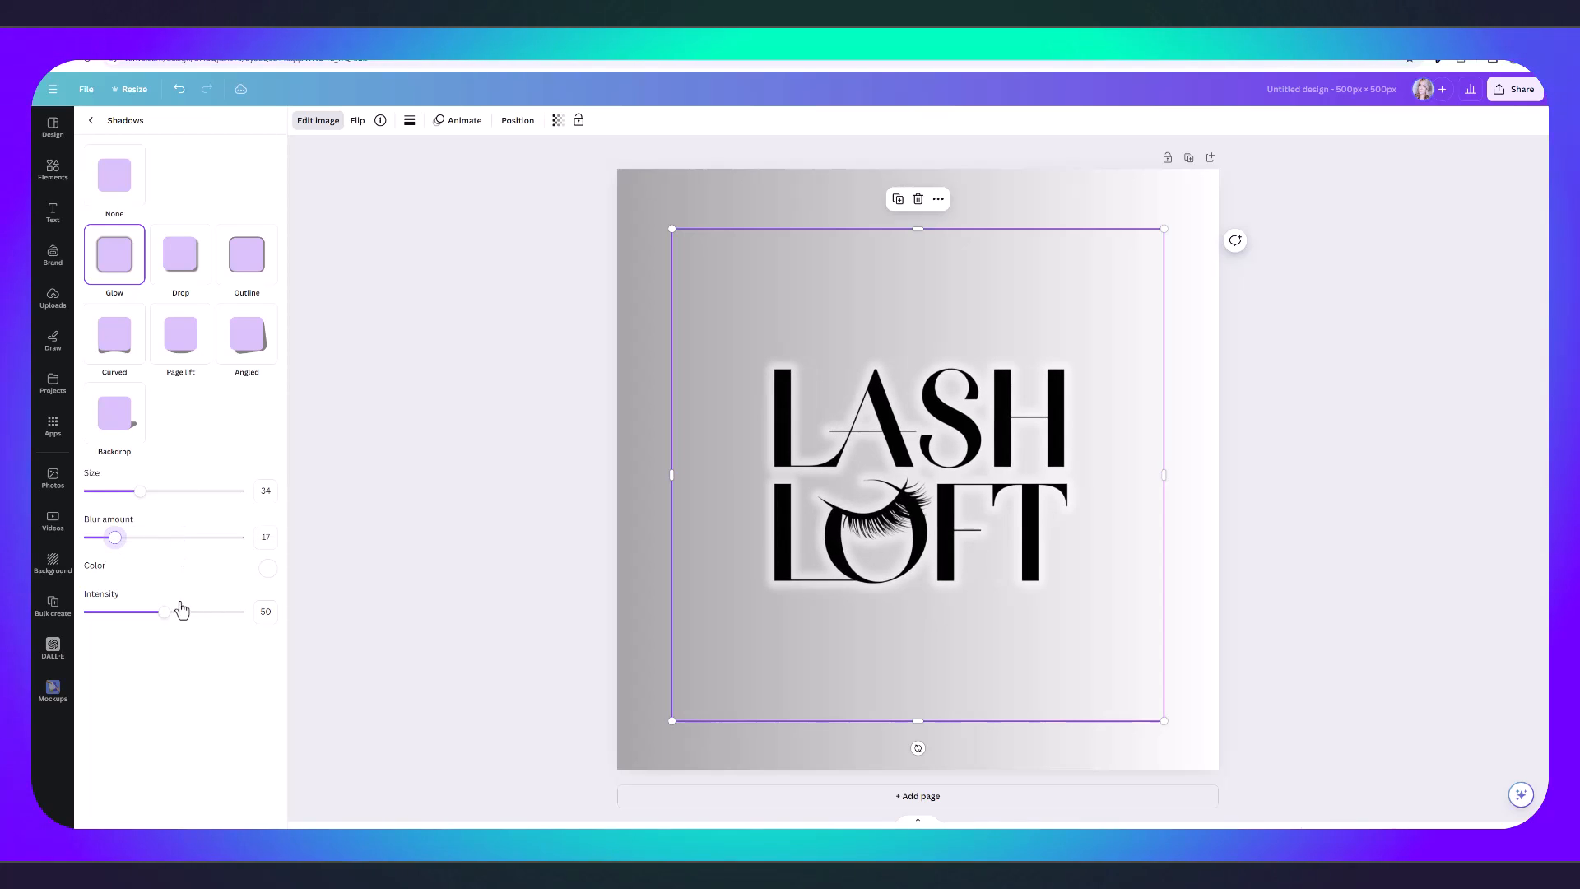
drag(165, 612, 230, 613)
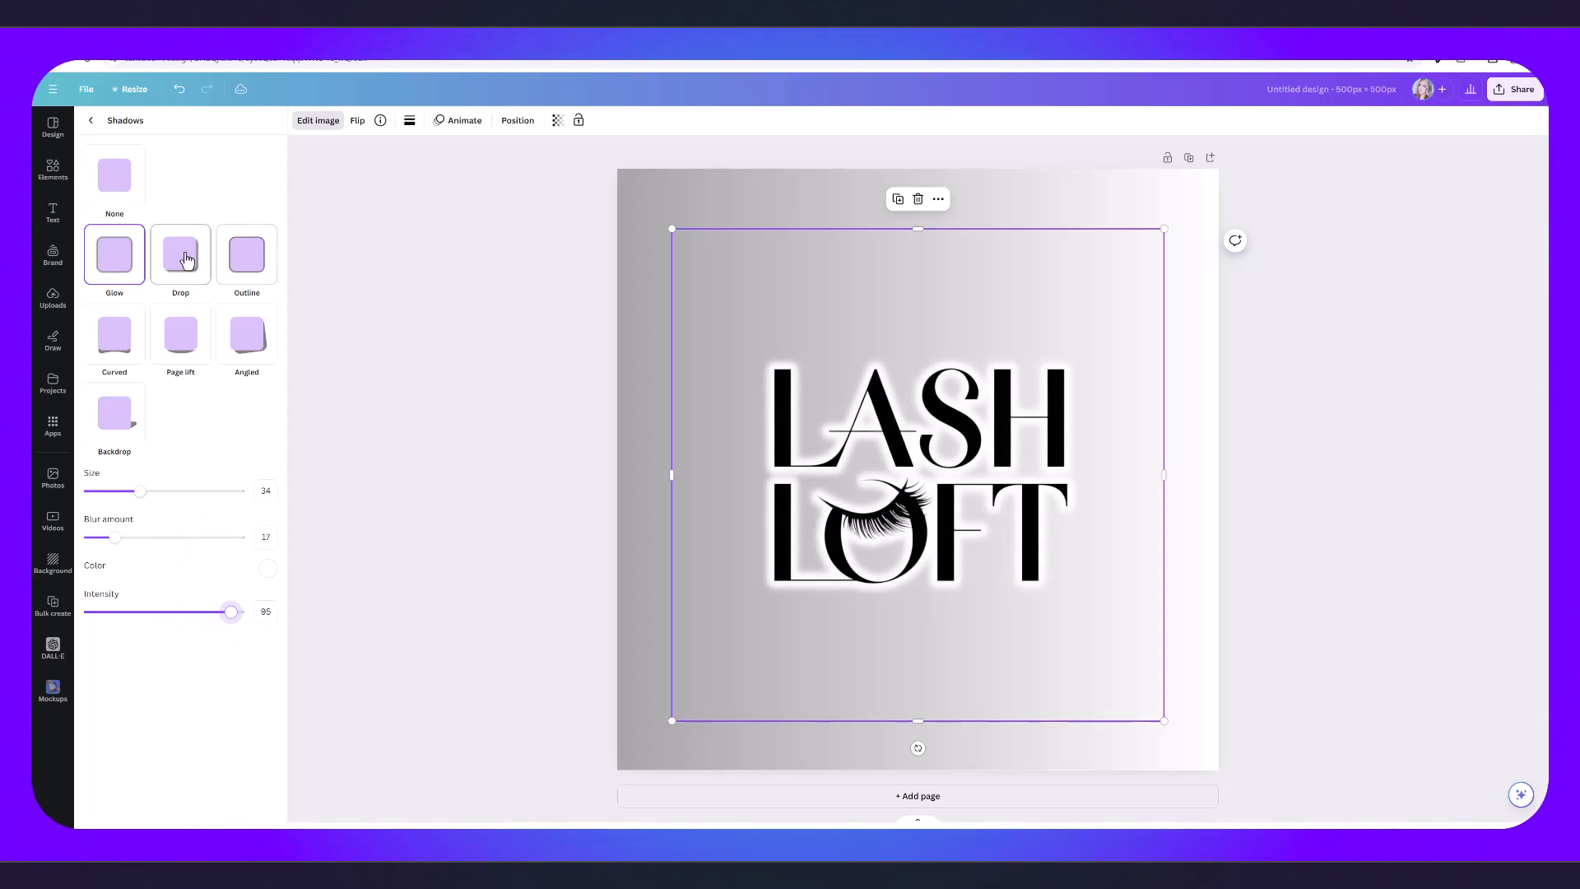
Try the drop shadow style on the lettering instead of the glow.
click(181, 254)
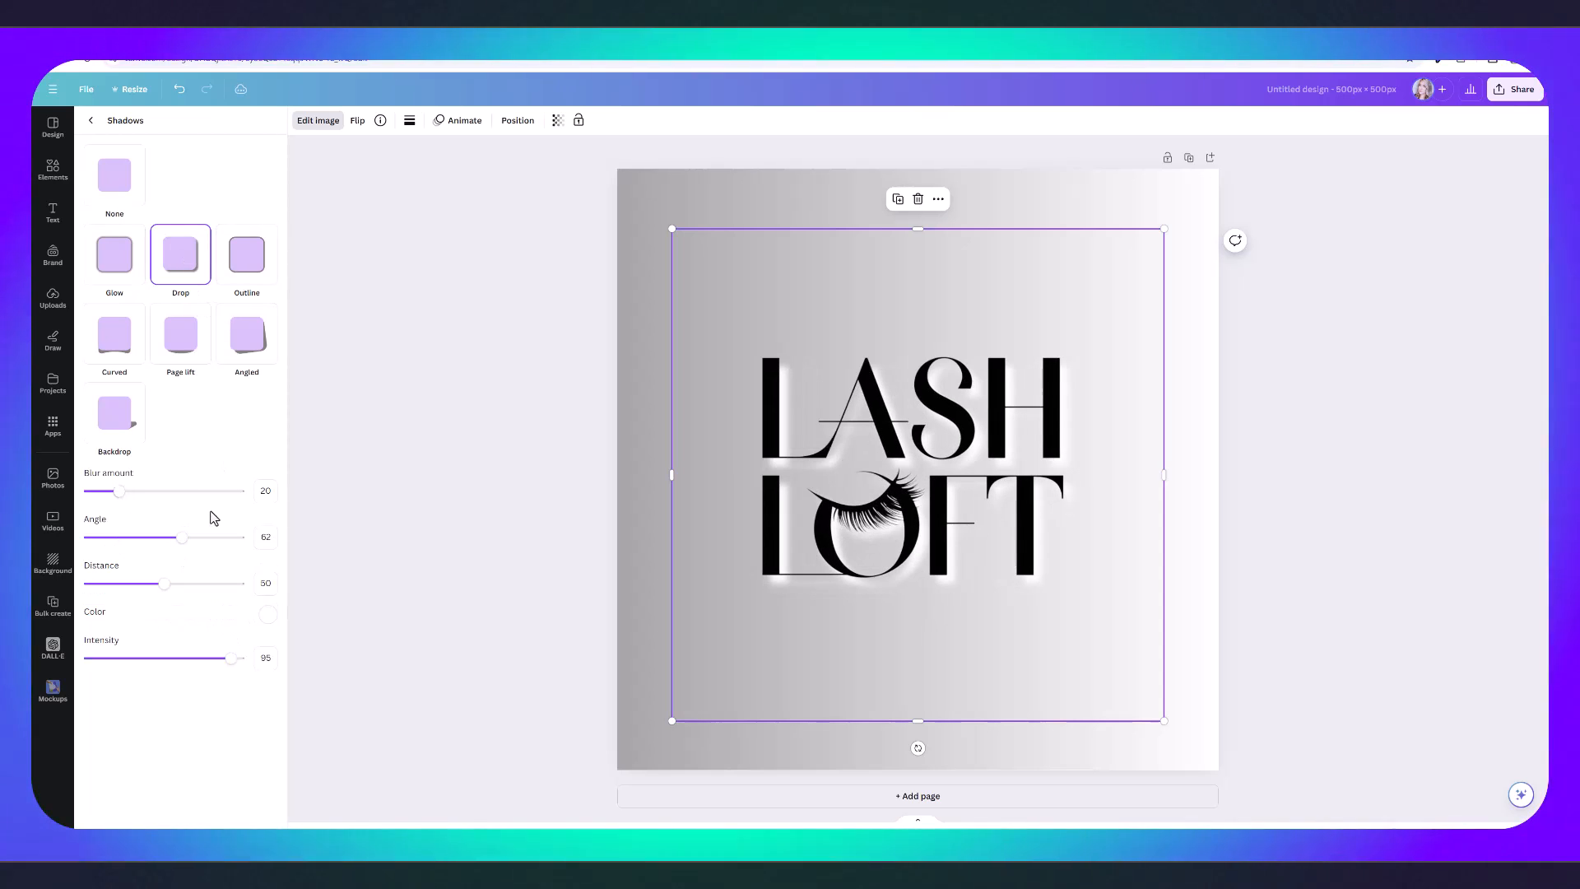
click(247, 254)
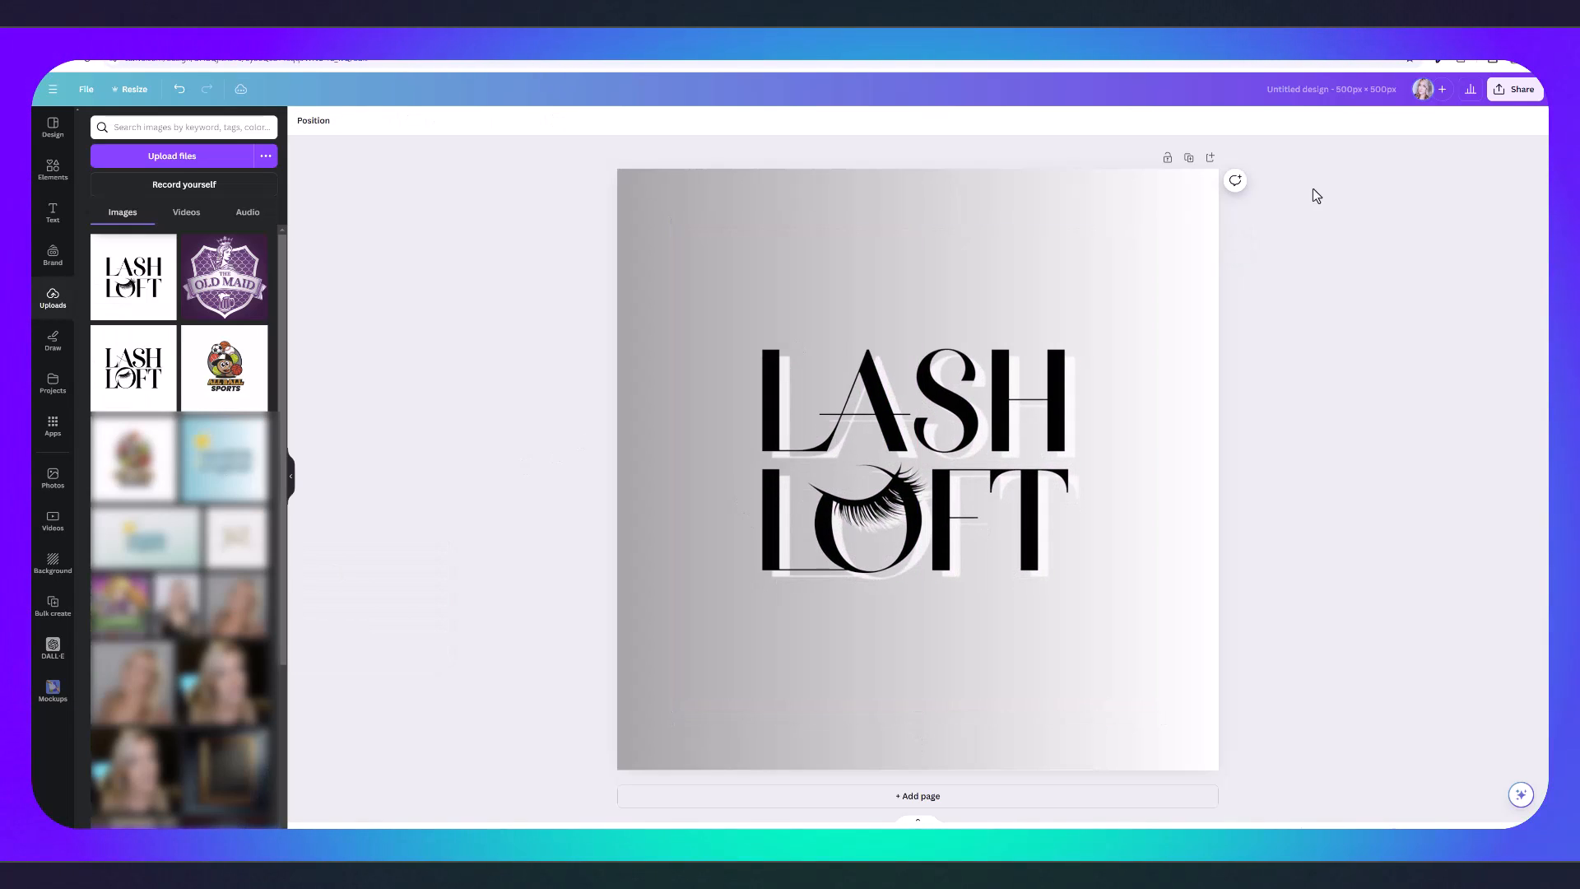
Download the finished Lash Loft design via Share as a PNG file.
click(1514, 89)
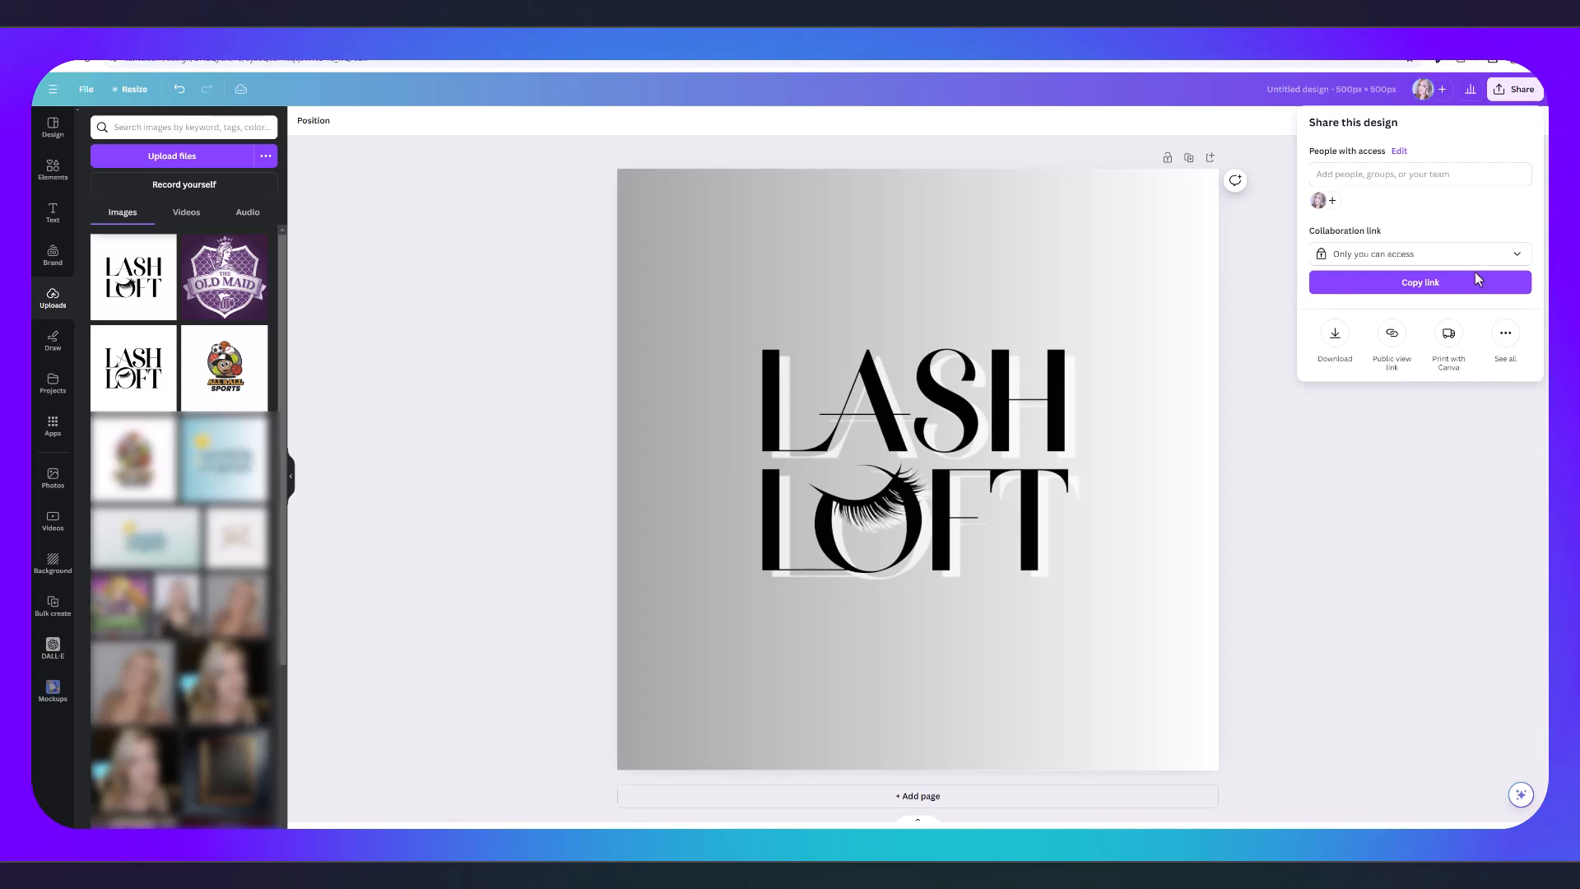
click(1335, 333)
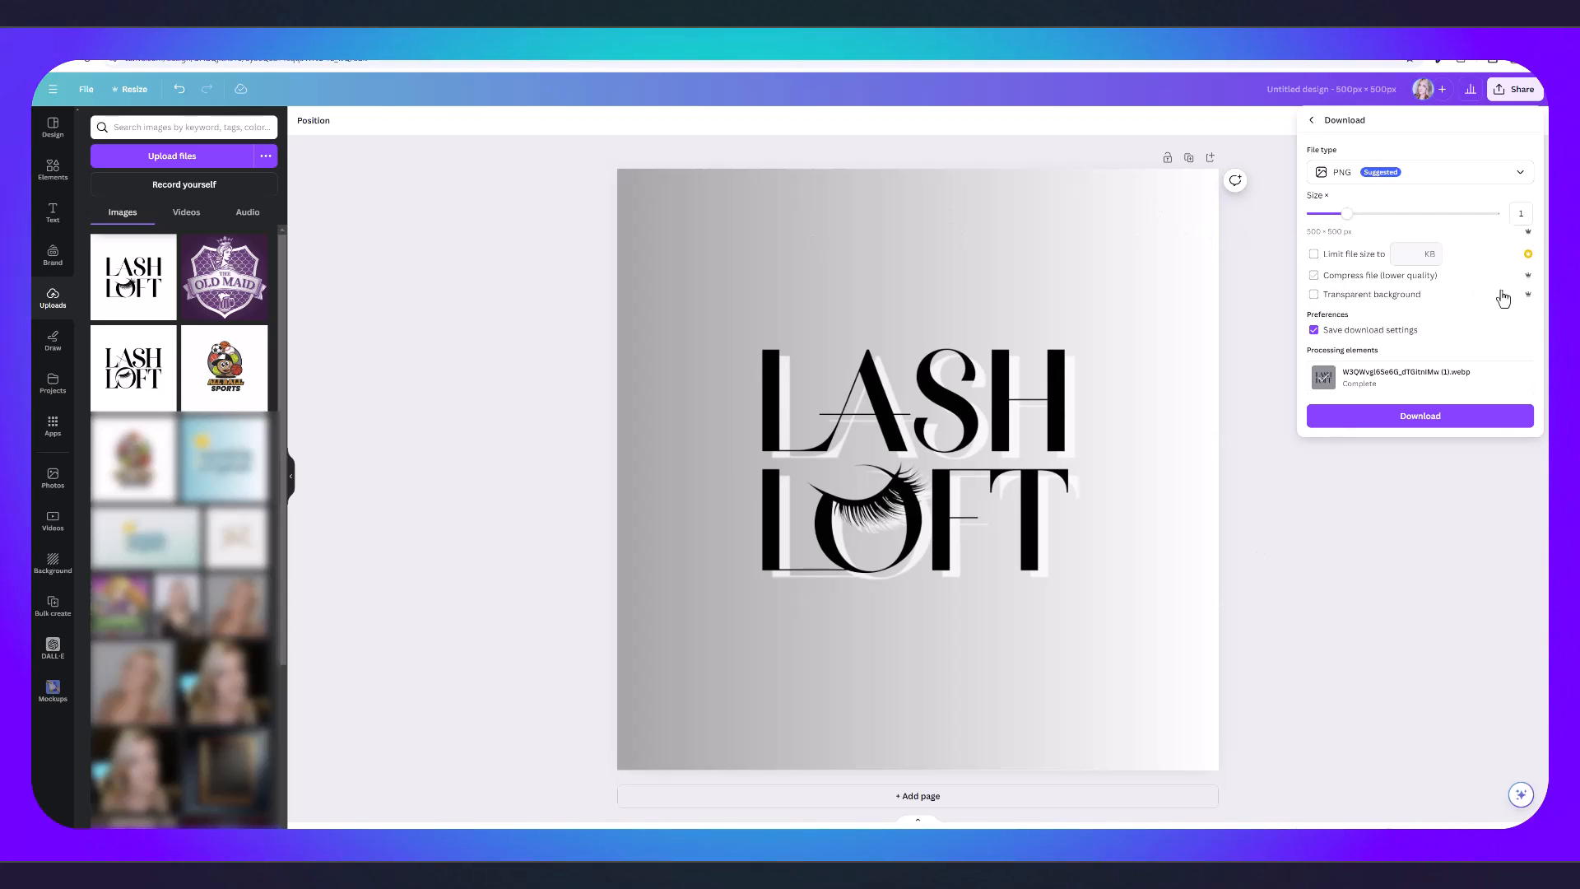
click(1419, 414)
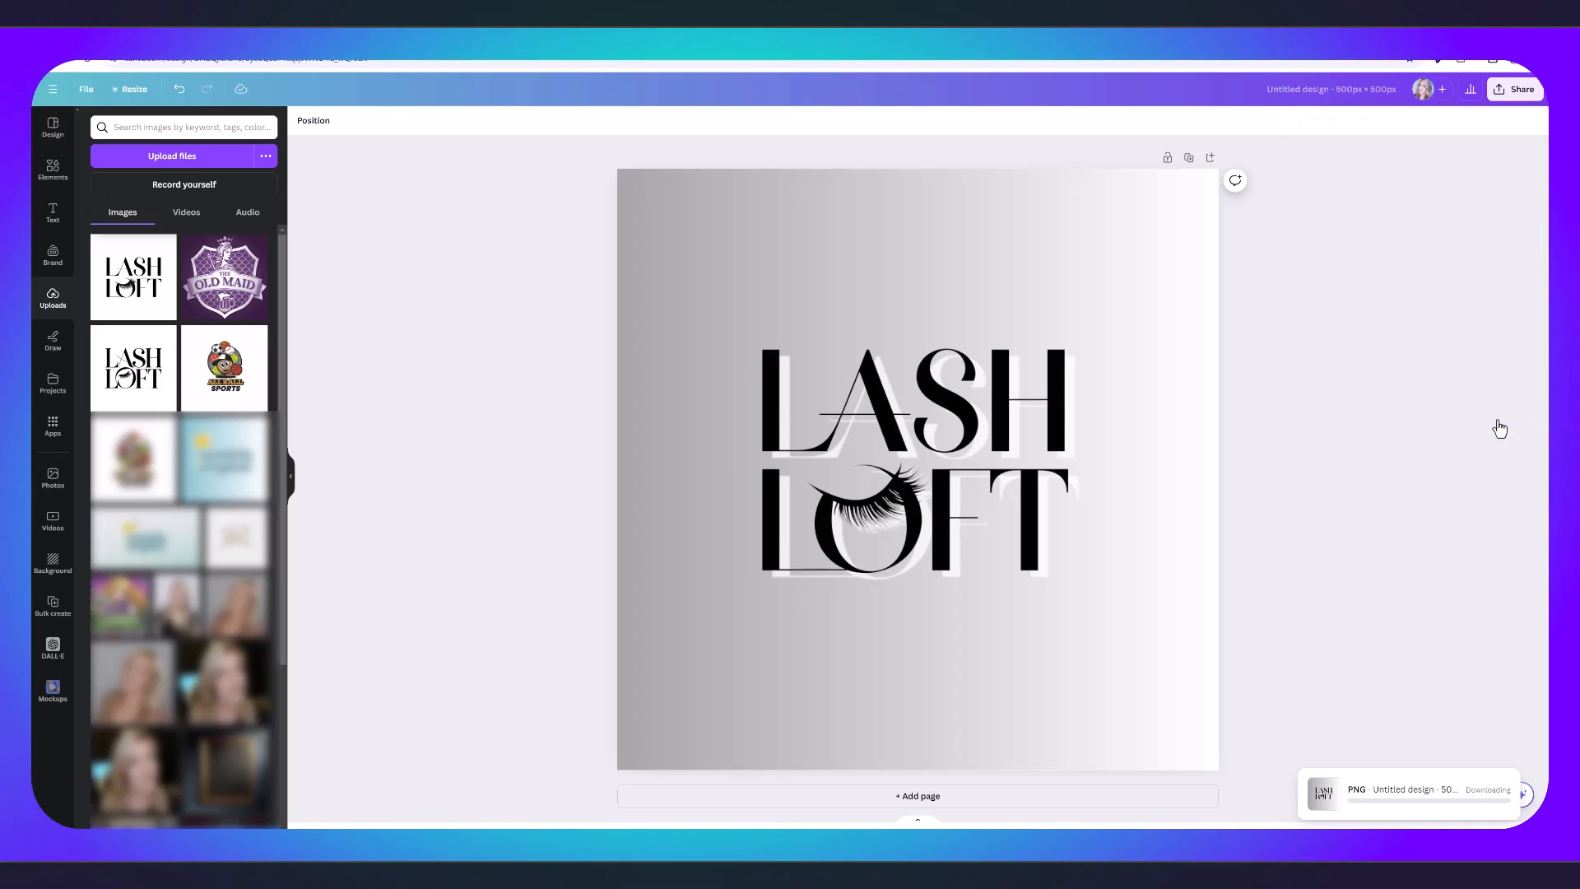